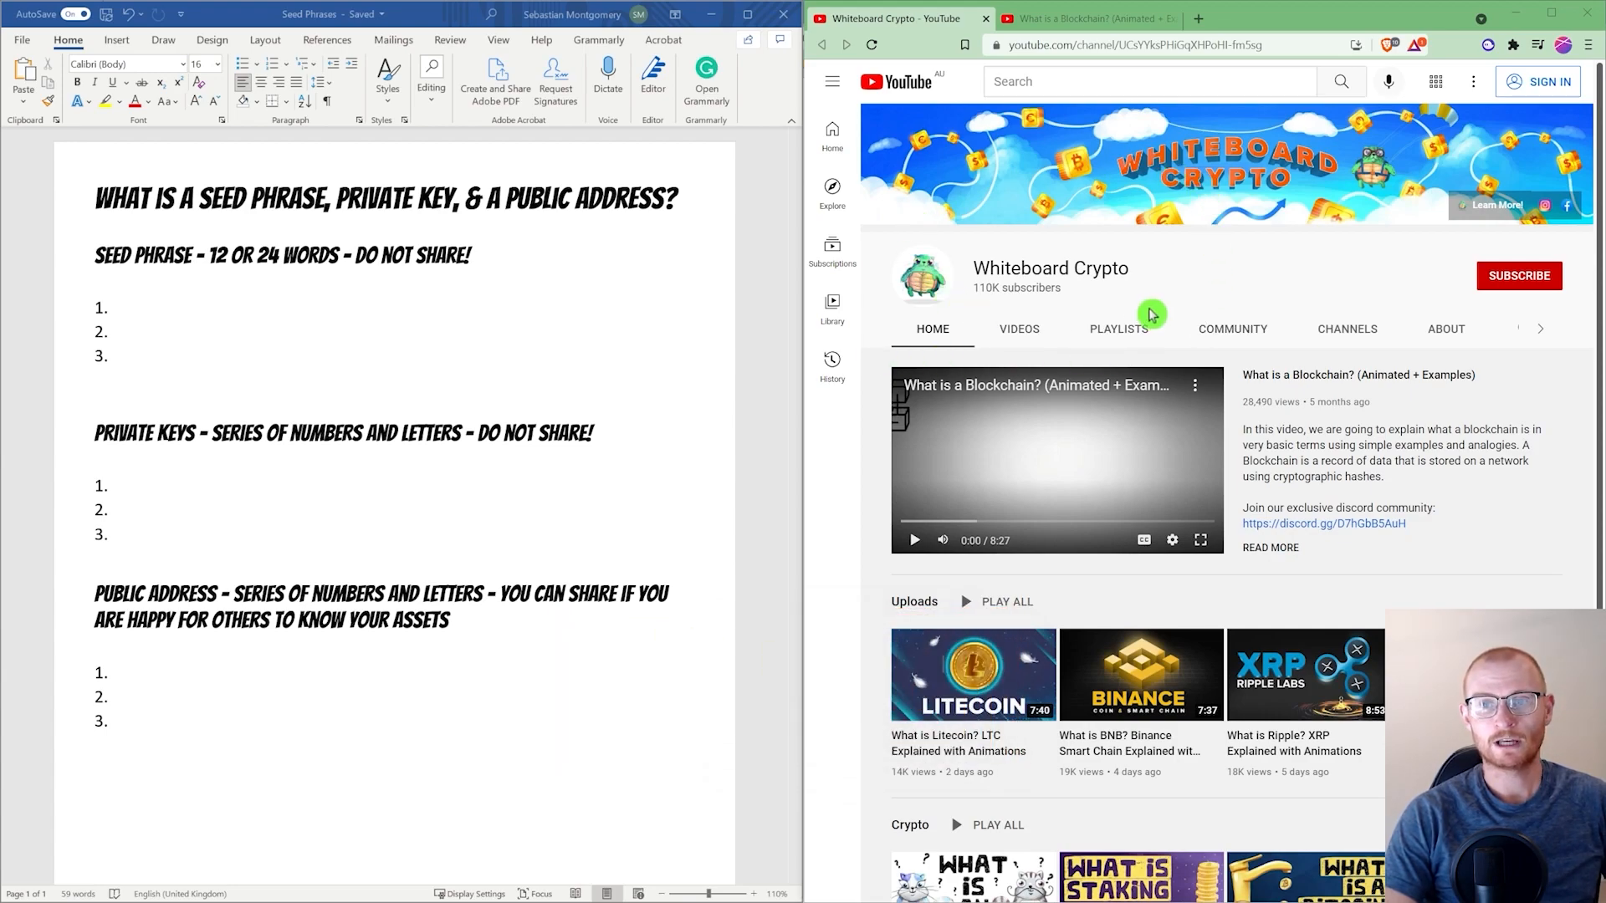
{"action": "mouse_move", "coordinate": [1446, 556]}
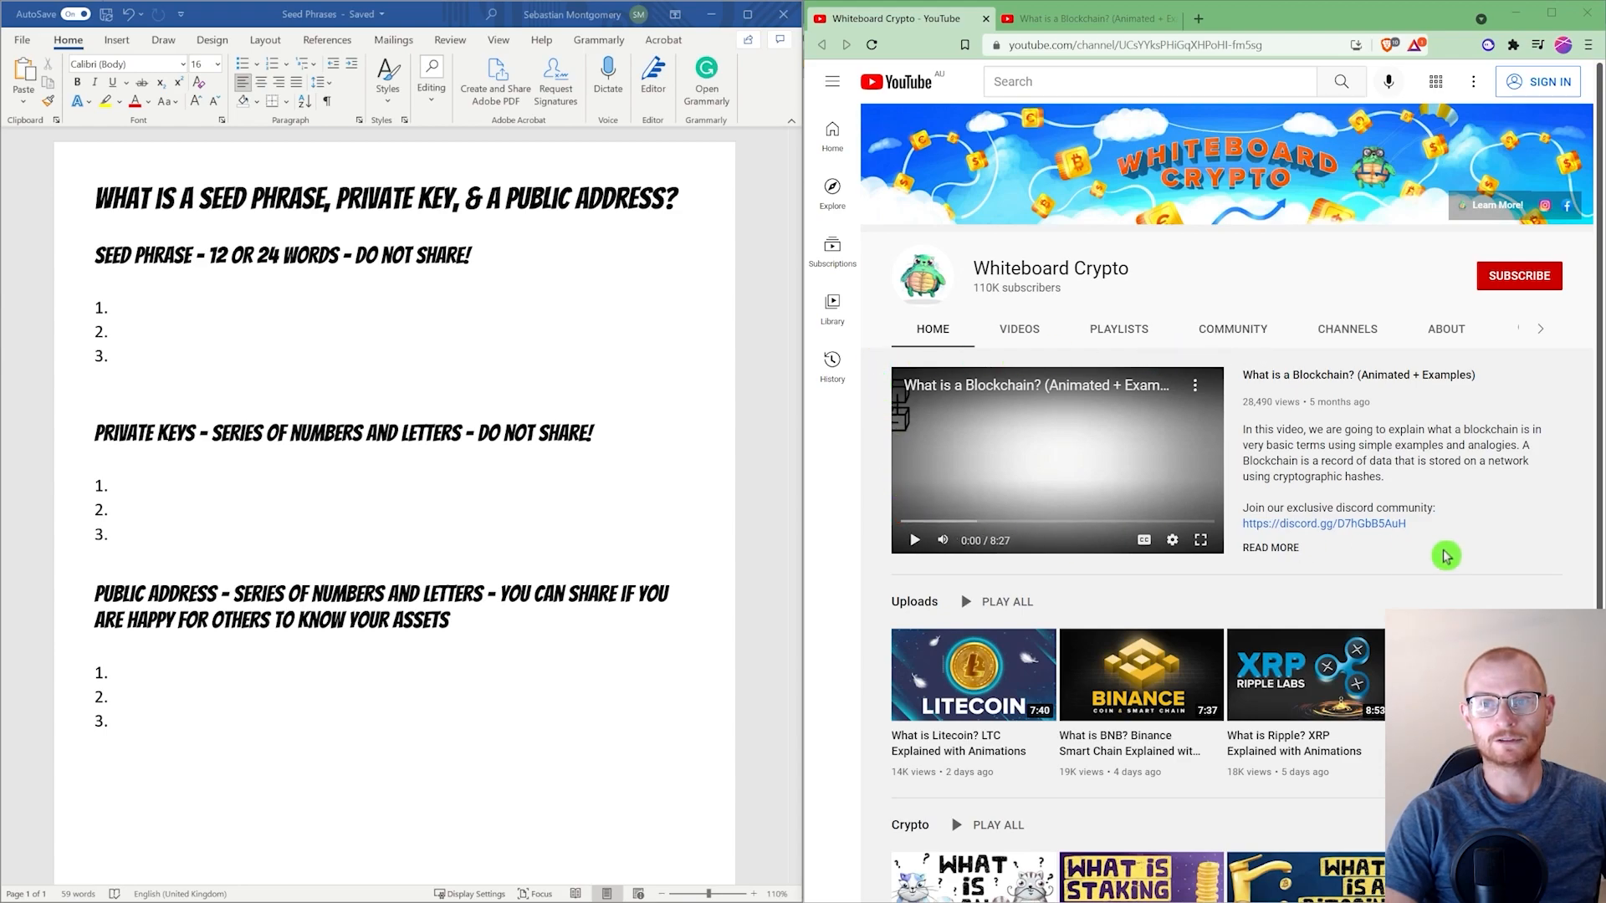
{"action": "mouse_move", "coordinate": [1148, 420]}
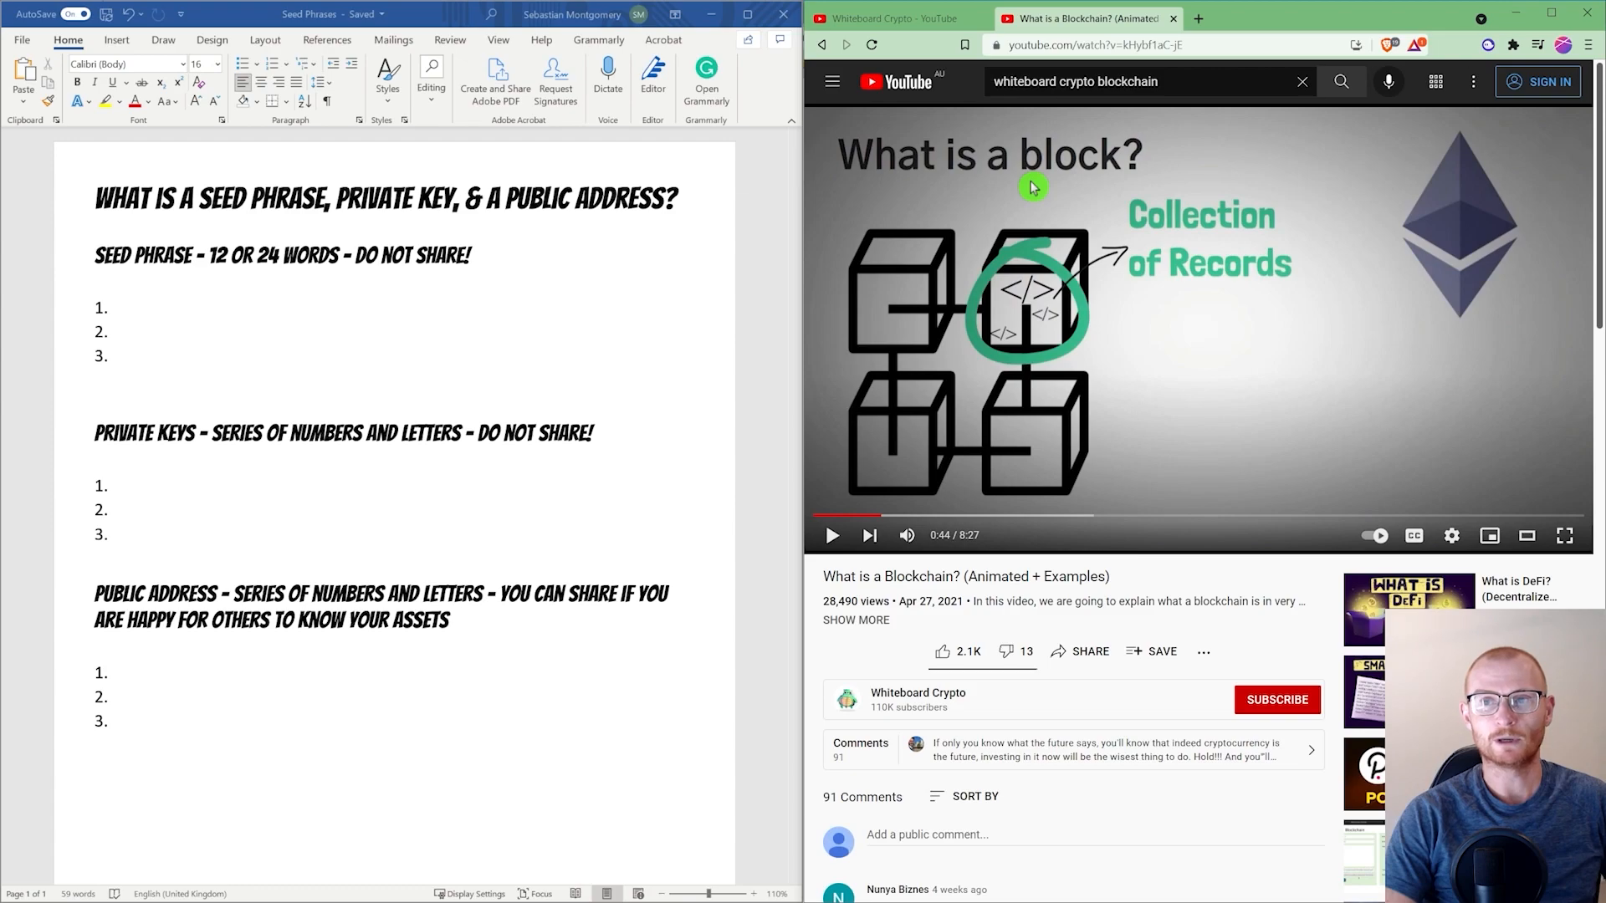
Switch to the Whiteboard Crypto 'What is a Blockchain?' video on YouTube.
{"action": "left_click", "coordinate": [891, 19]}
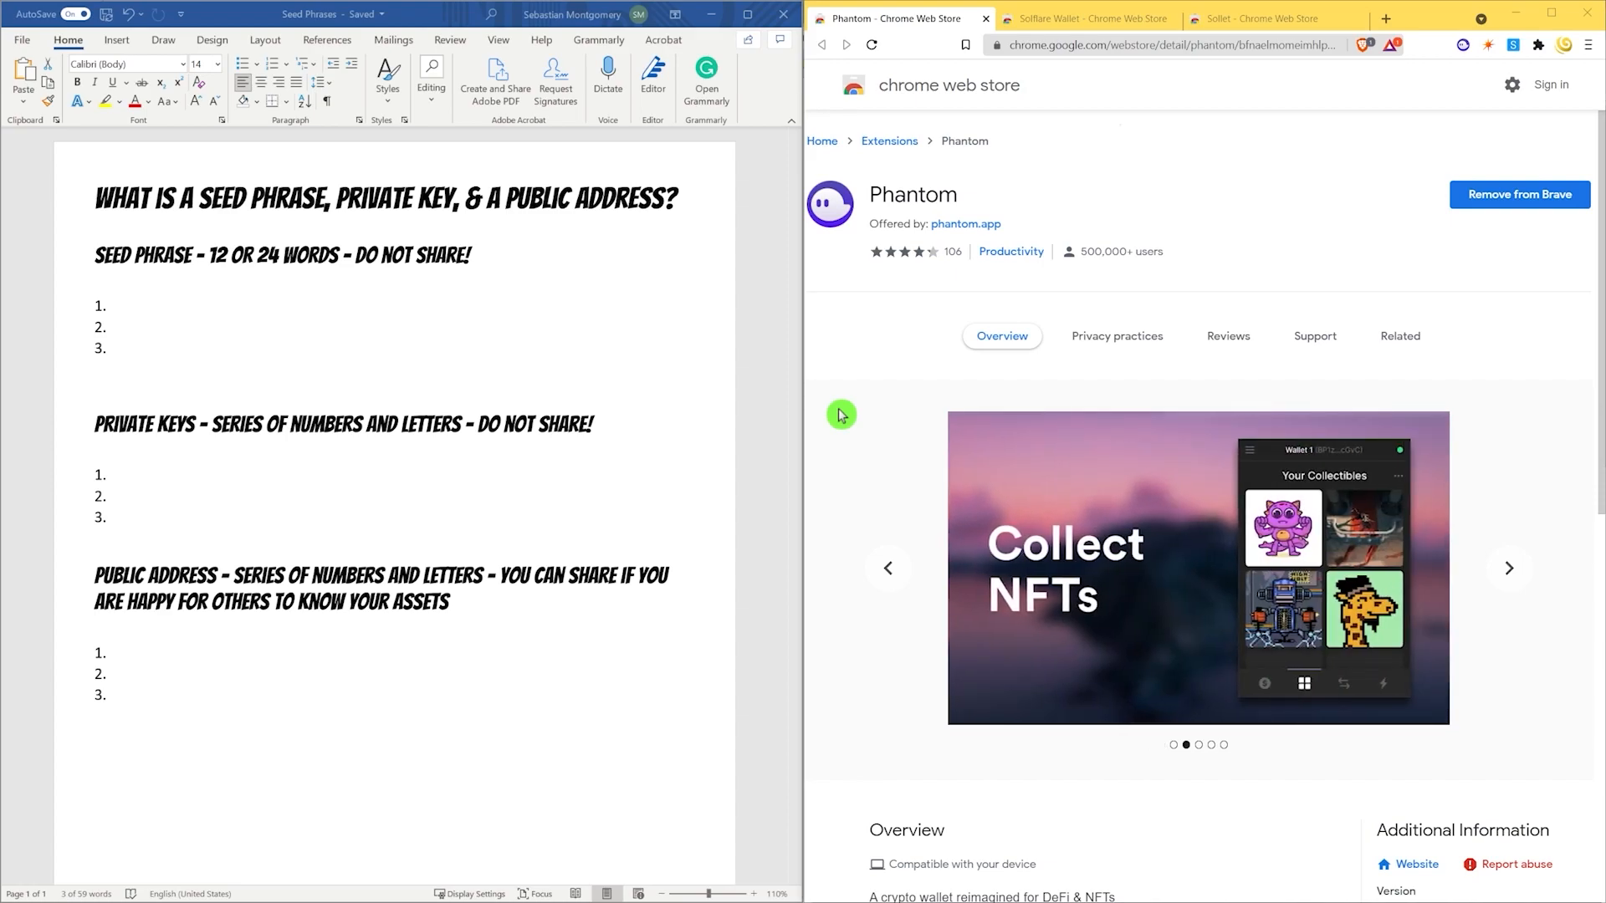
{"action": "mouse_move", "coordinate": [1487, 44]}
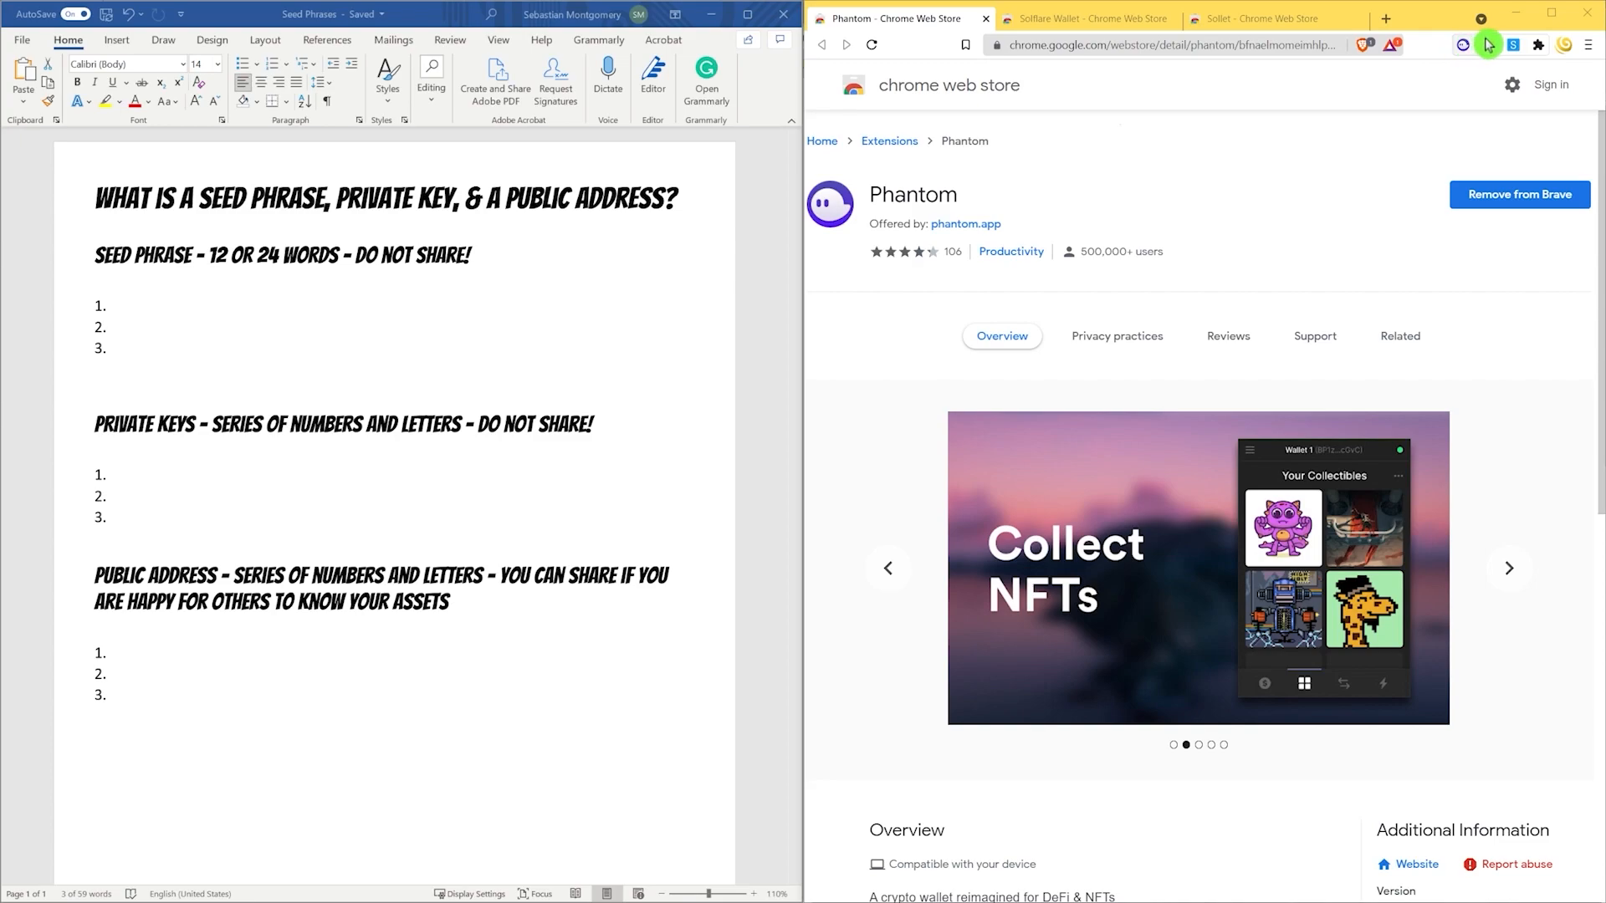
{"action": "mouse_move", "coordinate": [1517, 52]}
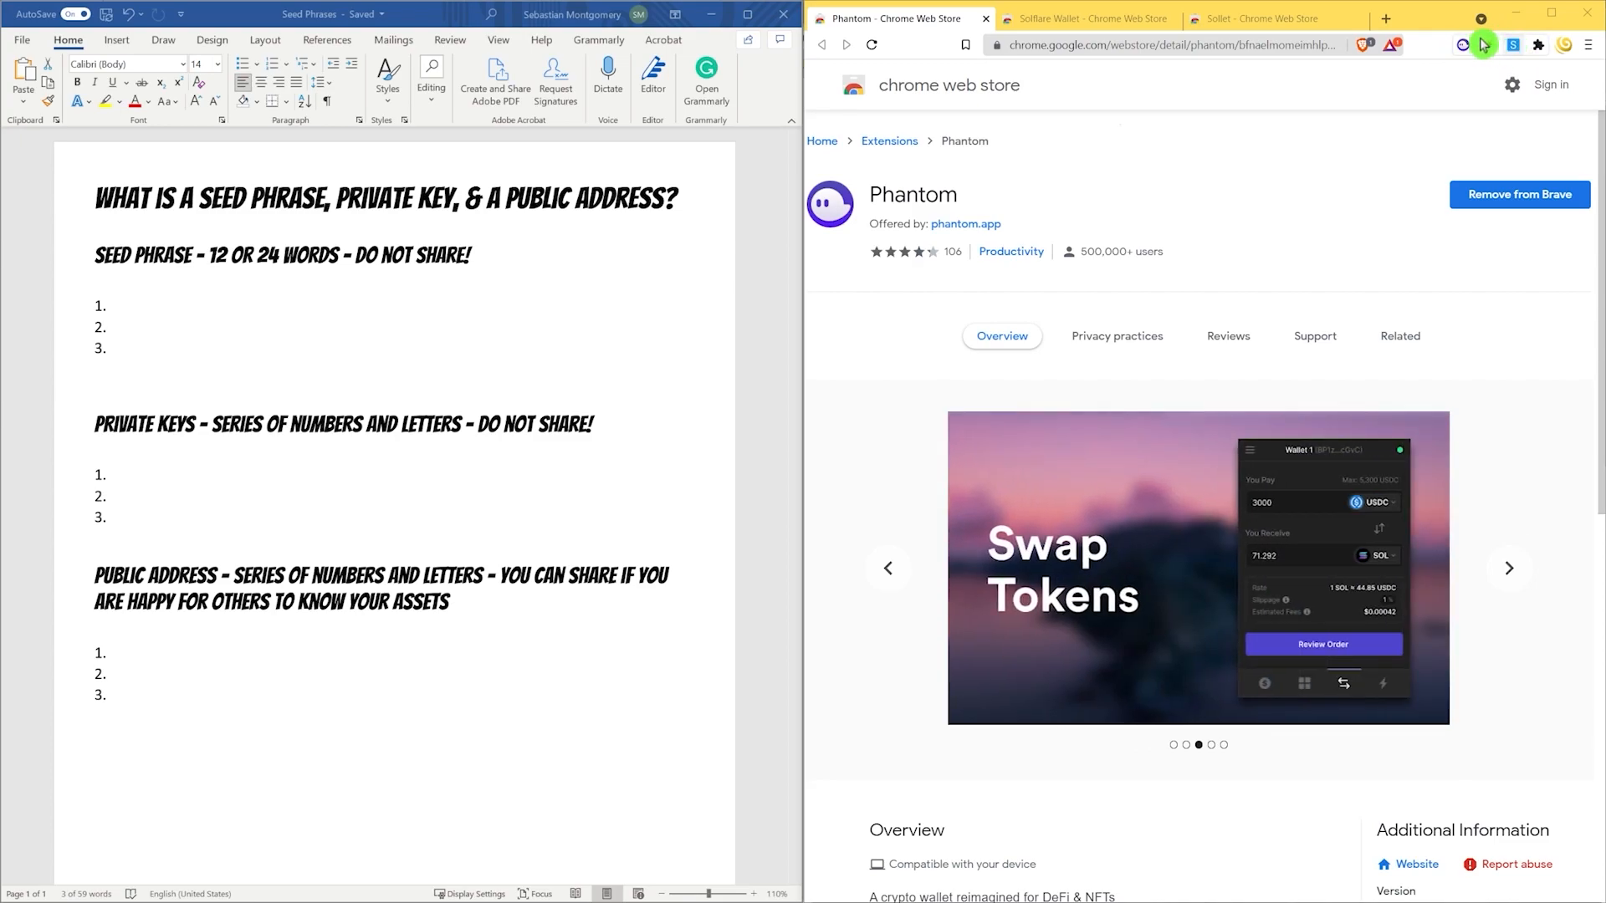
{"action": "mouse_move", "coordinate": [1146, 139]}
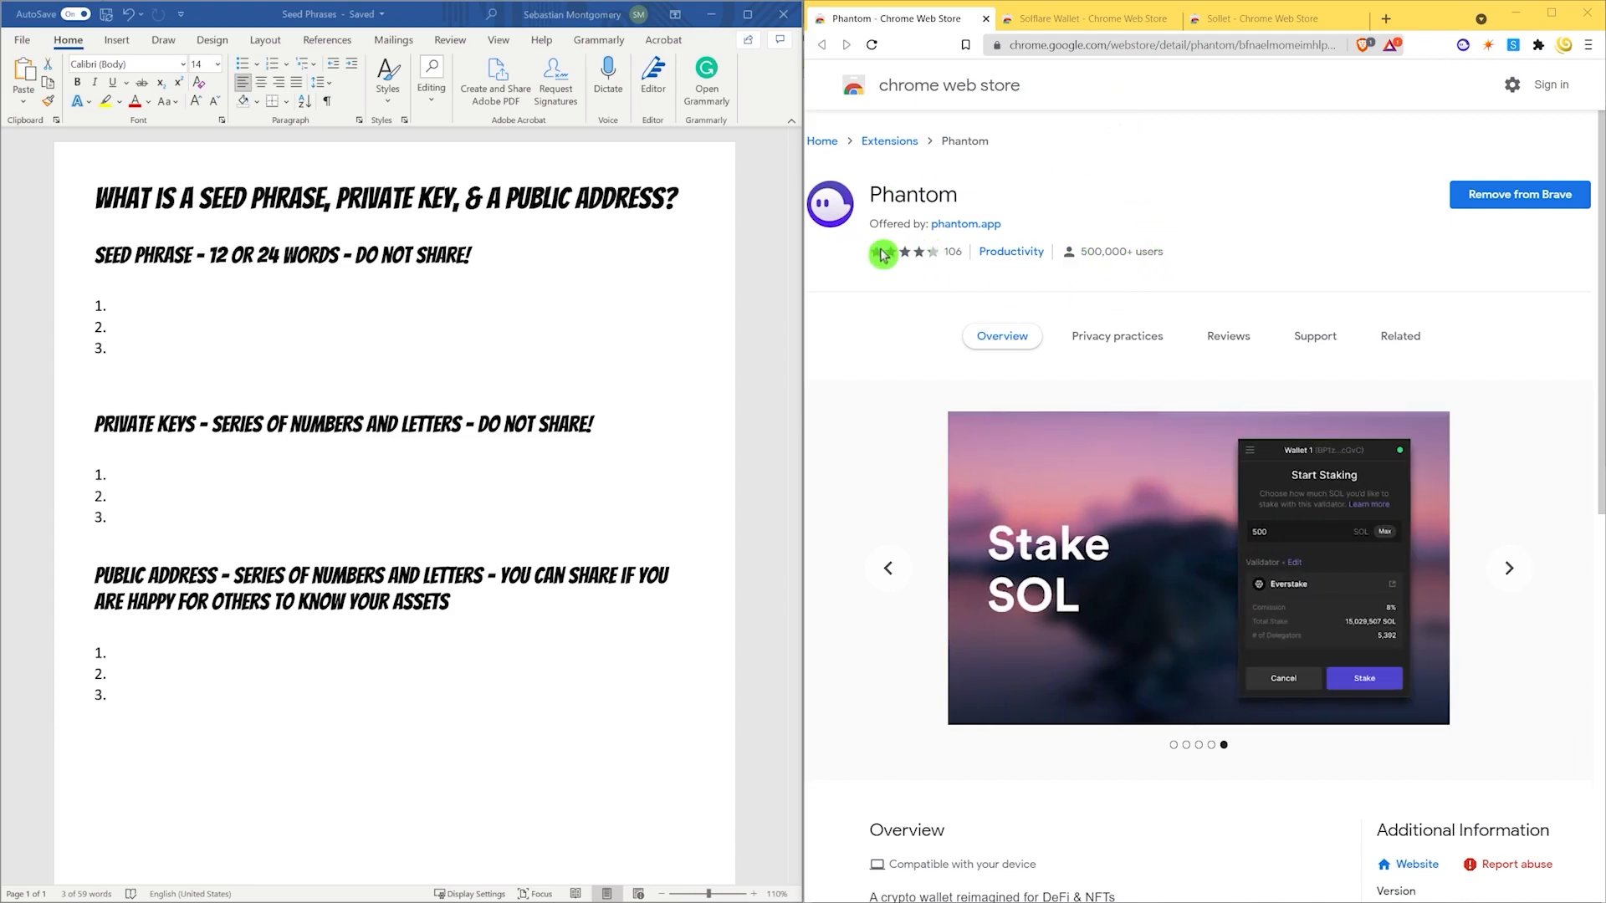
Review the Solflare Wallet and Sollet extension listings in the Chrome Web Store.
{"action": "left_click", "coordinate": [1084, 19]}
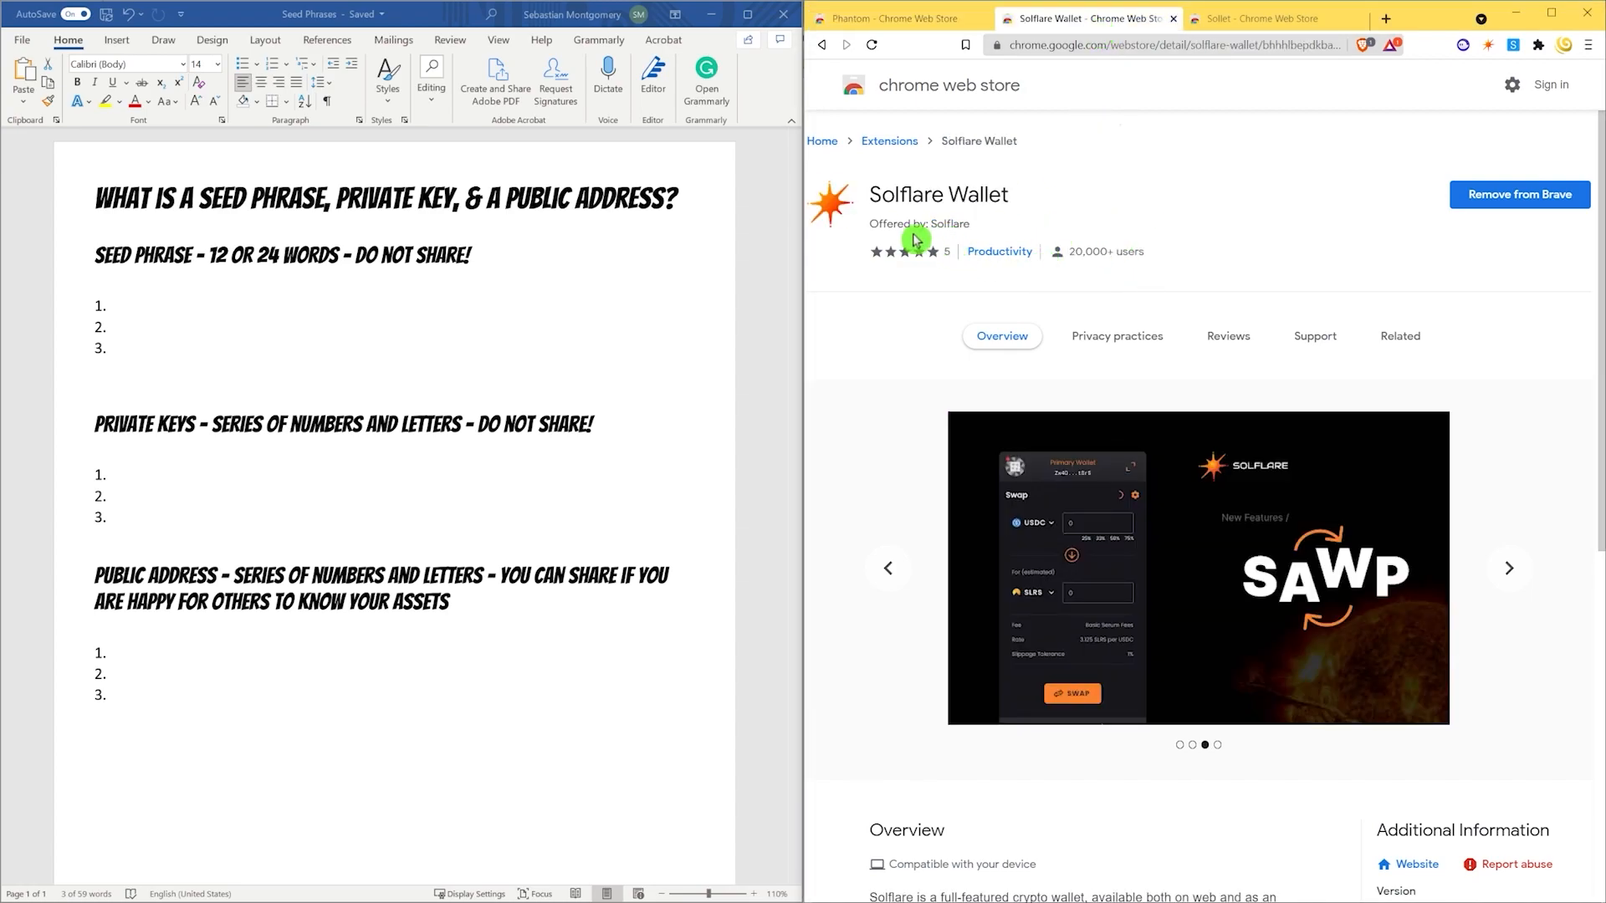
{"action": "left_click", "coordinate": [1275, 19]}
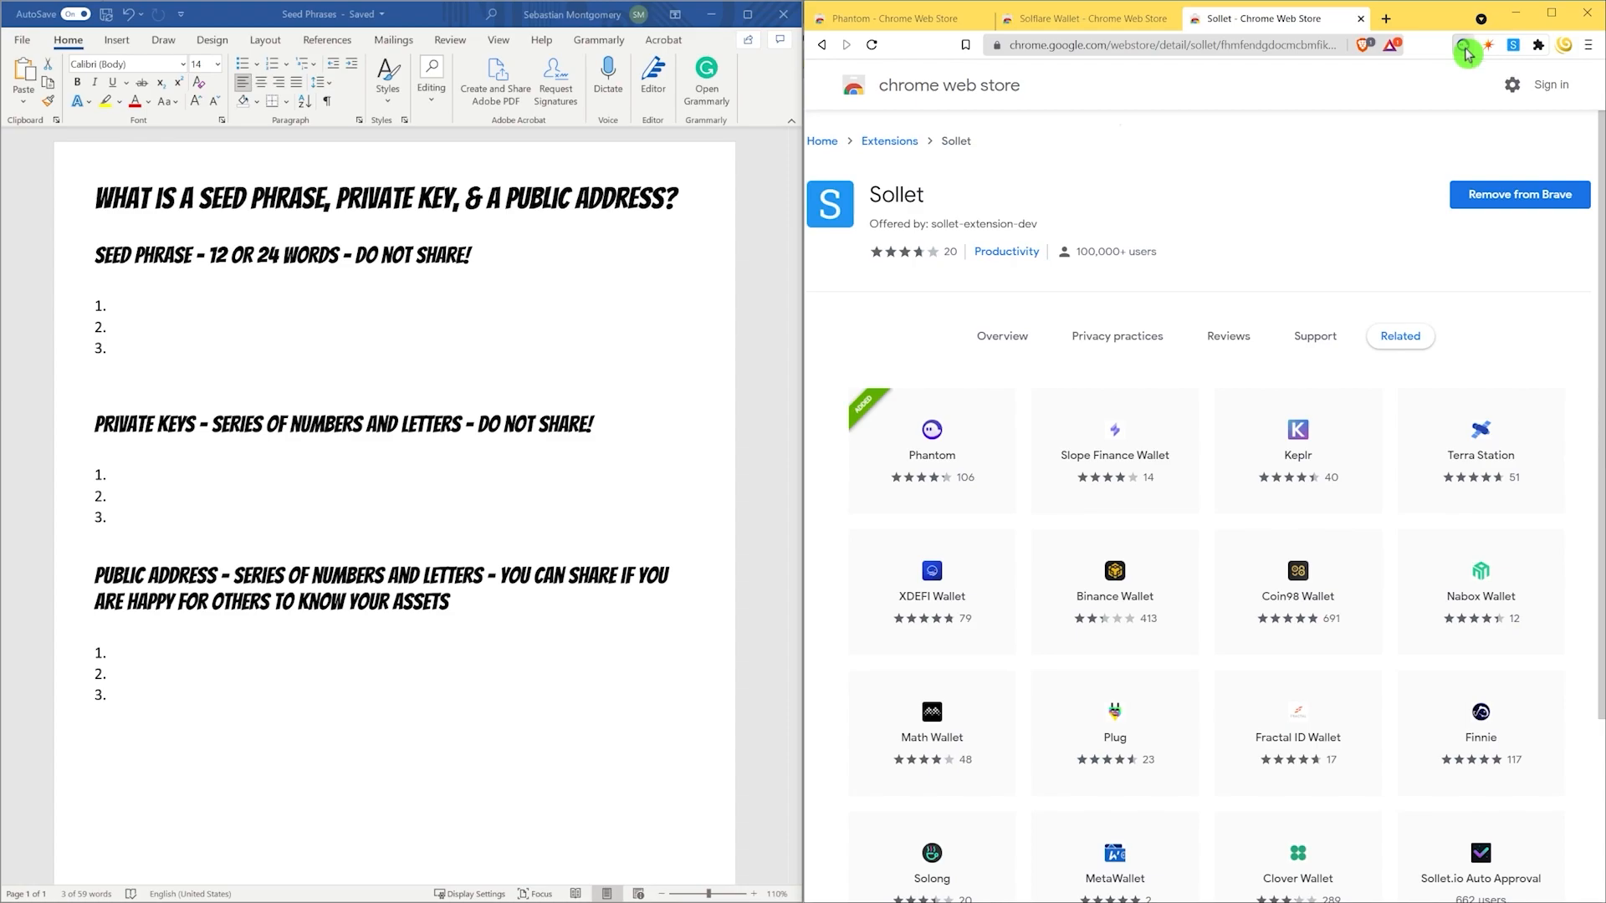
Create a new Phantom wallet, copy its recovery phrase, and show Wallet 1's funded balance.
{"action": "left_click", "coordinate": [1468, 43]}
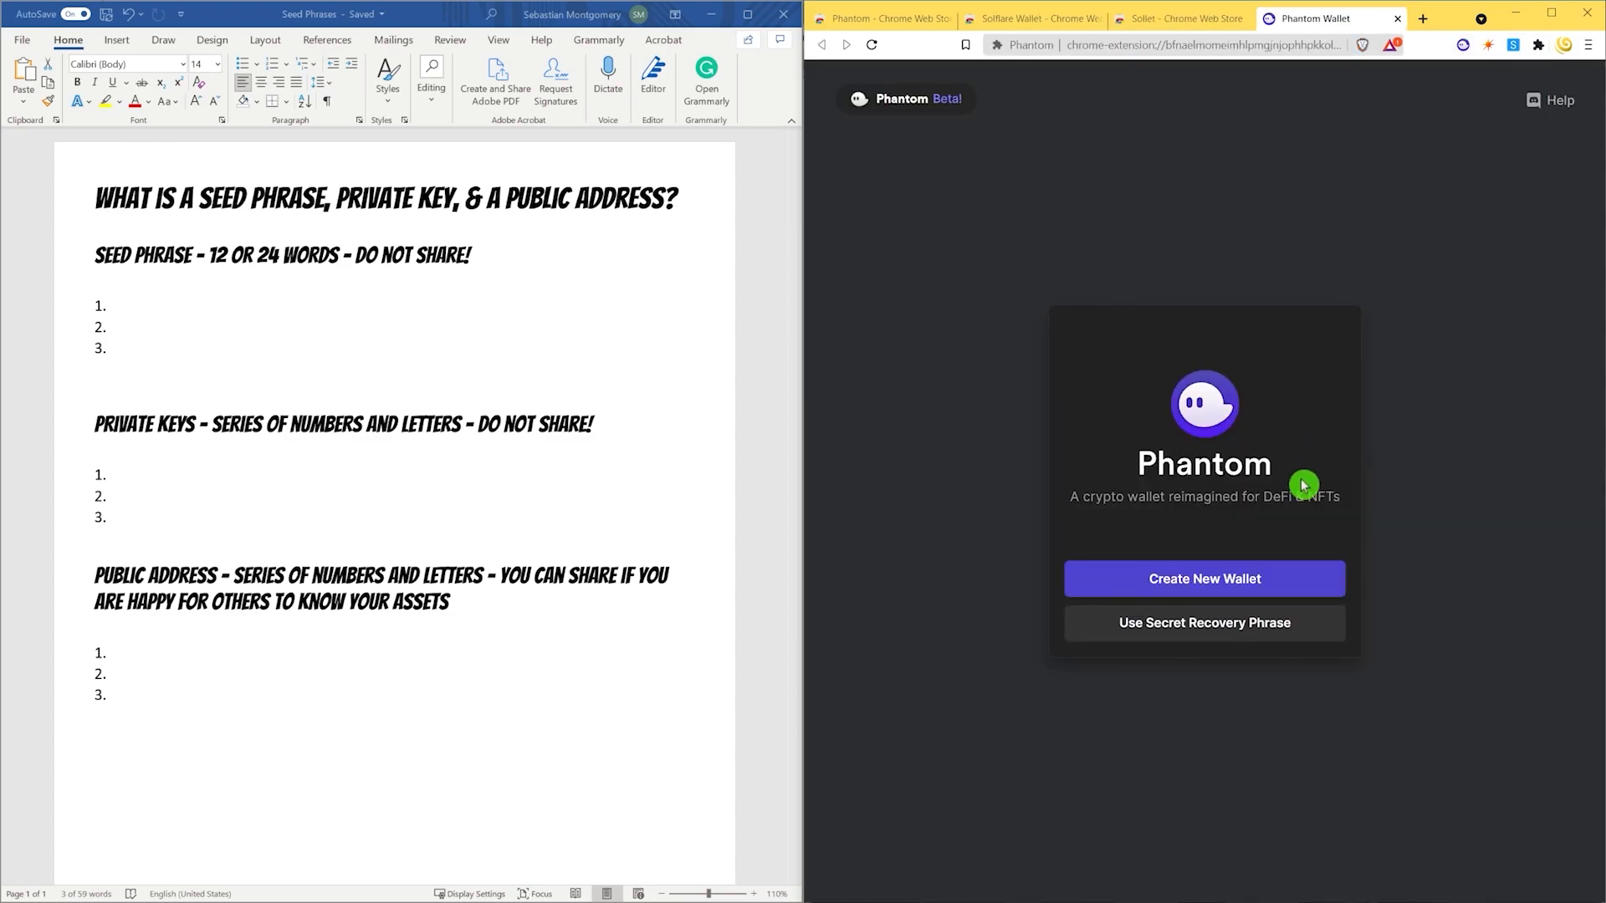
{"action": "left_click", "coordinate": [1203, 578]}
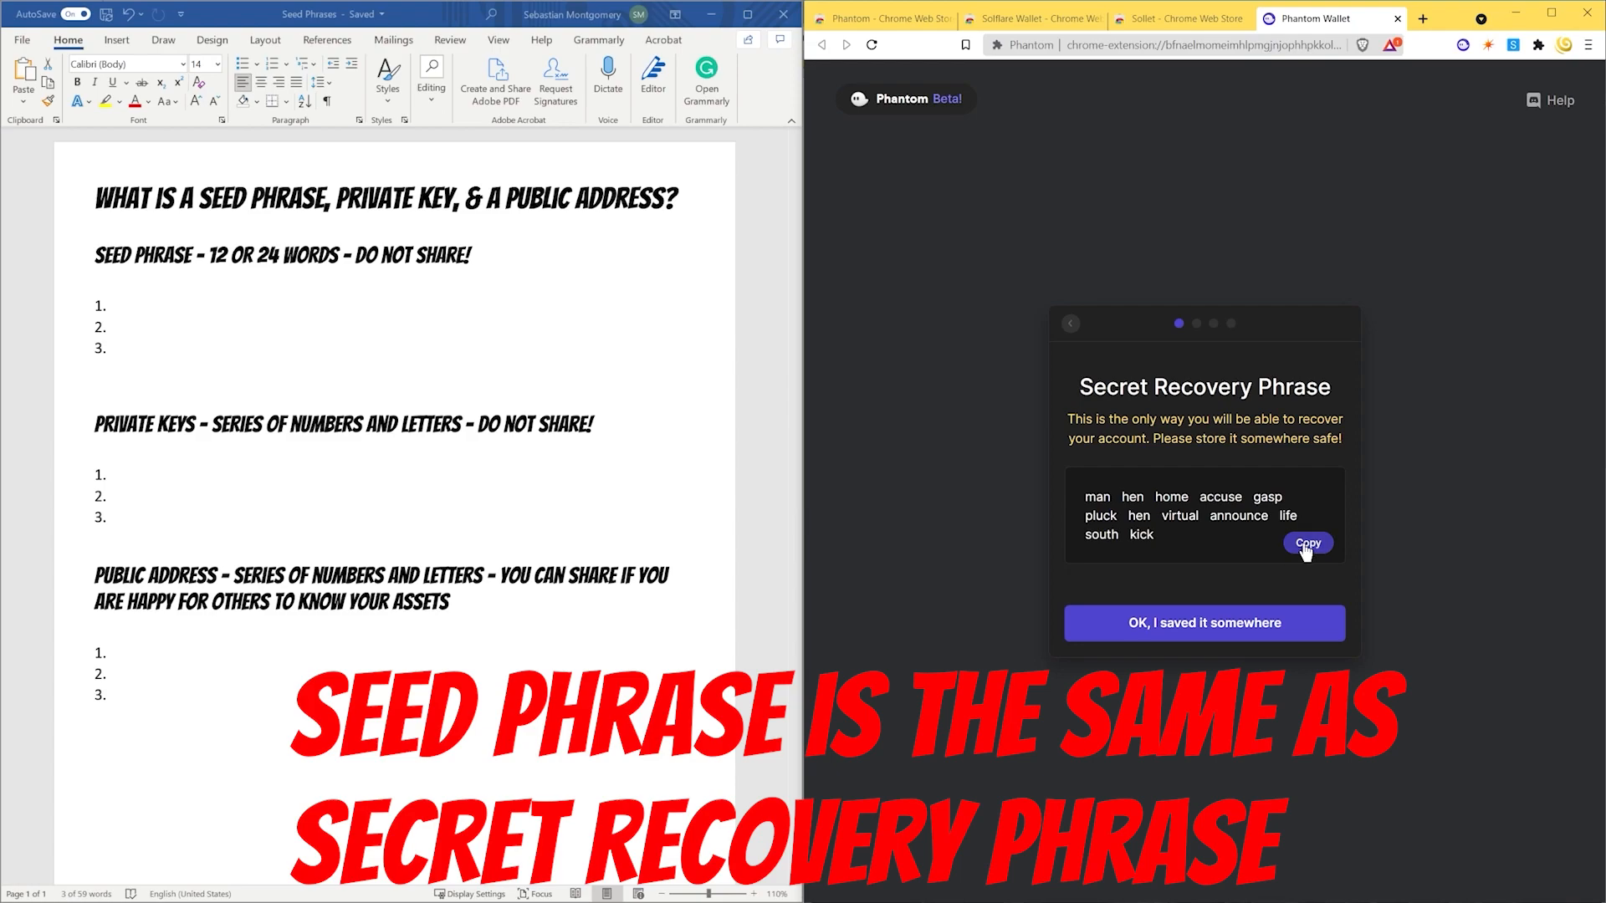
{"action": "left_click", "coordinate": [1308, 542]}
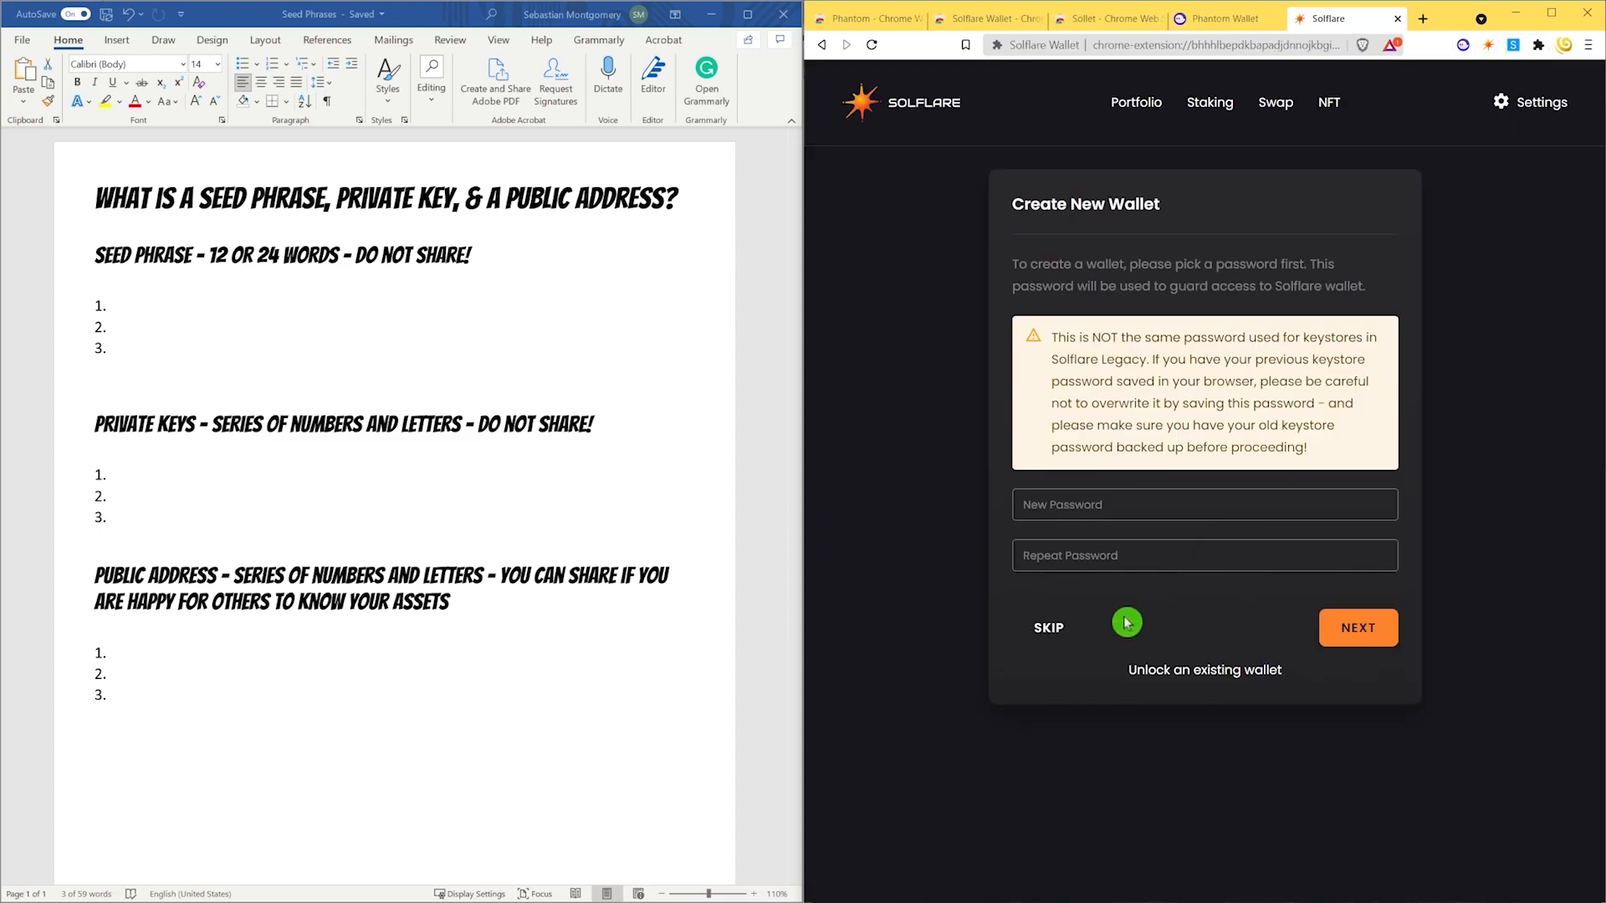
{"action": "left_click", "coordinate": [1359, 627]}
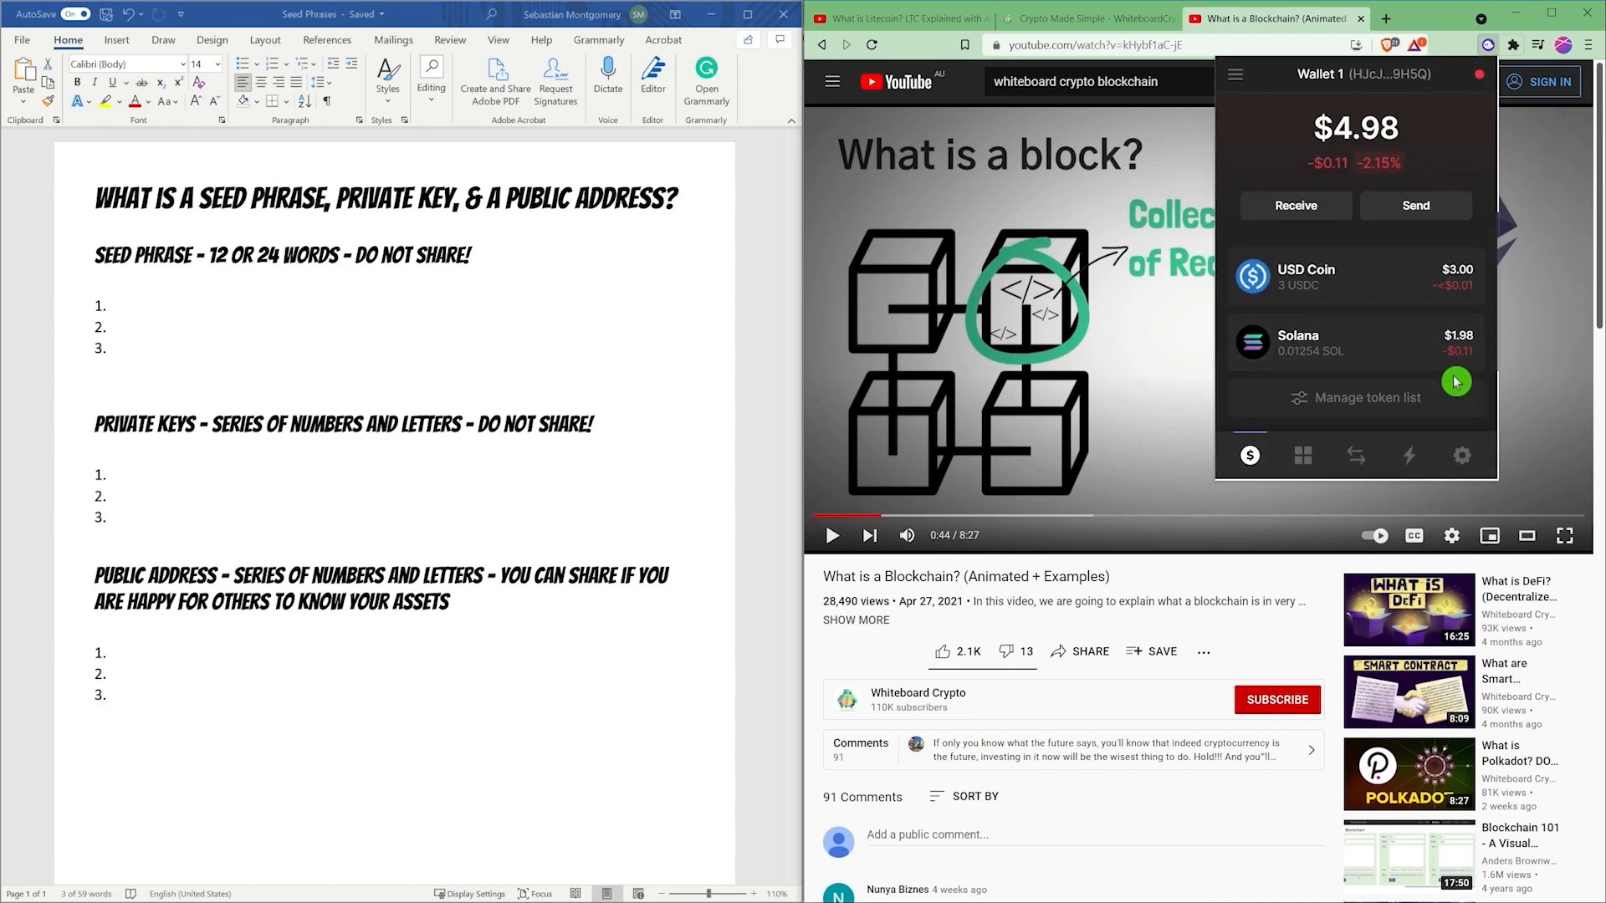
Reveal Wallet 1's secret recovery phrase from Settings, then switch to Wallet 2.
{"action": "left_click", "coordinate": [1463, 455]}
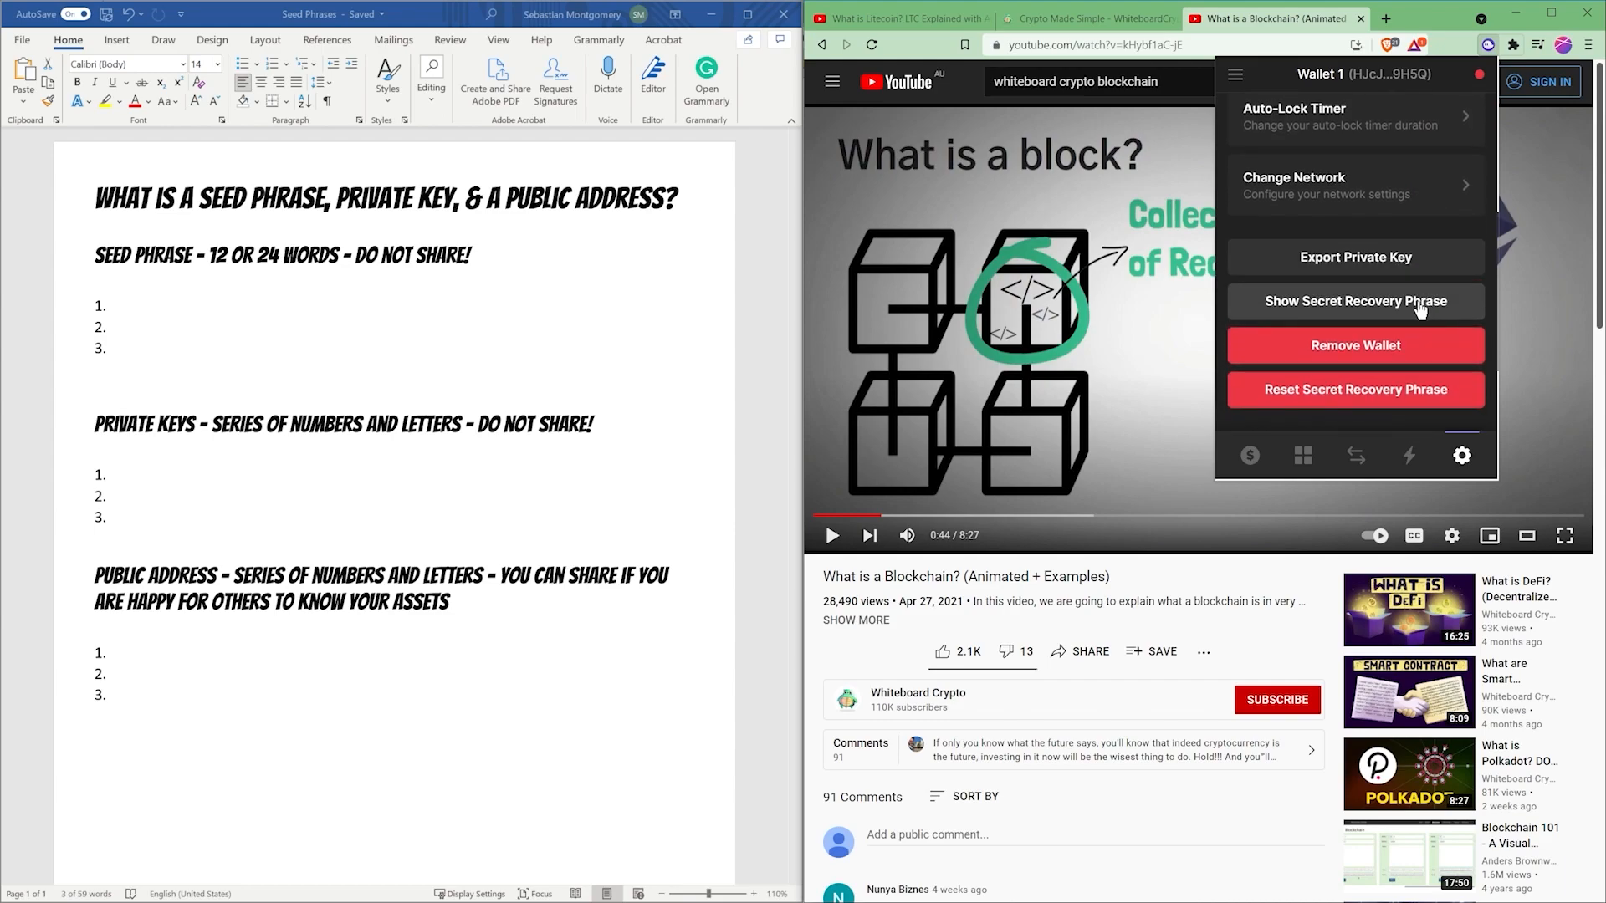
{"action": "left_click", "coordinate": [1353, 300]}
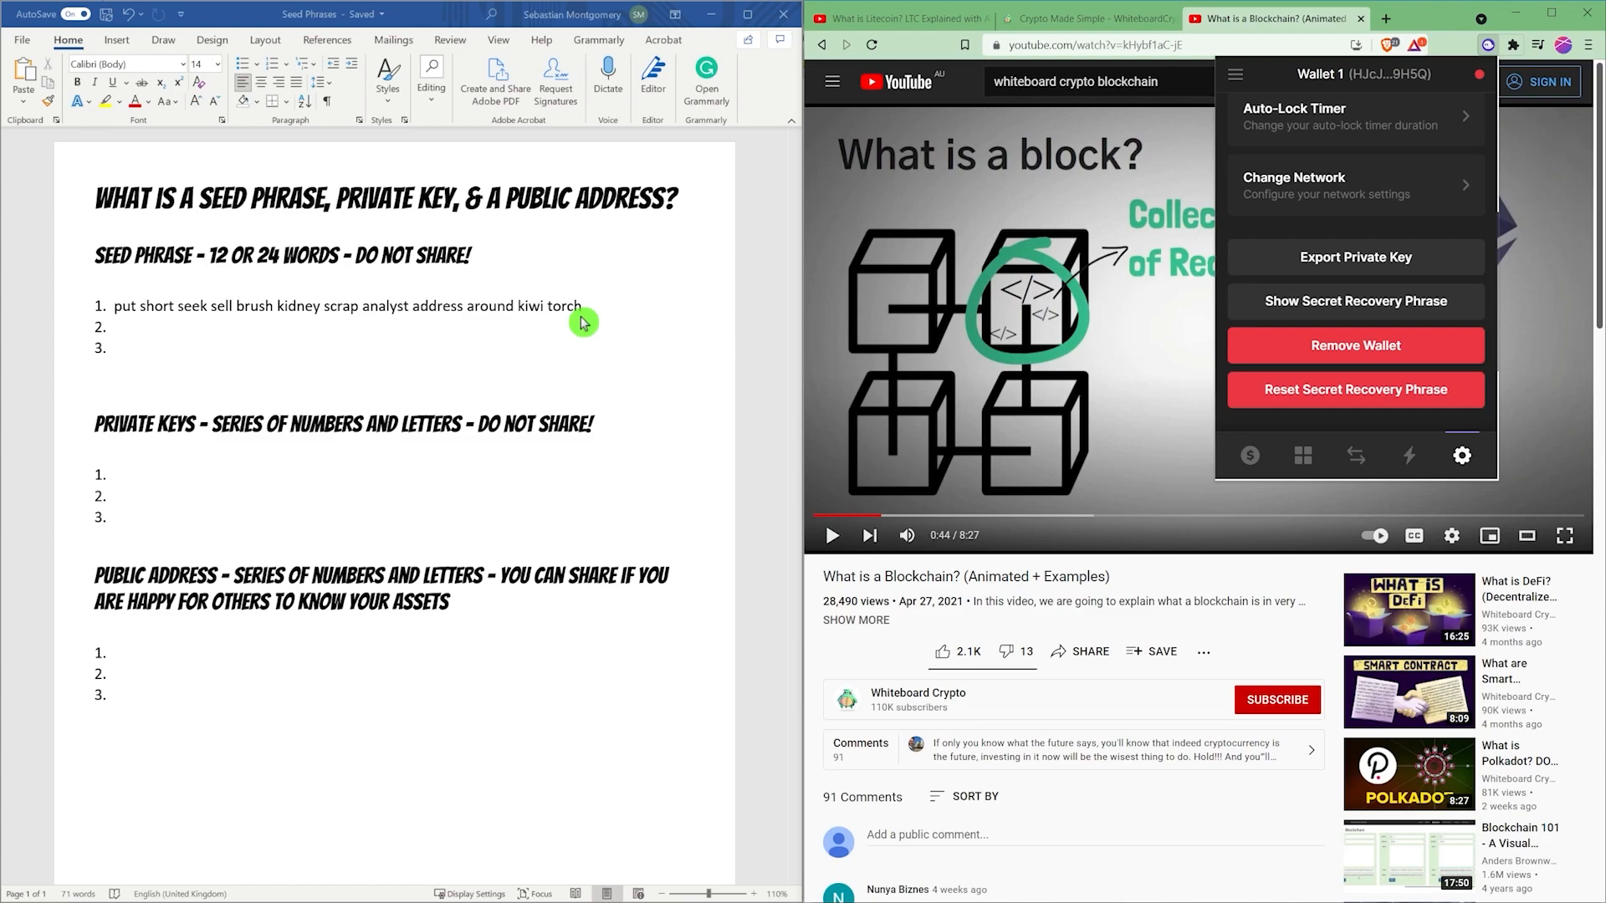
{"action": "left_click", "coordinate": [1234, 74]}
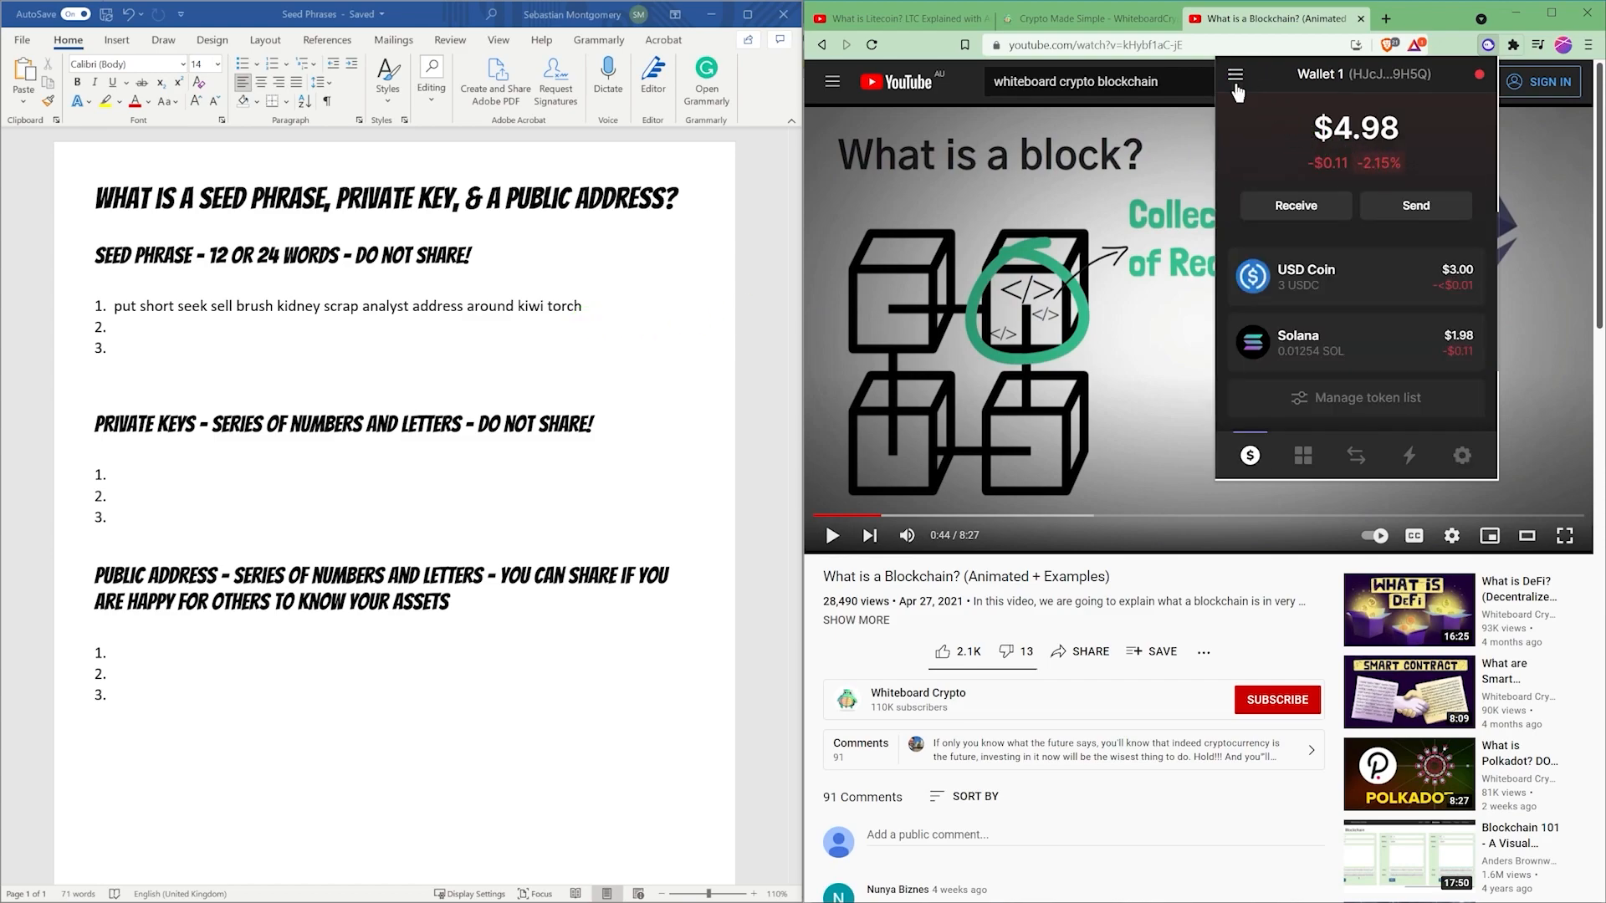
{"action": "left_click", "coordinate": [1235, 73]}
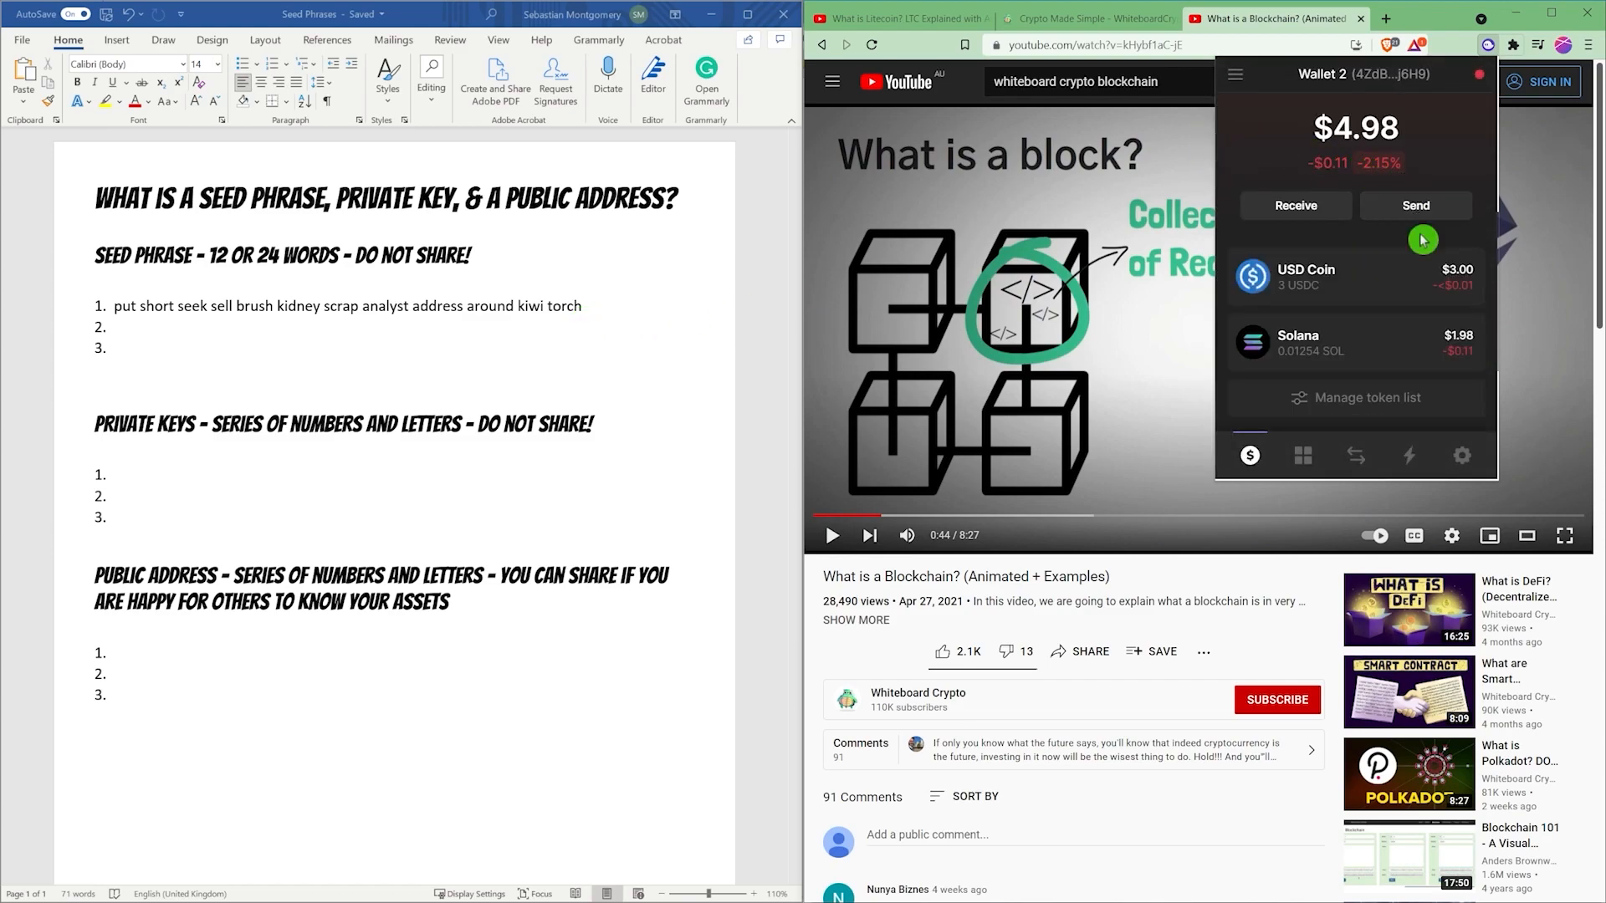
{"action": "left_click", "coordinate": [1463, 455]}
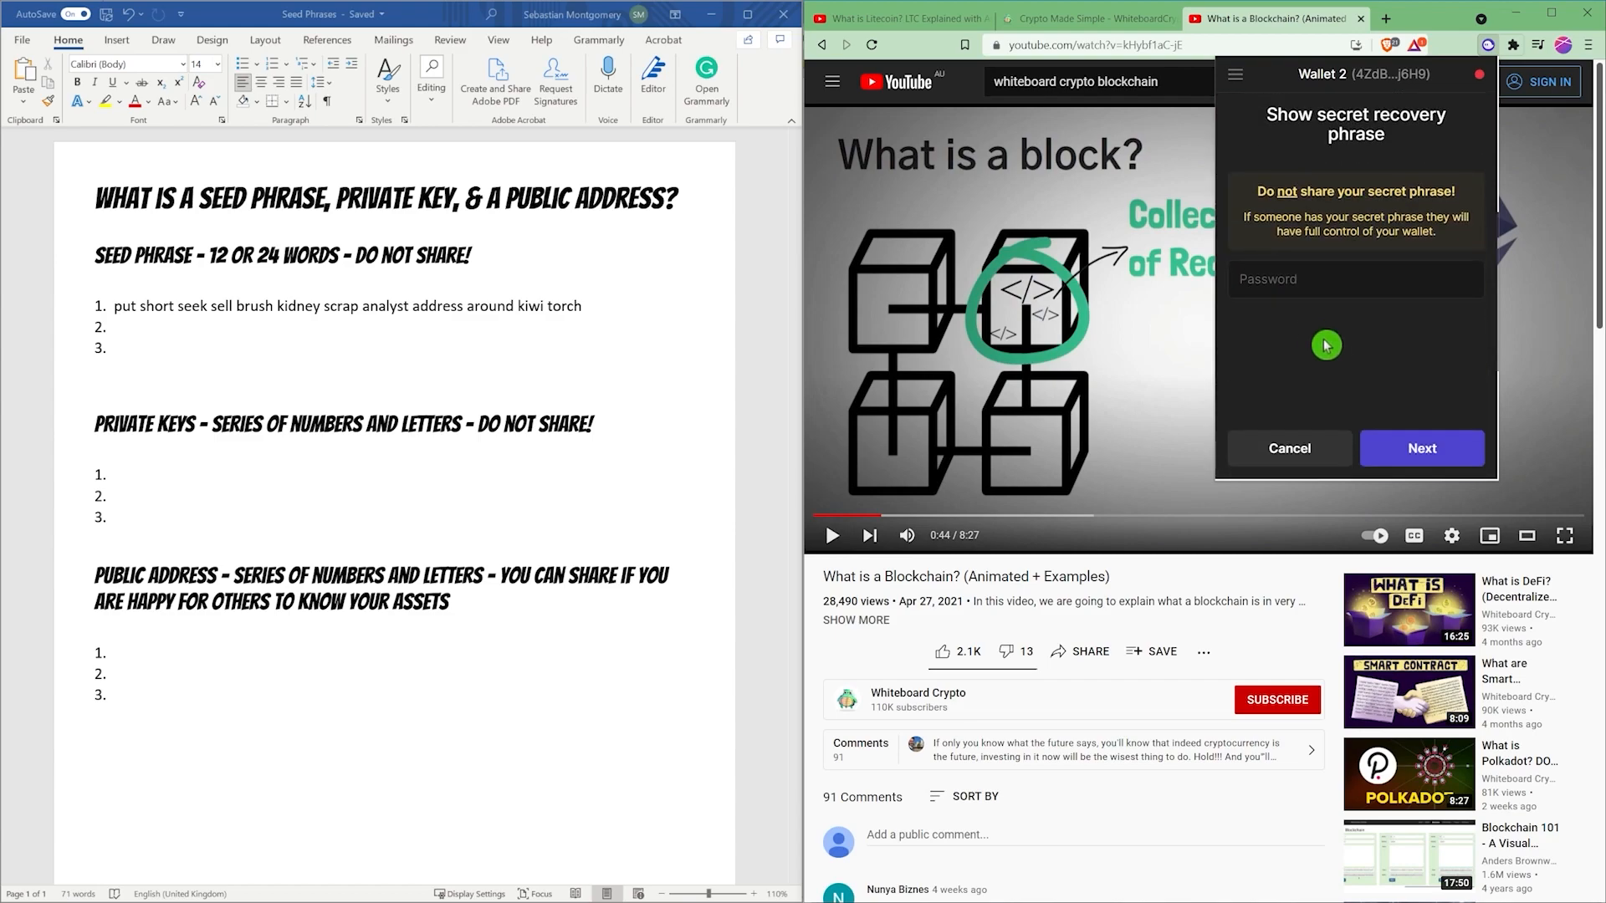
{"action": "left_click", "coordinate": [1420, 448]}
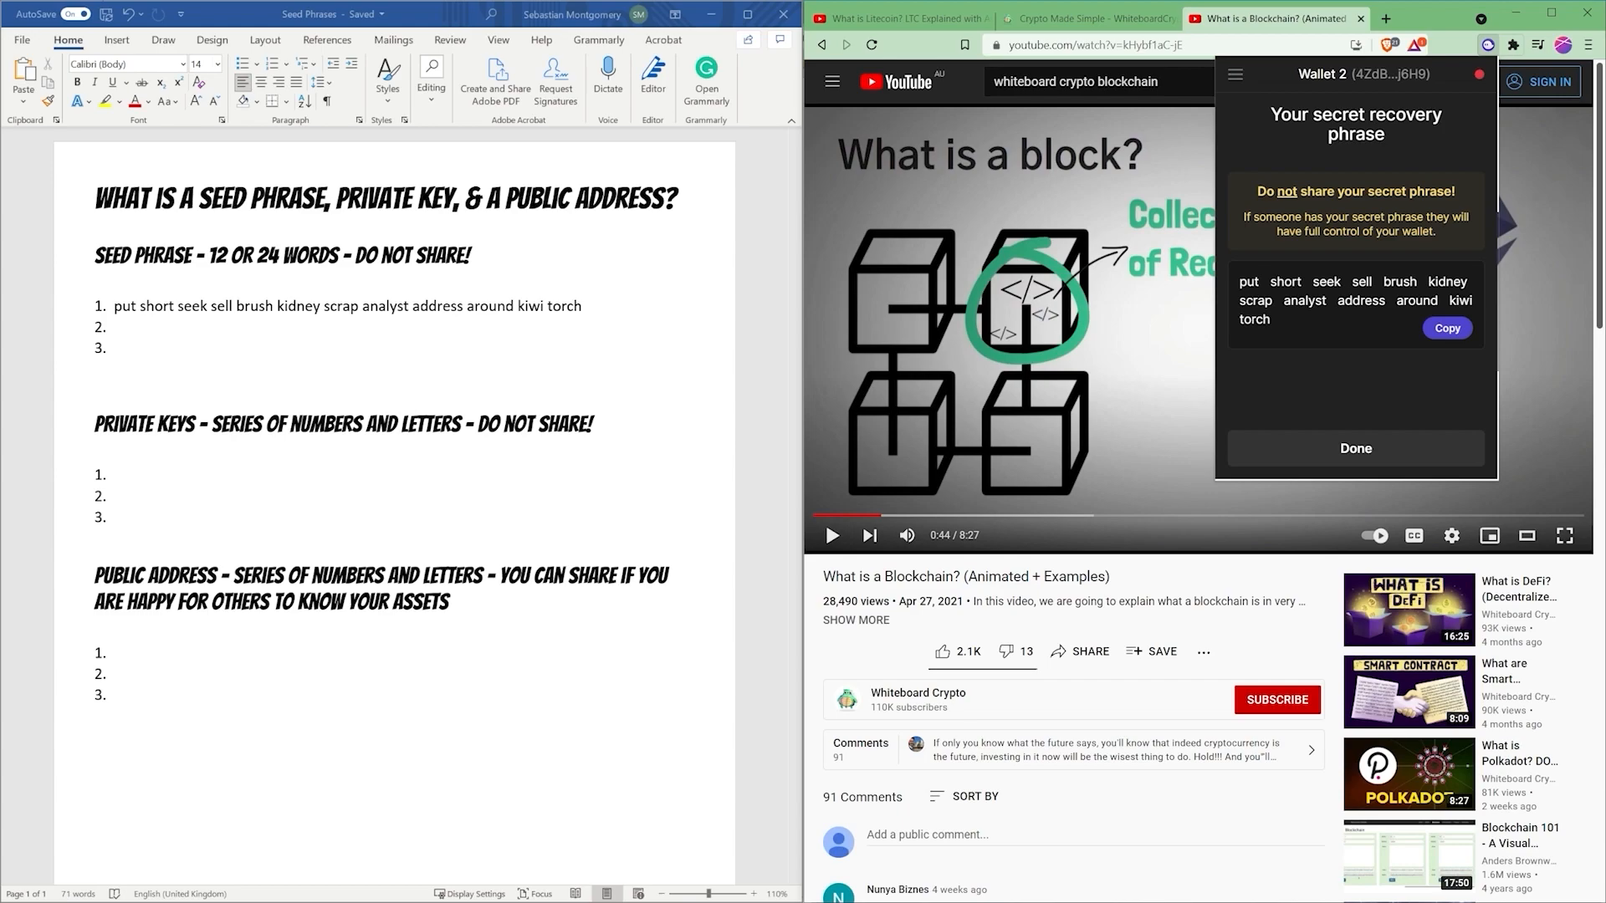
{"action": "left_click", "coordinate": [1445, 328]}
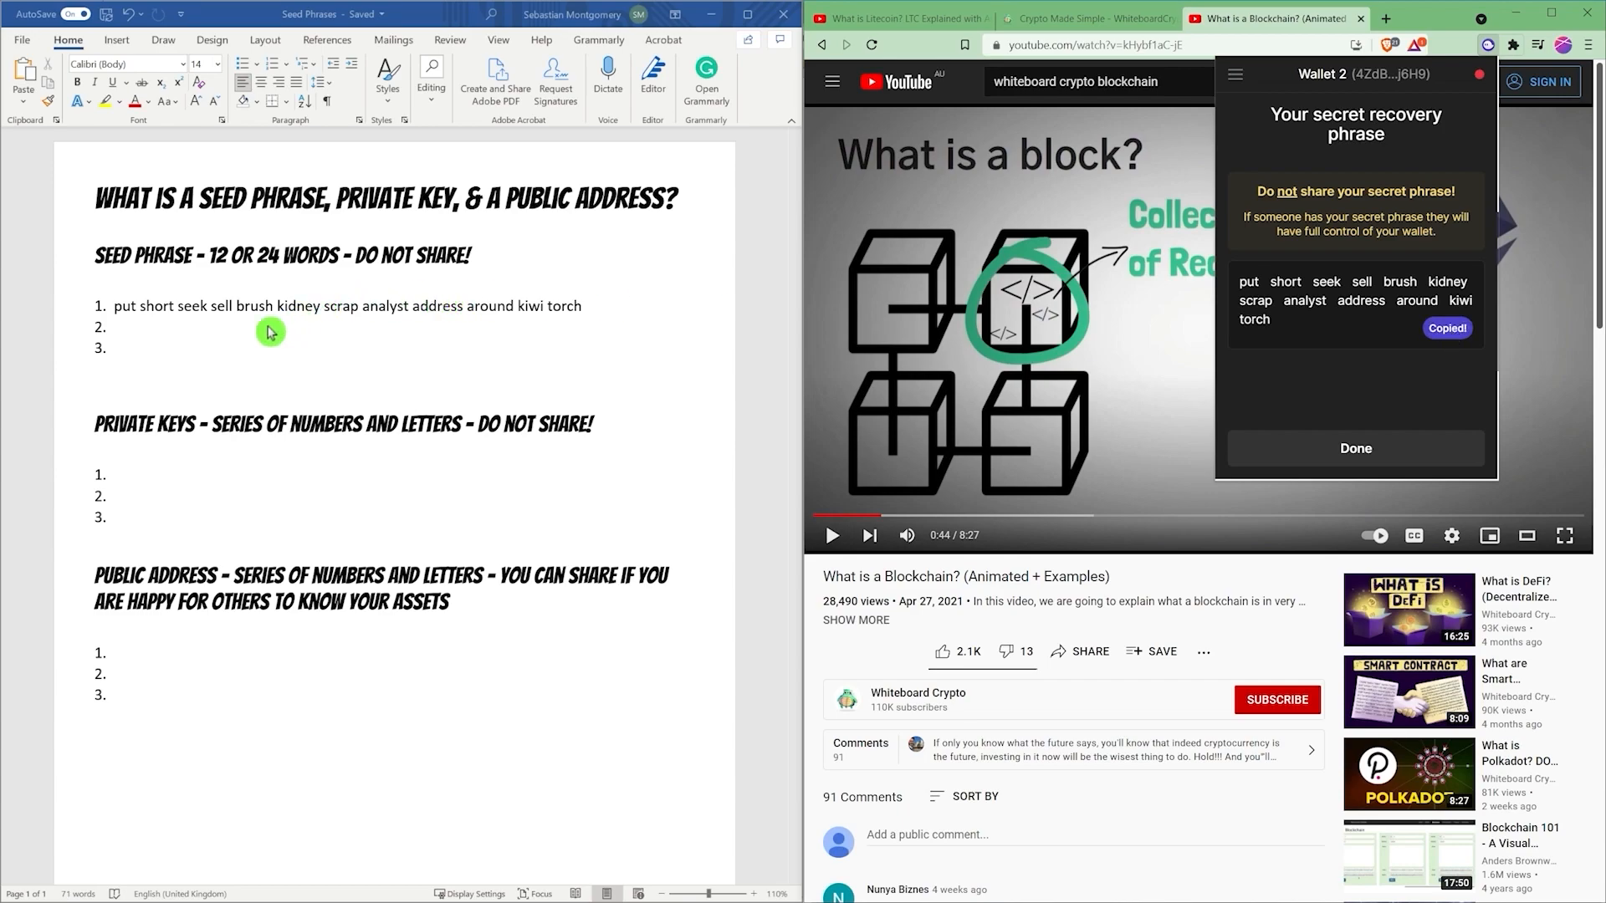
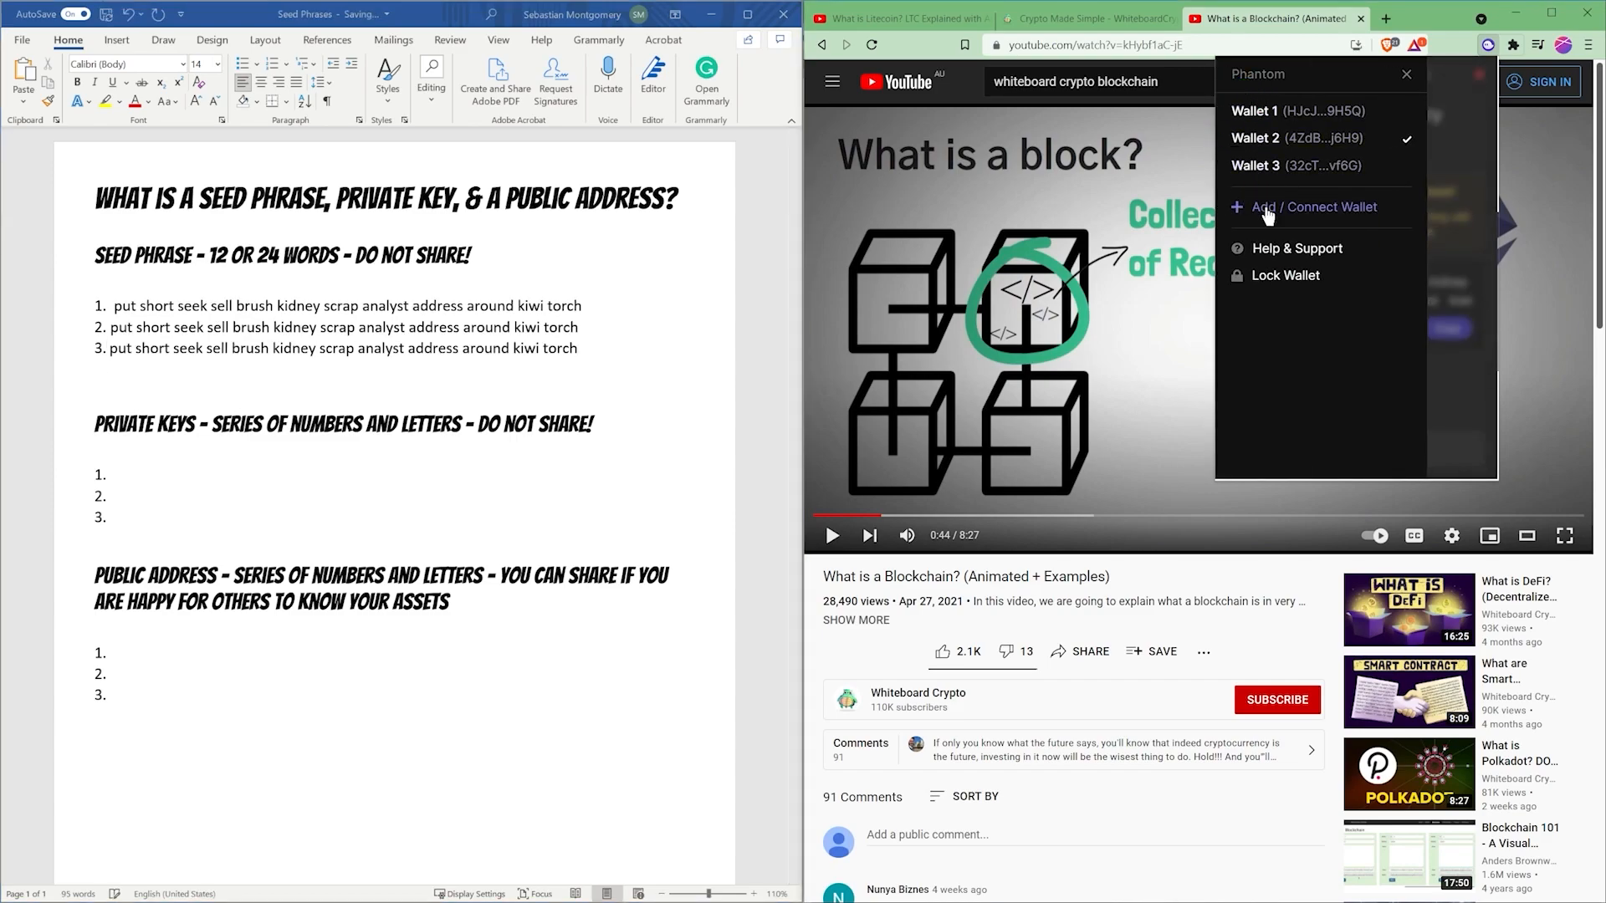
Add a fourth empty wallet to Phantom and return to the welcome setup page.
{"action": "left_click", "coordinate": [1315, 206]}
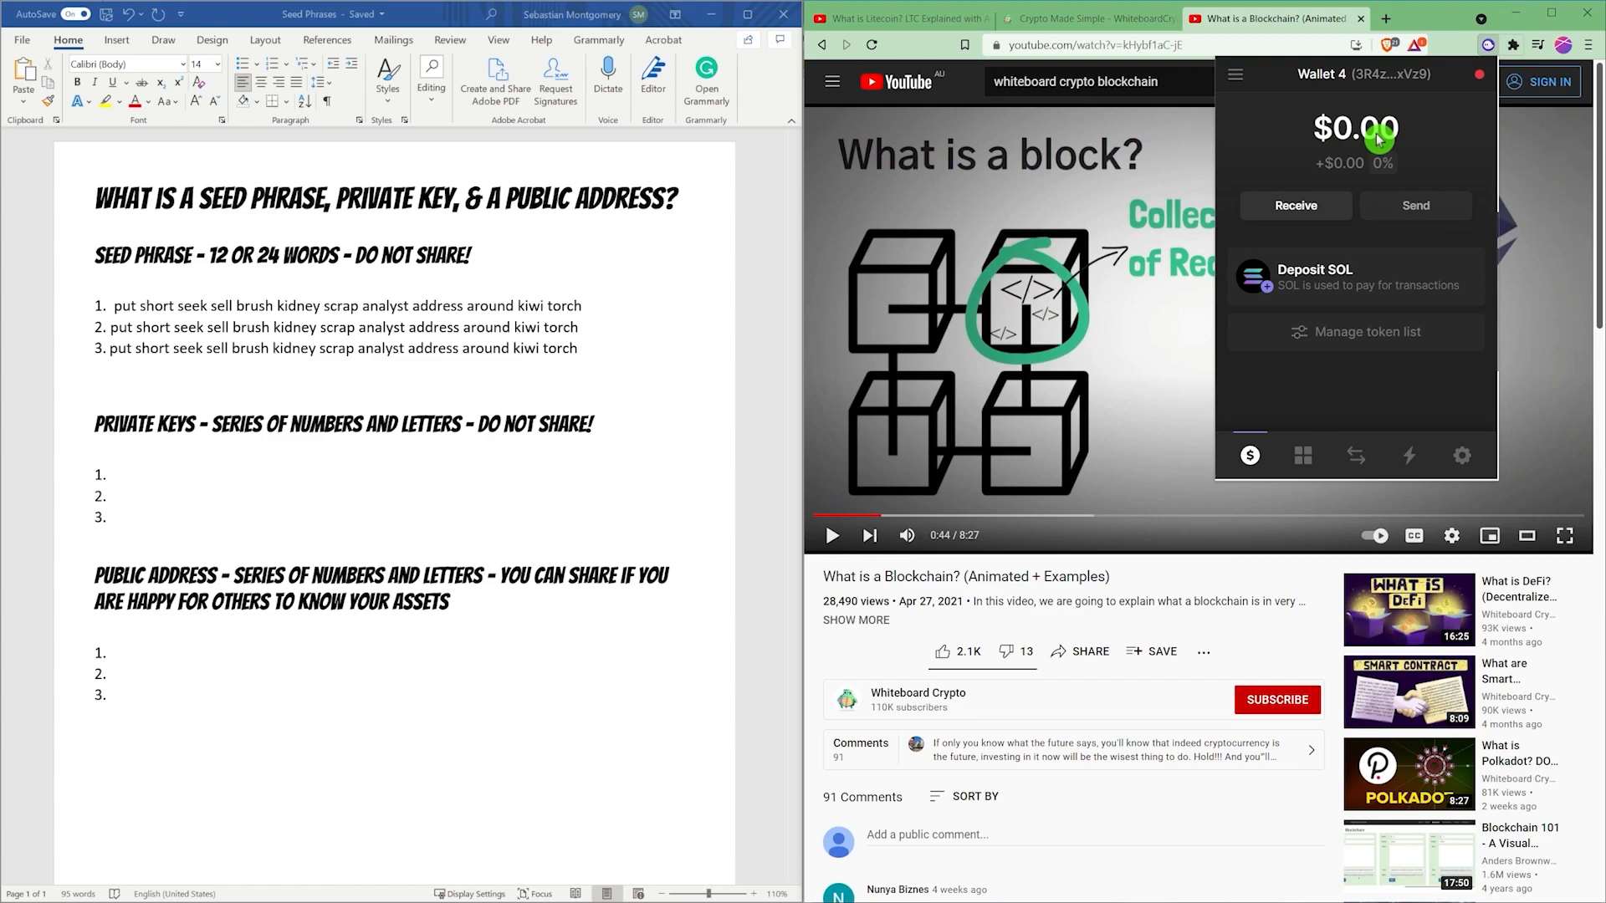
{"action": "left_click", "coordinate": [1325, 73]}
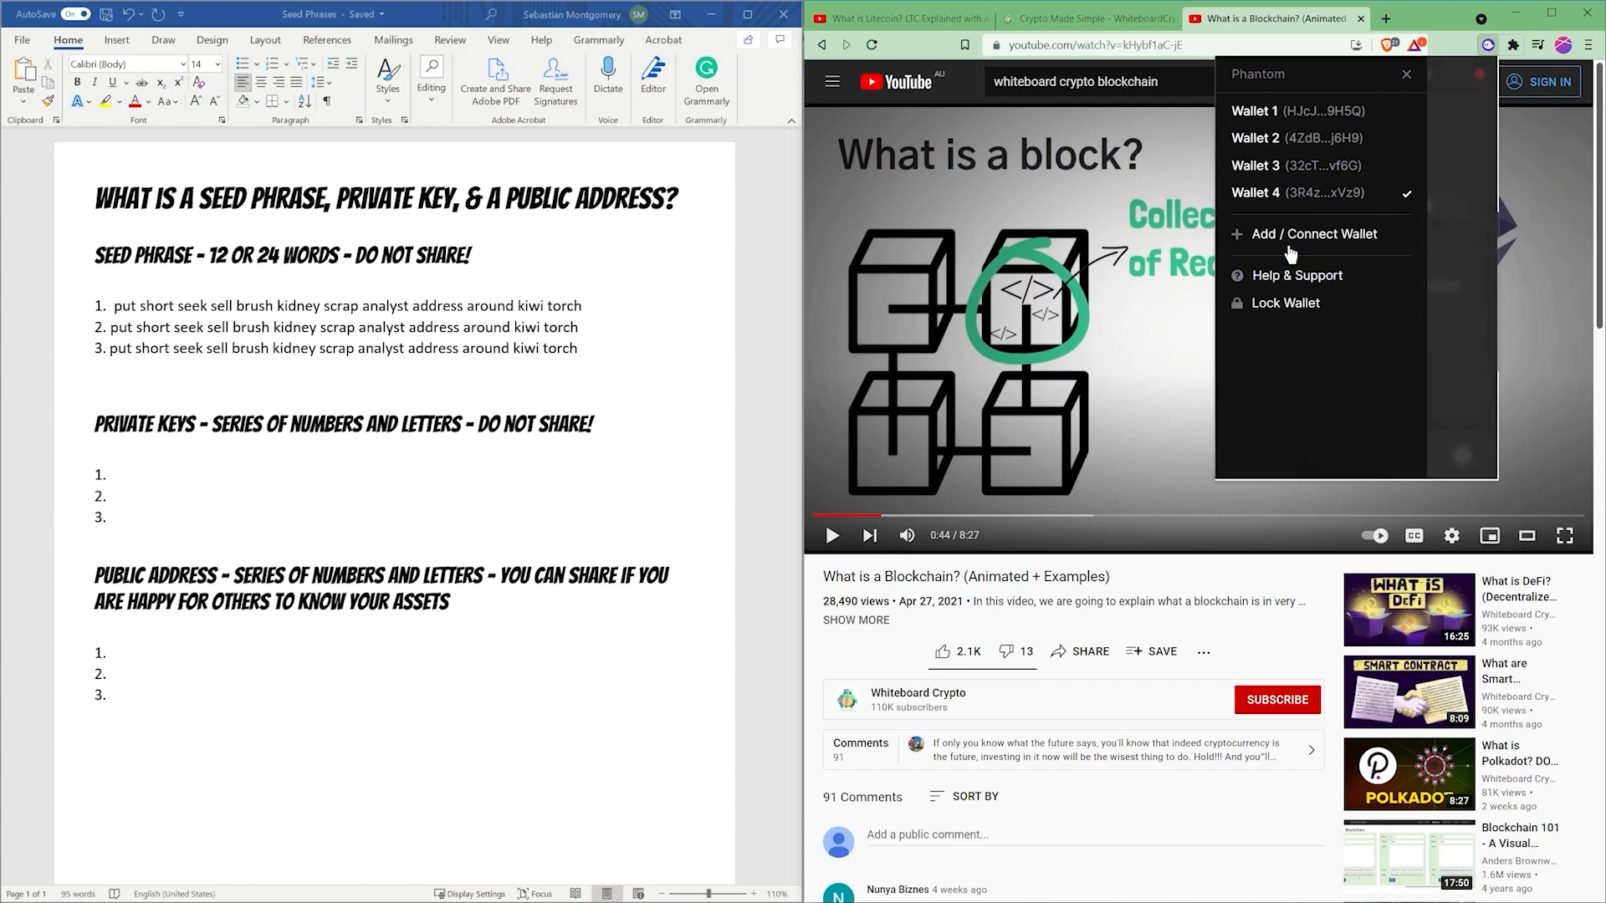
{"action": "left_click", "coordinate": [1317, 234]}
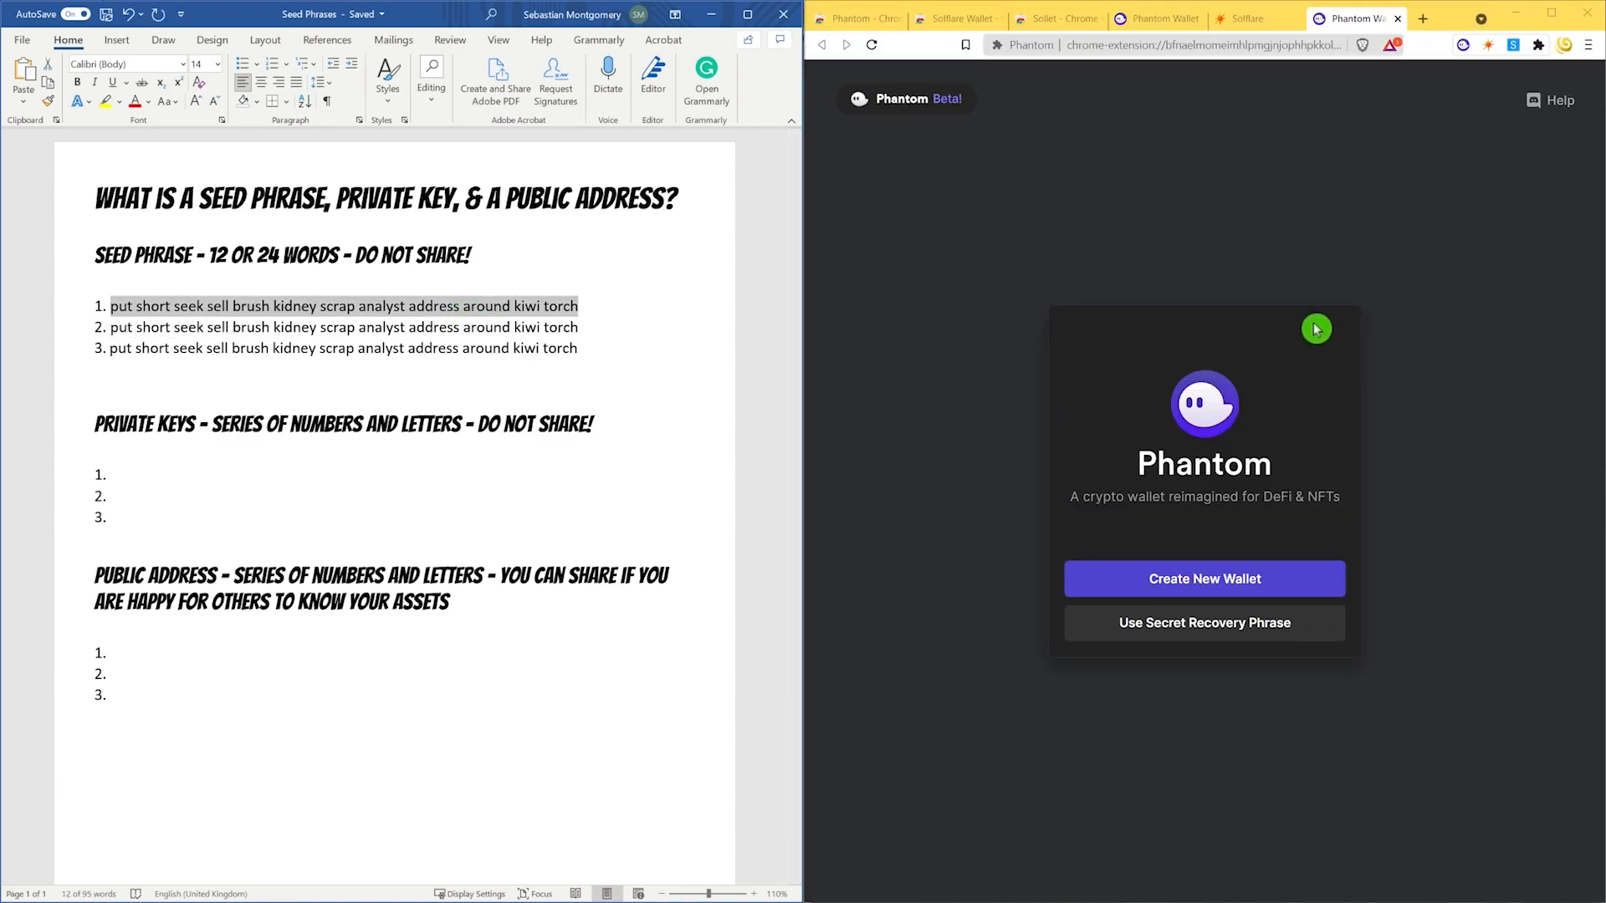
{"action": "mouse_move", "coordinate": [1251, 614]}
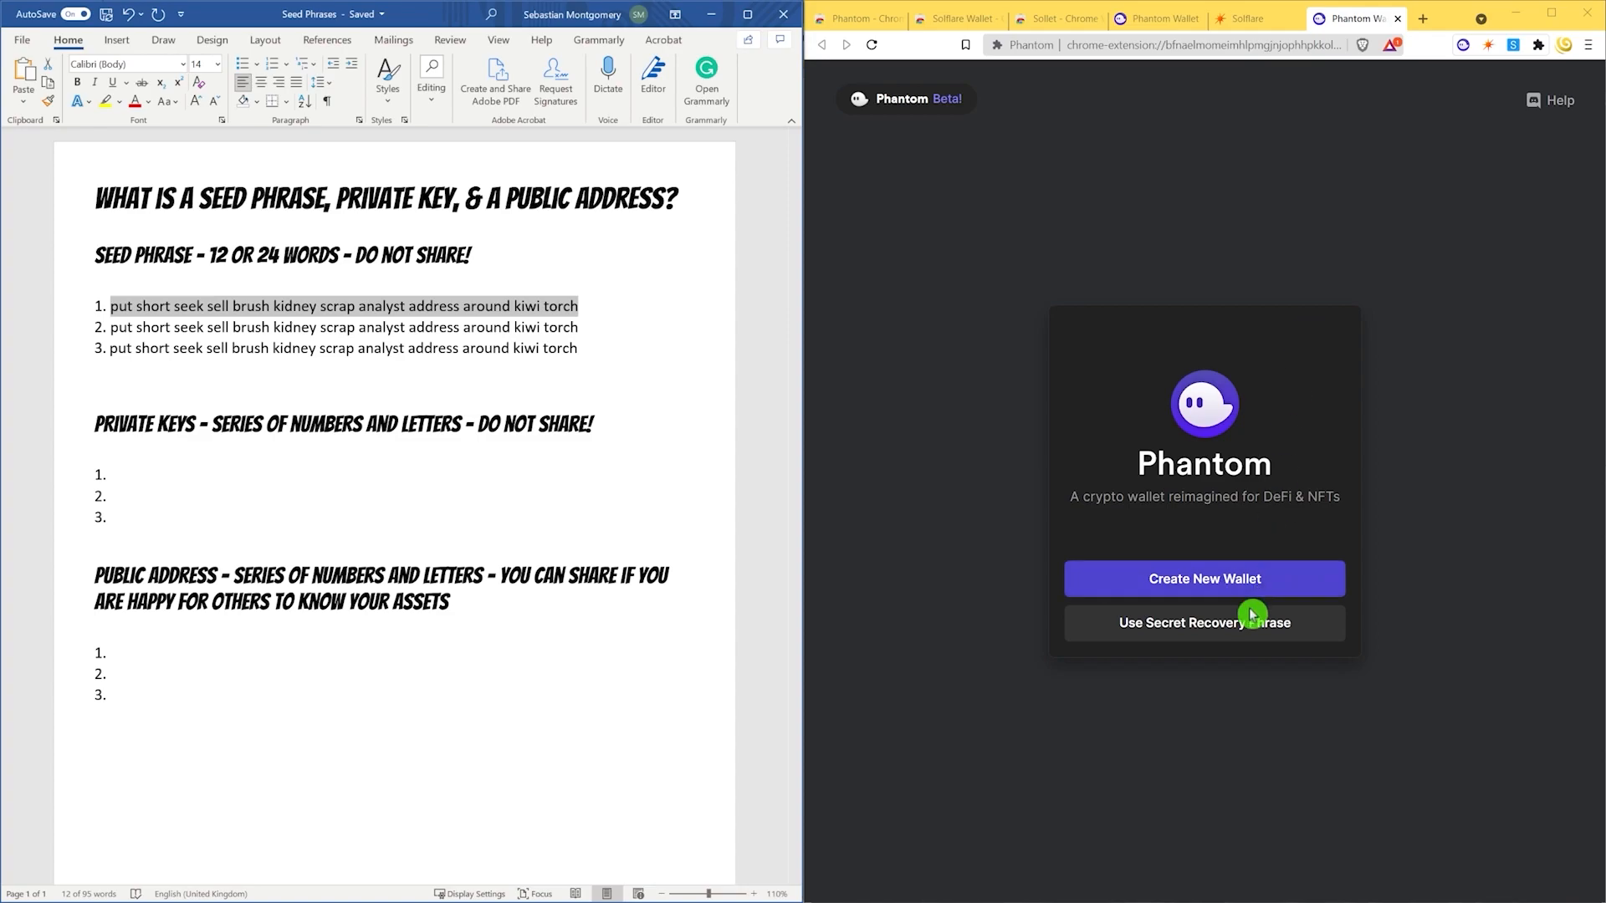
{"action": "left_click", "coordinate": [1203, 622]}
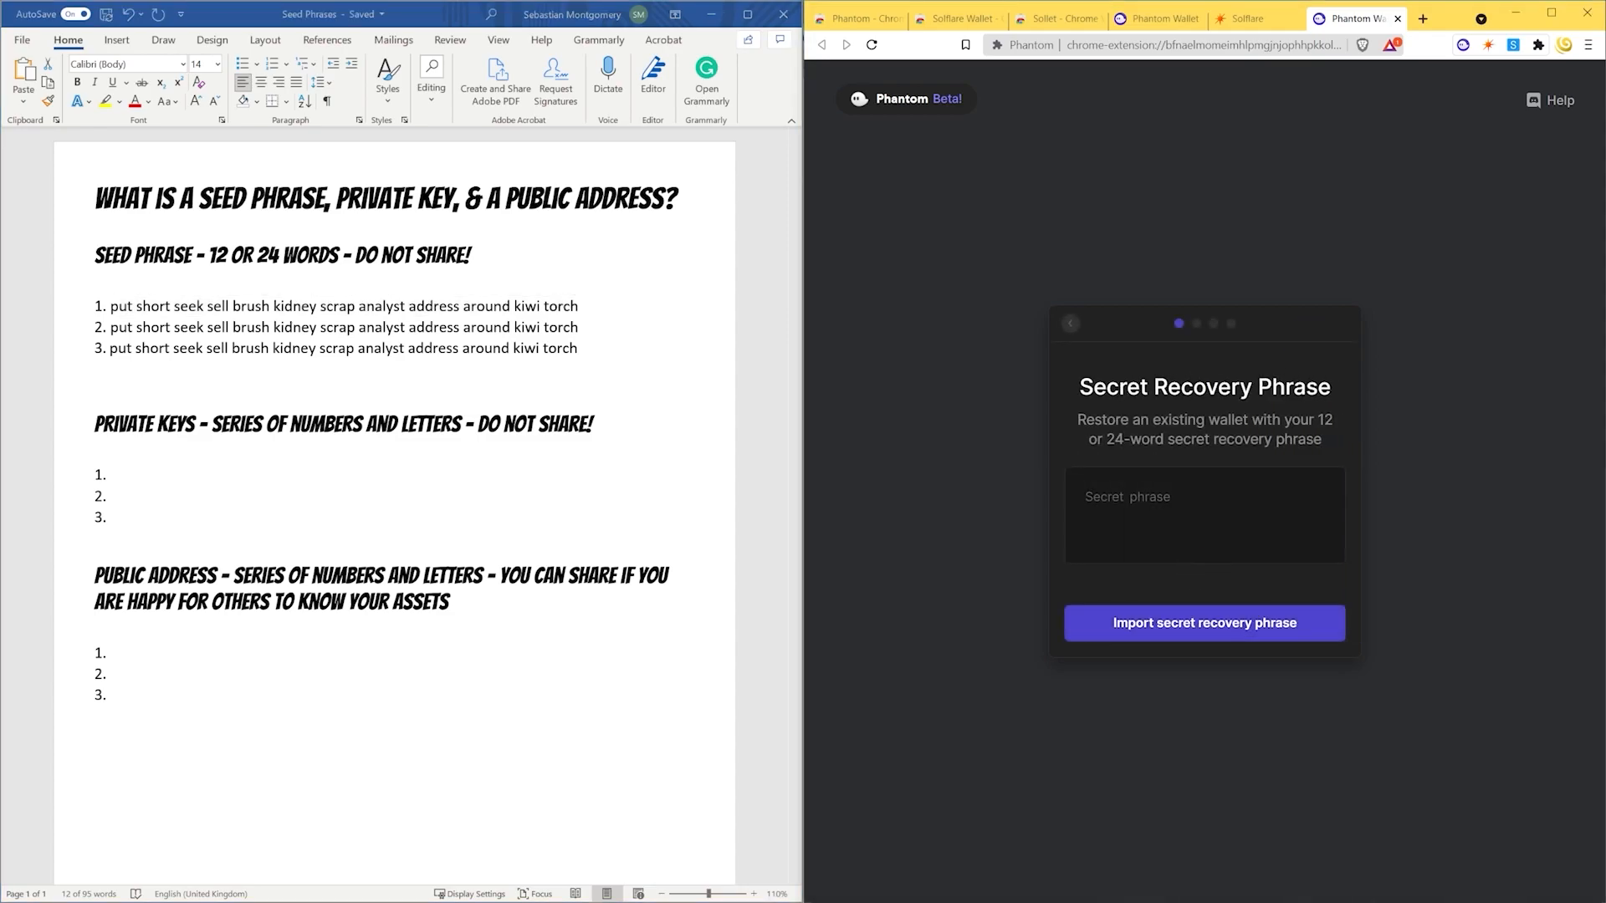
{"action": "left_click", "coordinate": [1203, 623]}
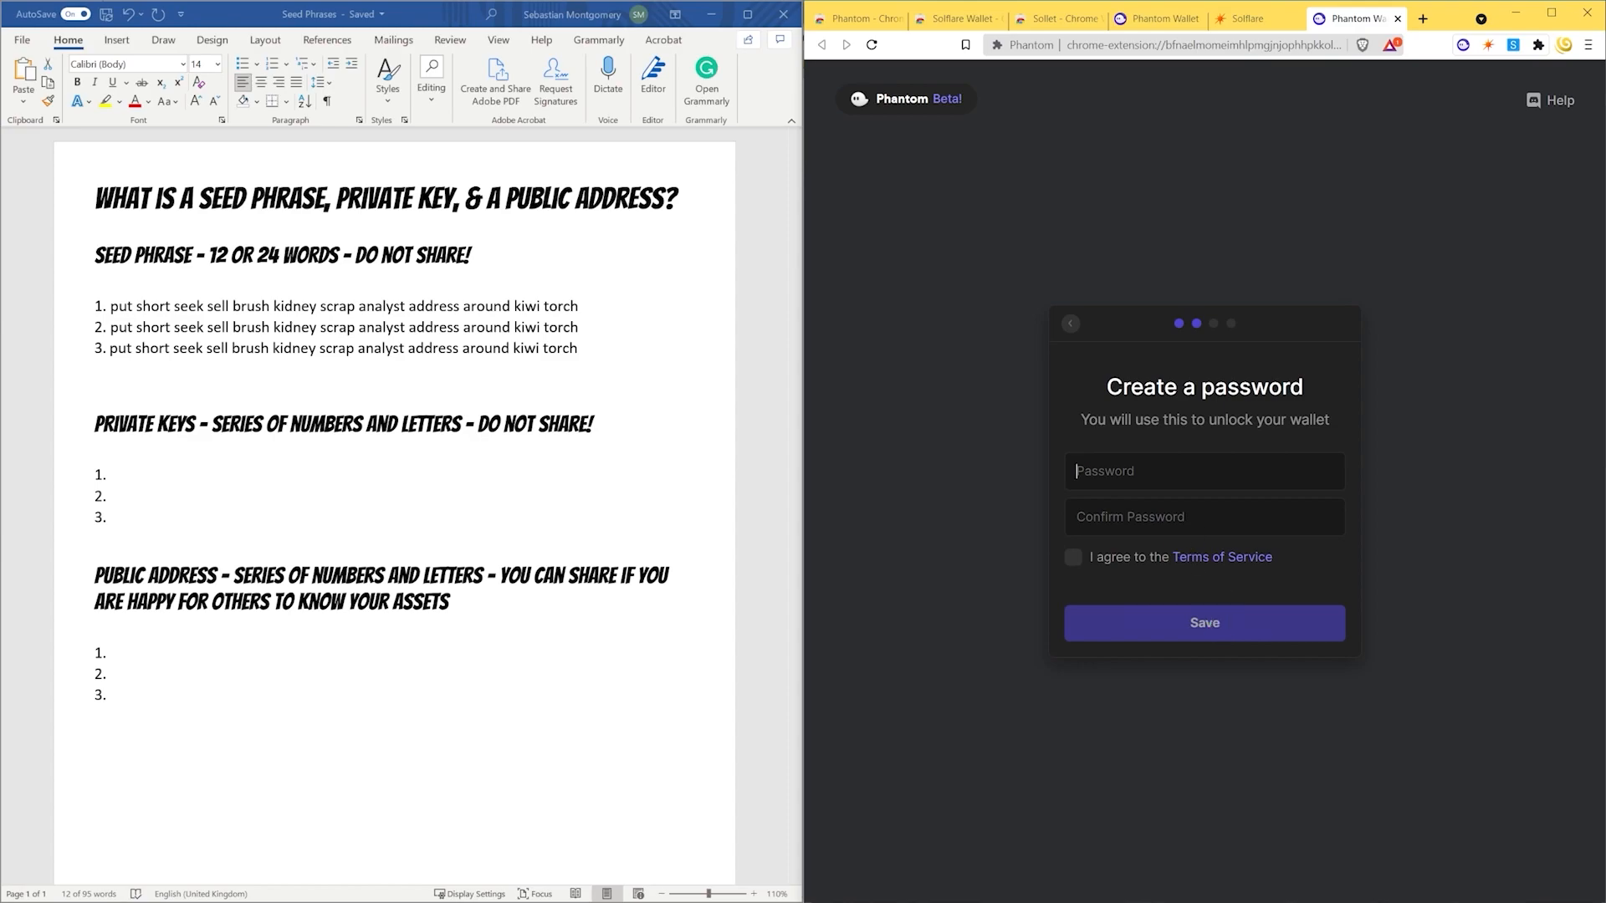
{"action": "type", "text": "password"}
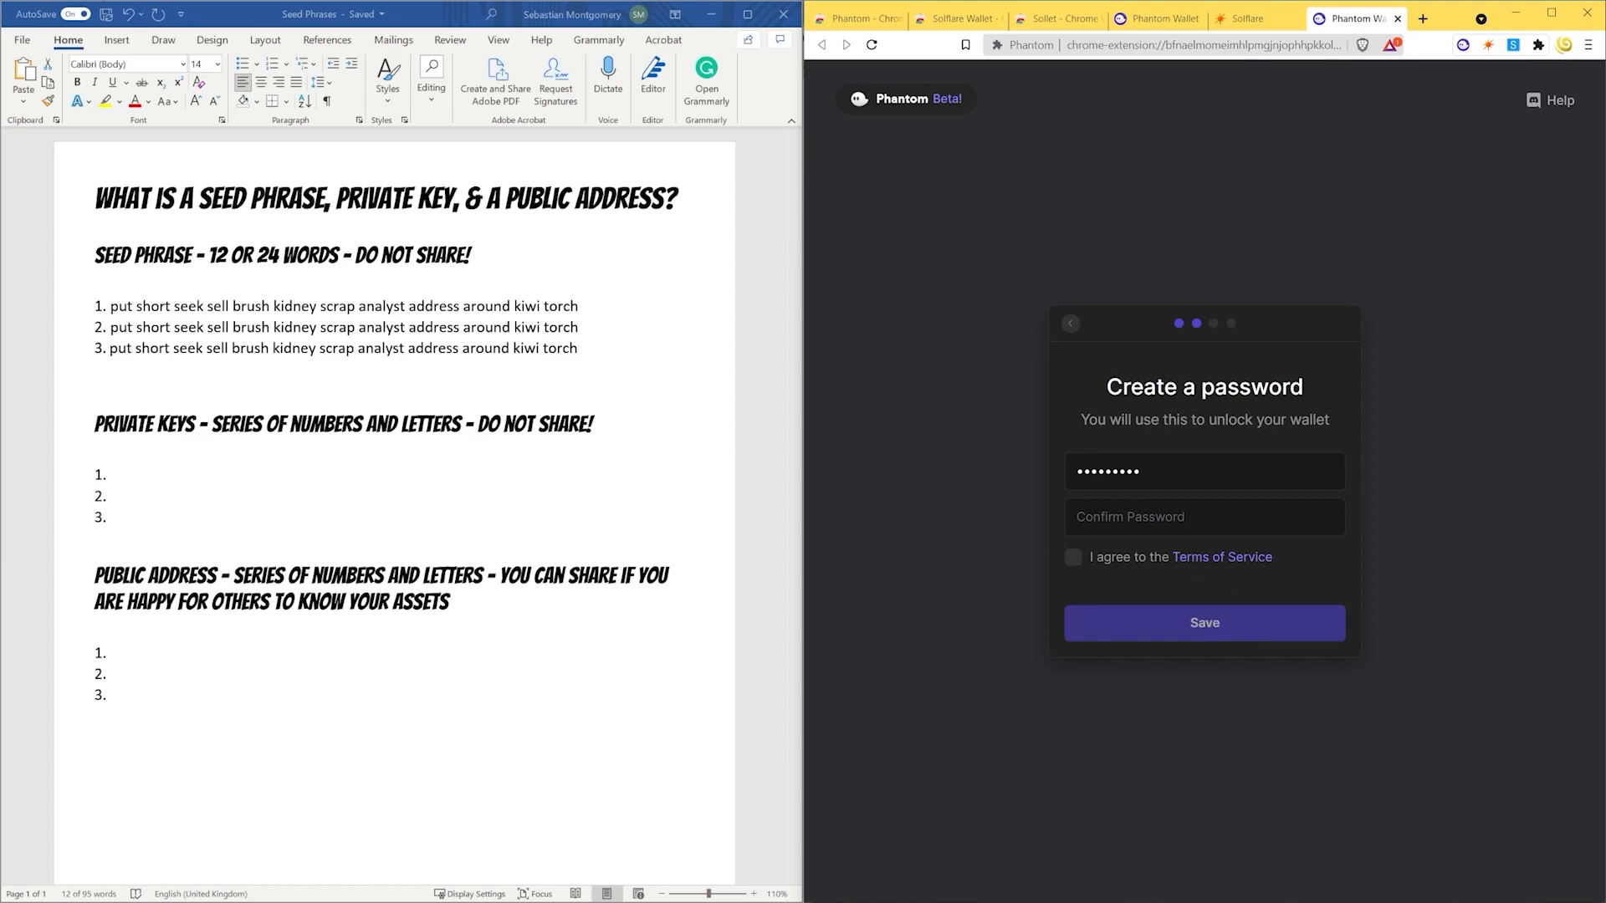
{"action": "left_click", "coordinate": [1203, 622]}
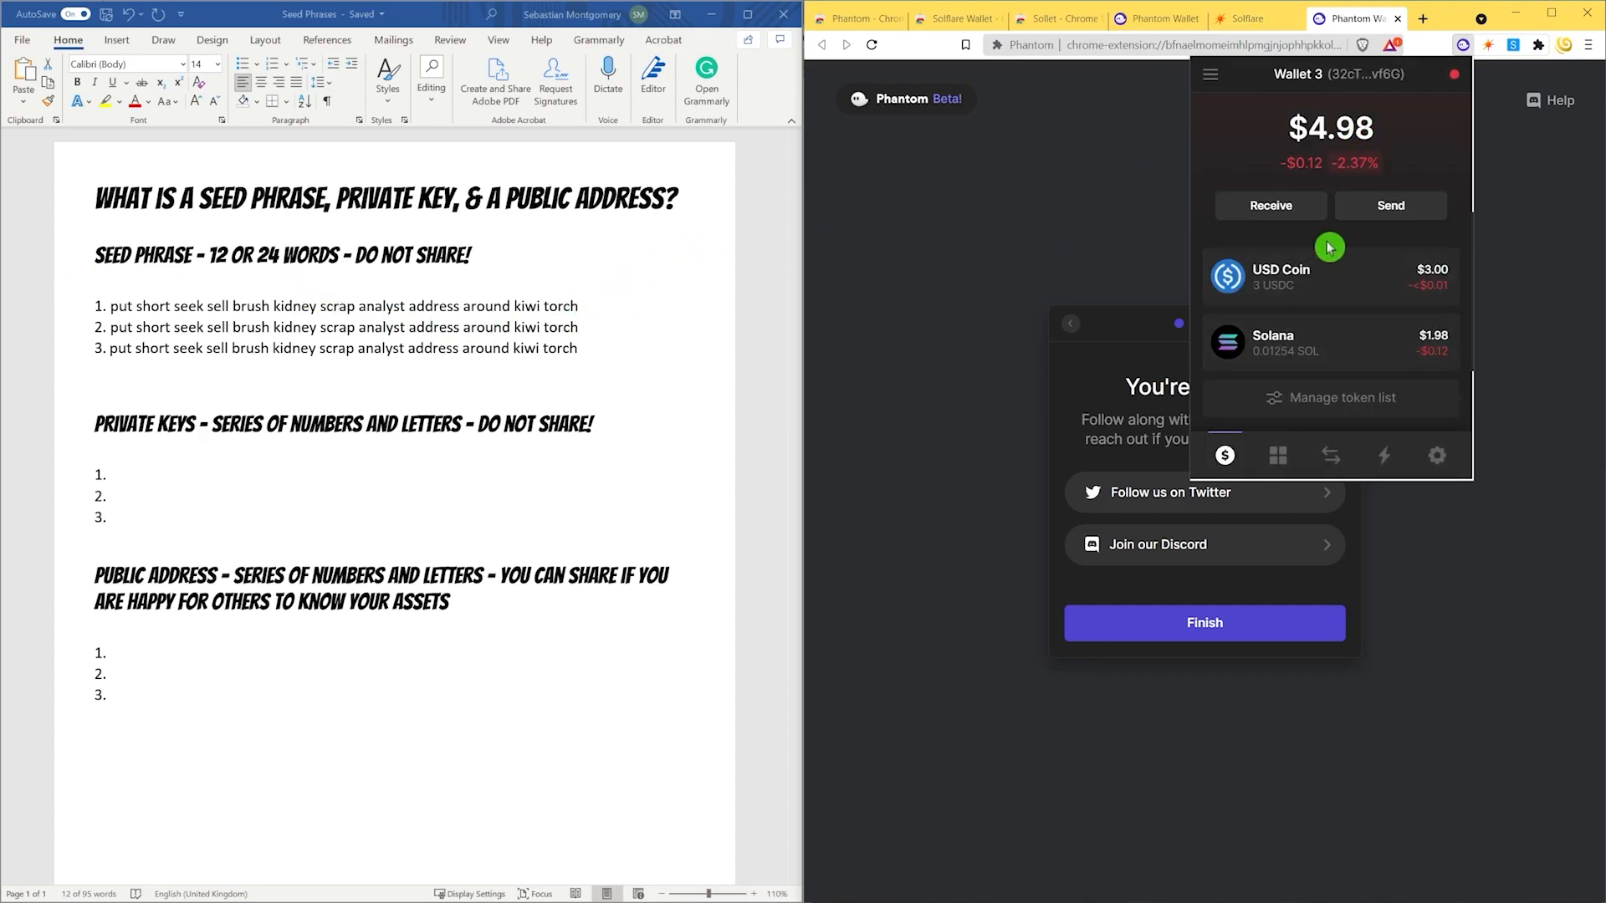
{"action": "mouse_move", "coordinate": [1380, 350]}
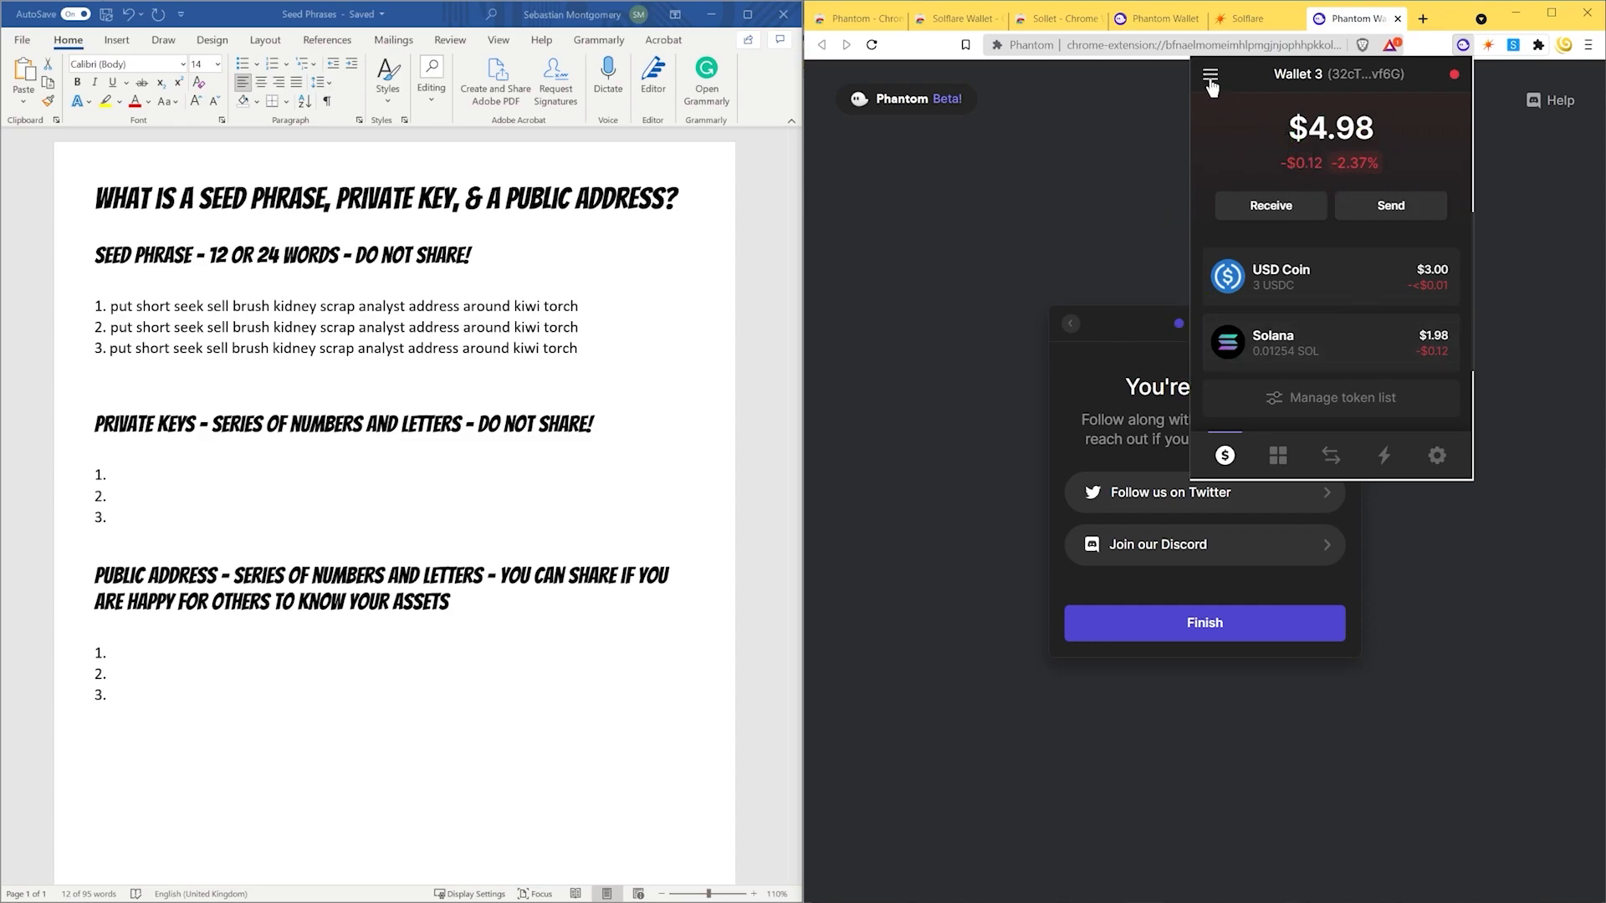
{"action": "left_click", "coordinate": [1209, 73]}
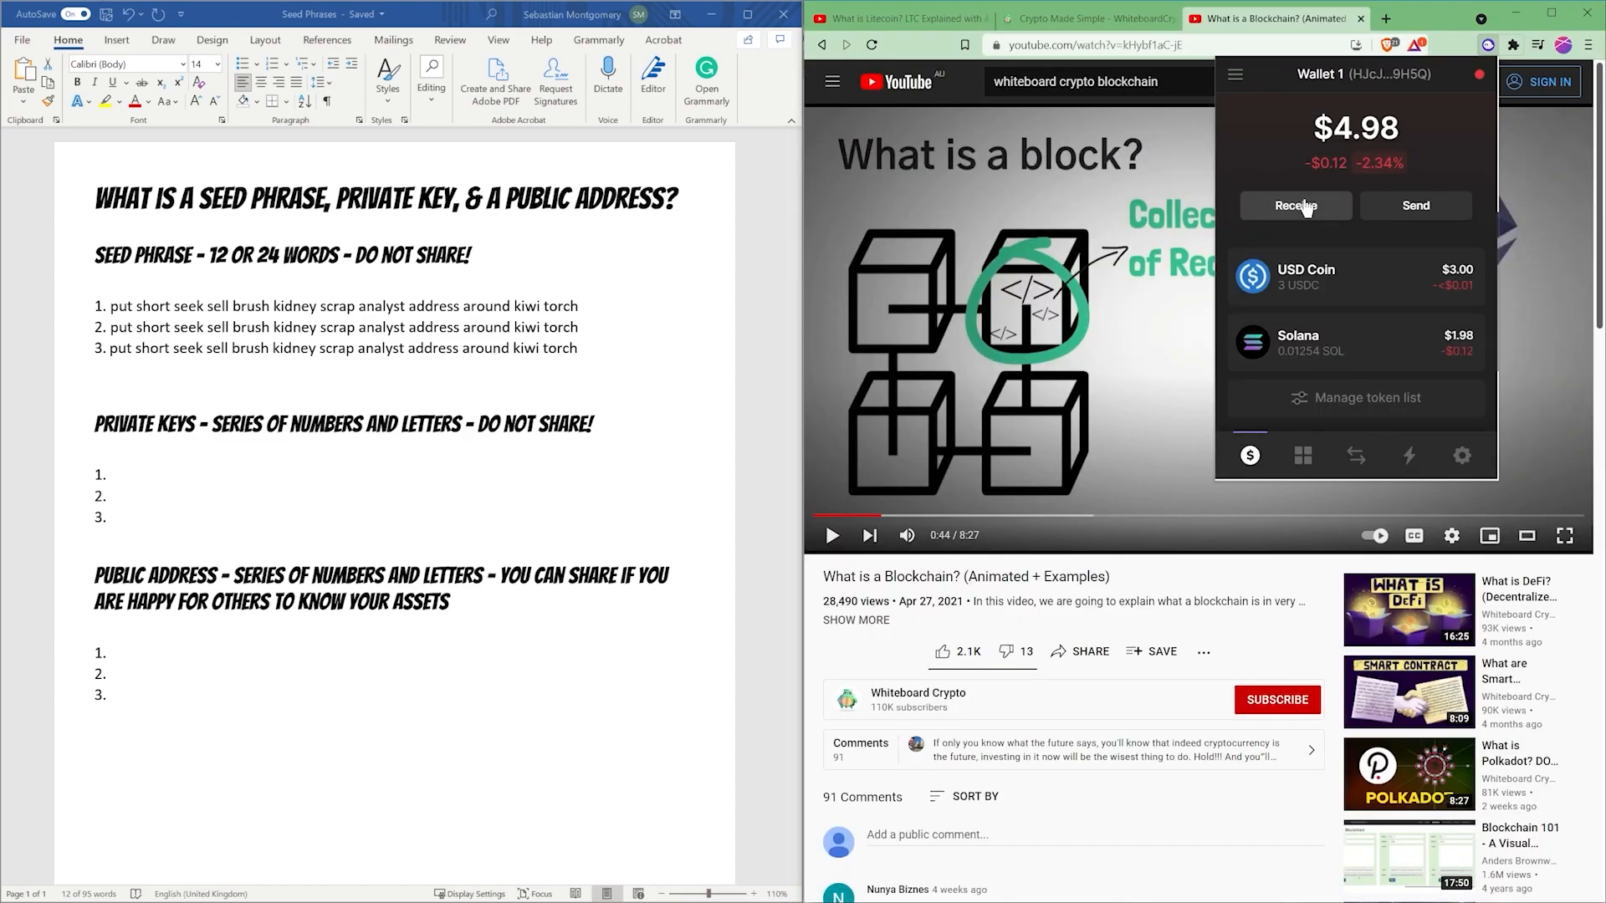
{"action": "mouse_move", "coordinate": [1519, 445]}
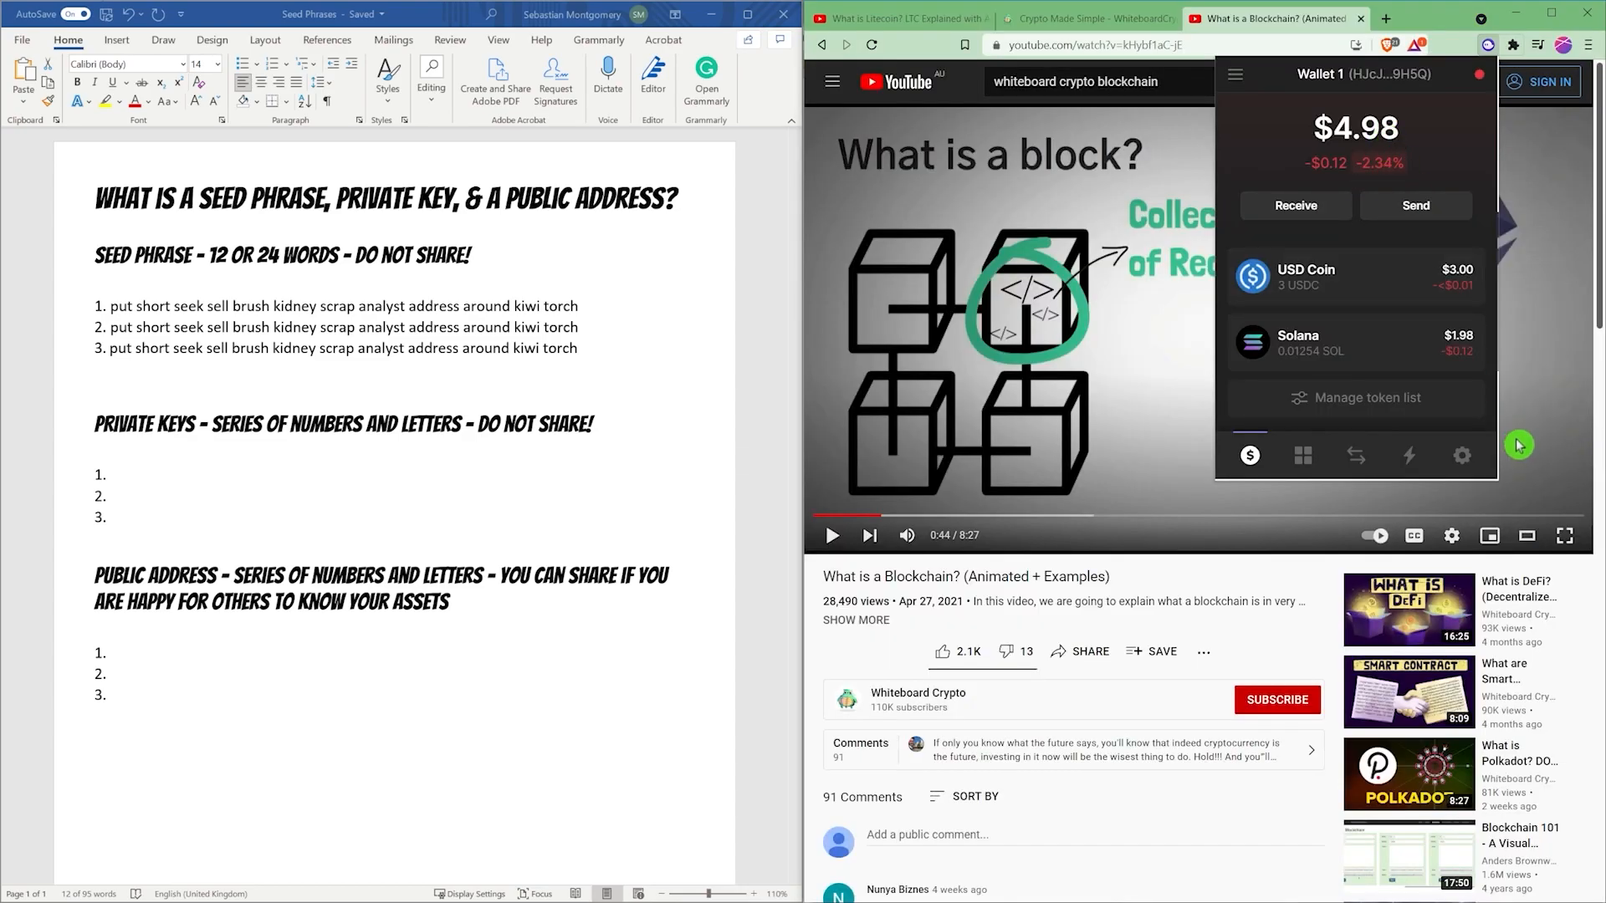
Export and copy Wallet 1's private key after confirming the password.
{"action": "left_click", "coordinate": [1462, 455]}
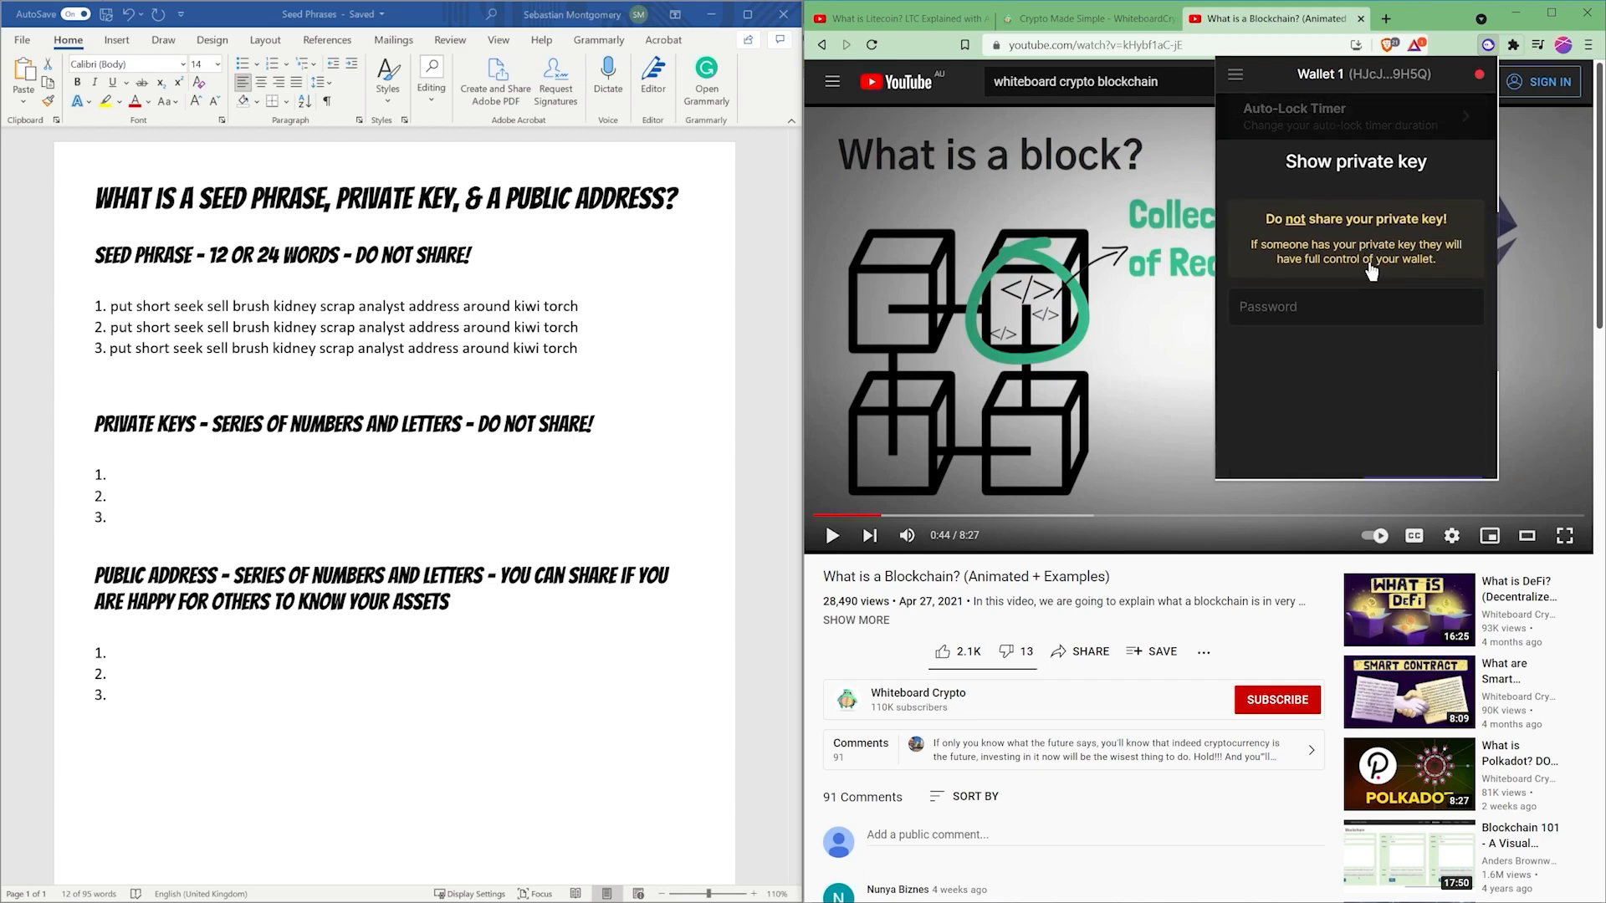
{"action": "type", "text": "••••••••"}
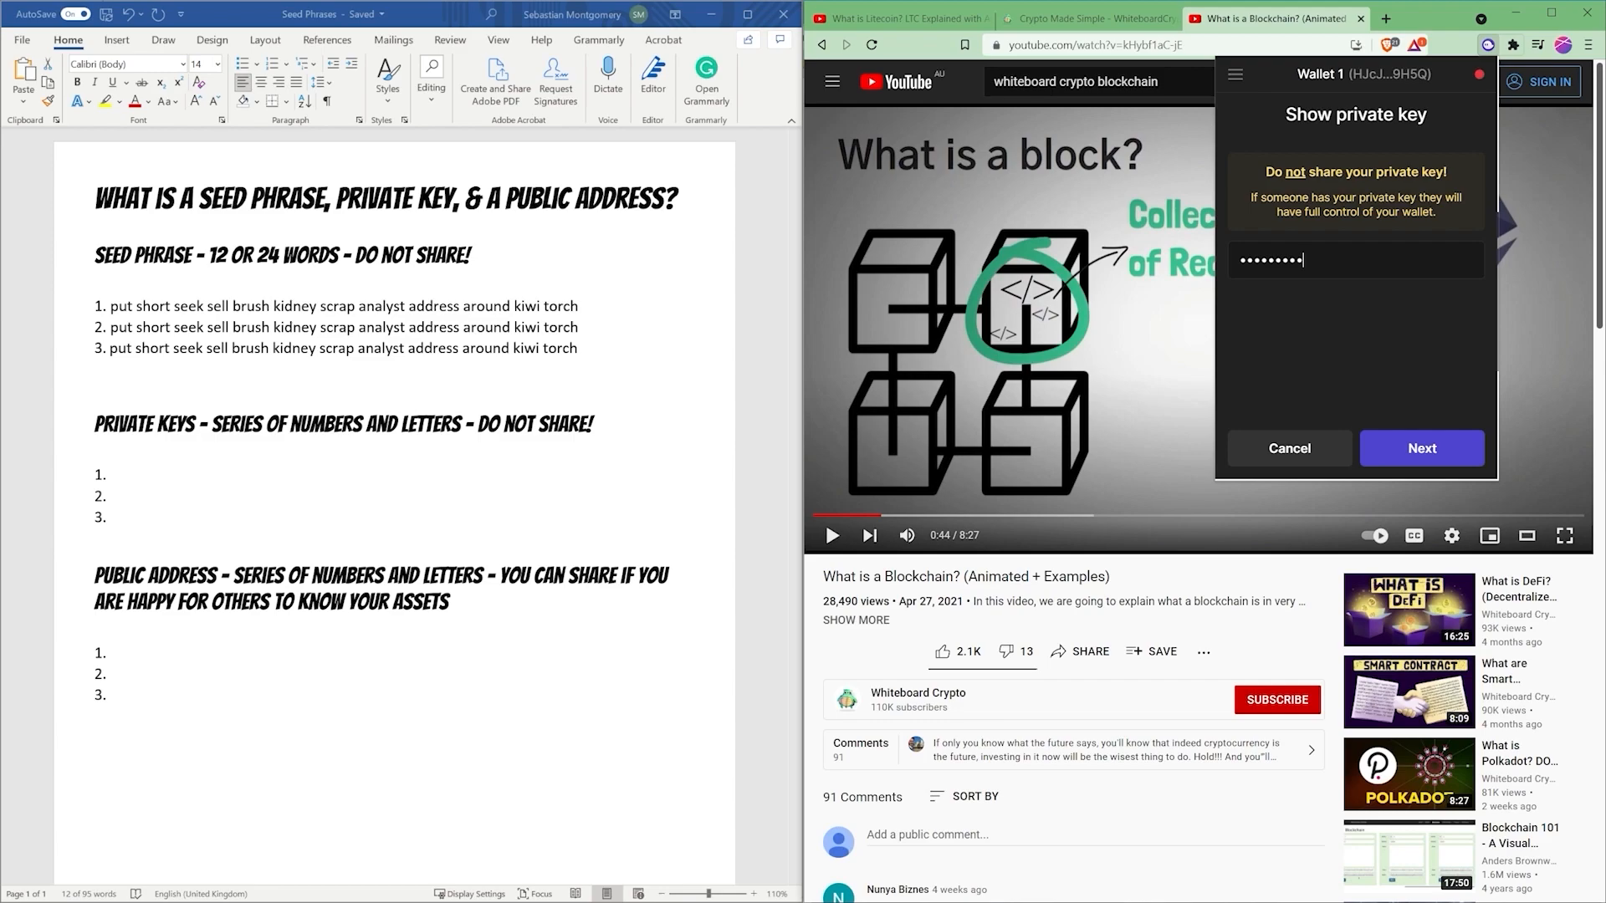
{"action": "left_click", "coordinate": [1420, 448]}
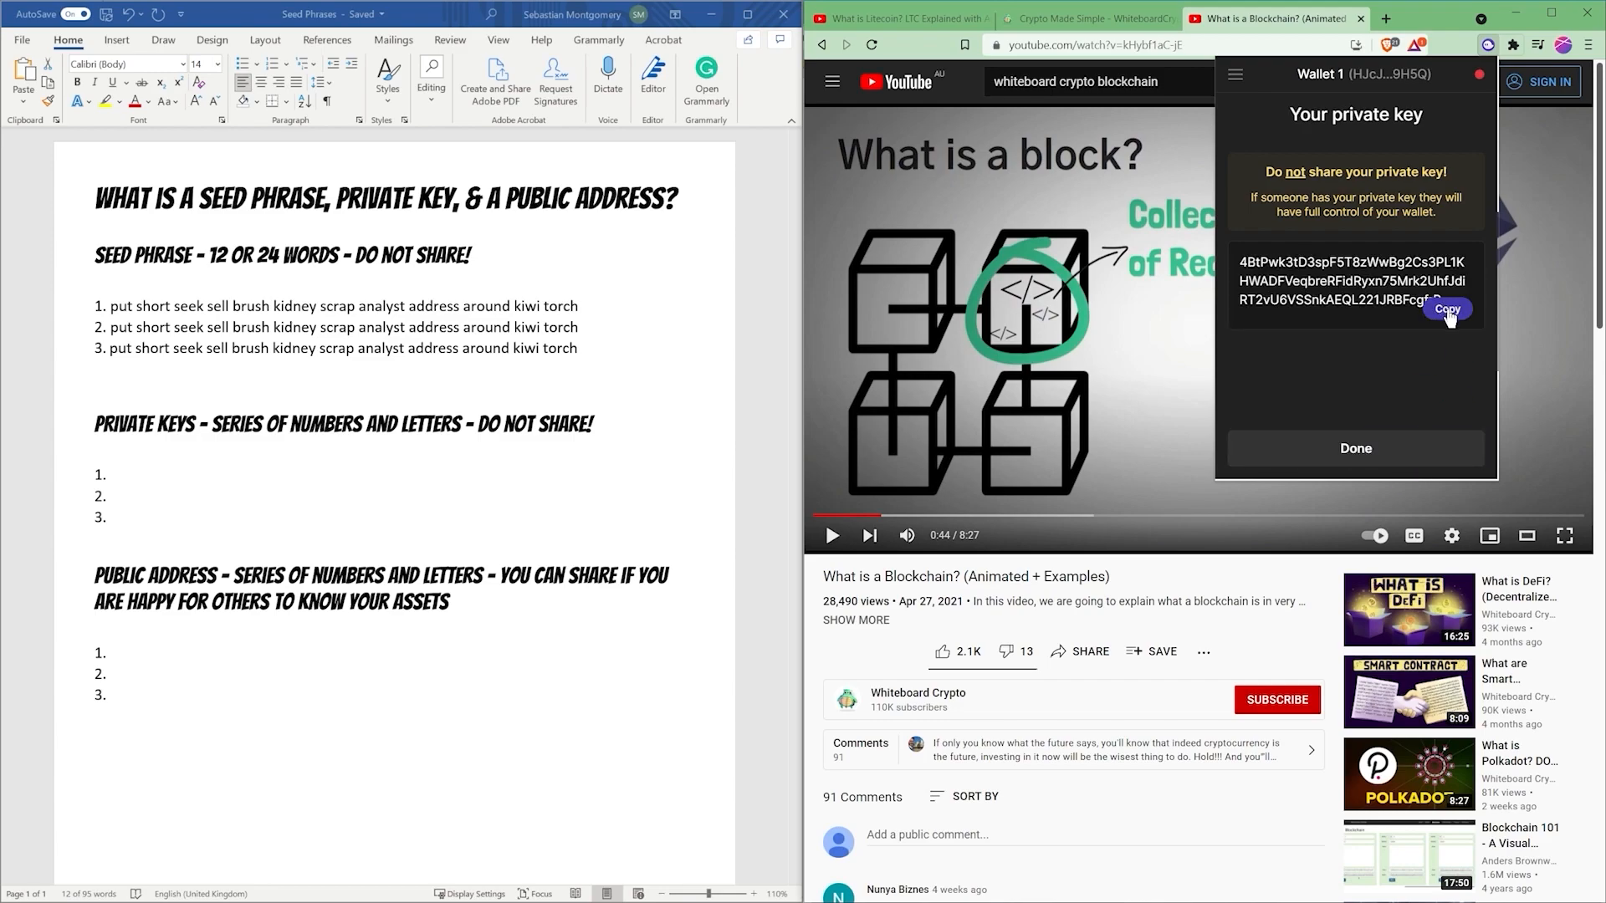
{"action": "left_click", "coordinate": [1448, 310]}
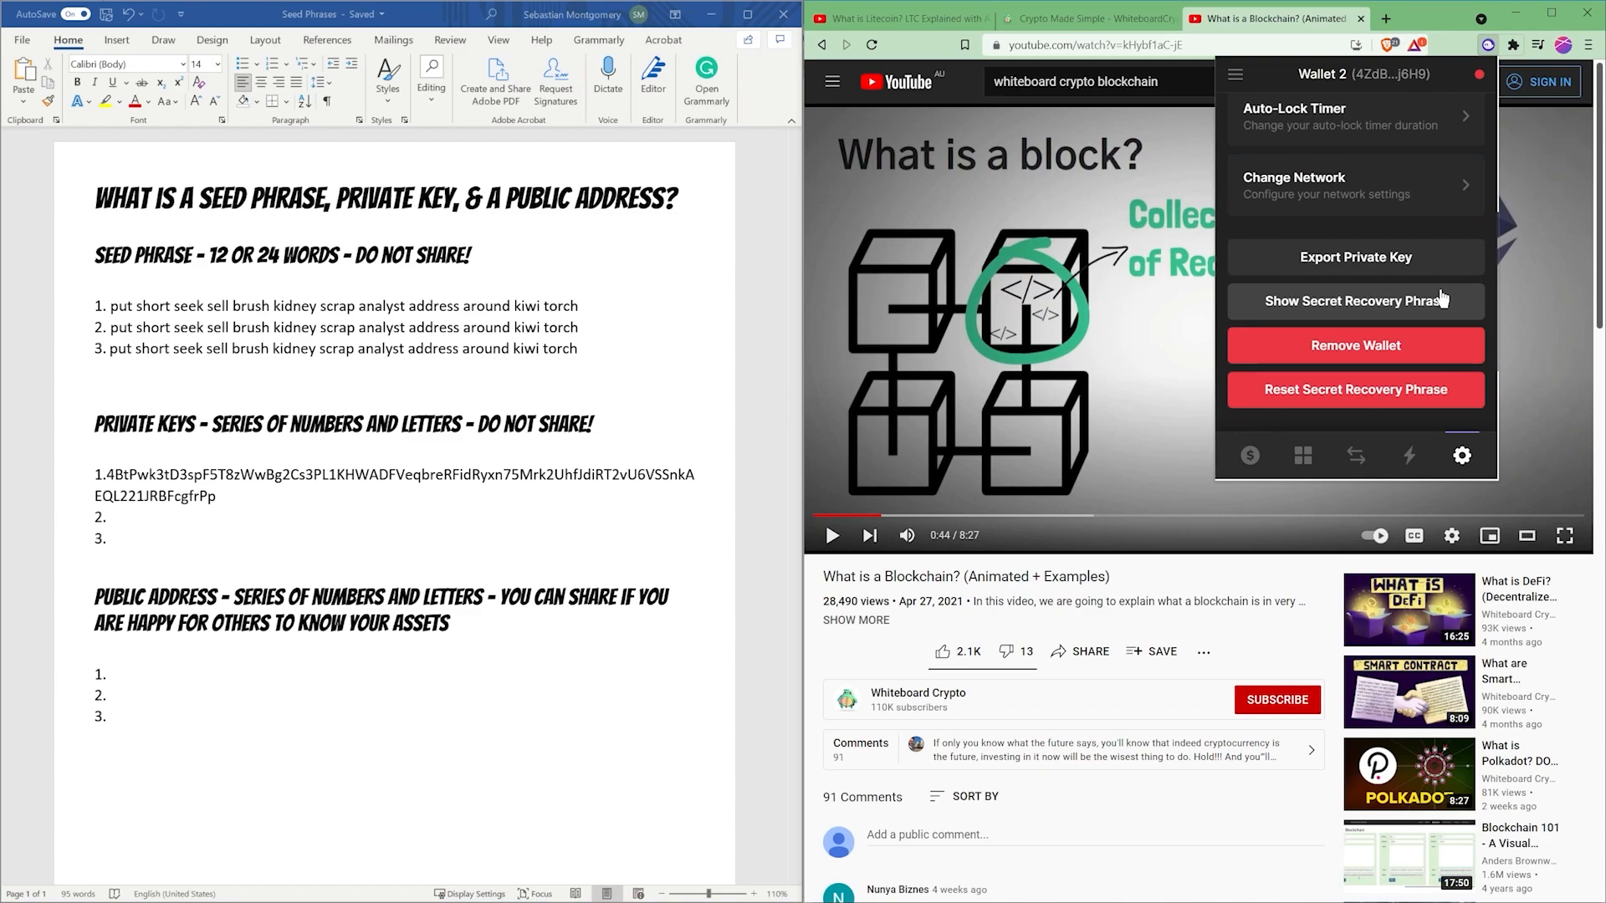
{"action": "left_click", "coordinate": [1353, 258]}
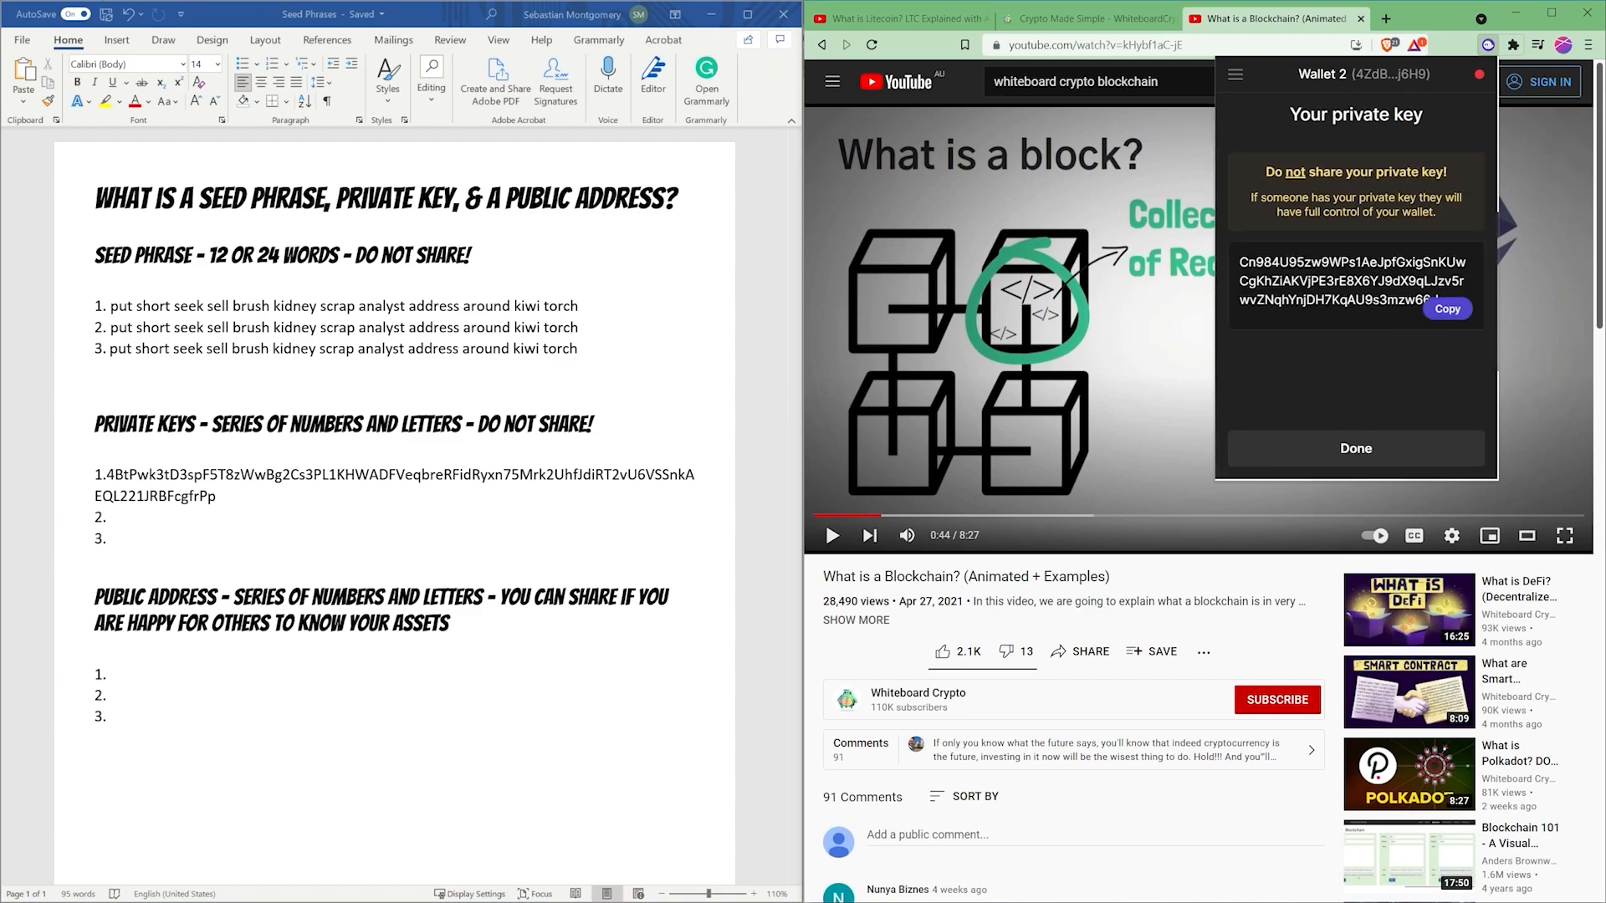
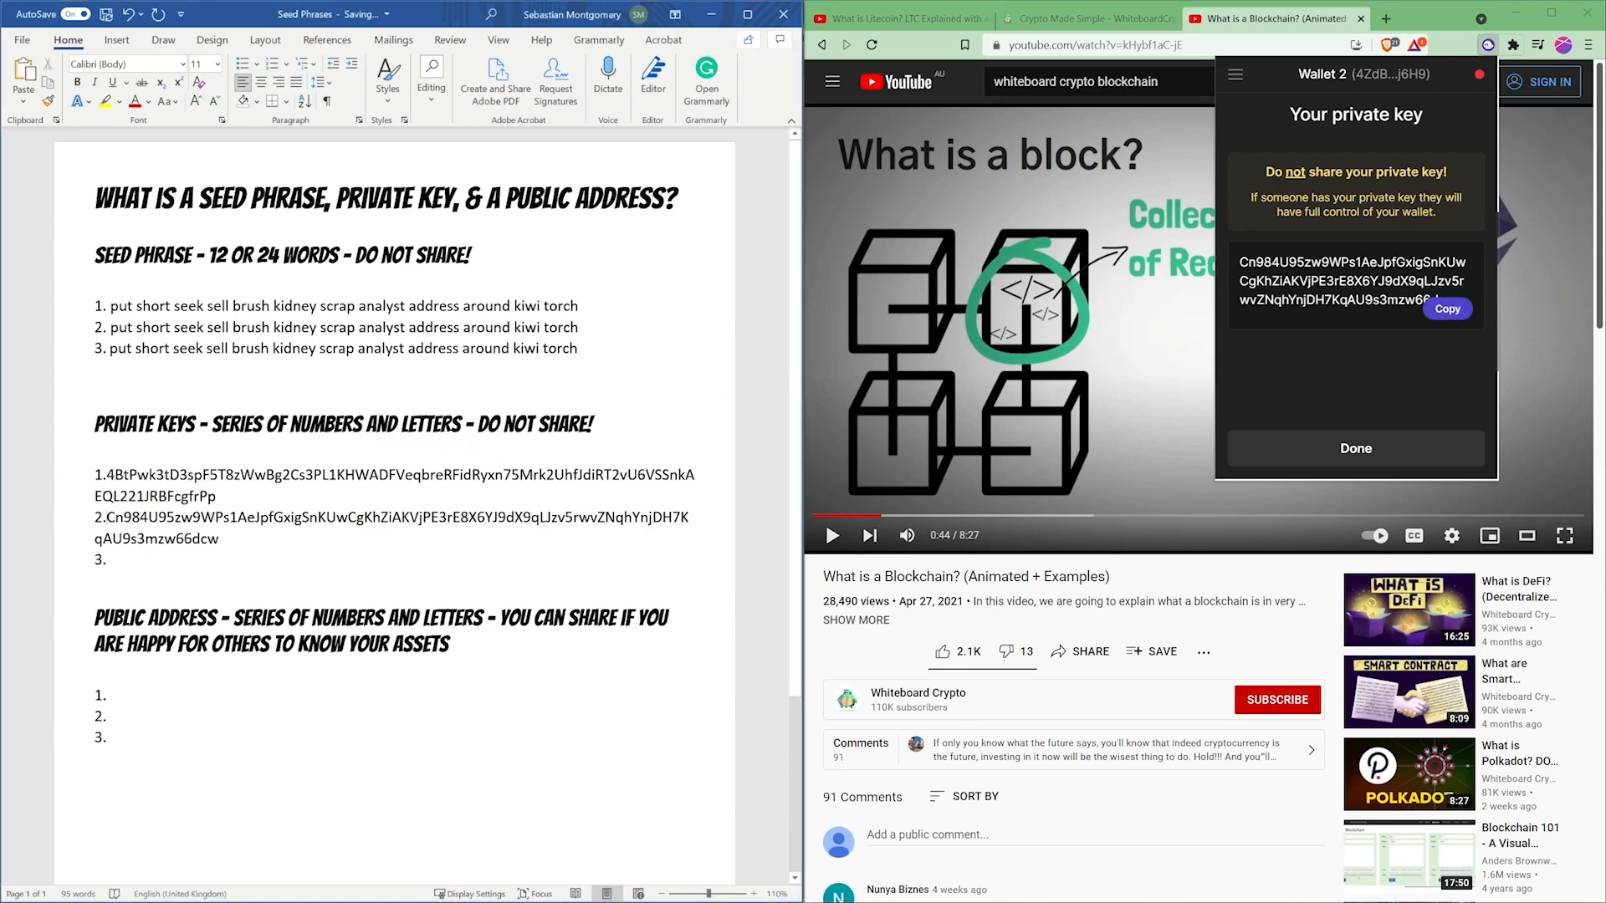
{"action": "left_click", "coordinate": [1236, 74]}
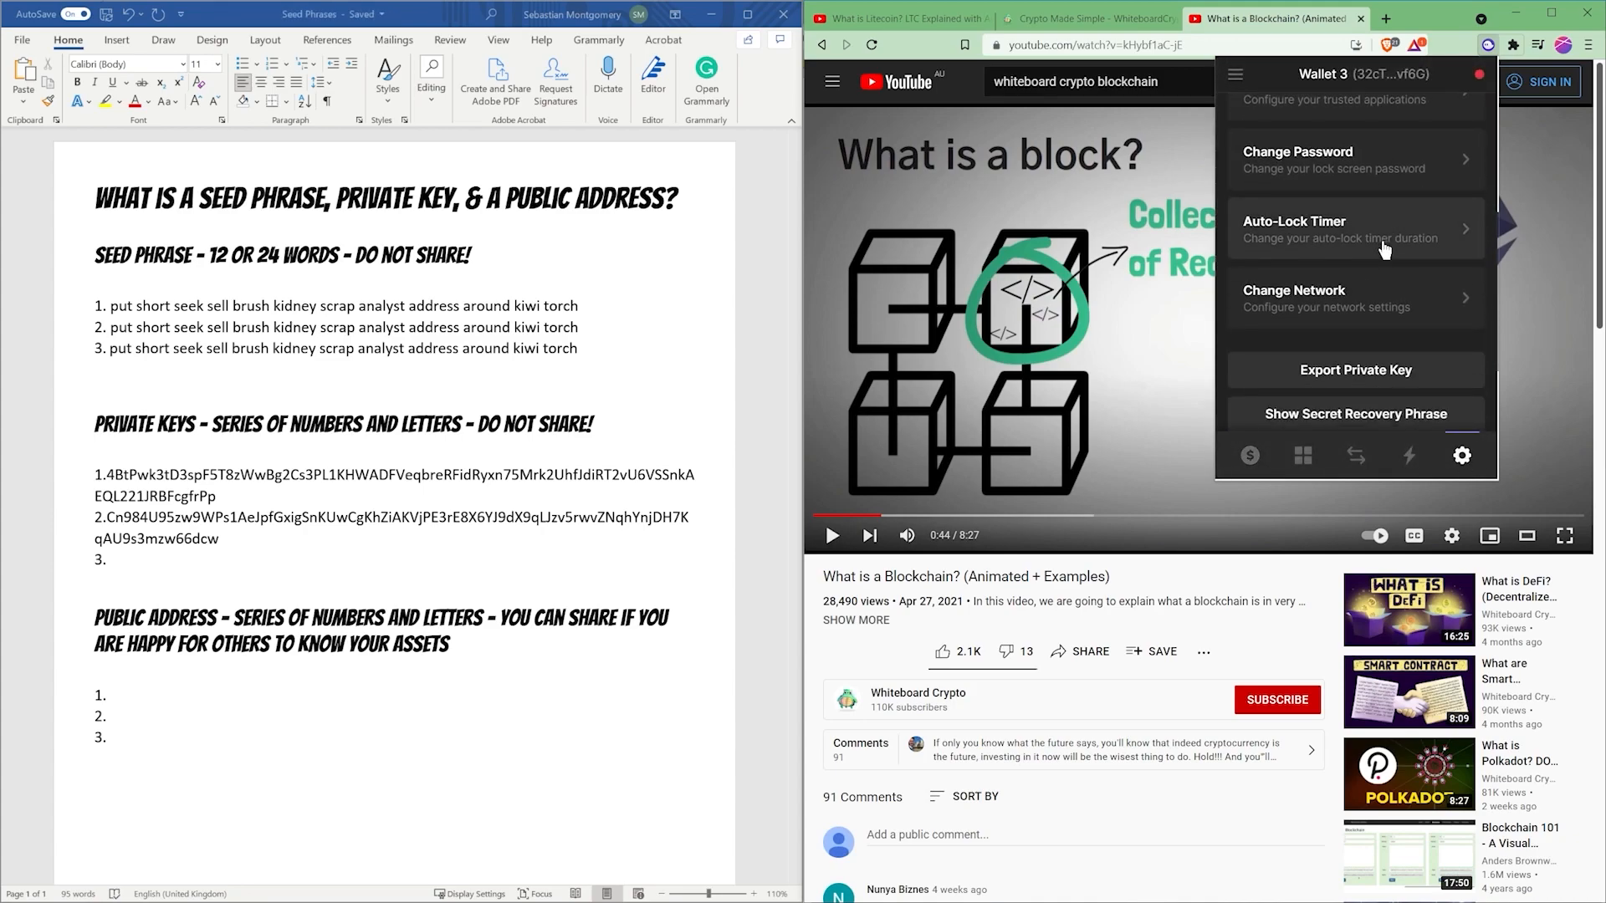
{"action": "scroll", "scroll_direction": "down", "scroll_amount": 3}
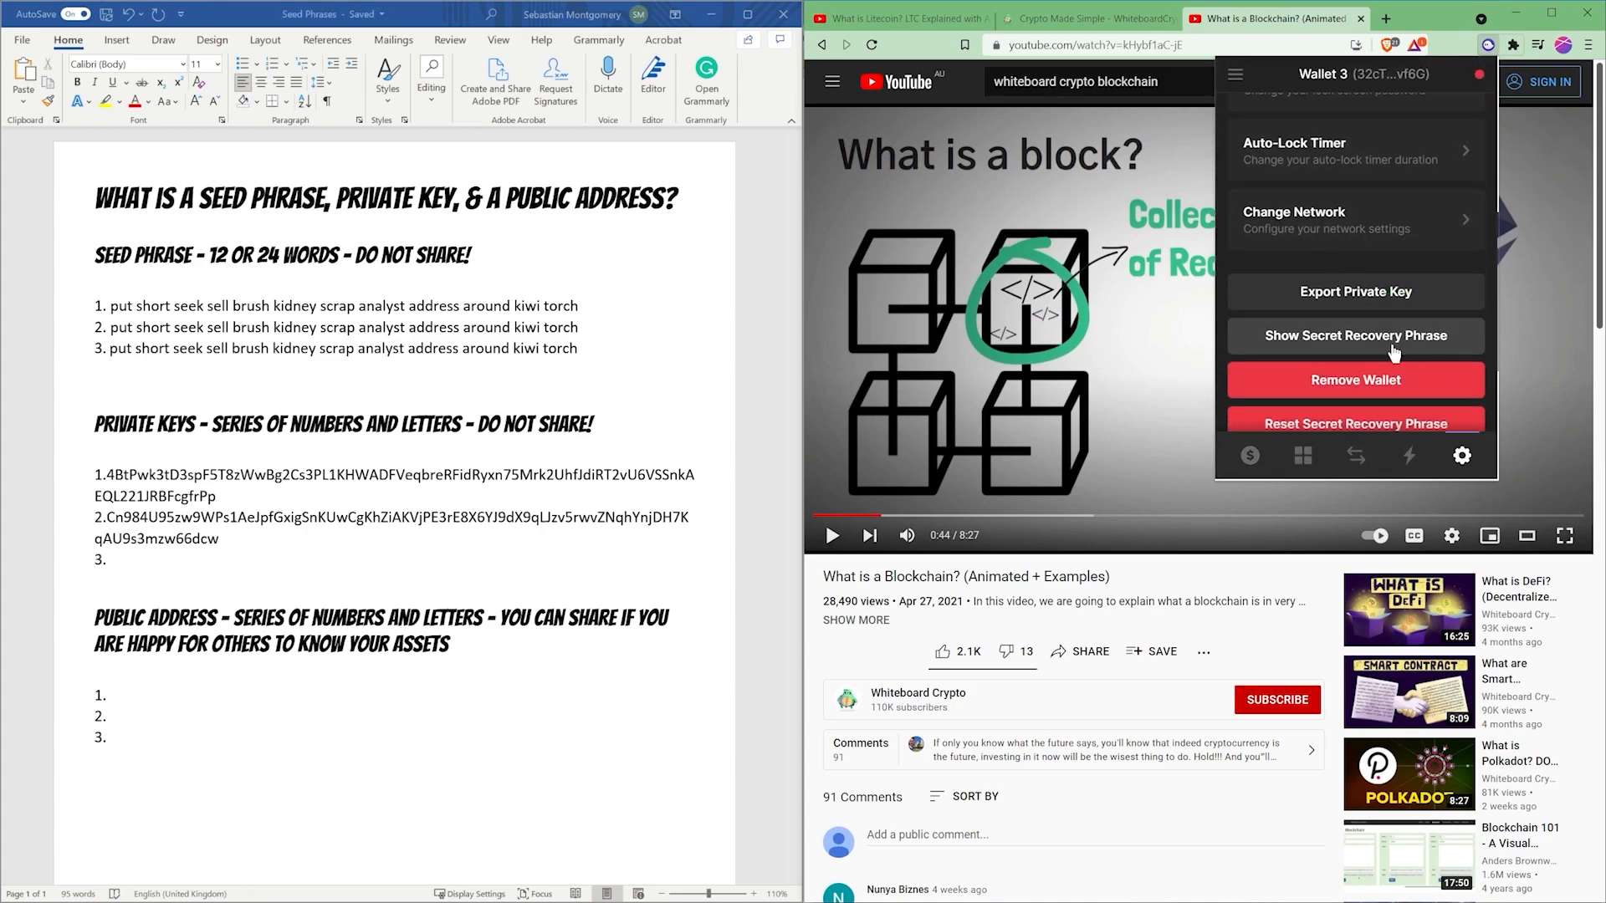
{"action": "left_click", "coordinate": [1353, 291]}
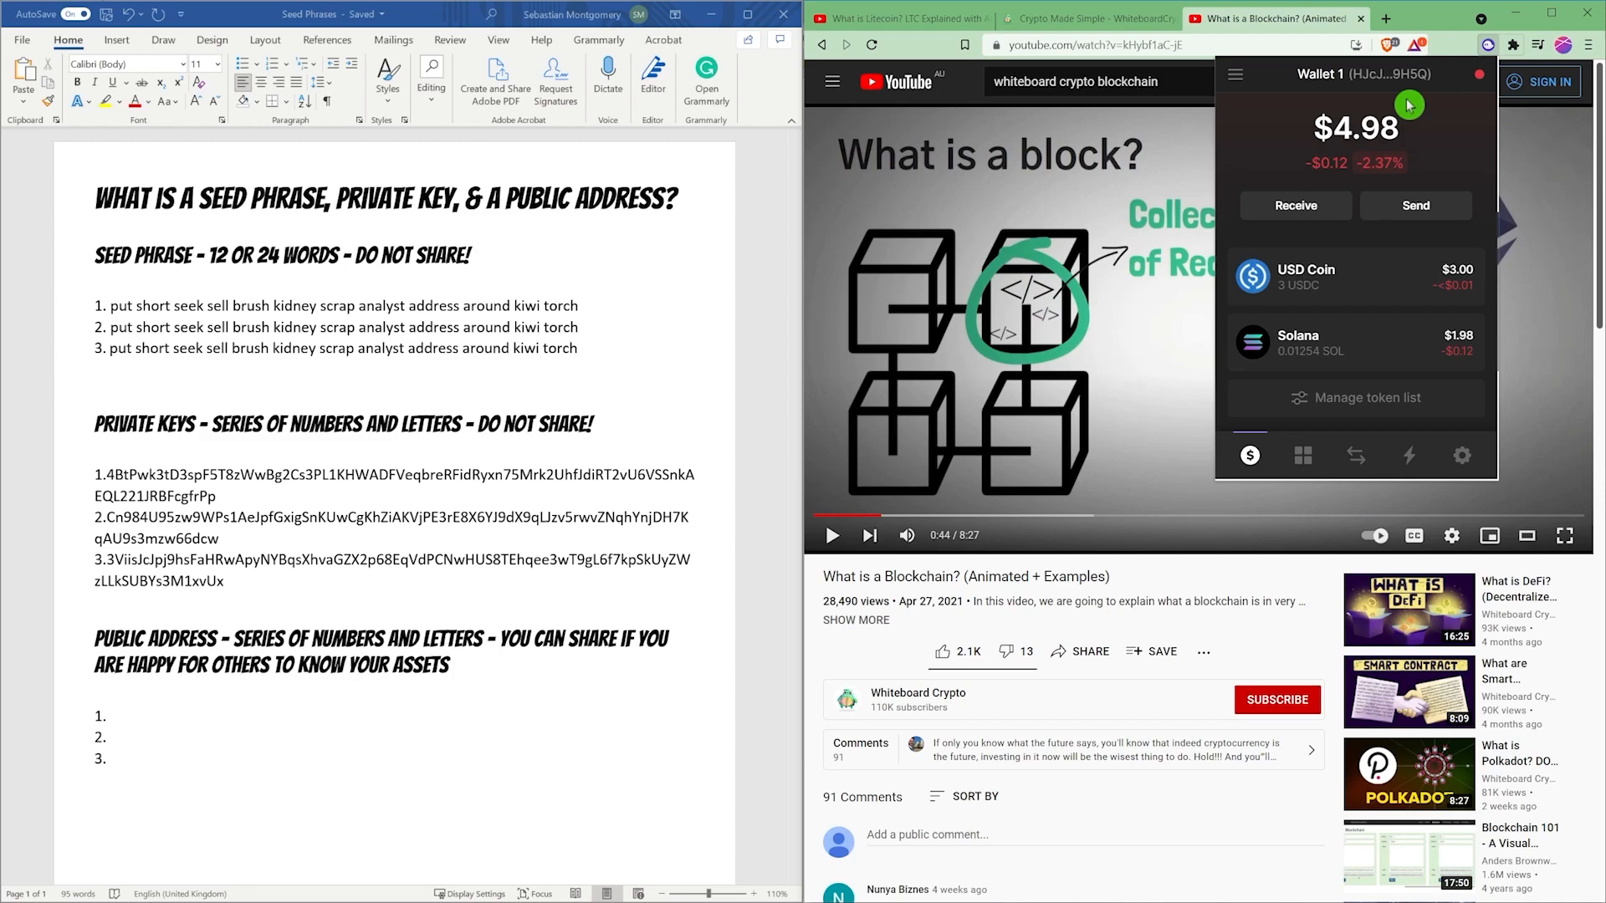
{"action": "mouse_move", "coordinate": [1544, 403]}
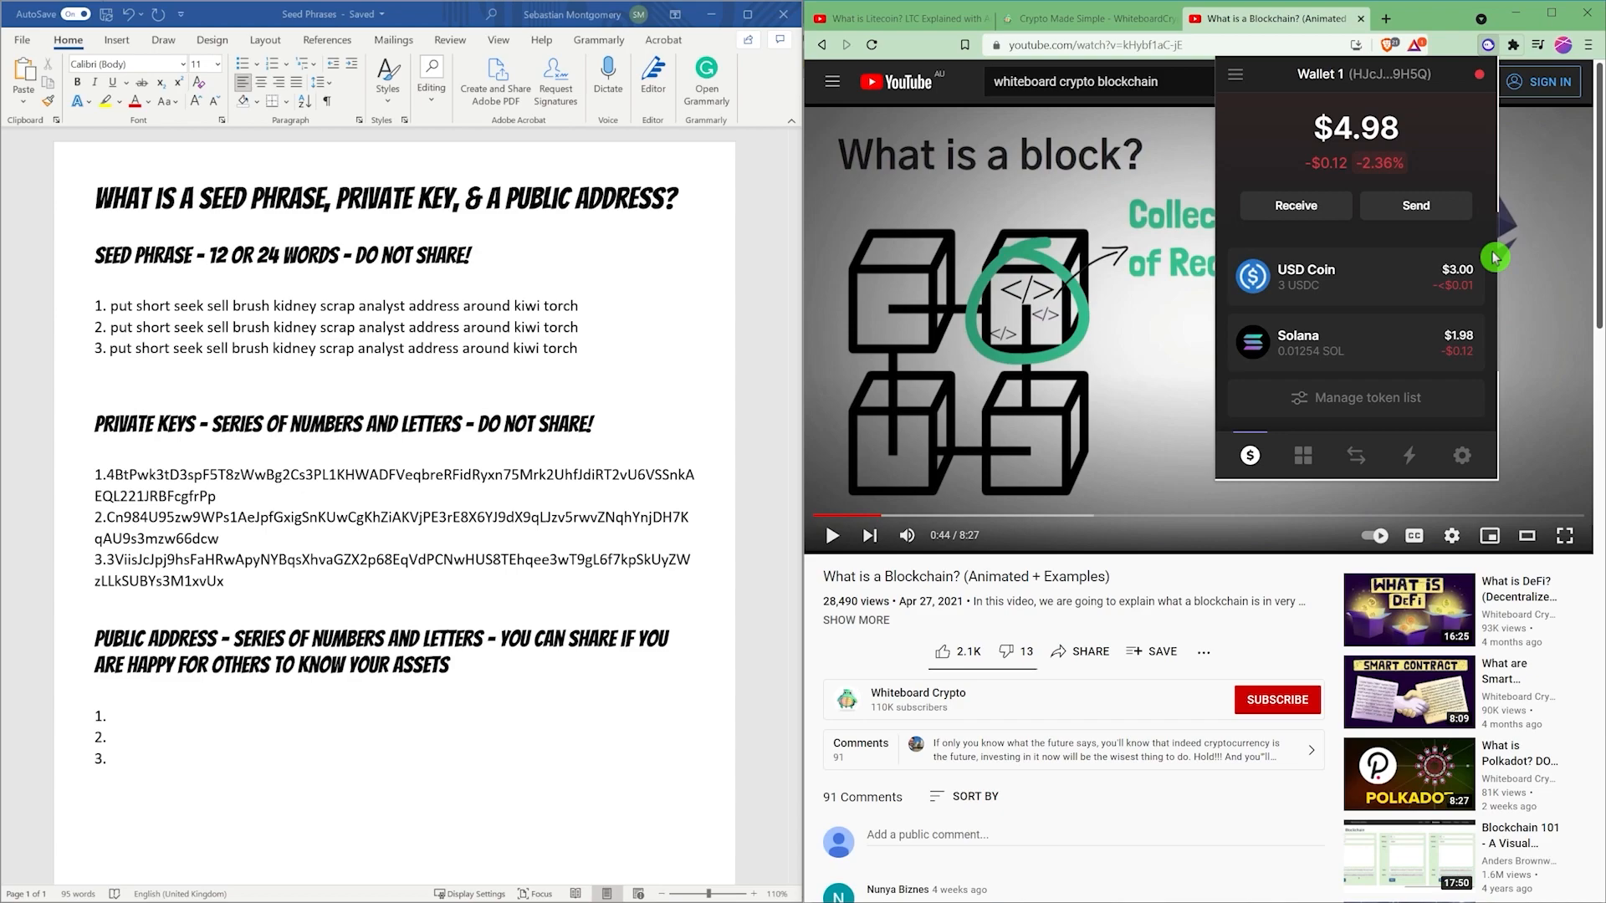
{"action": "mouse_move", "coordinate": [1372, 73]}
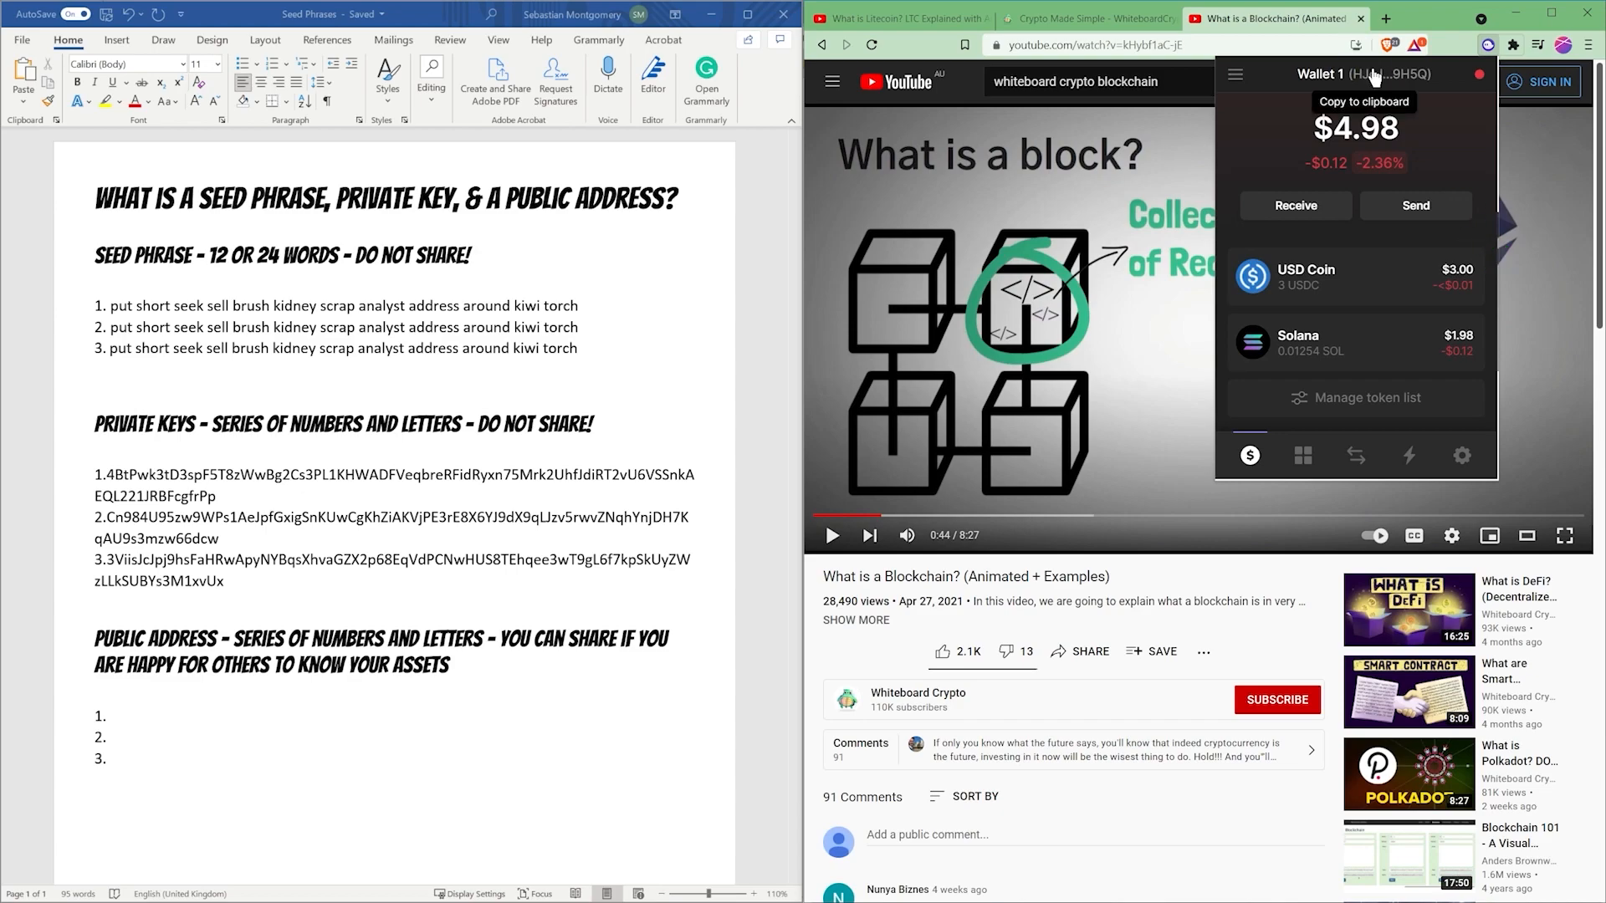
{"action": "mouse_move", "coordinate": [662, 440]}
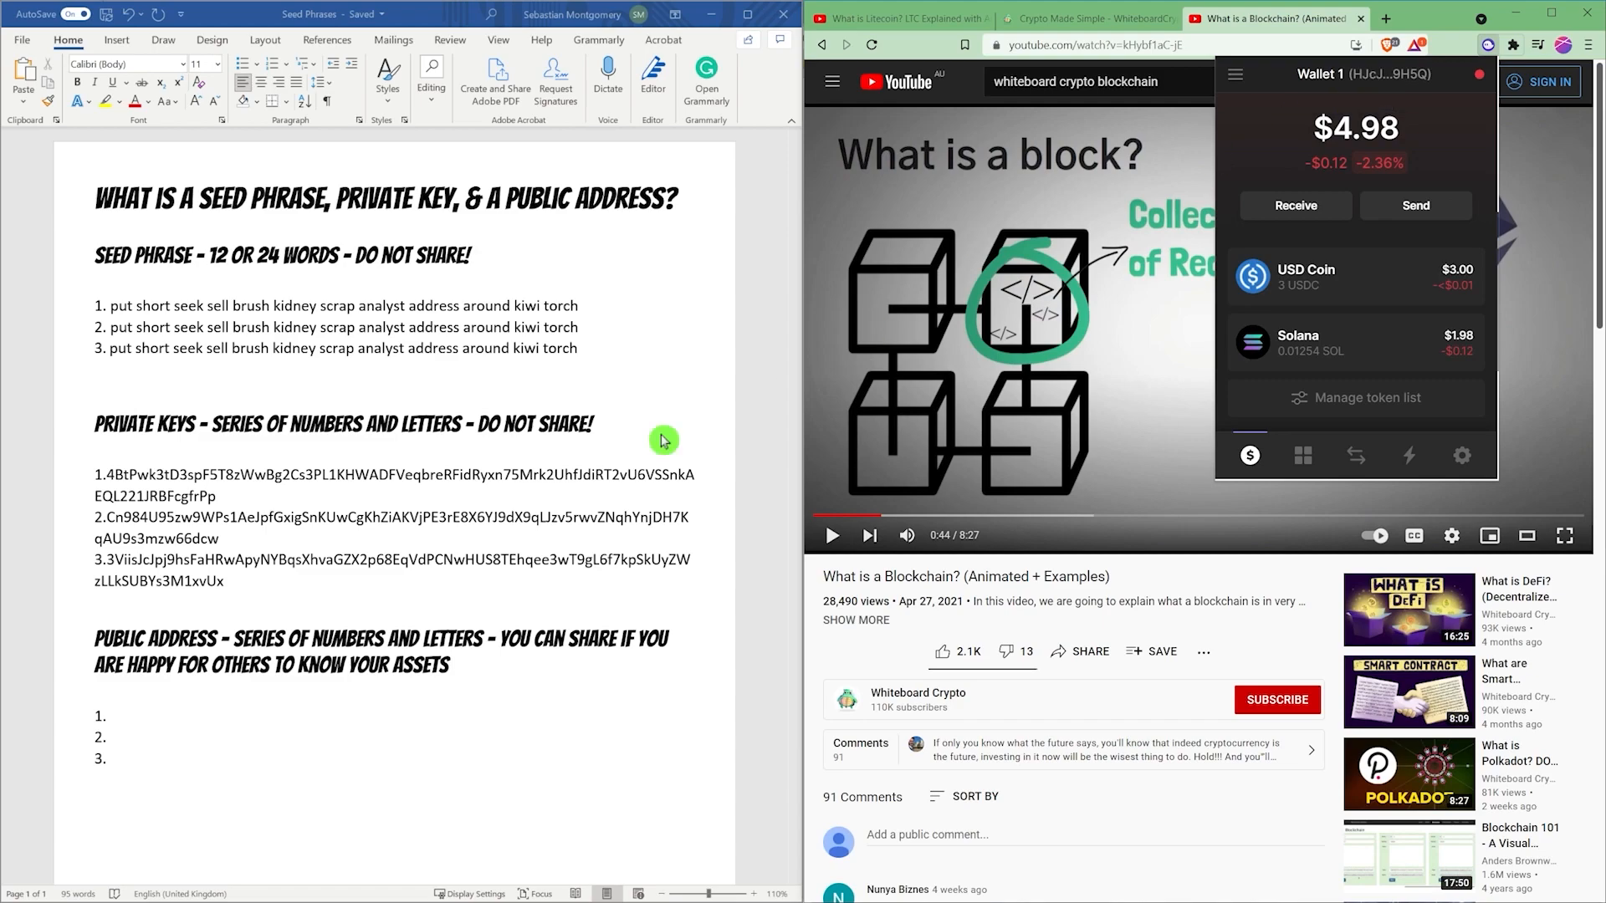
Record Wallet 1's address HJcJPT958...9H5Q and look up its SOL and USDC balances on Solscan.
{"action": "left_click", "coordinate": [105, 715]}
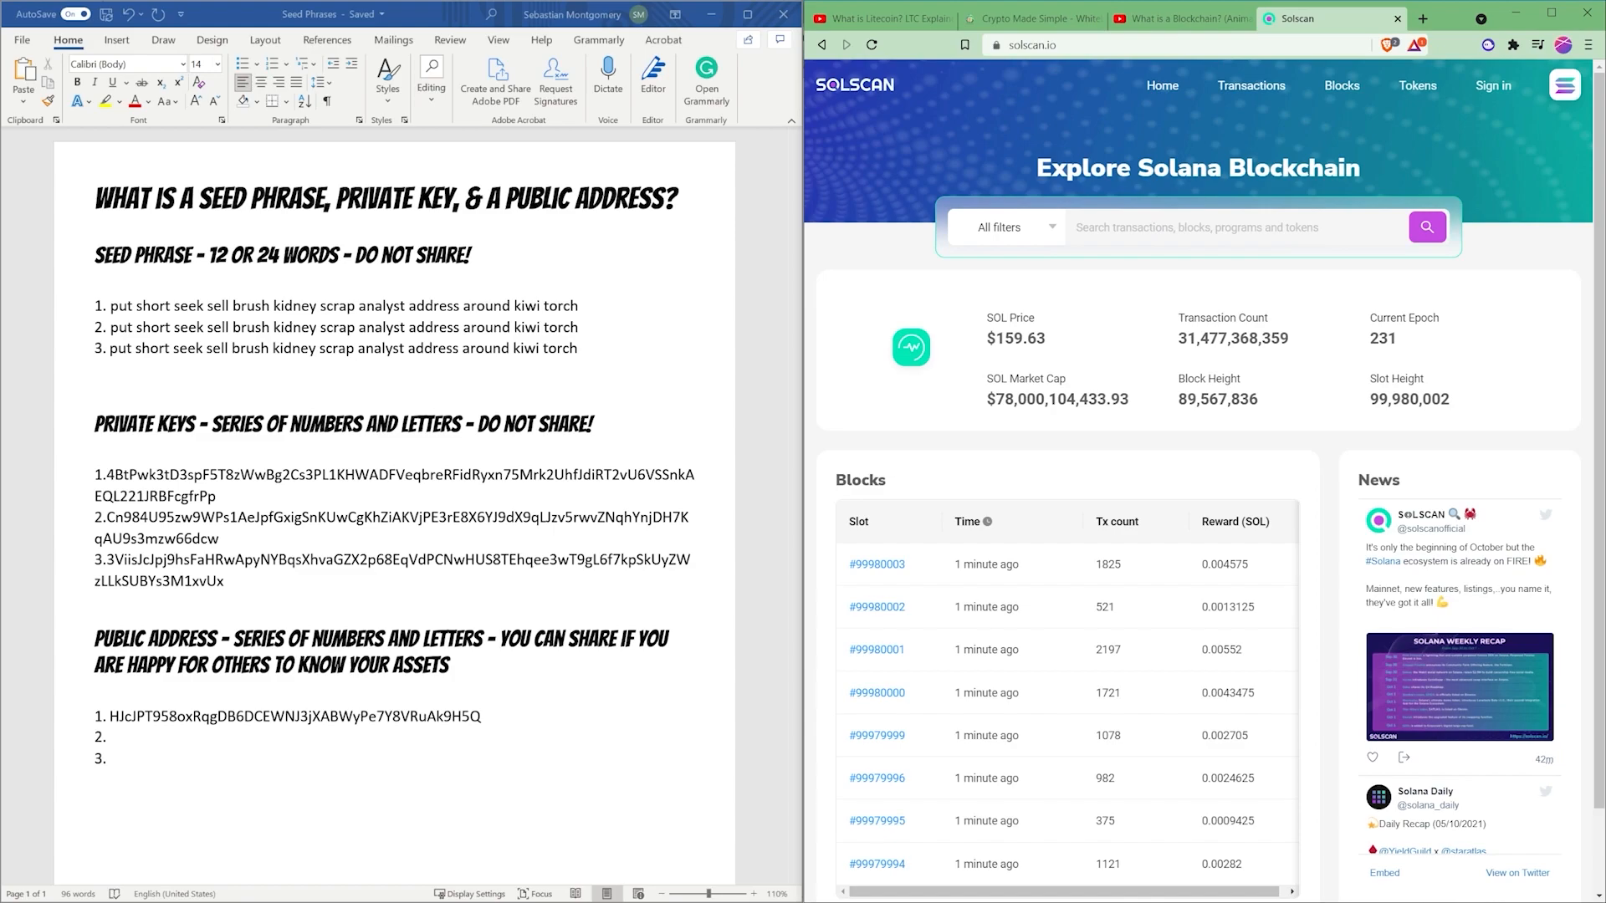
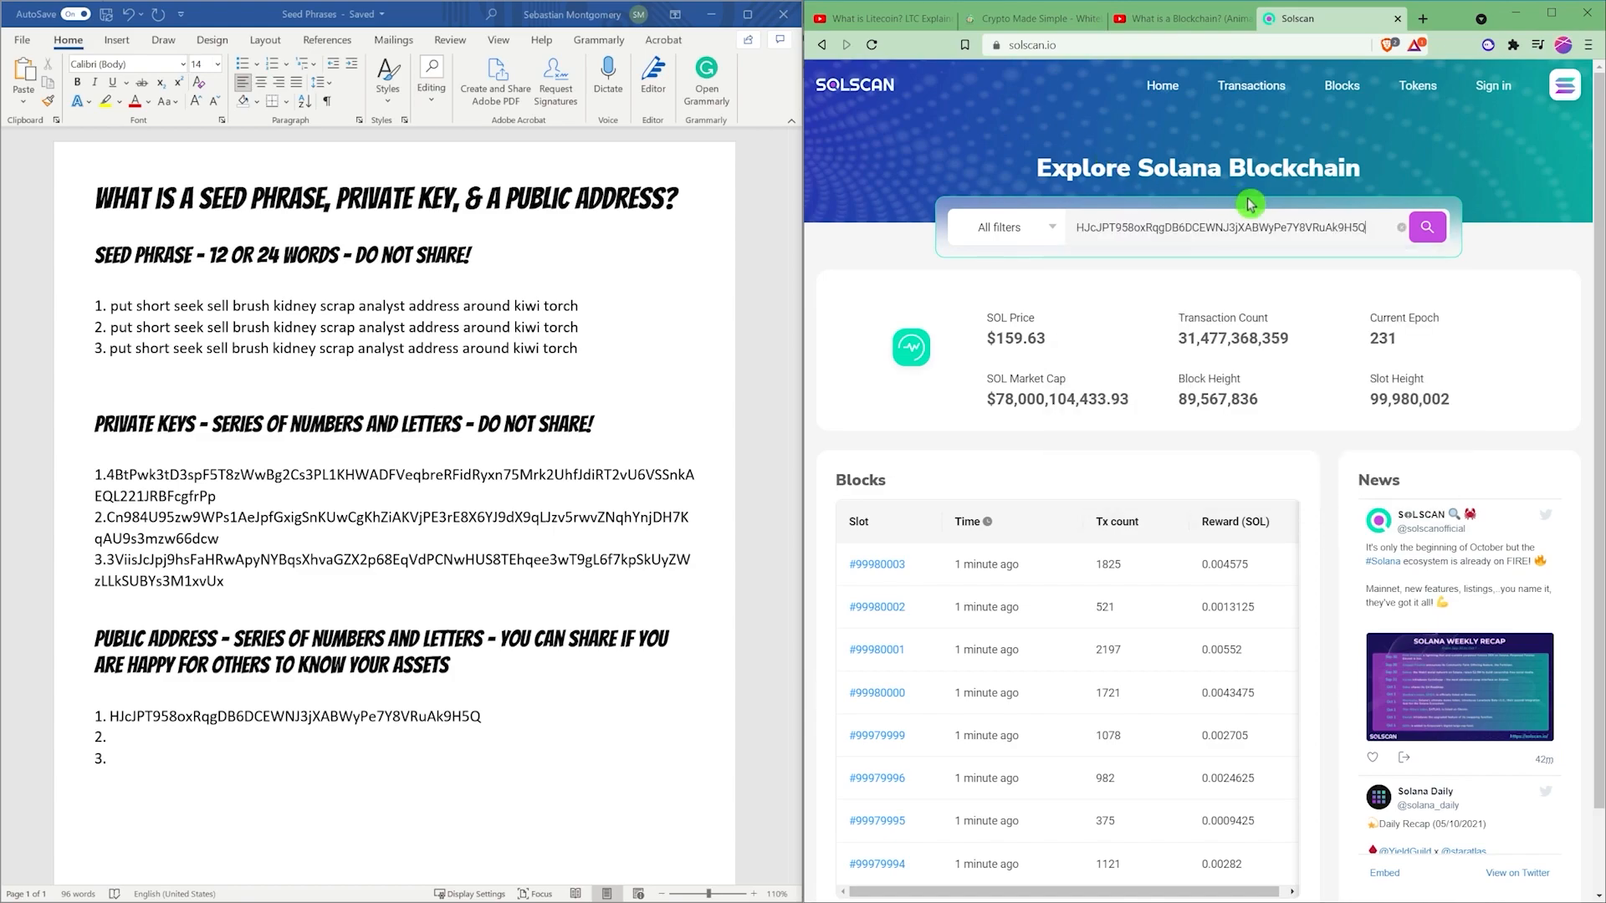
{"action": "left_click", "coordinate": [1425, 226]}
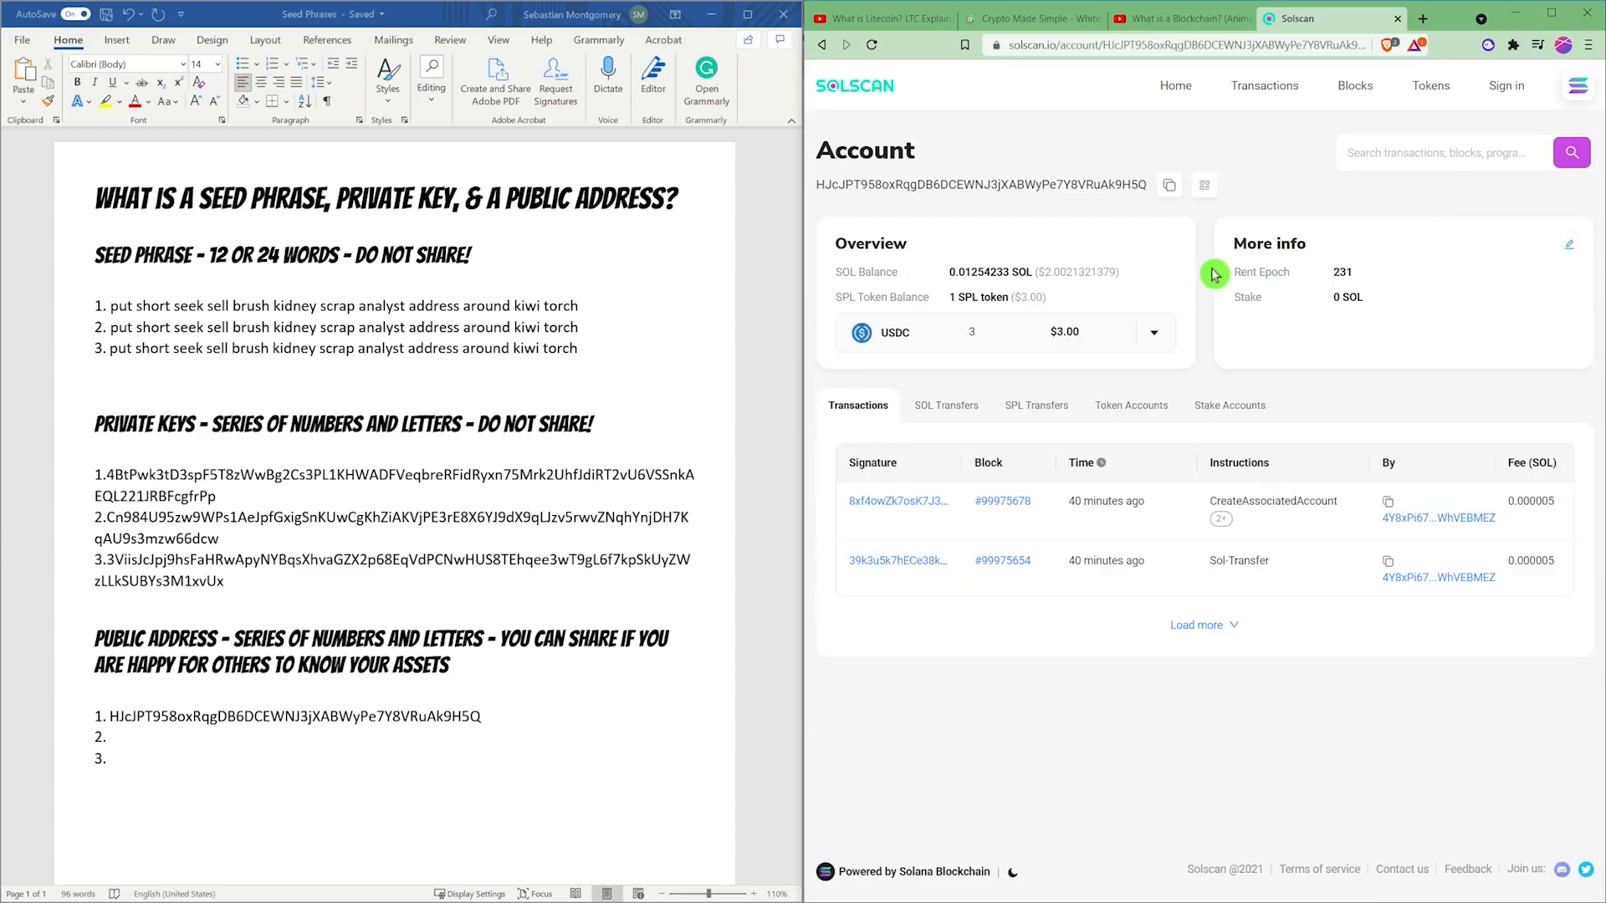
{"action": "mouse_move", "coordinate": [1075, 296]}
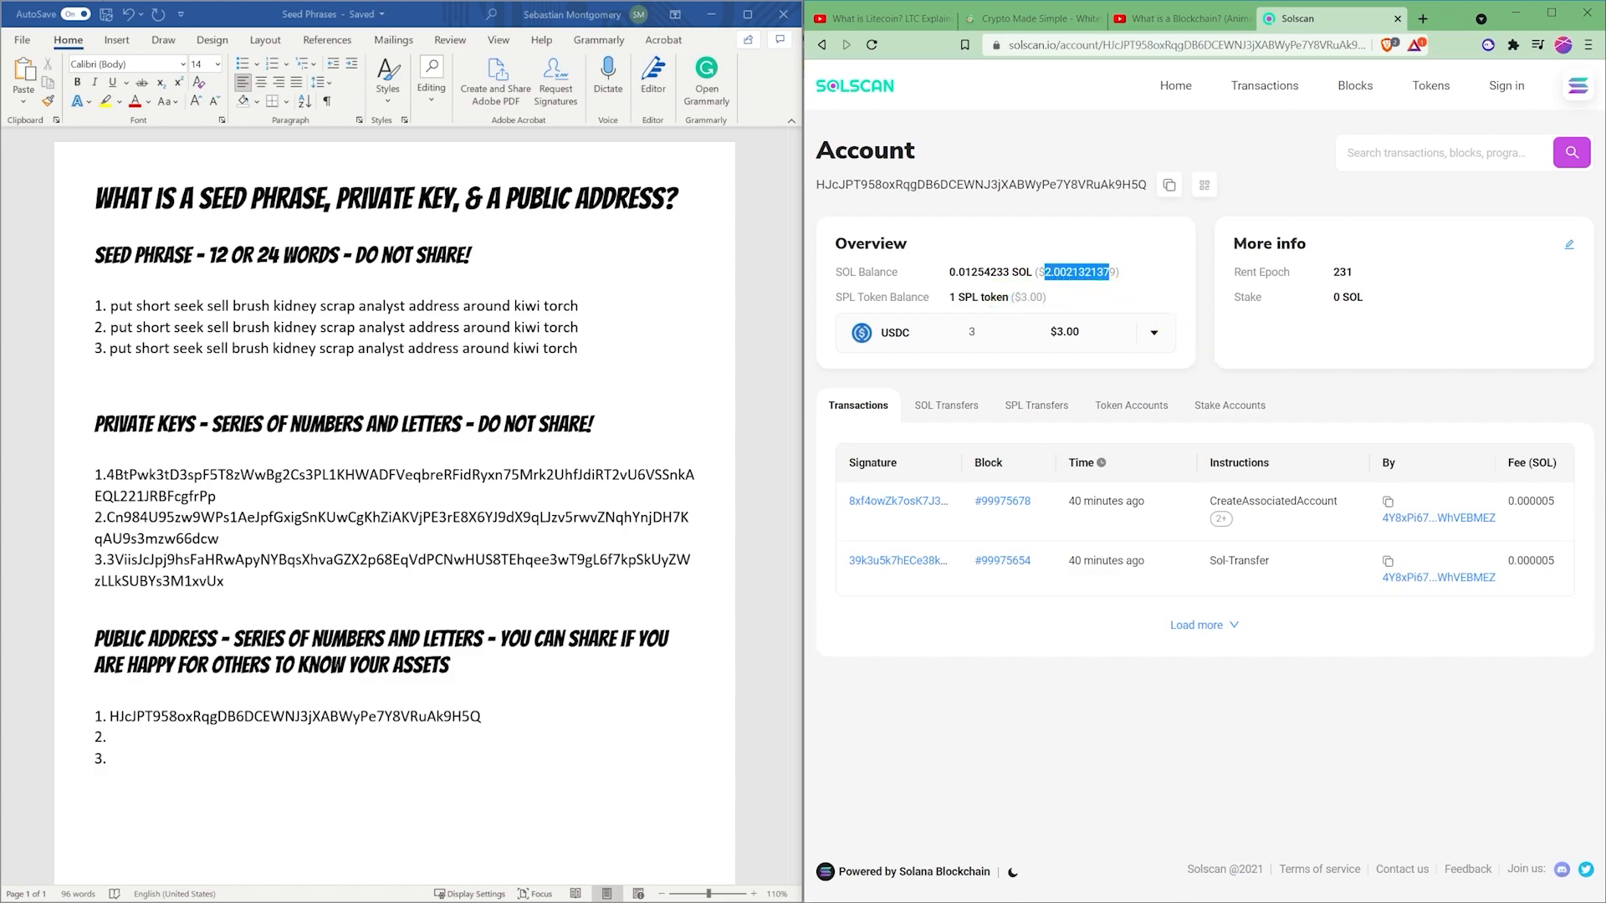
{"action": "left_click", "coordinate": [1152, 332]}
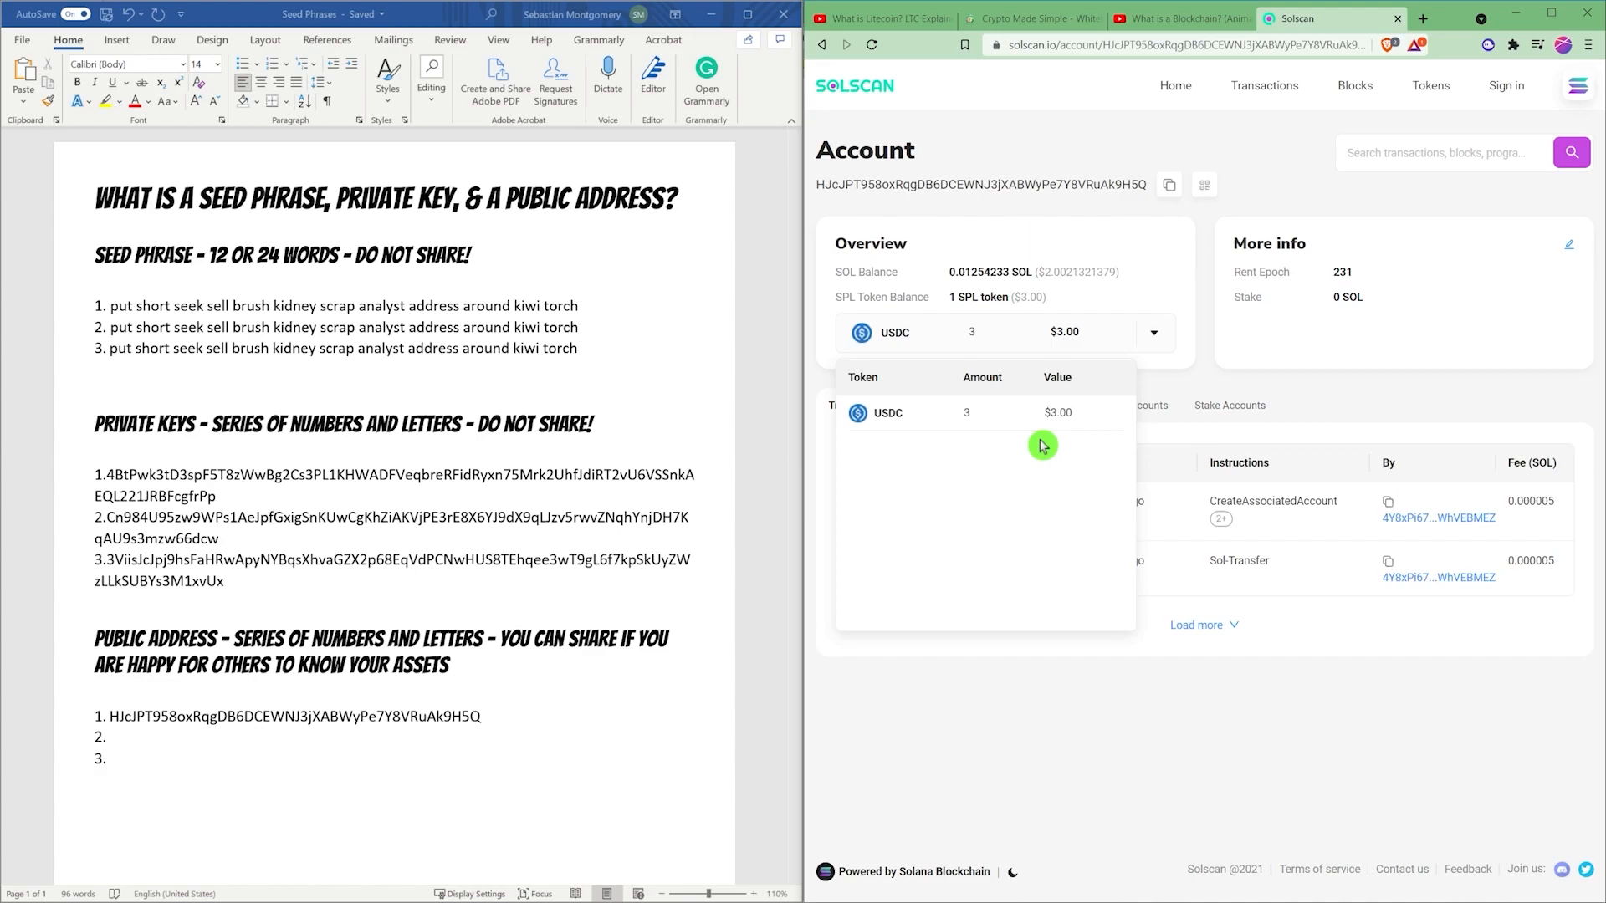
{"action": "mouse_move", "coordinate": [1175, 371]}
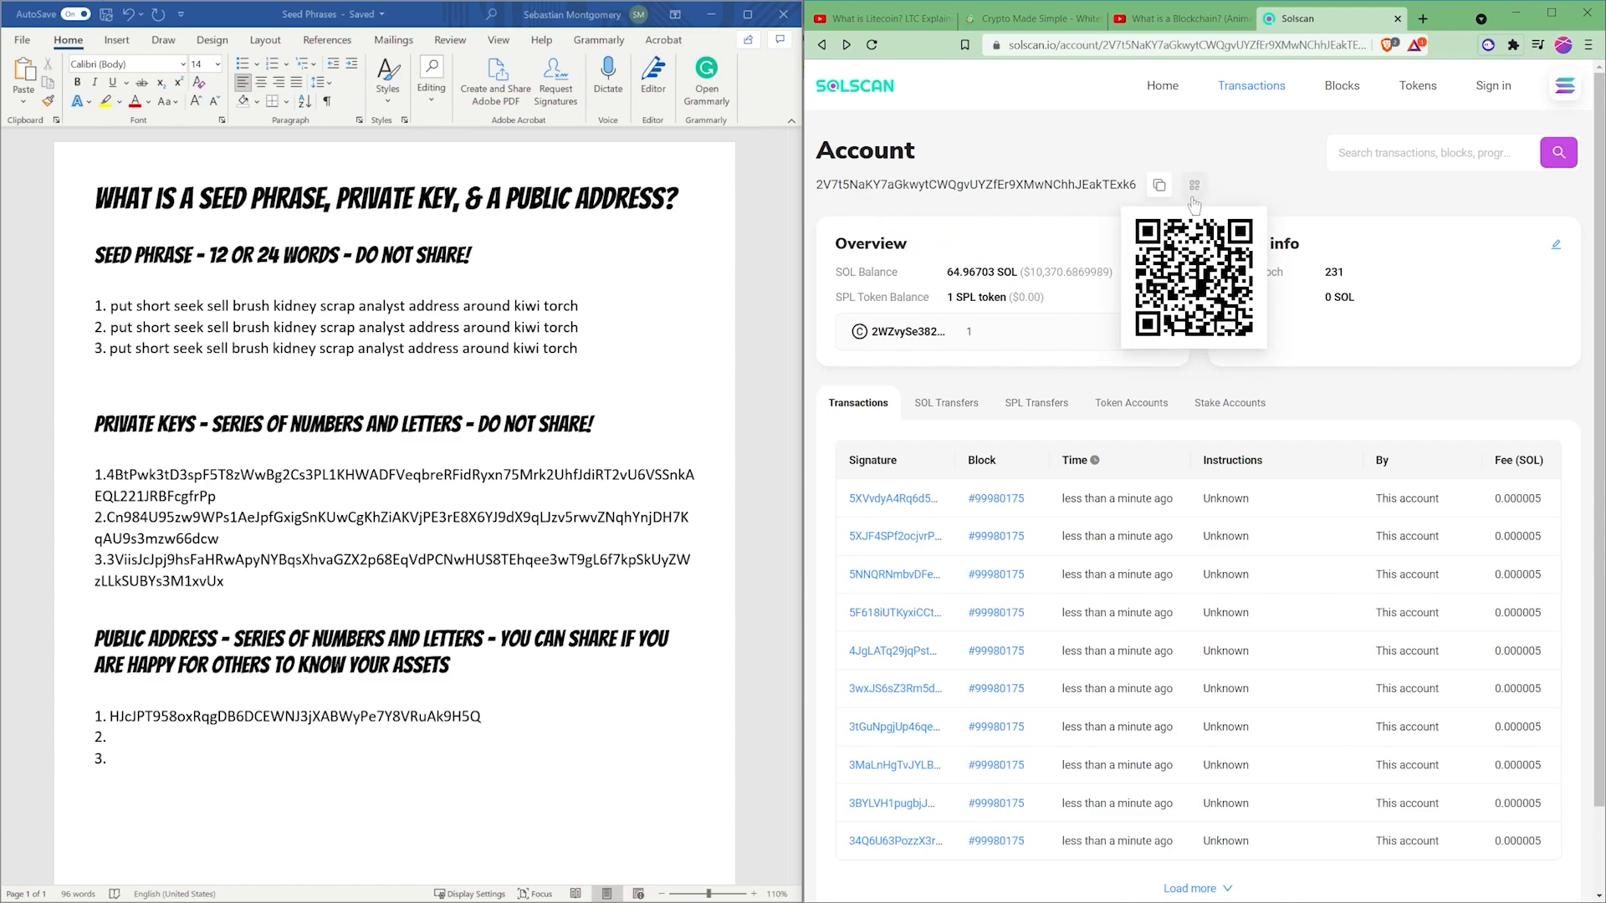
{"action": "mouse_move", "coordinate": [1044, 204]}
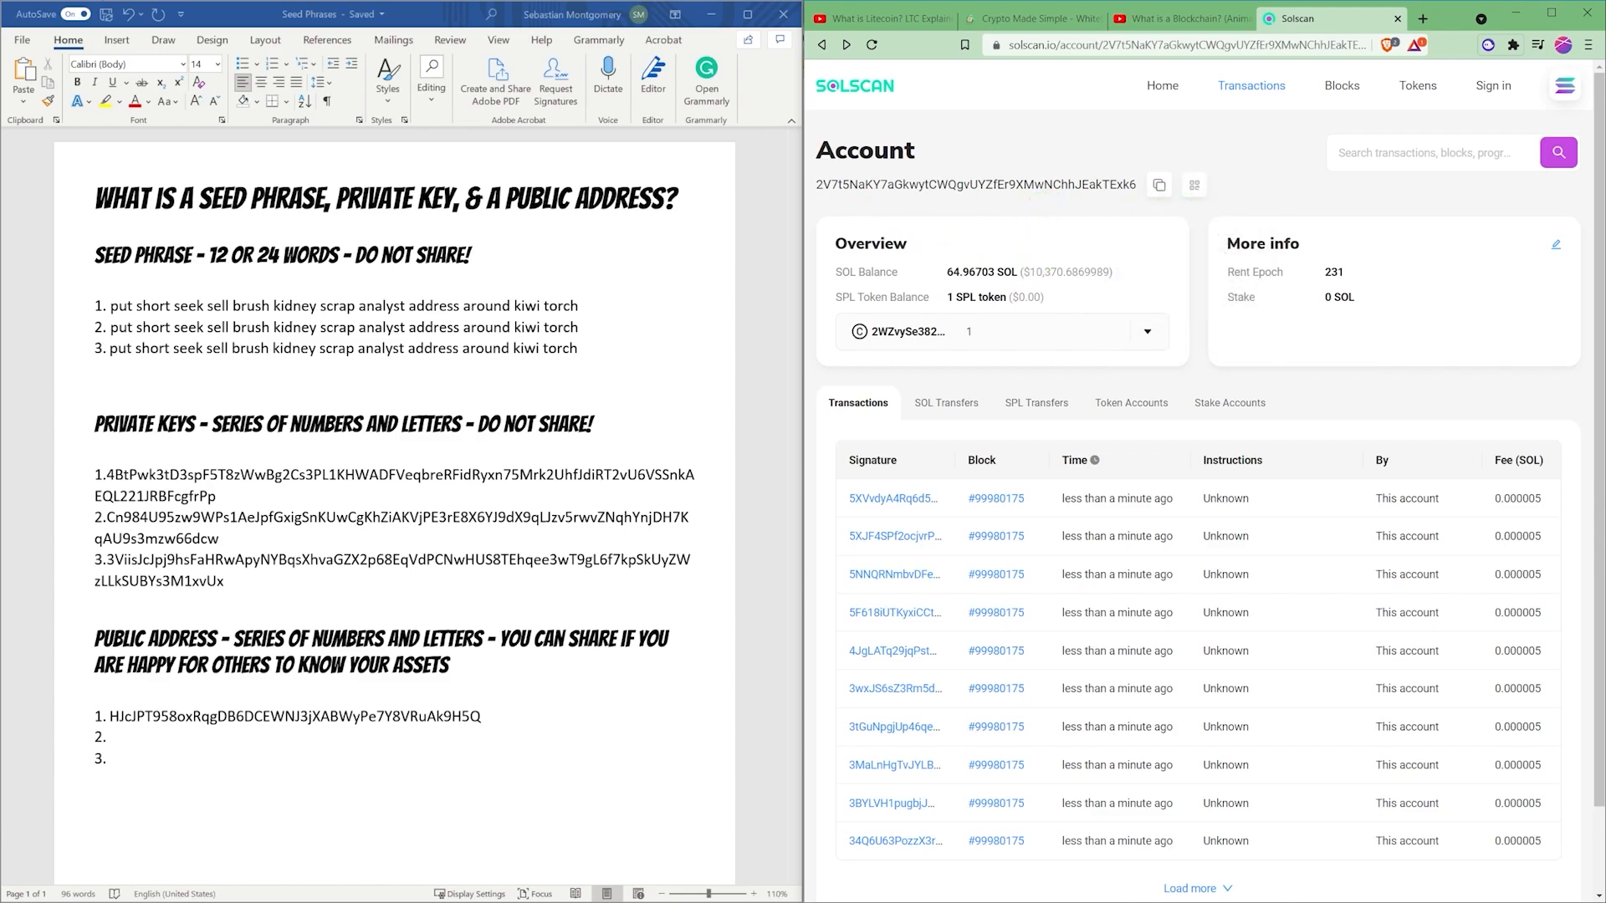
{"action": "mouse_move", "coordinate": [1041, 333]}
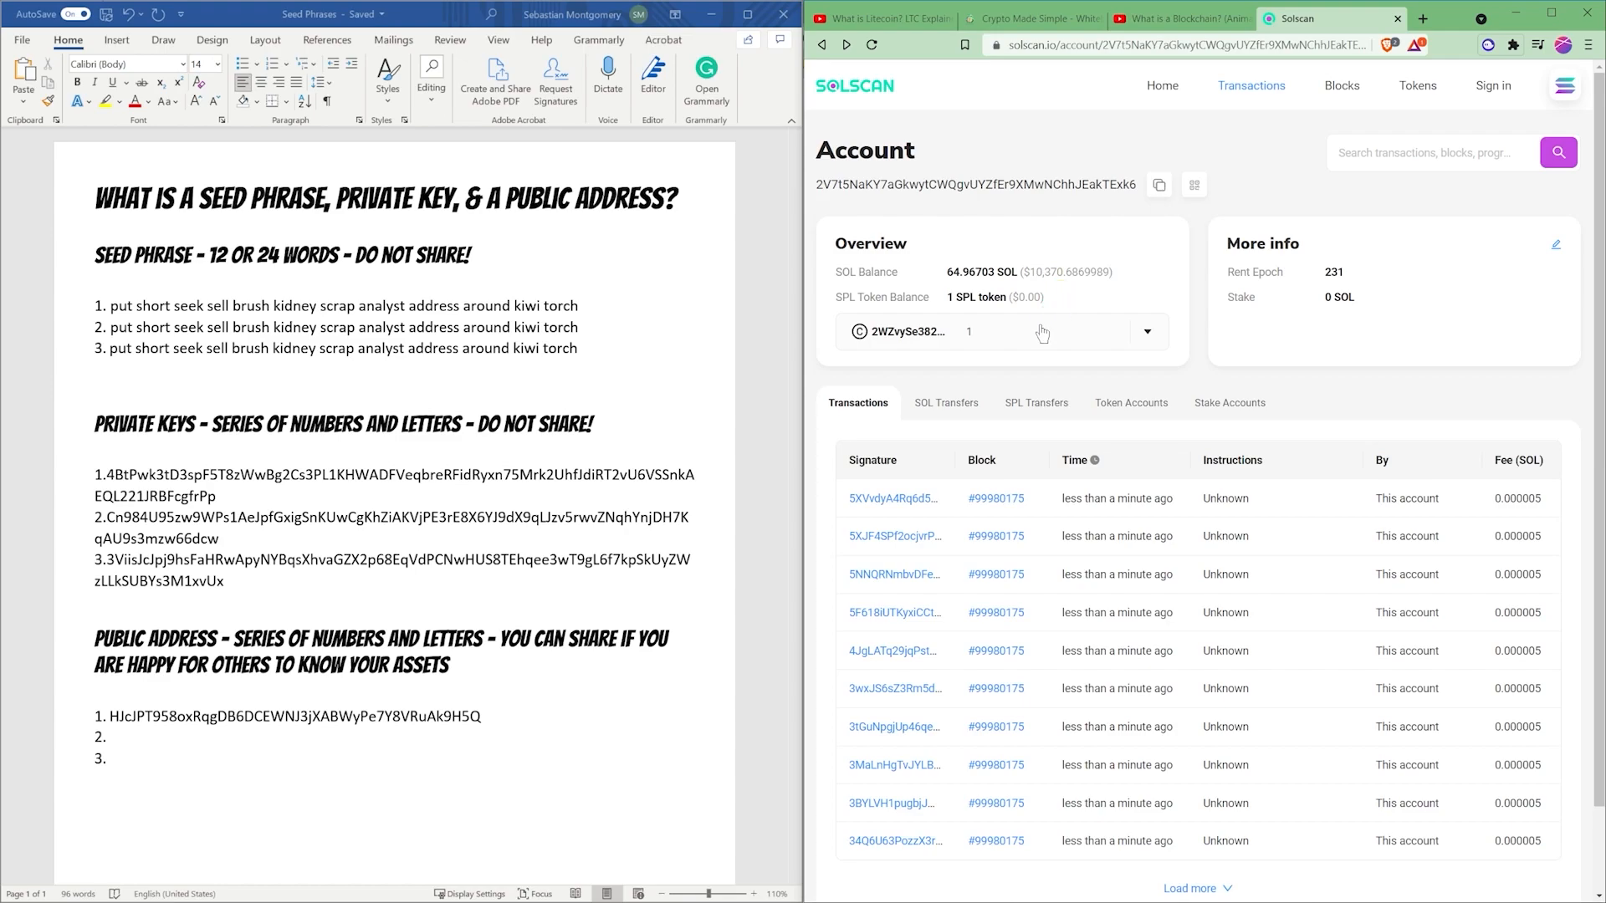
{"action": "left_click", "coordinate": [1146, 332]}
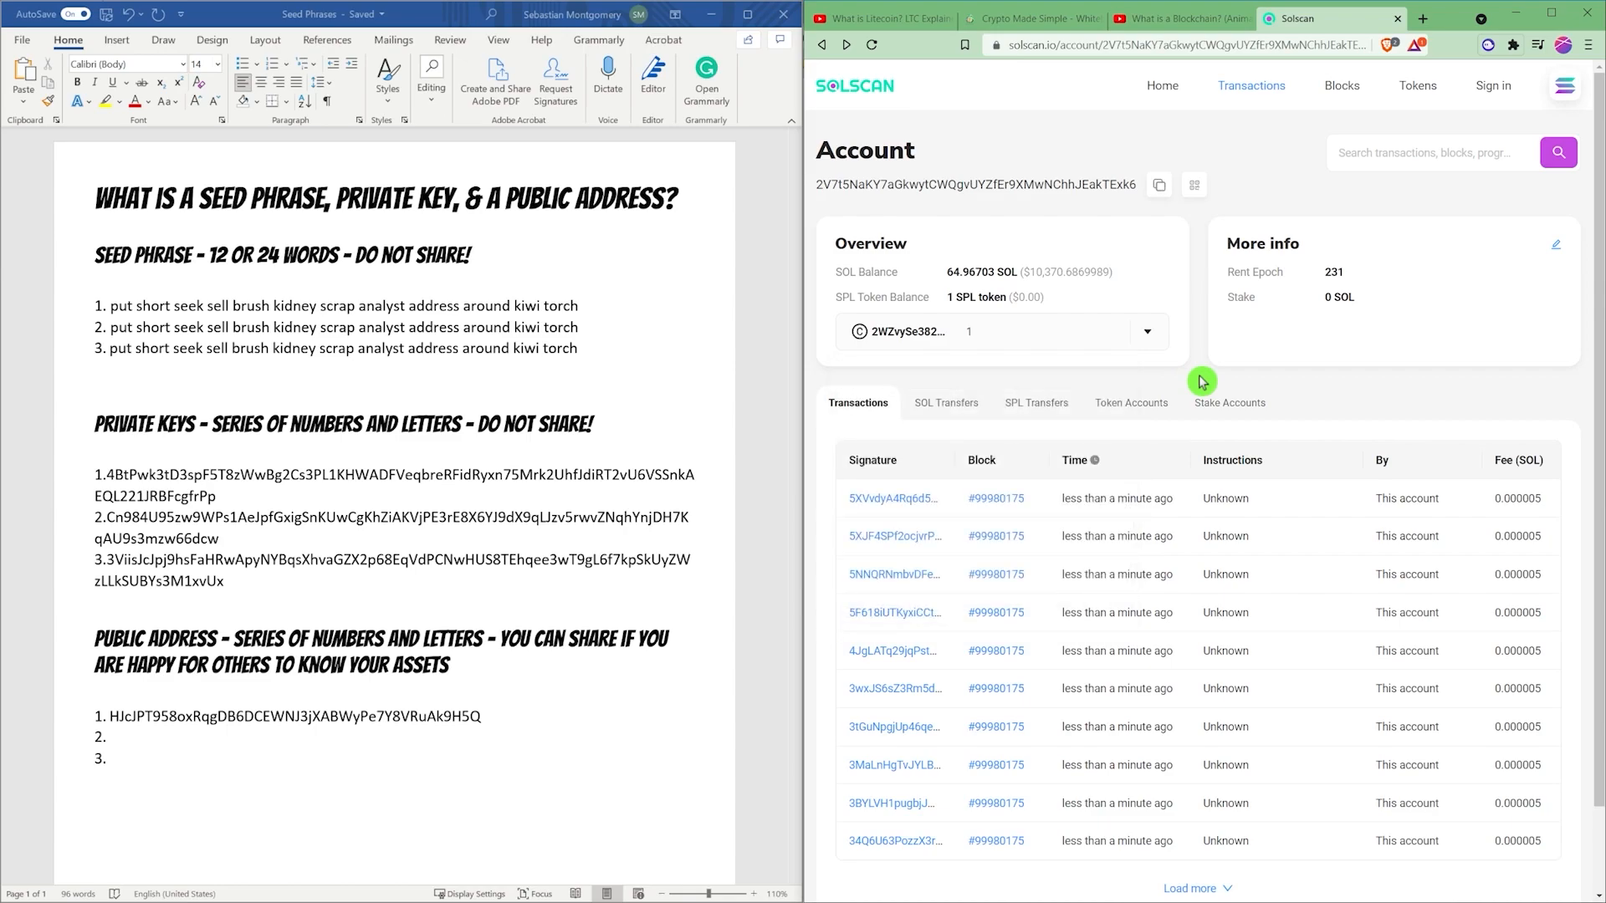
{"action": "mouse_move", "coordinate": [1496, 52]}
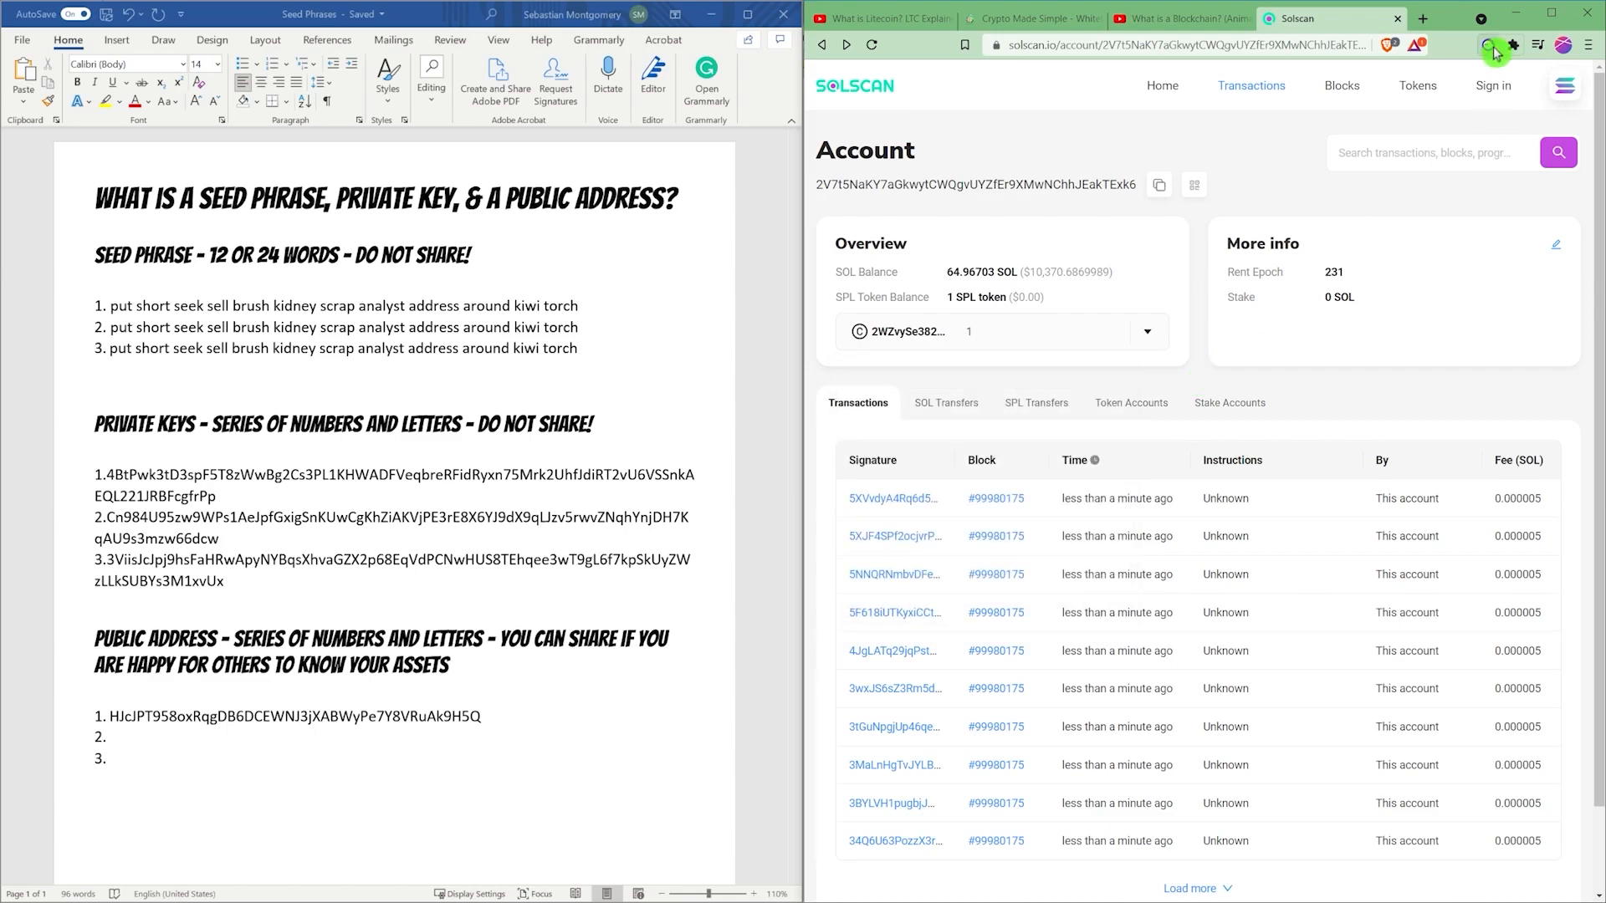
Copy Wallet 2's address 4ZdBNq...j6H9 and Wallet 3's 32cTSZ...vf6G into the document's address list.
{"action": "left_click", "coordinate": [1494, 44]}
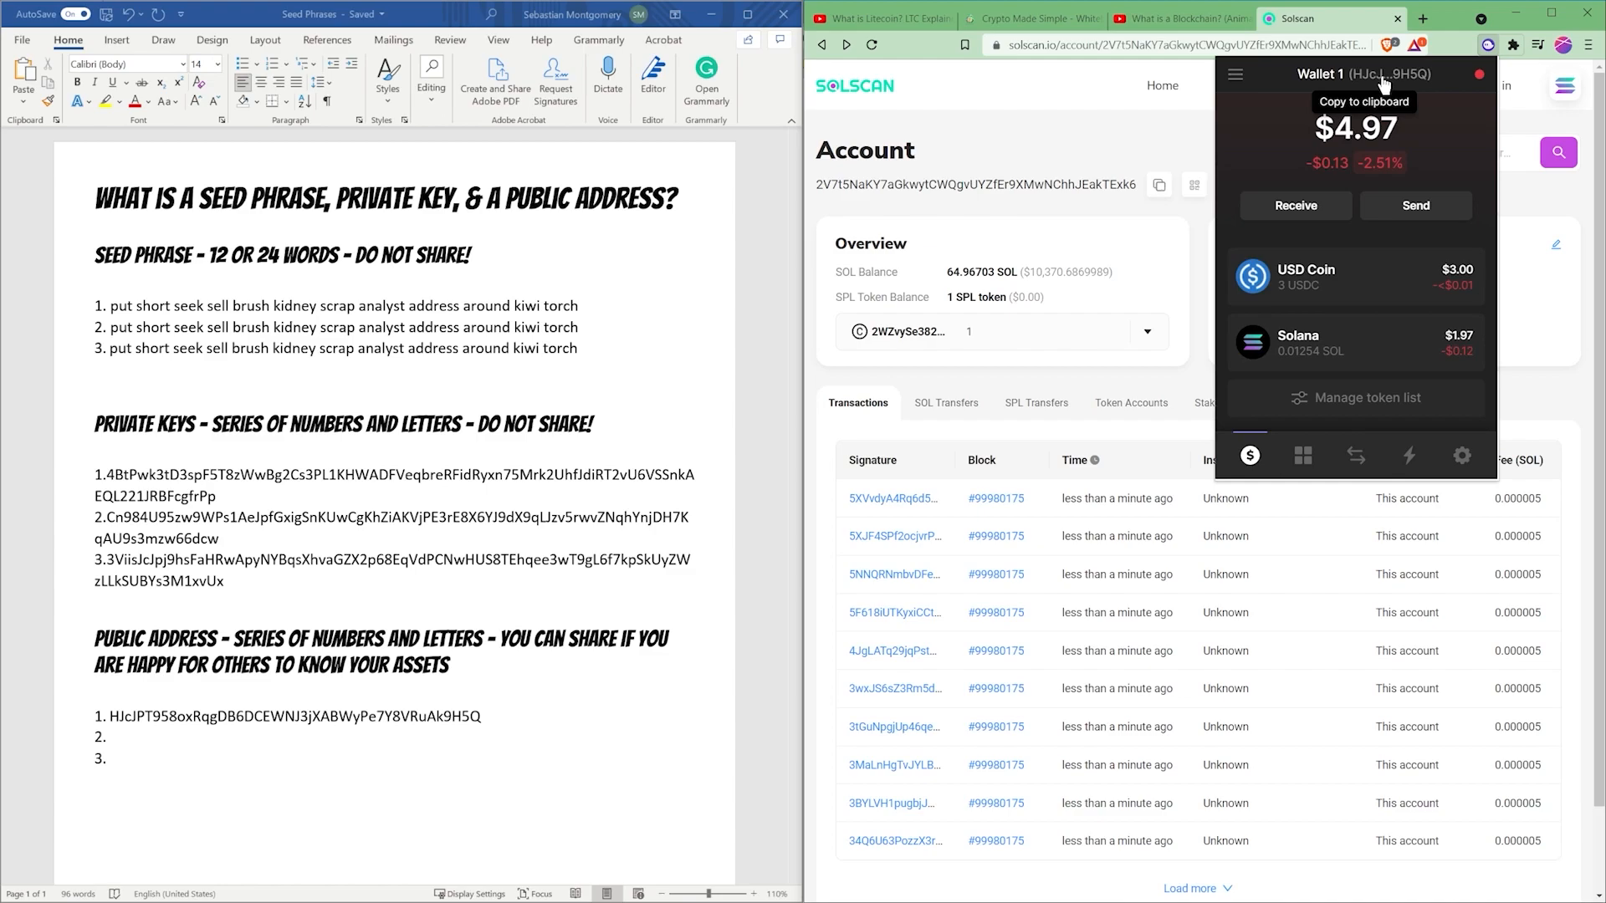
{"action": "left_click", "coordinate": [1249, 140]}
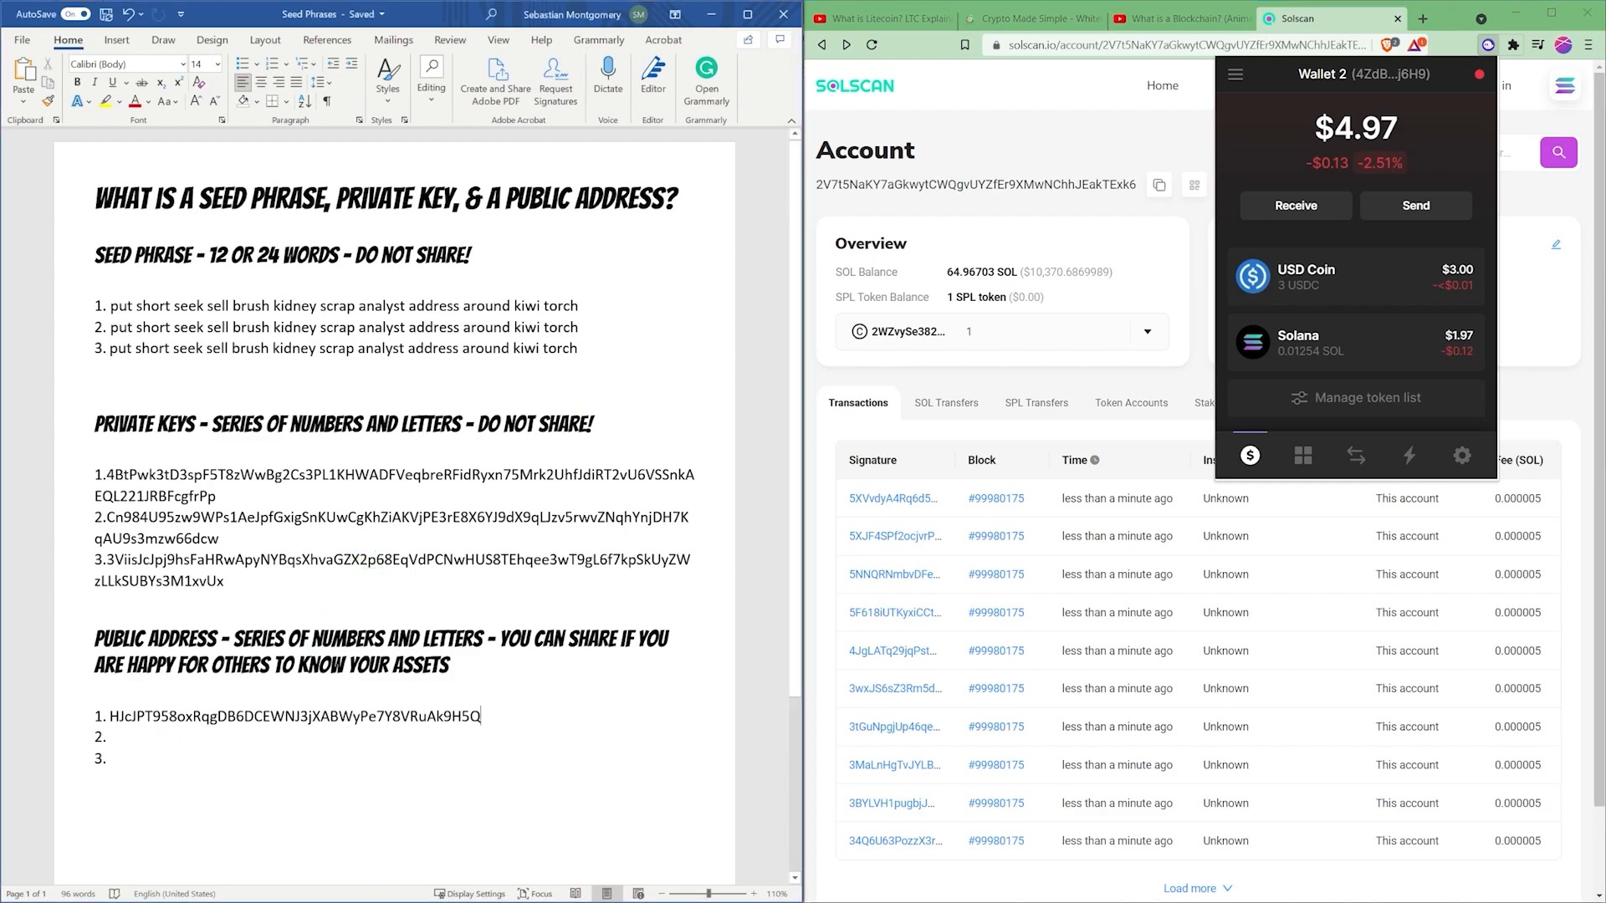
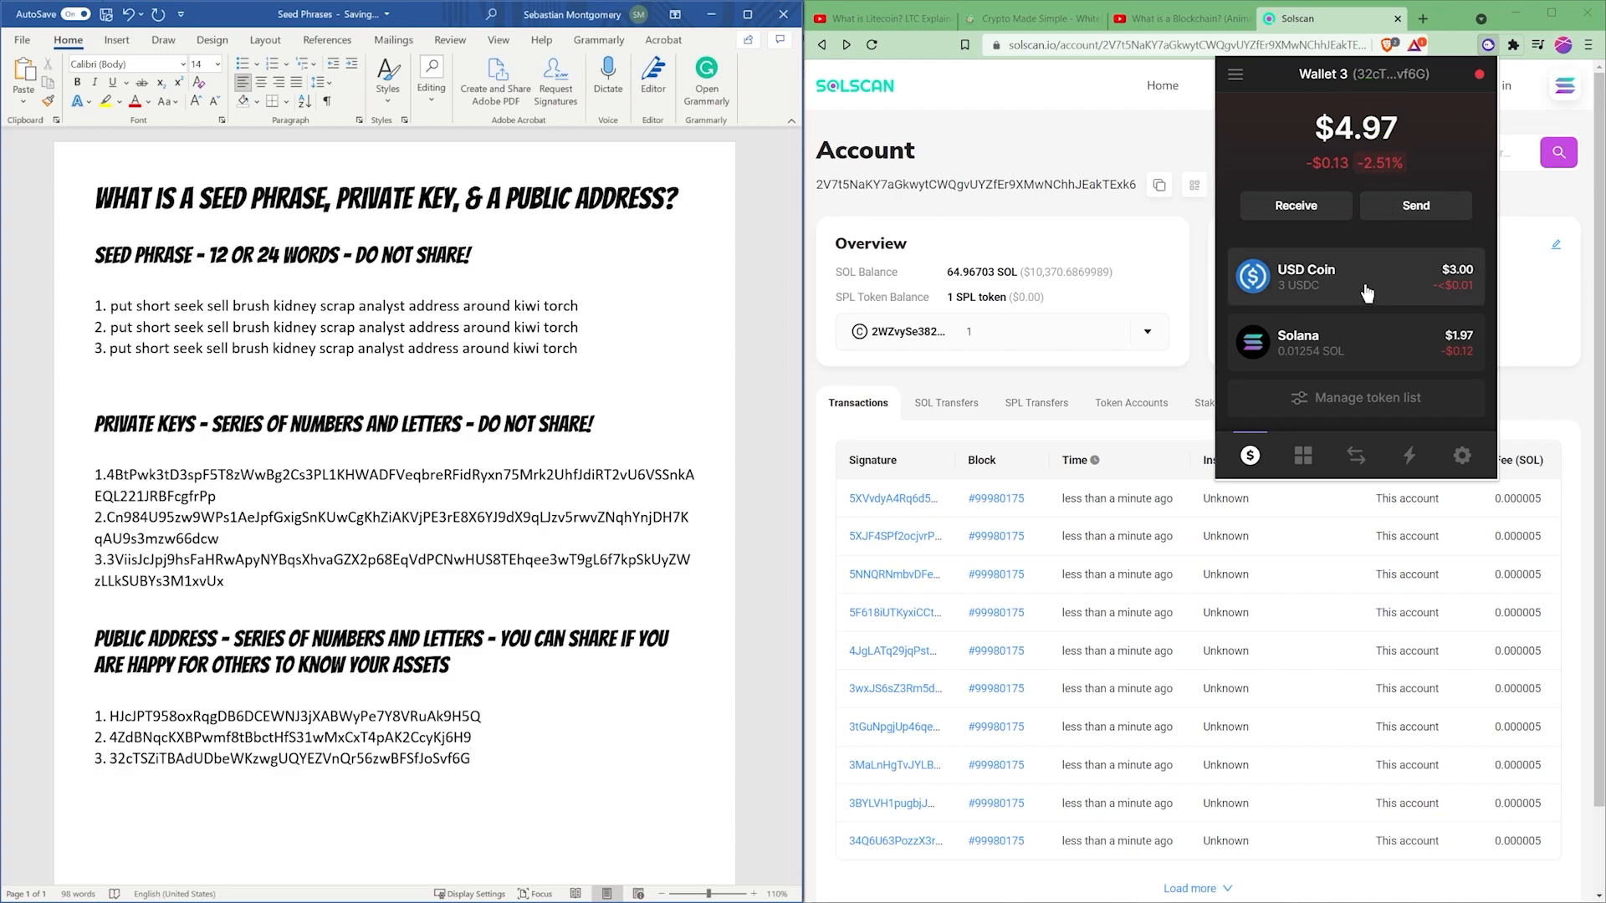
Send 3 USDC from Wallet 3 to Wallet 1 in Phantom.
{"action": "left_click", "coordinate": [1354, 276]}
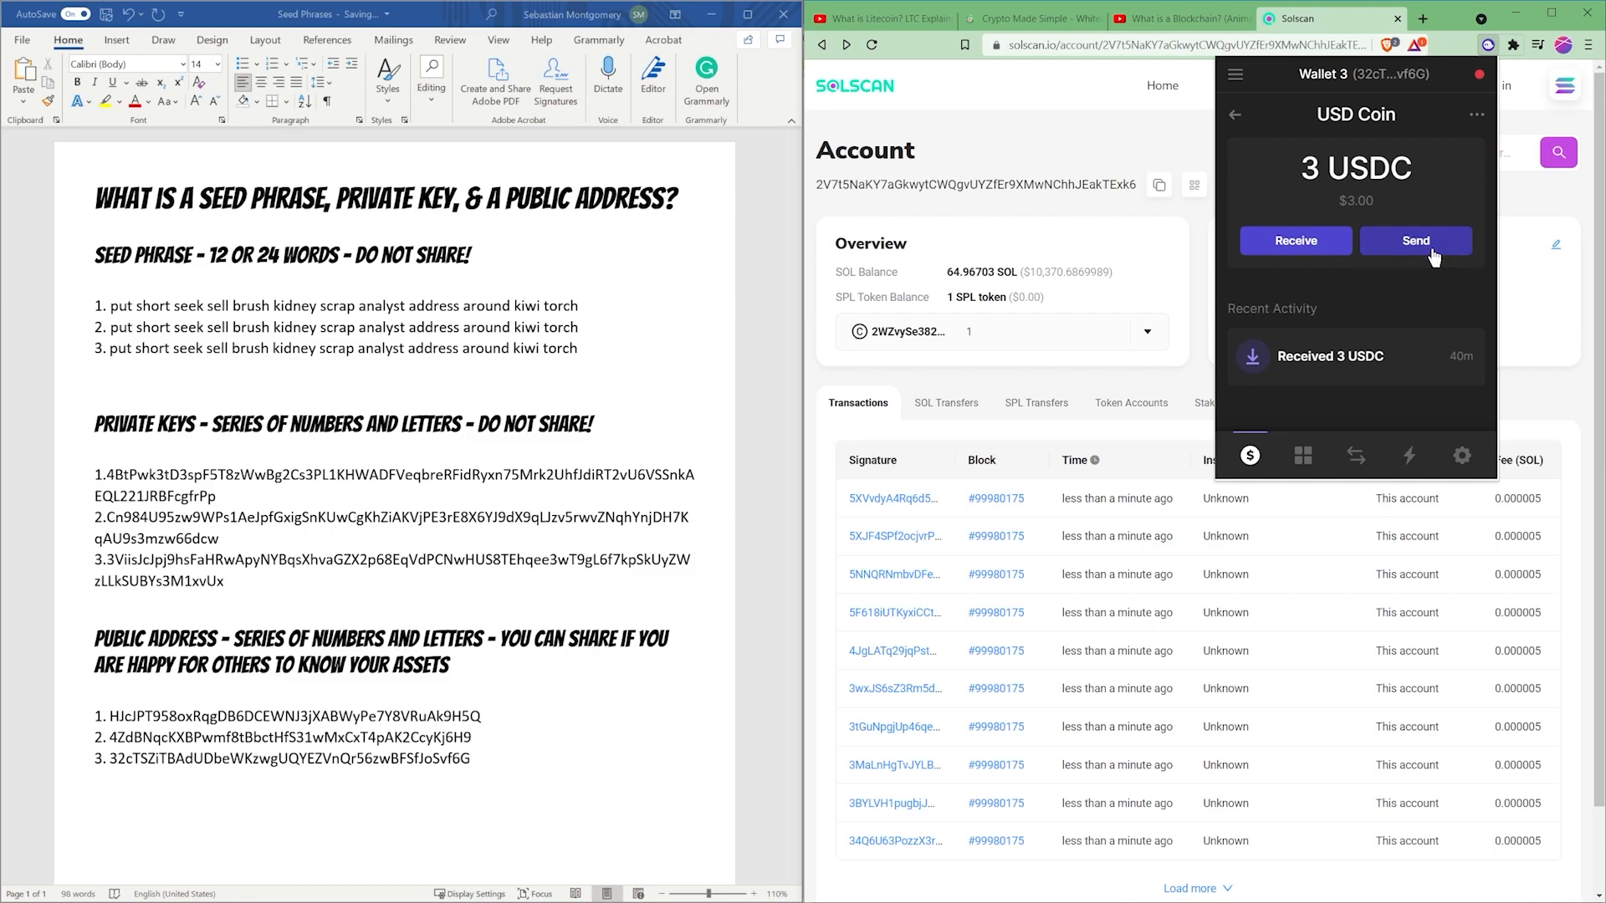
{"action": "left_click", "coordinate": [1415, 241]}
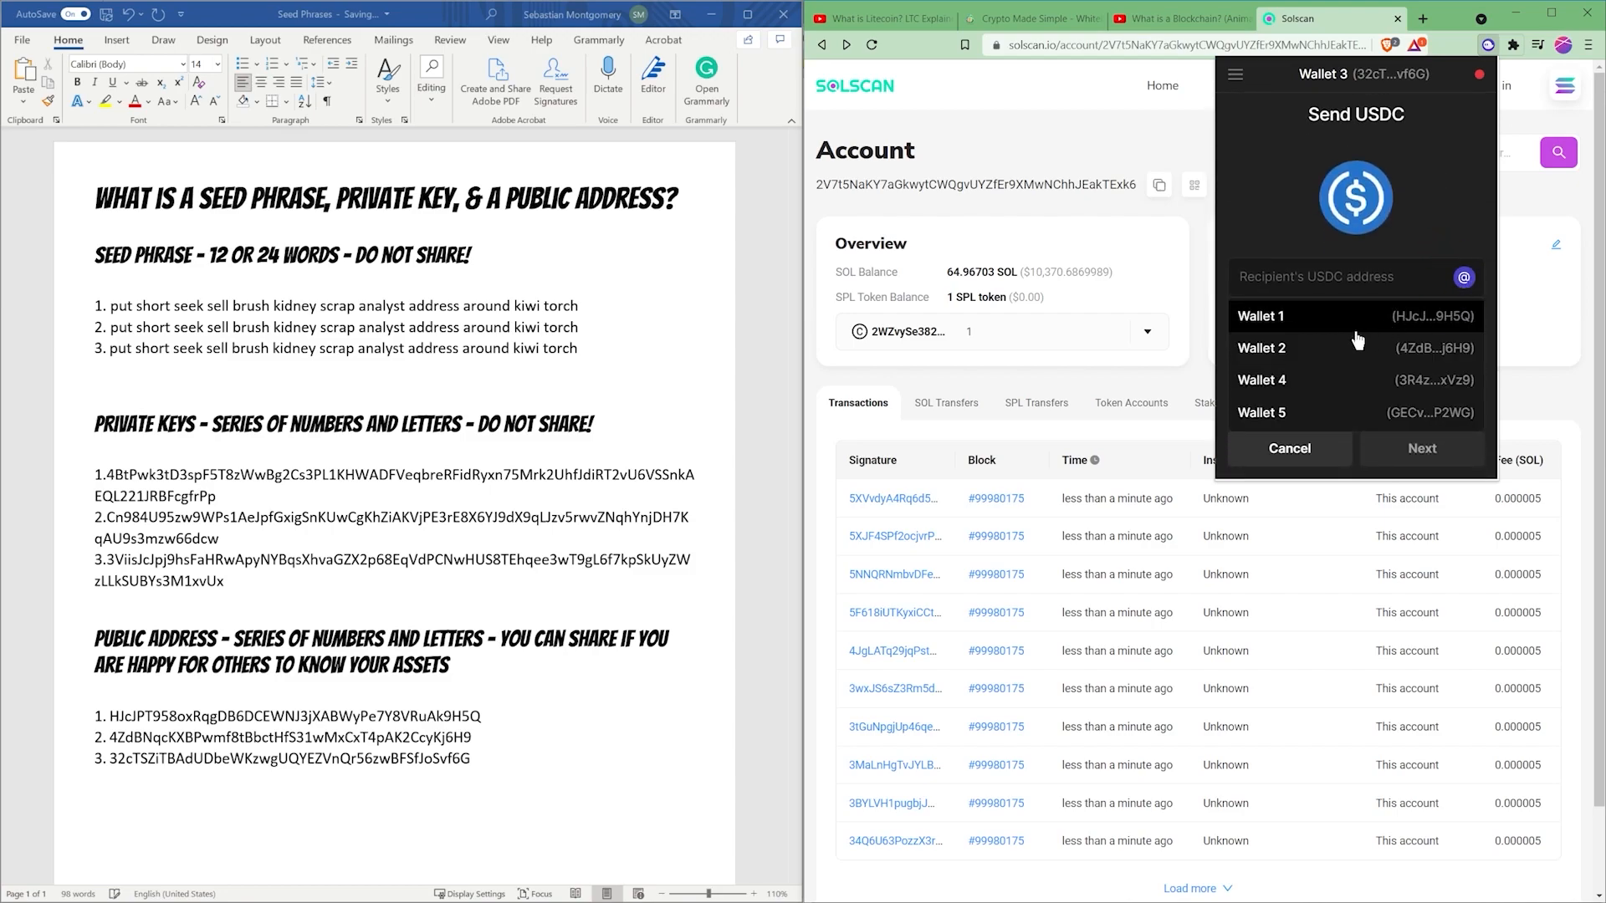
{"action": "left_click", "coordinate": [1262, 316]}
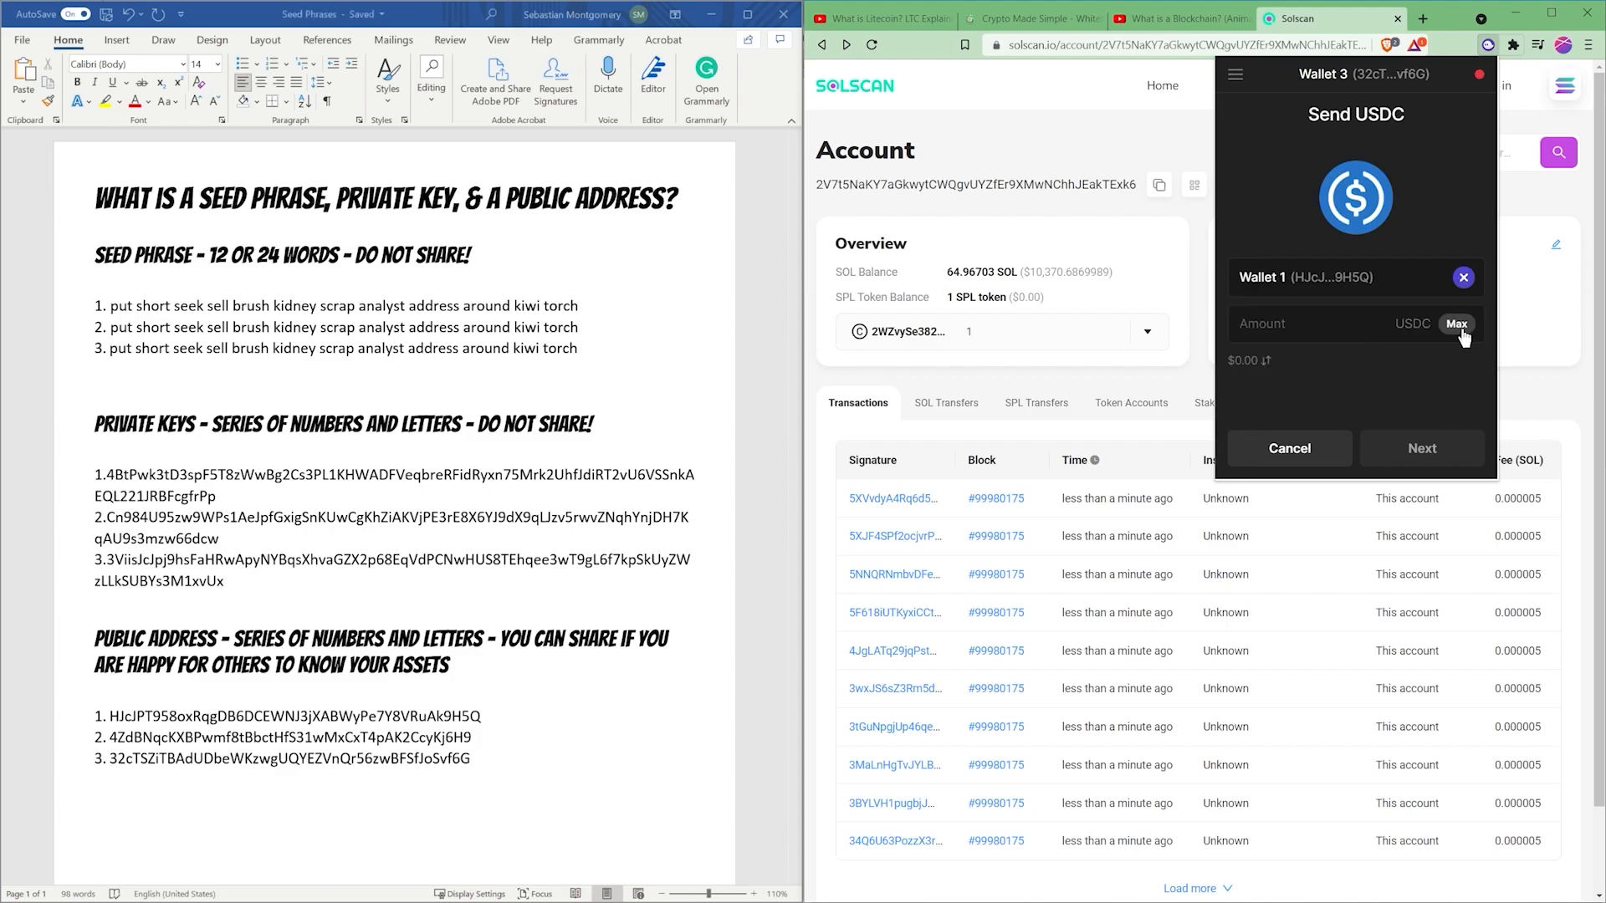
{"action": "type", "text": "3"}
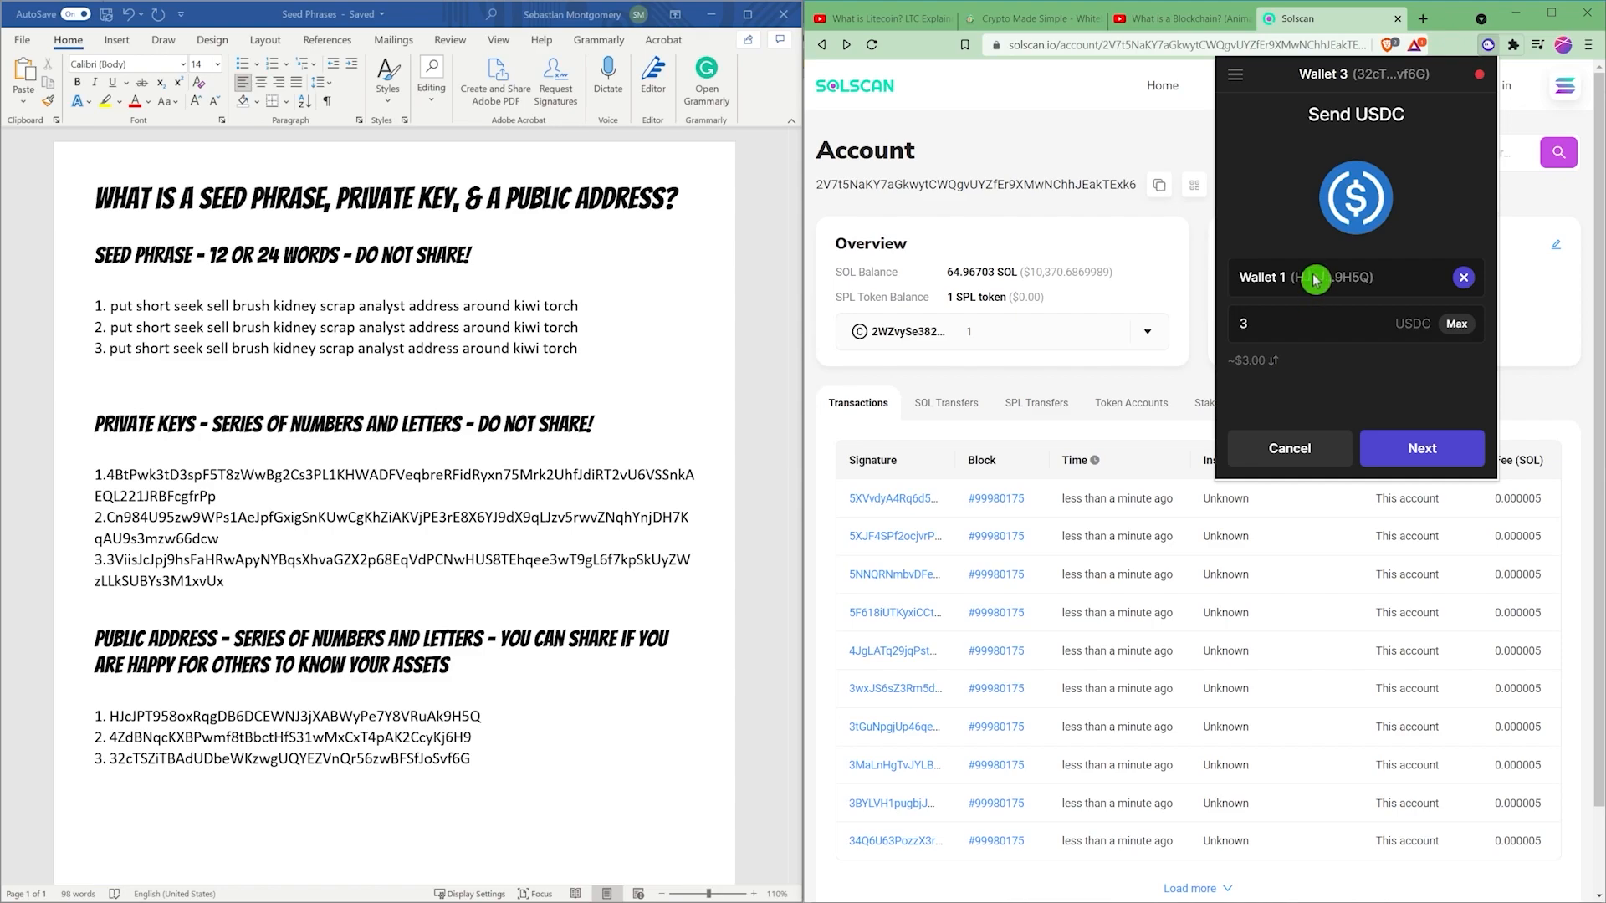
{"action": "left_click", "coordinate": [1420, 448]}
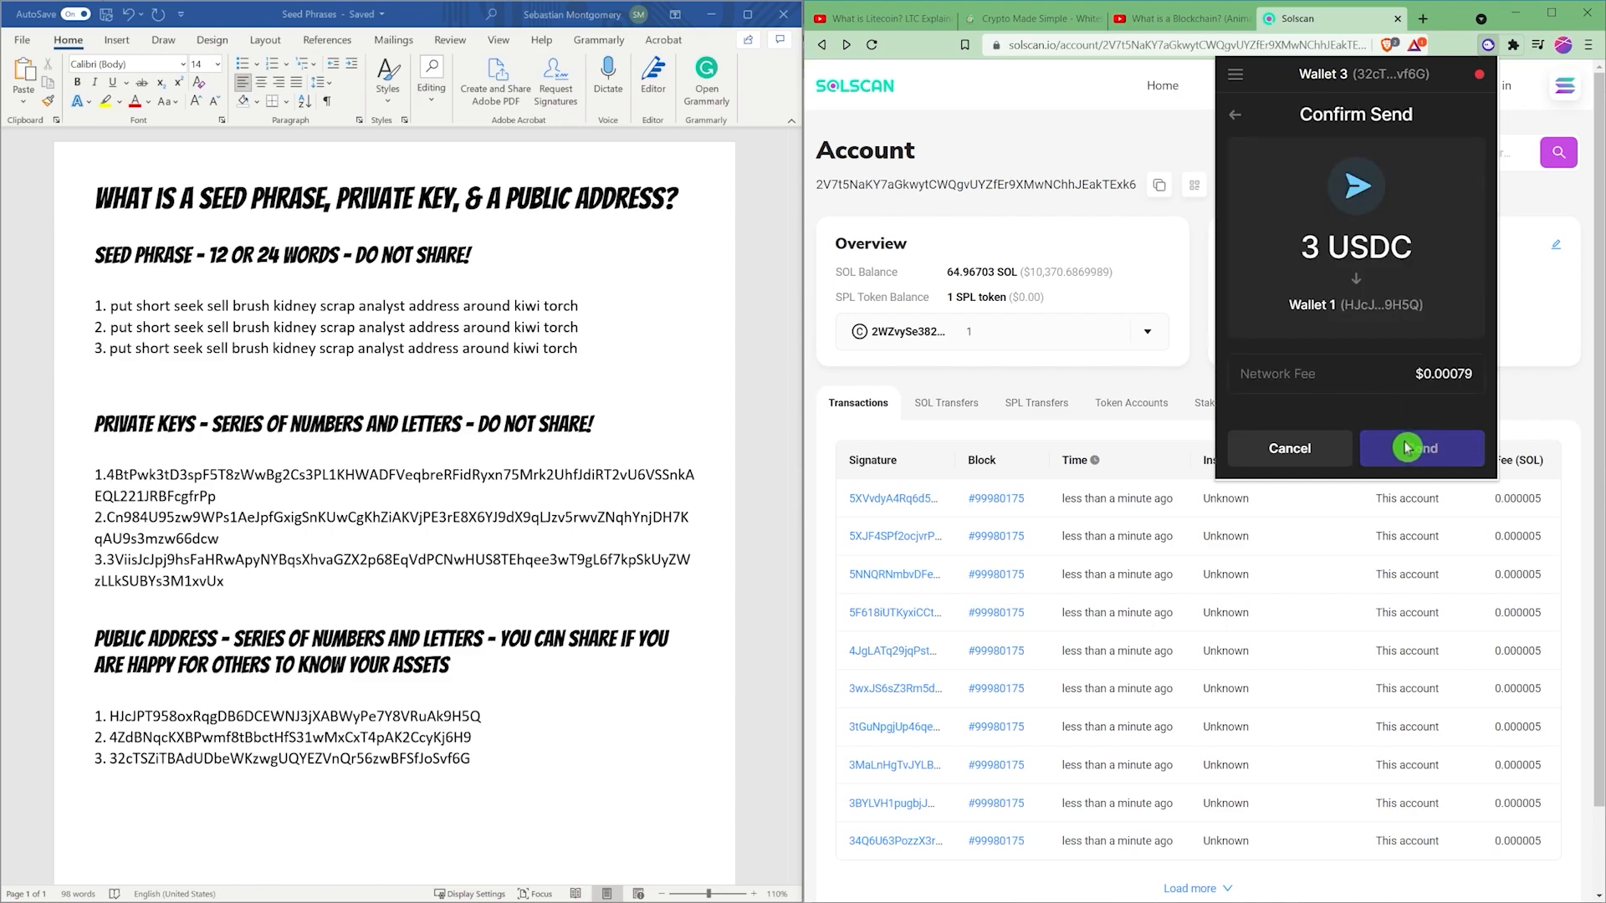
{"action": "left_click", "coordinate": [1422, 448]}
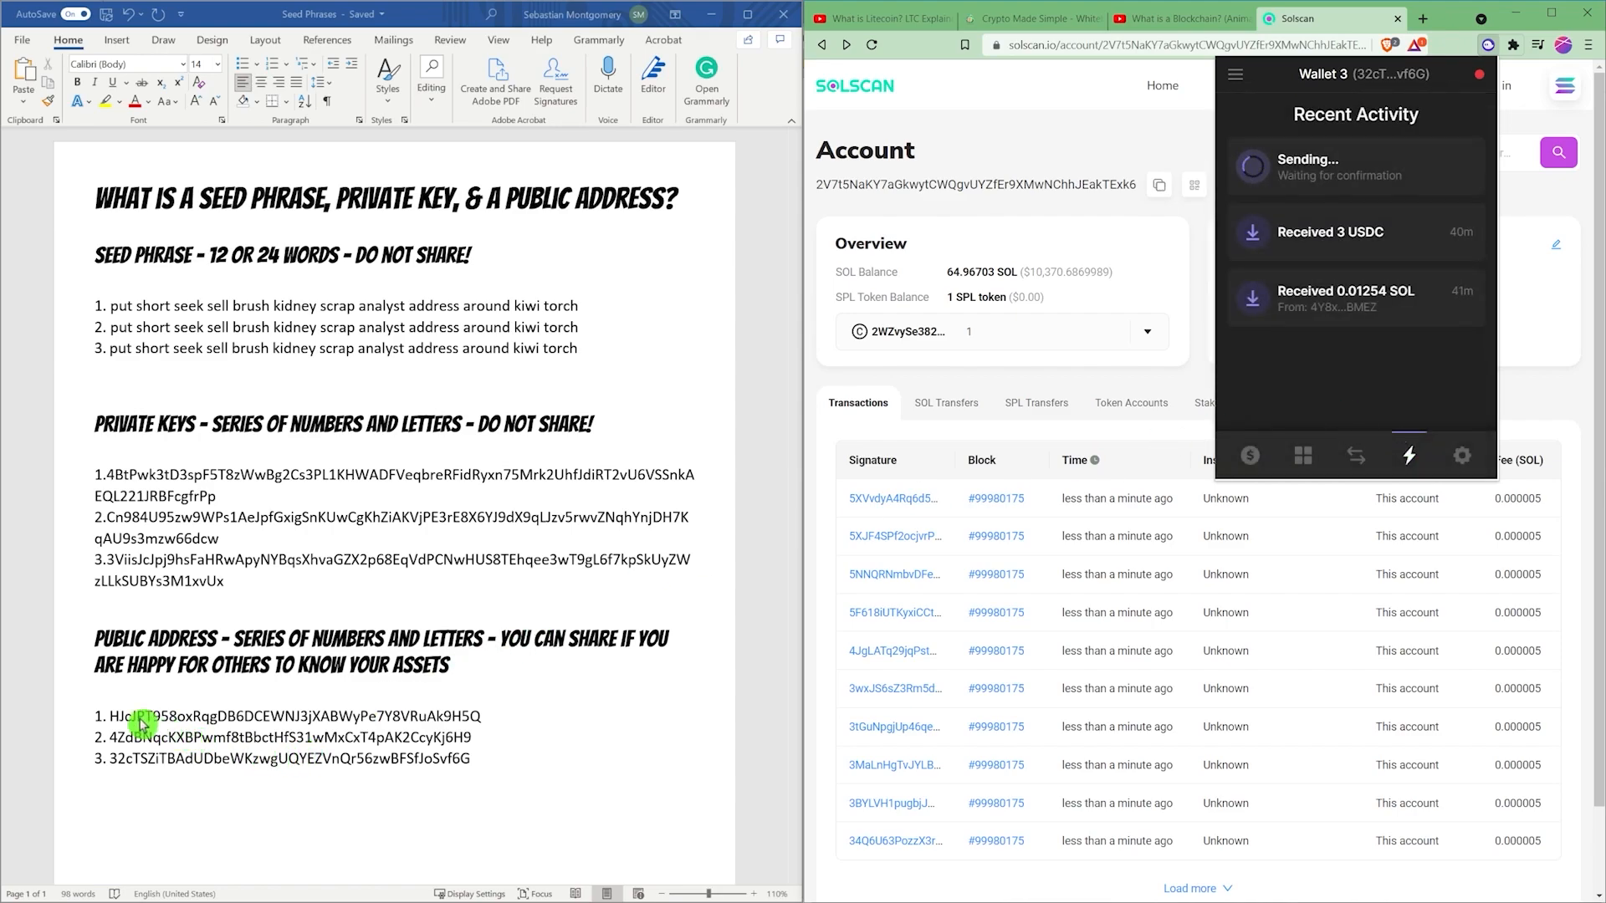
{"action": "left_click_drag", "start_coordinate": [111, 716], "coordinate": [482, 716]}
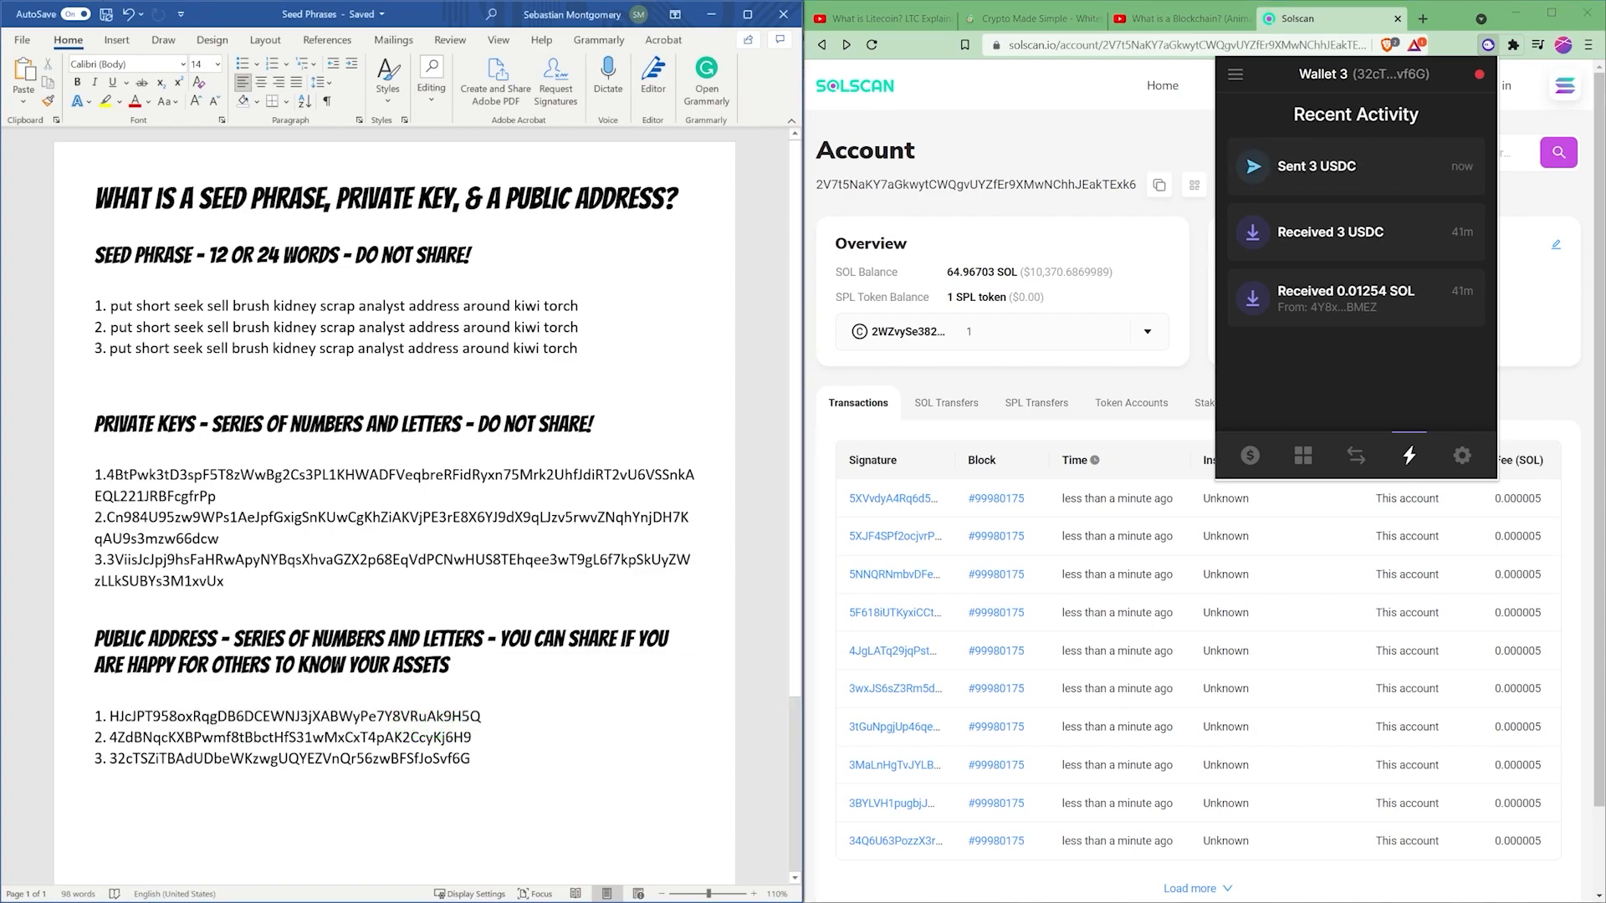
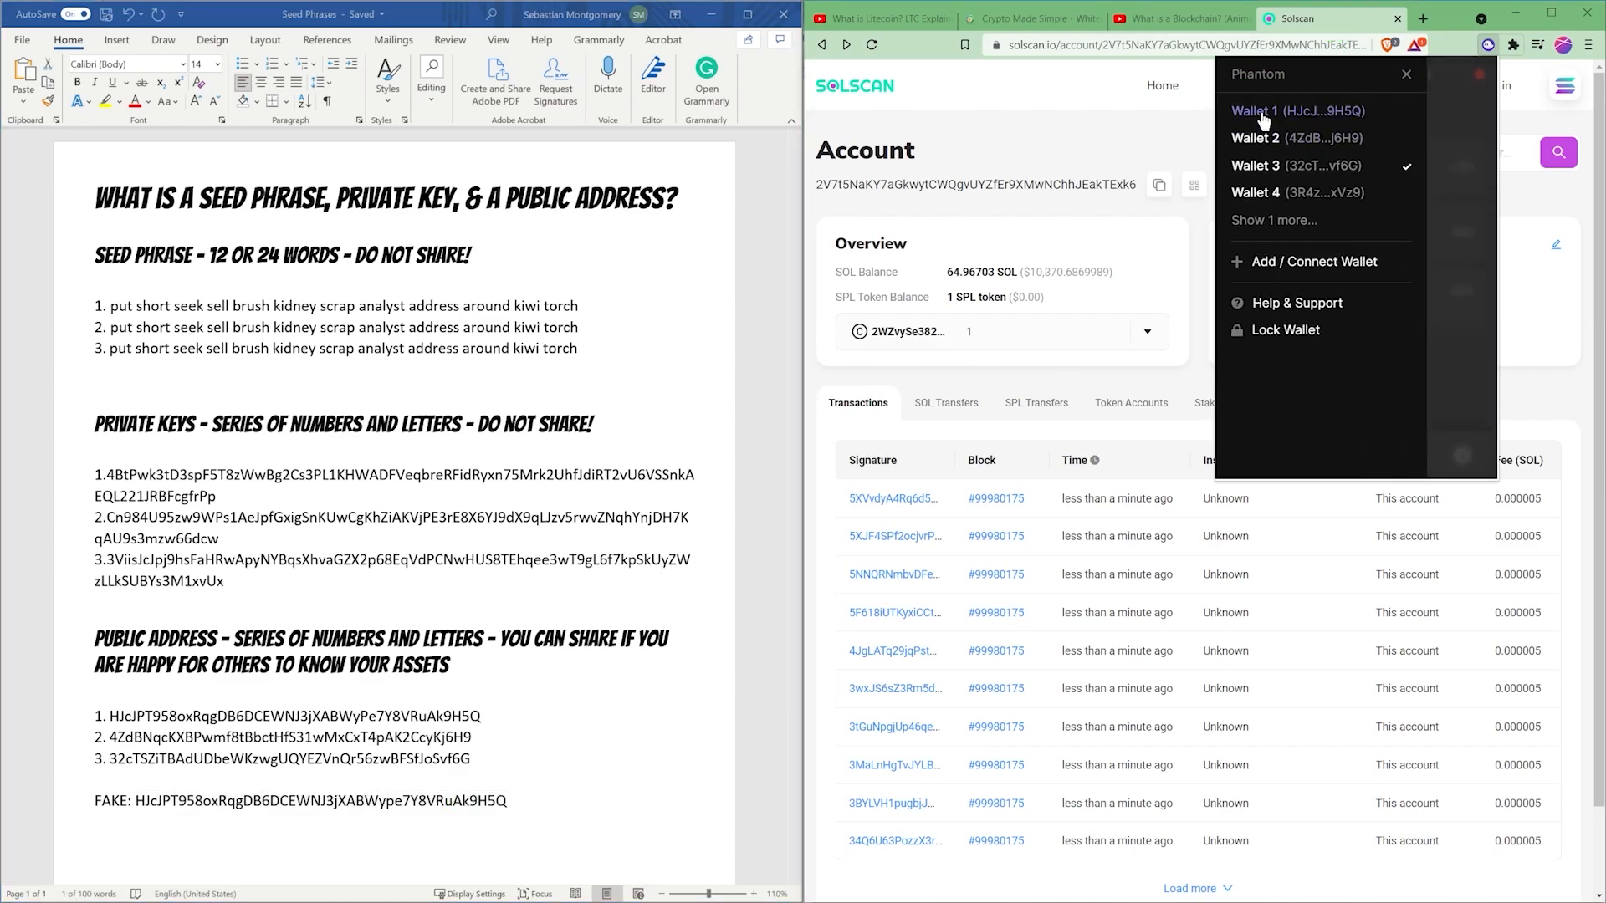
From Wallet 2, start sending 1 USDC to the pasted fake address and proceed to Next.
{"action": "left_click", "coordinate": [1296, 110]}
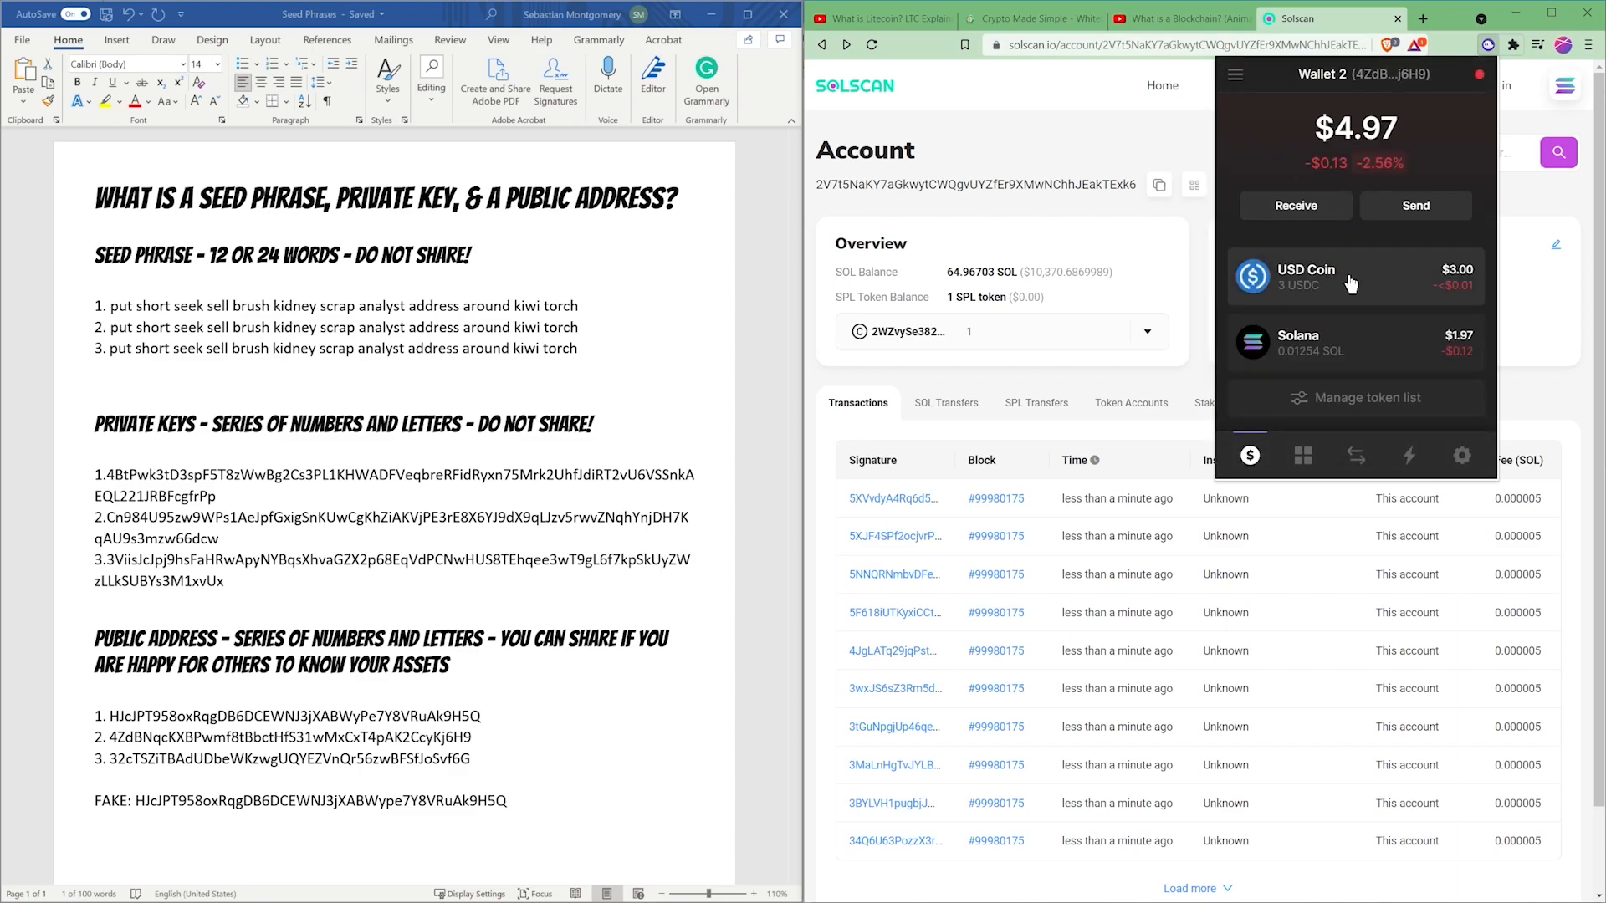
{"action": "left_click", "coordinate": [1352, 276]}
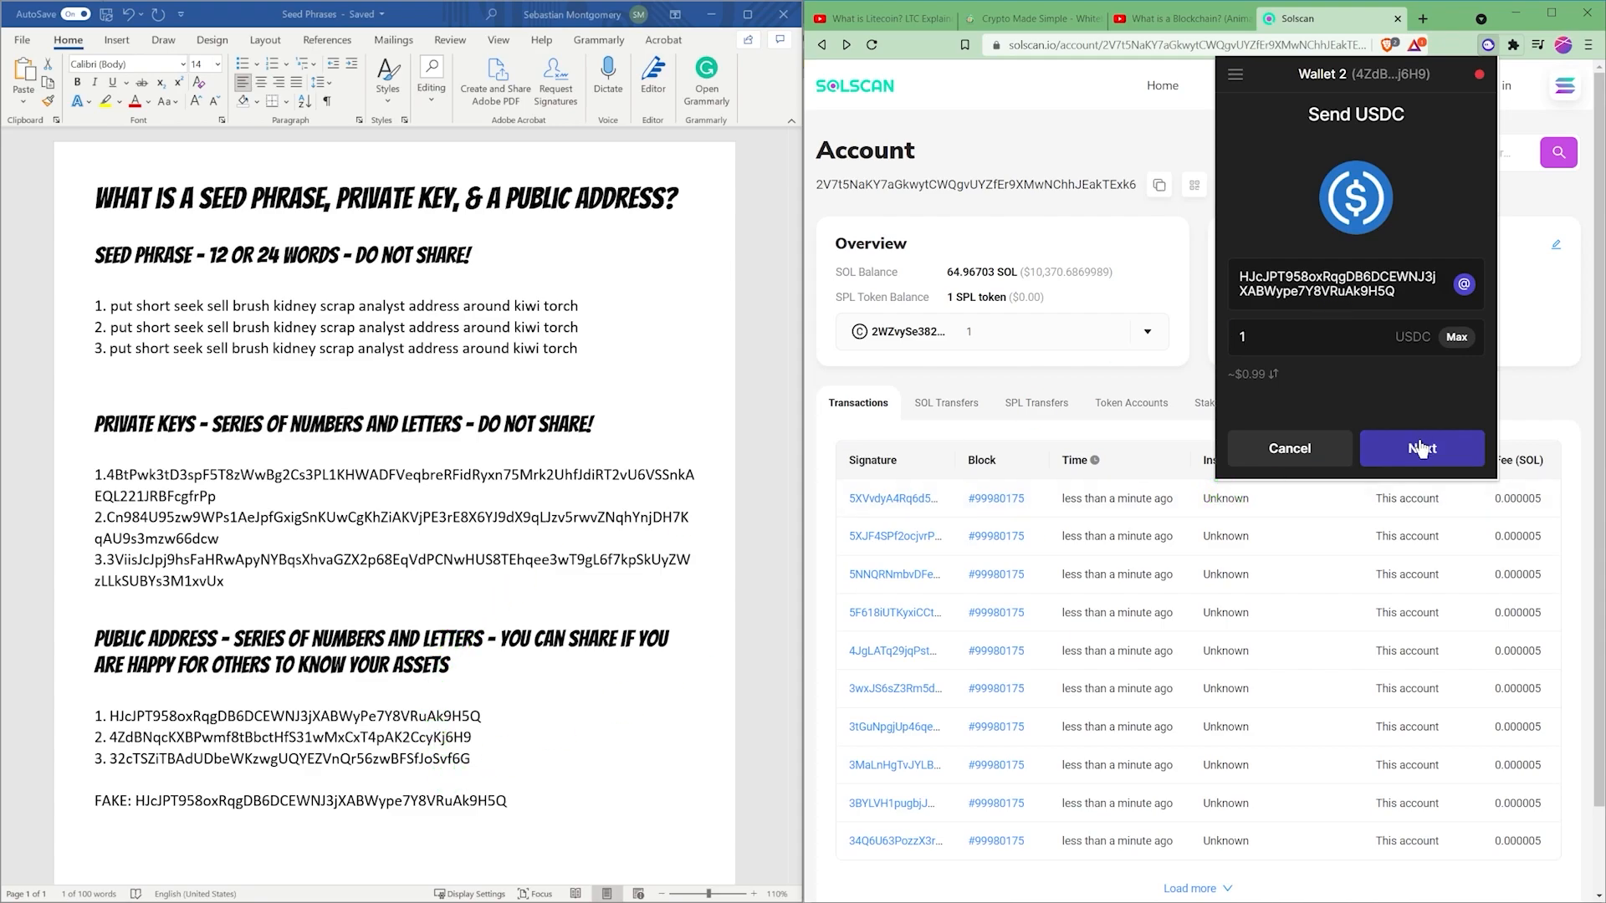
{"action": "left_click", "coordinate": [1422, 449]}
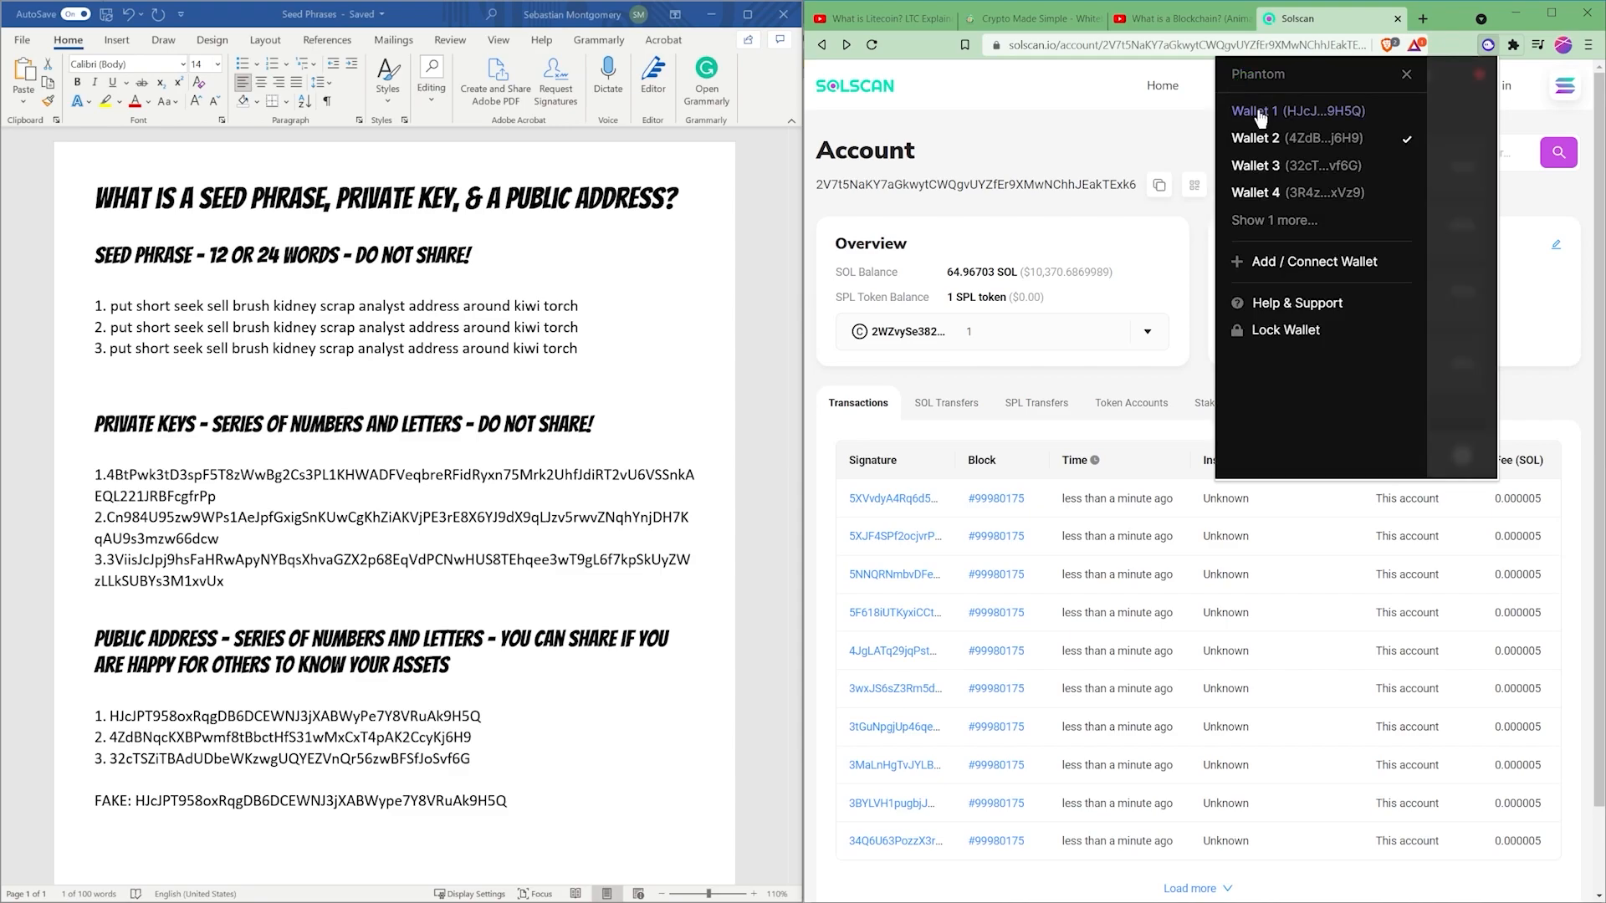
Switch to Wallet 1 holding 6 USDC and select words in the third seed phrase.
{"action": "left_click", "coordinate": [1295, 111]}
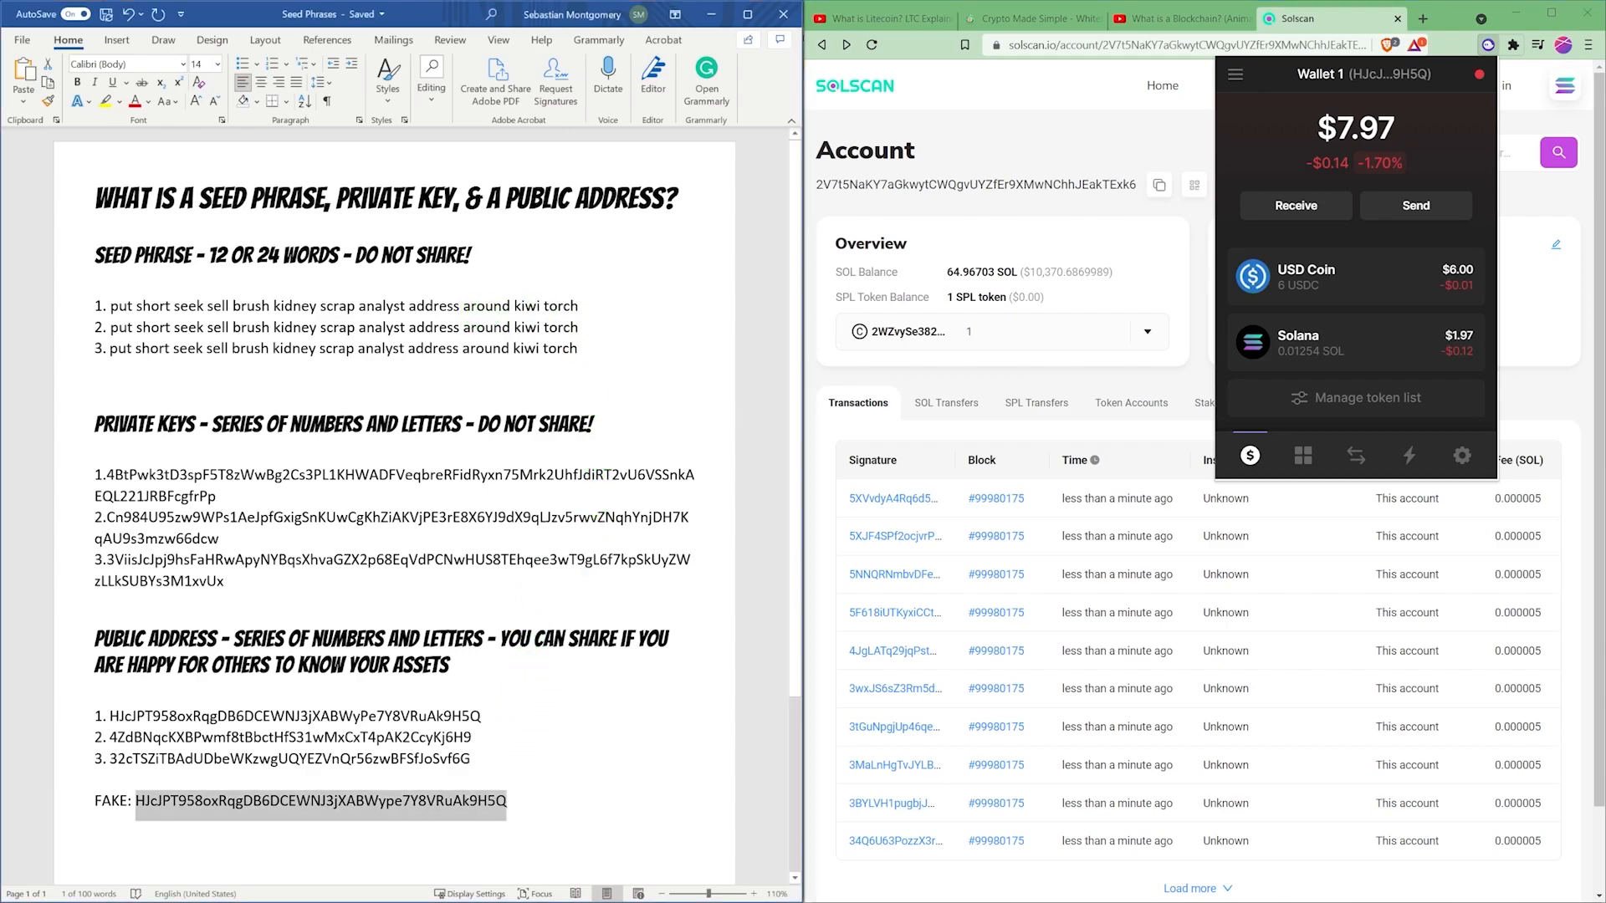
{"action": "double_click", "coordinate": [485, 348]}
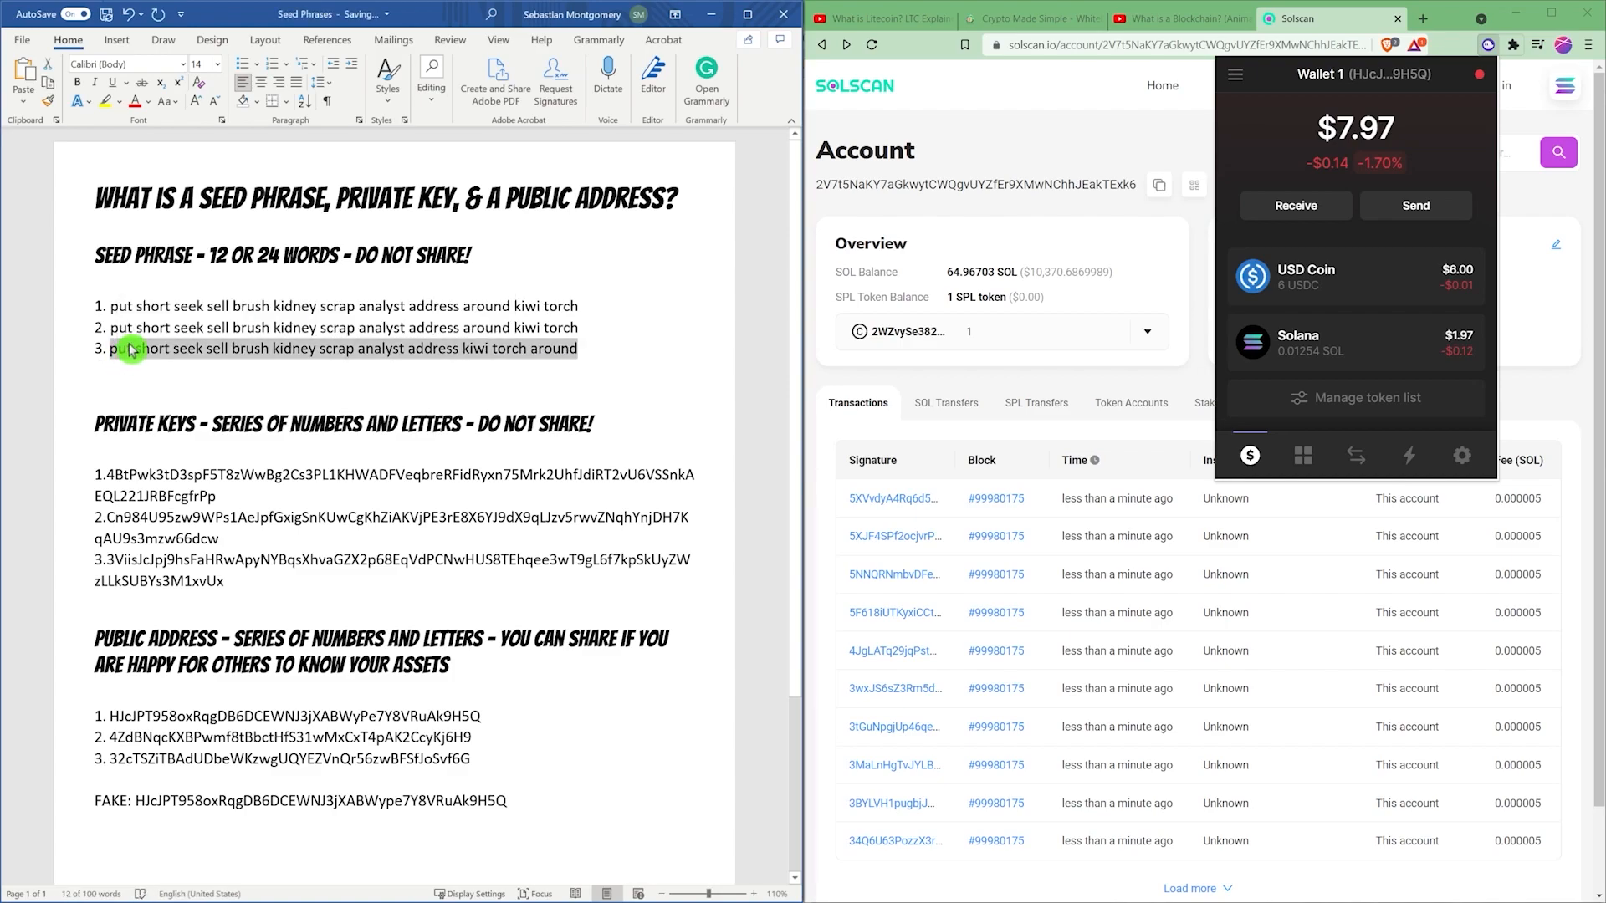
Submit the reordered recovery phrase on Phantom's restore page twice and see it rejected as invalid.
{"action": "left_click", "coordinate": [1466, 43]}
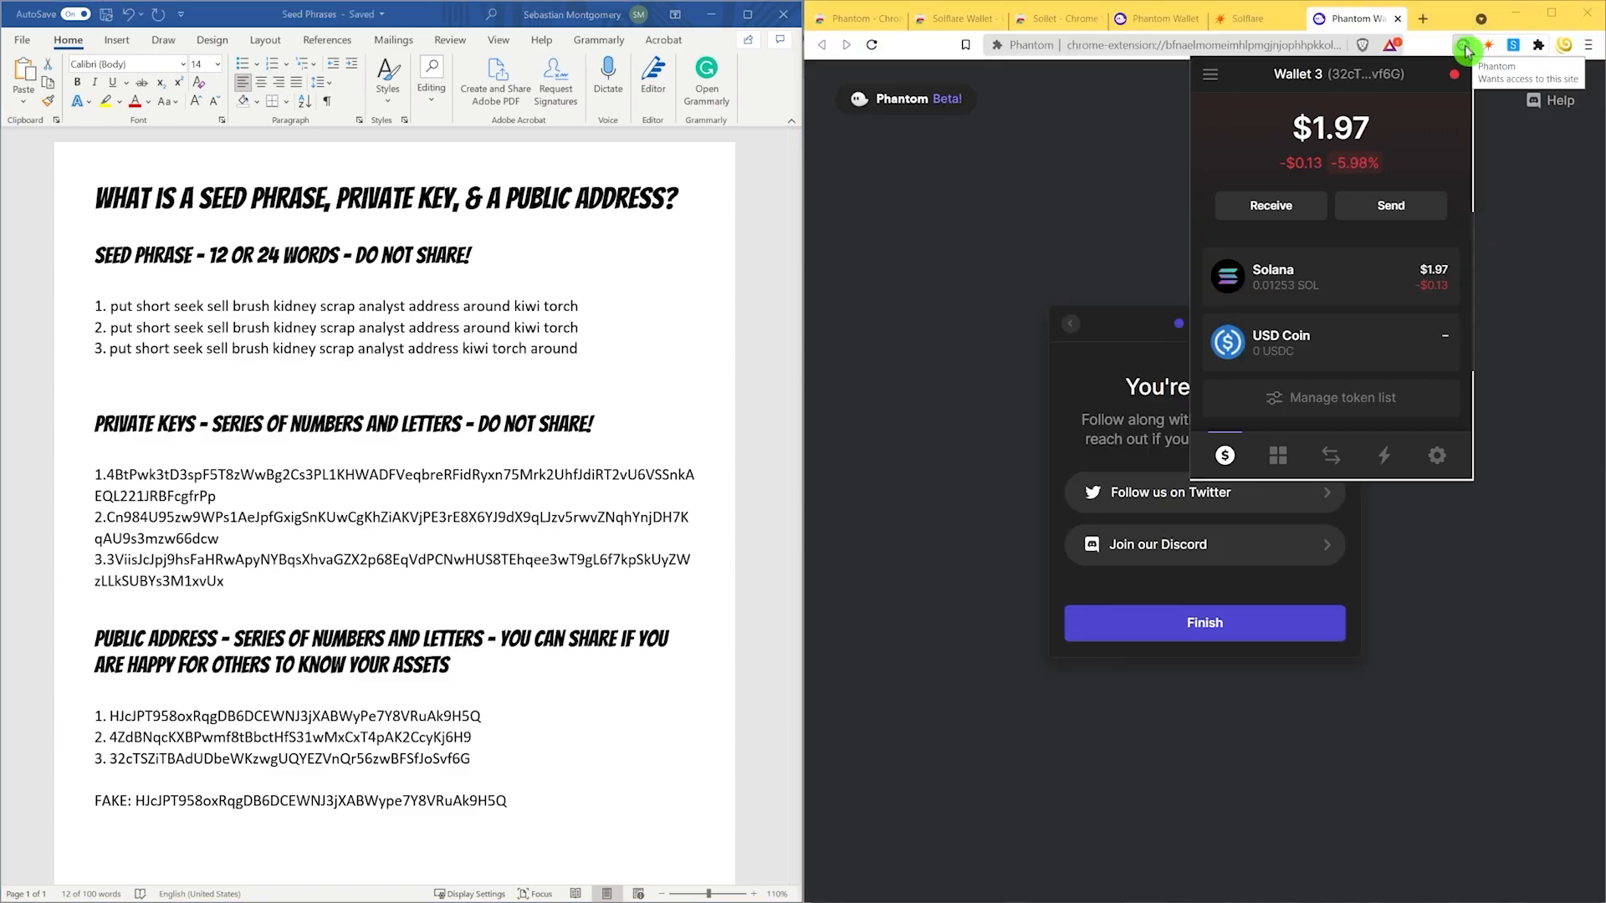
{"action": "left_click", "coordinate": [1435, 455]}
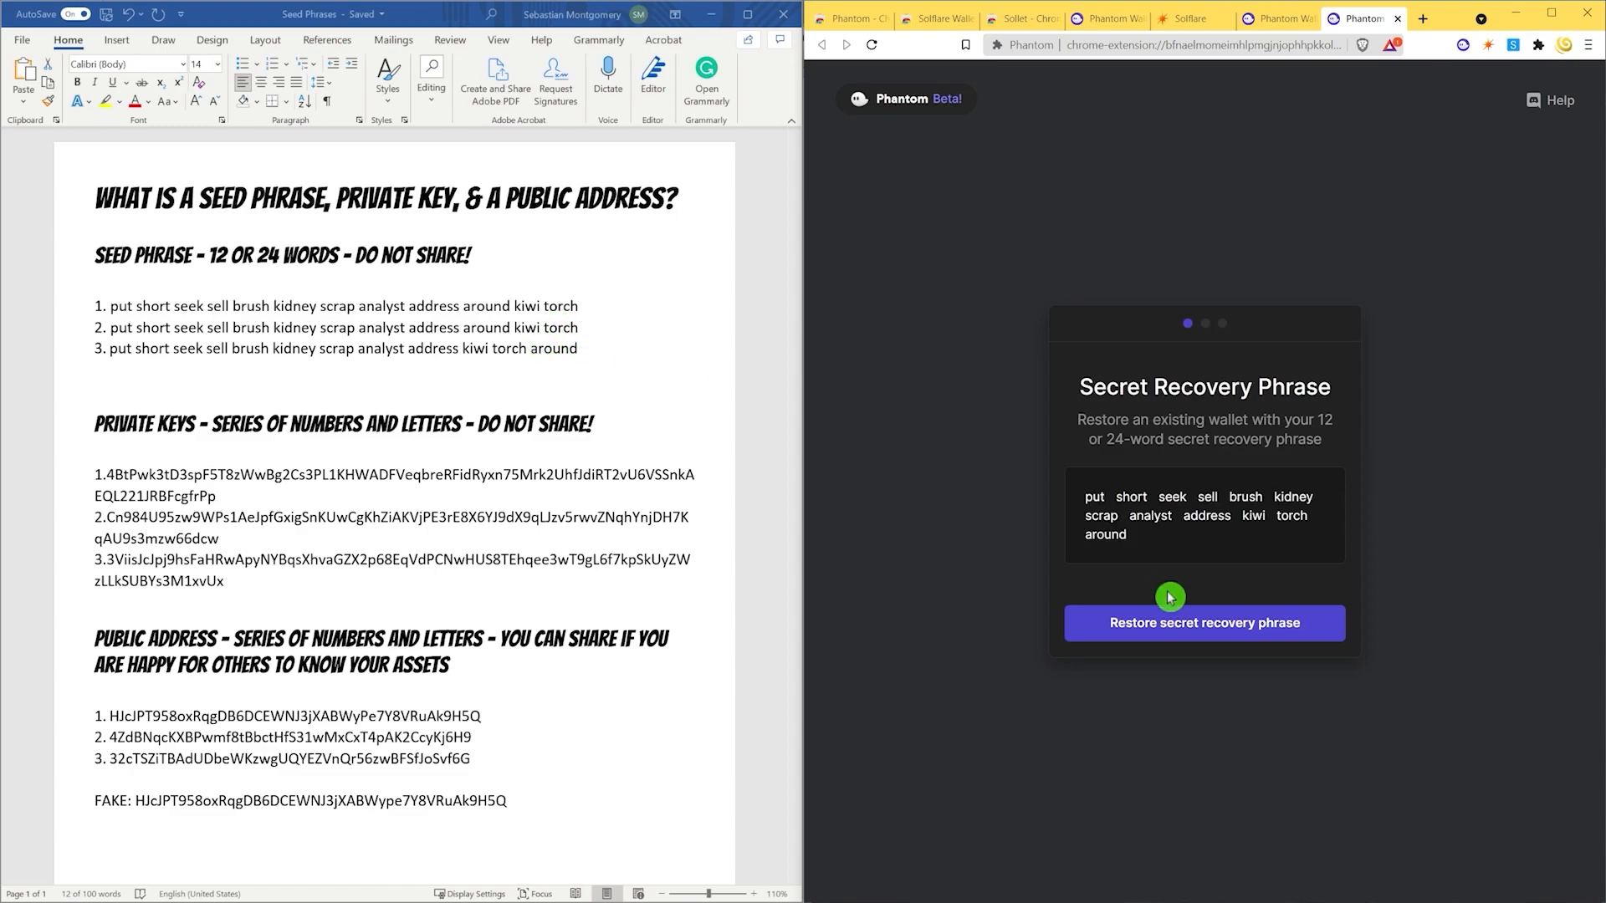
{"action": "left_click", "coordinate": [1203, 623]}
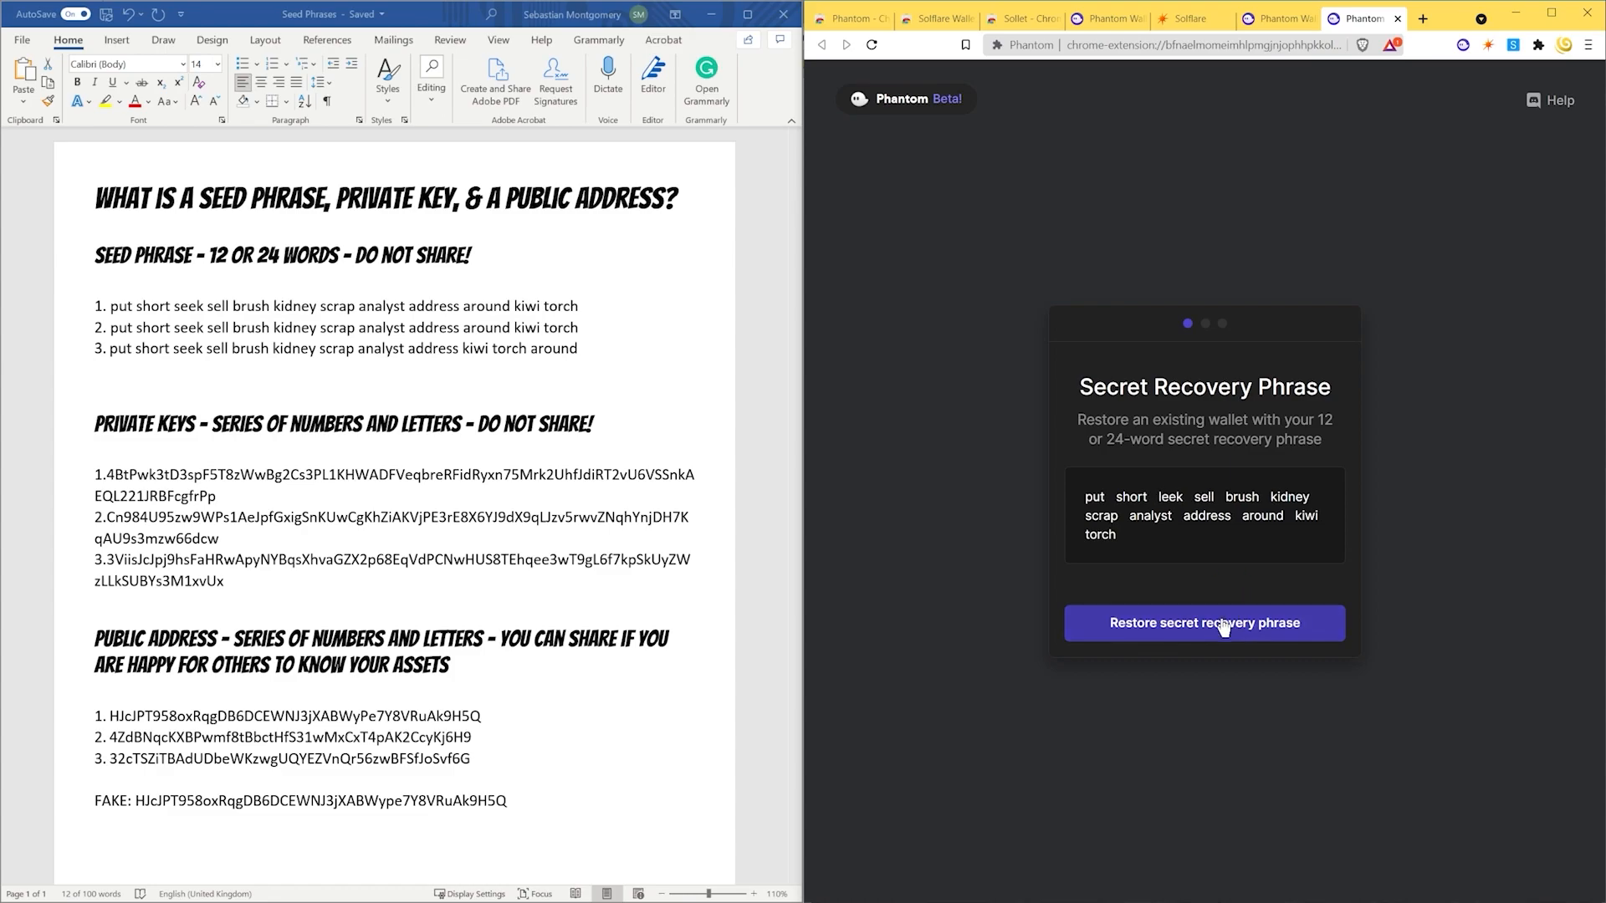
{"action": "left_click", "coordinate": [1204, 623]}
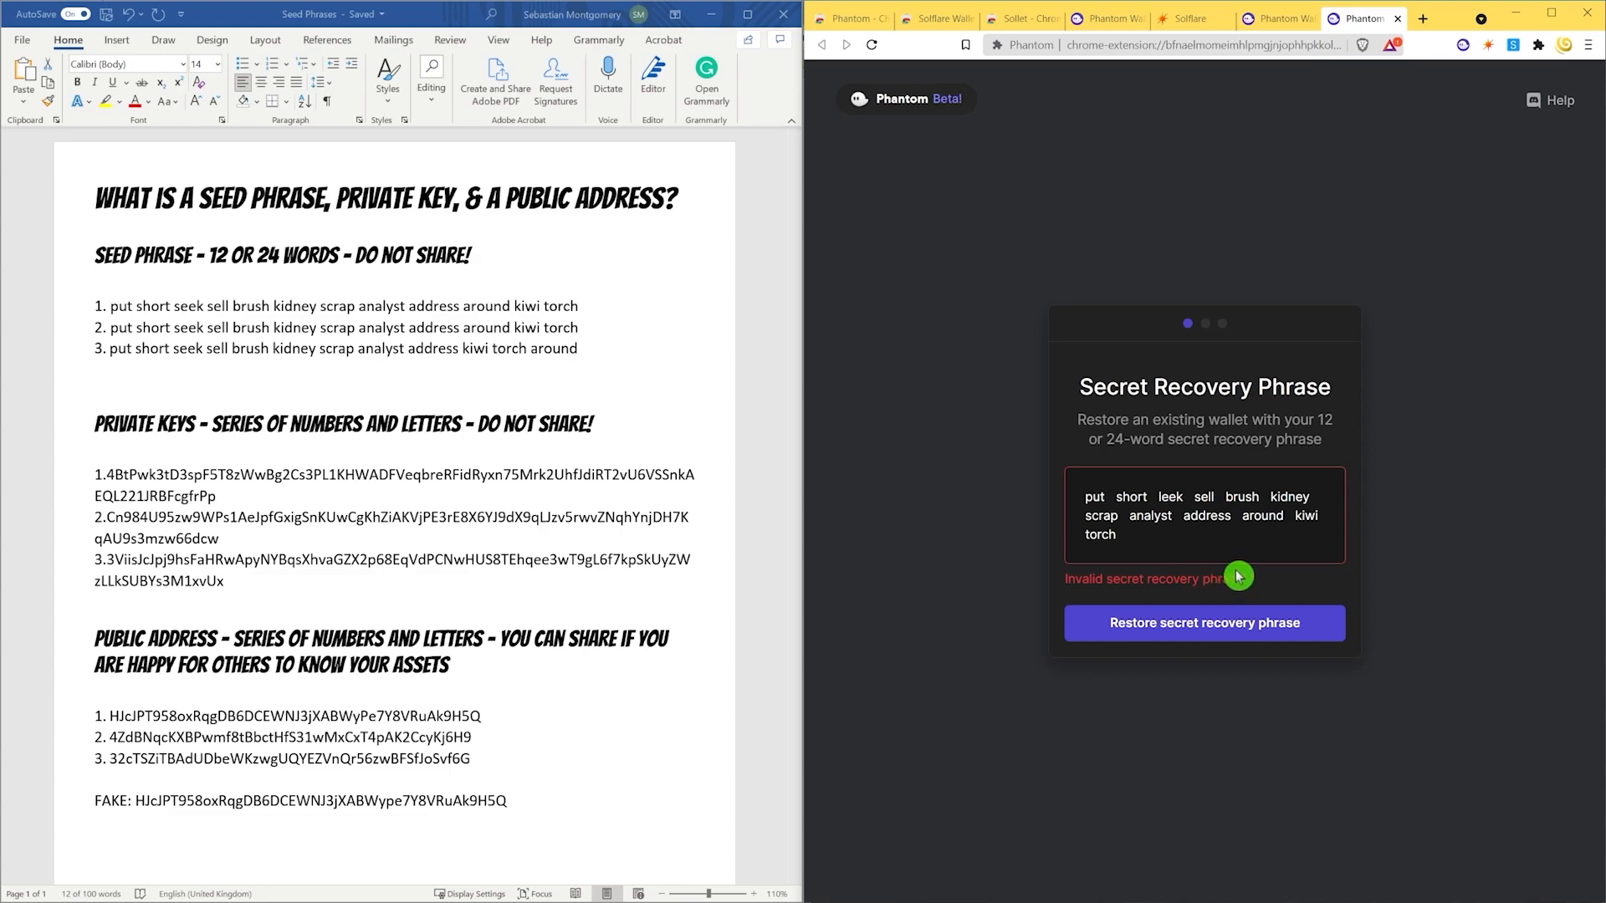
{"action": "mouse_move", "coordinate": [1280, 577]}
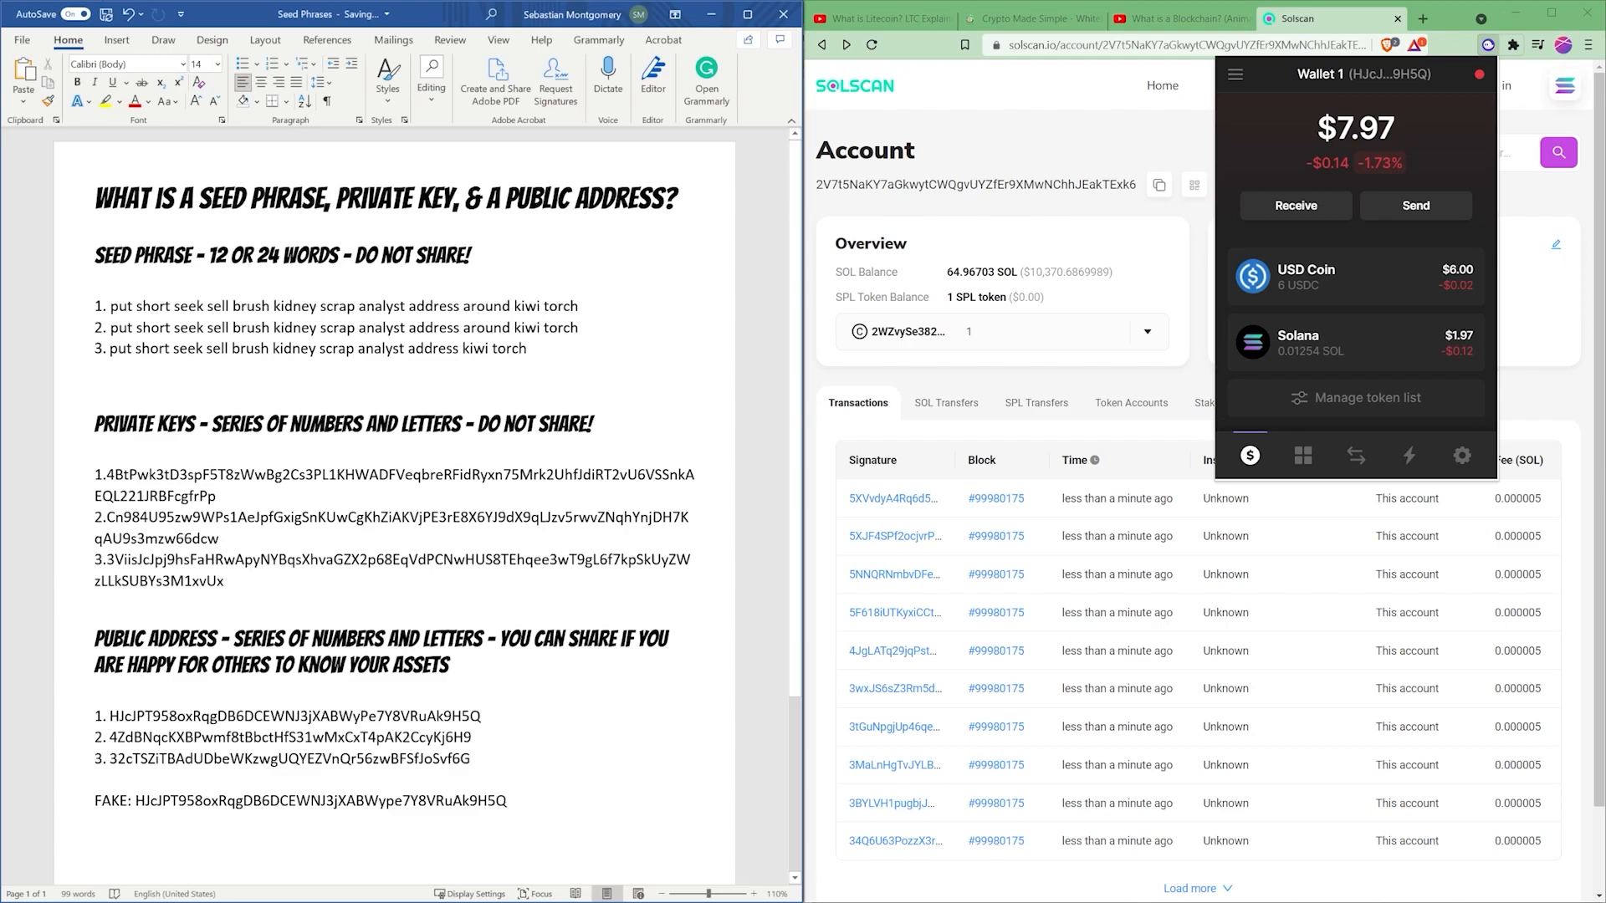
Enter 'around' while viewing the new empty Wallet 1 with a $0.00 balance.
{"action": "type", "text": "around"}
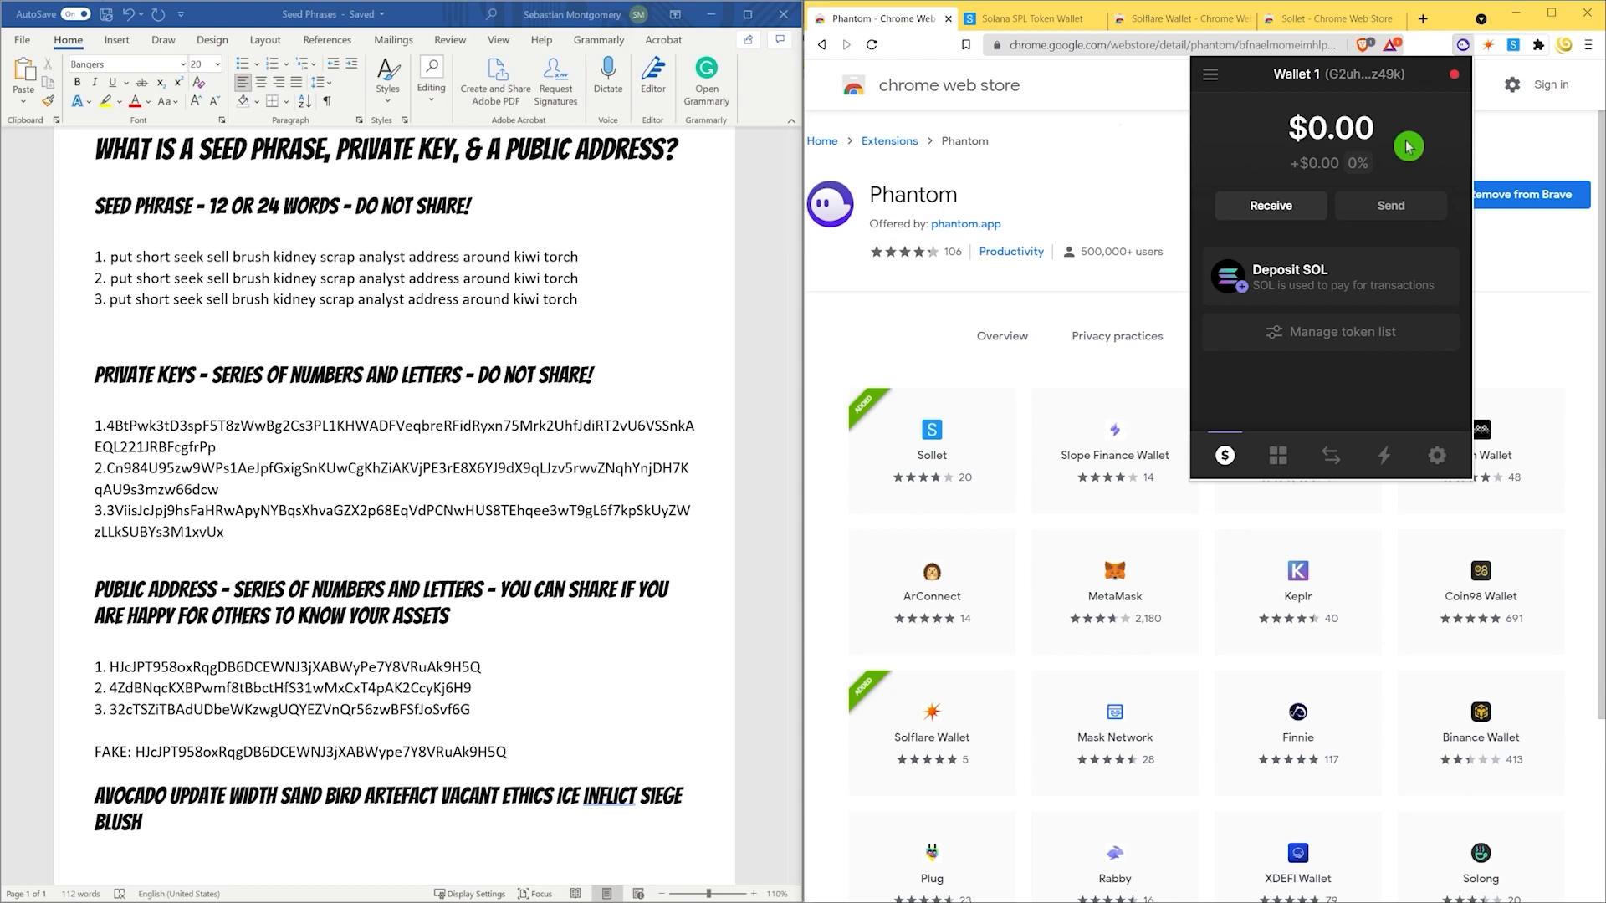
{"action": "mouse_move", "coordinate": [1377, 142]}
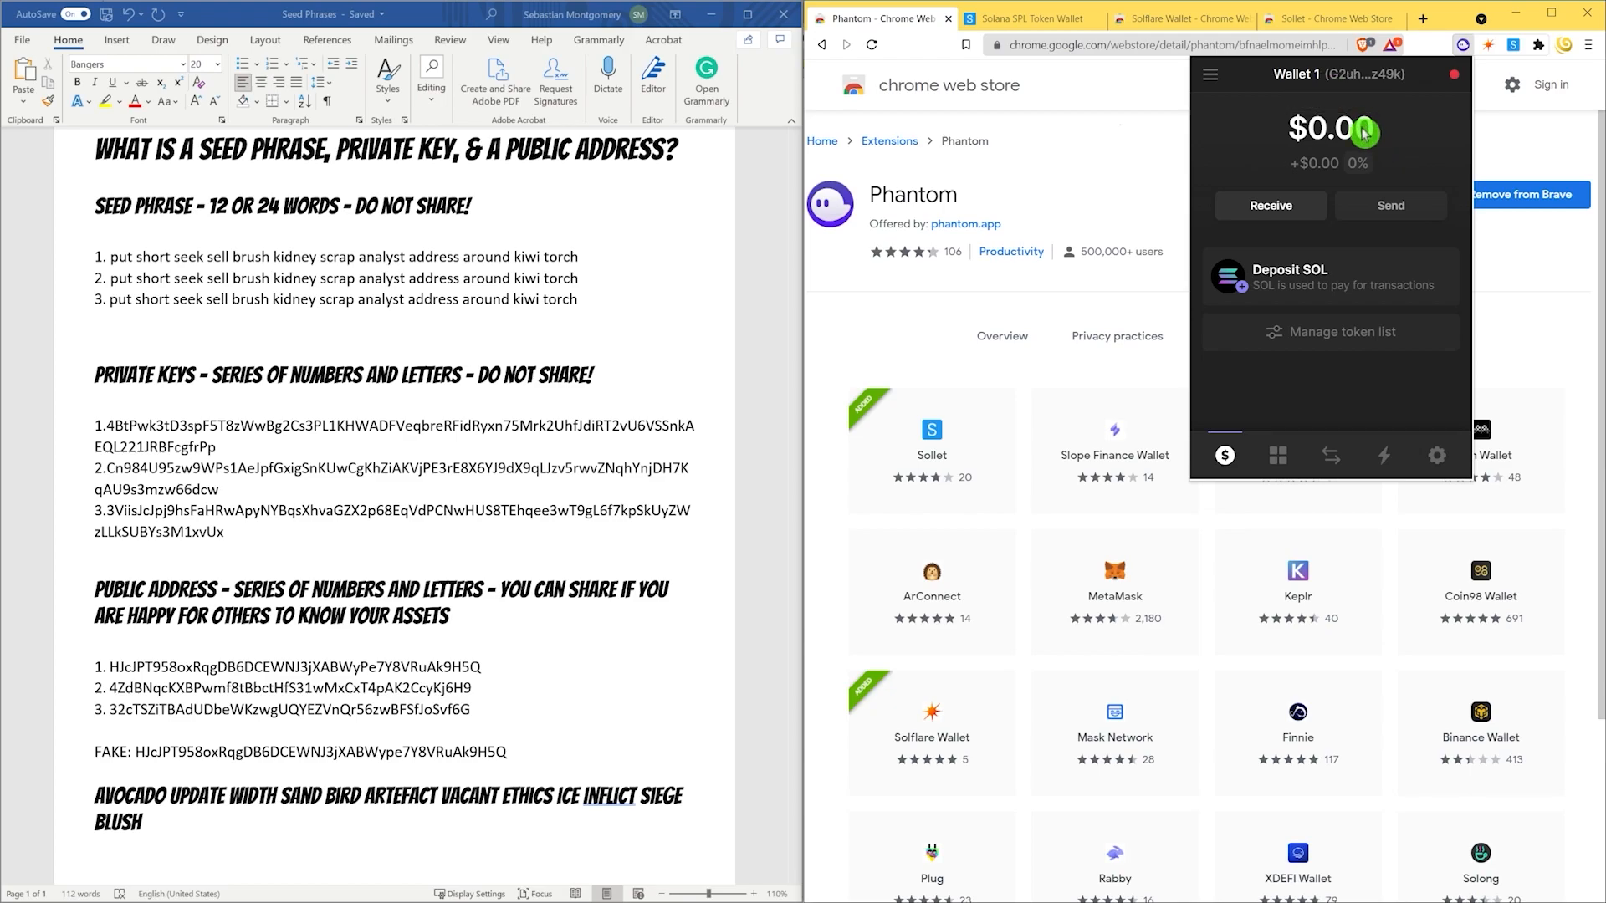
{"action": "mouse_move", "coordinate": [500, 818]}
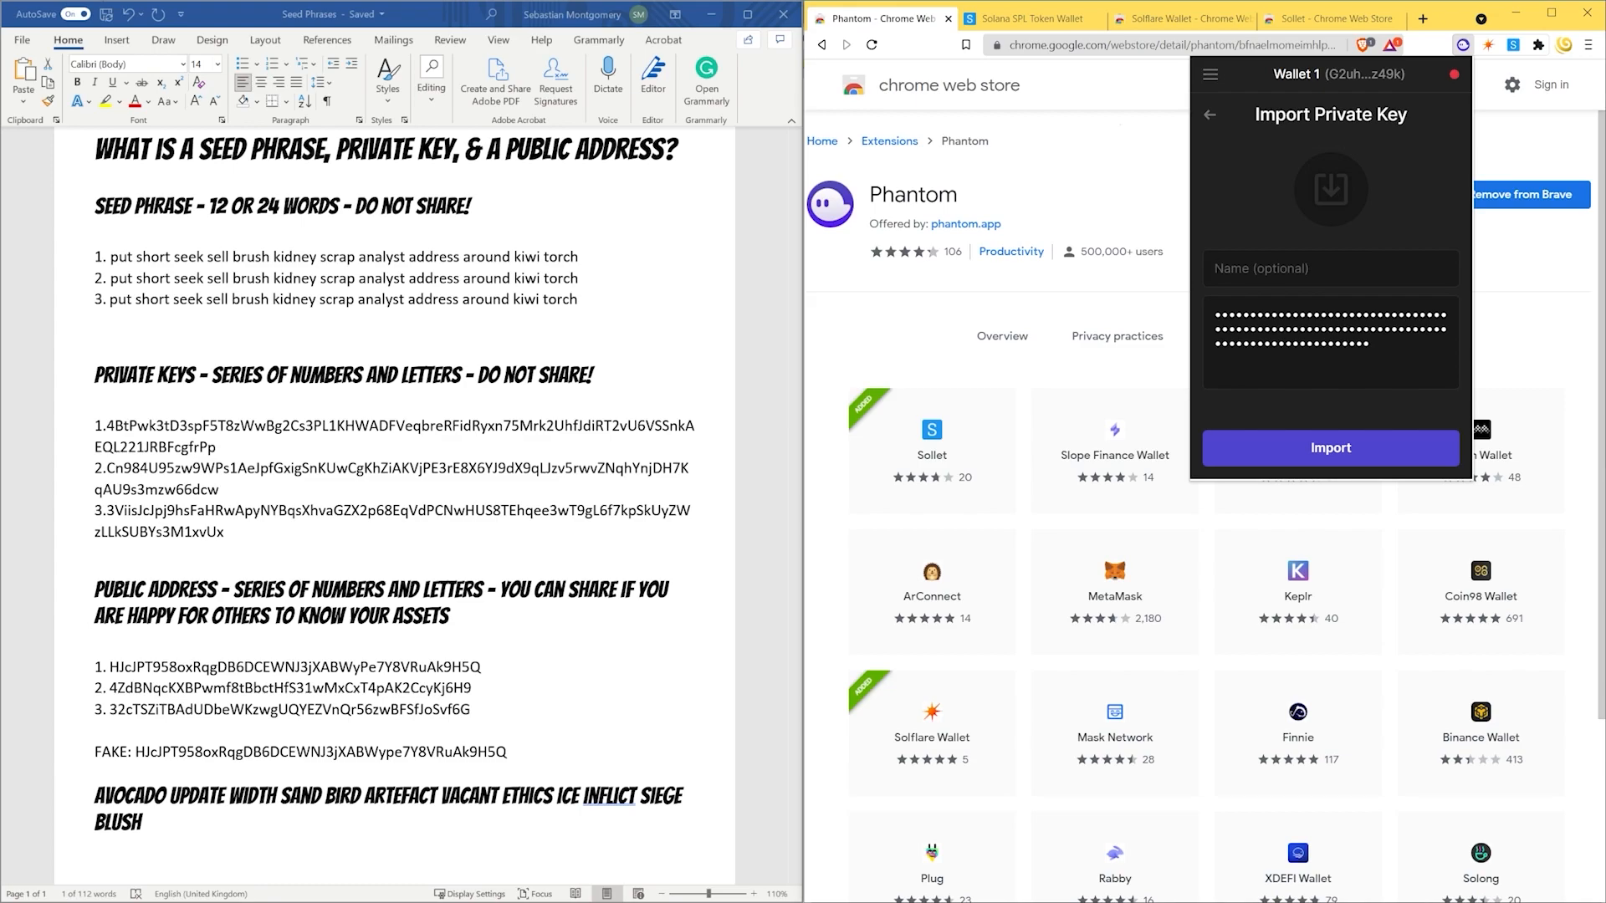
Import Wallet 1's private key as NFTS, bringing in $7.97 with 6 USDC, and select document text.
{"action": "left_click", "coordinate": [1330, 448]}
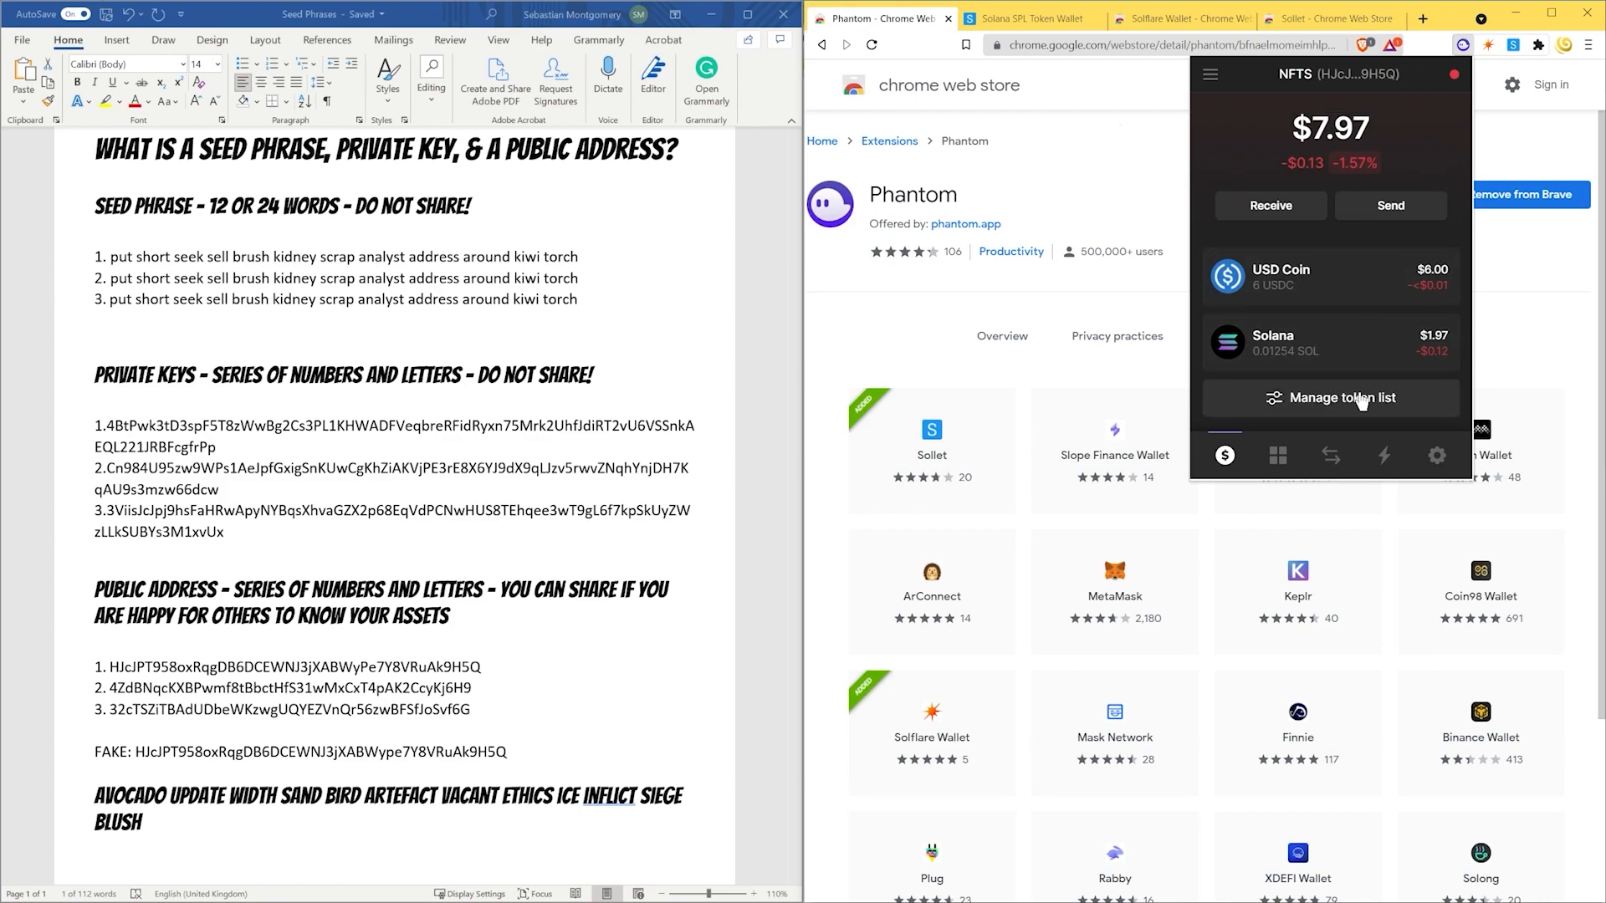
{"action": "mouse_move", "coordinate": [1175, 89]}
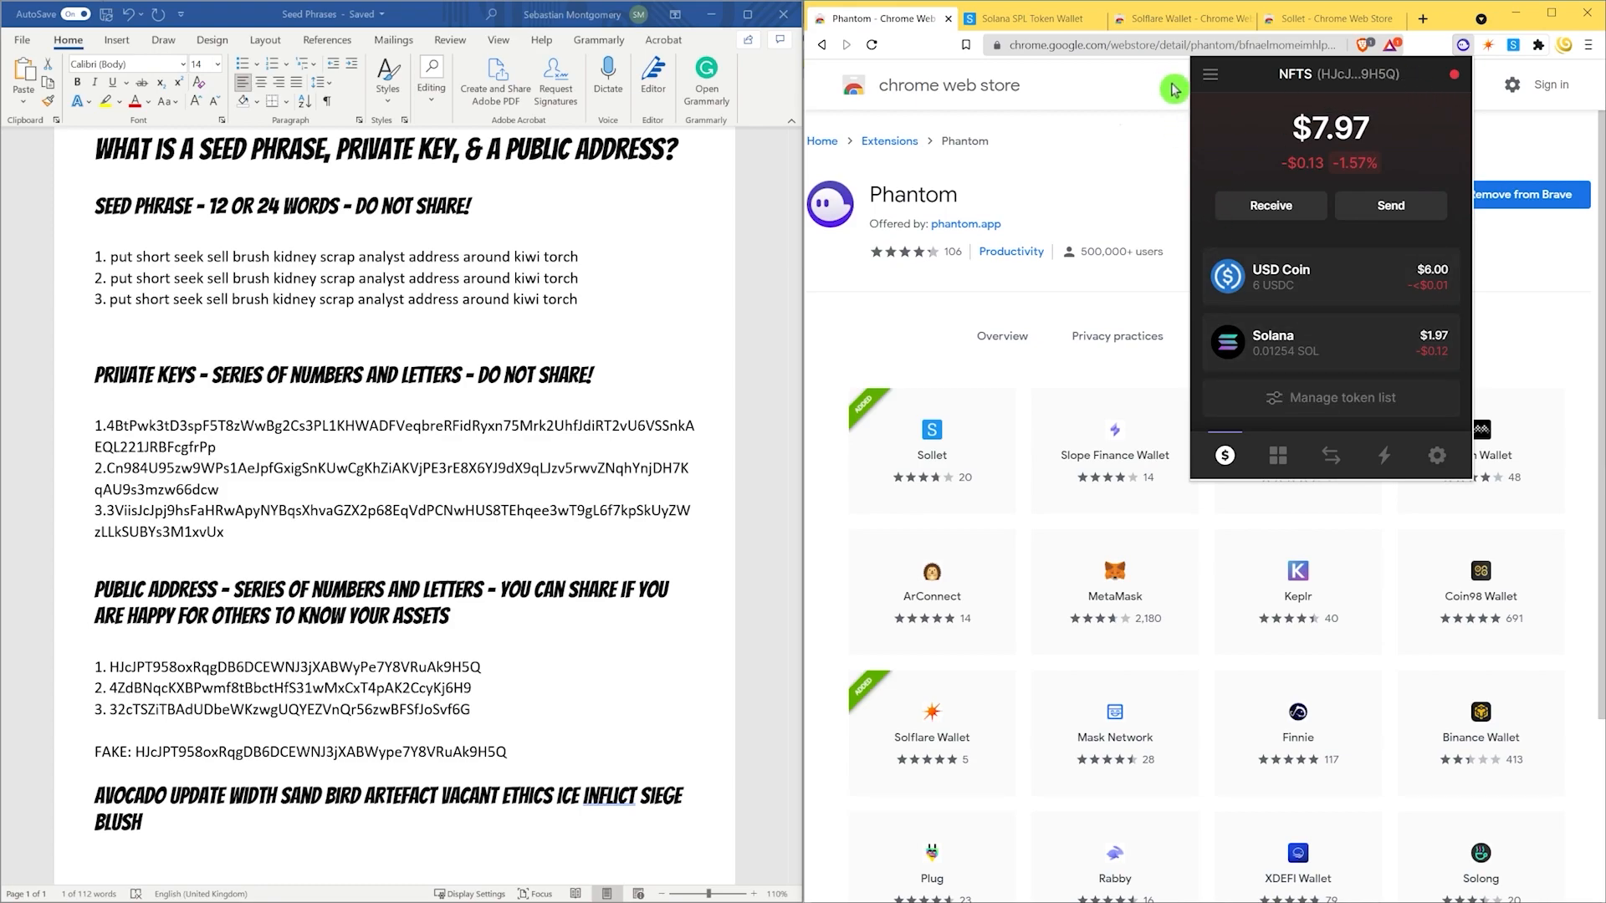
{"action": "left_click_drag", "start_coordinate": [102, 425], "coordinate": [217, 446]}
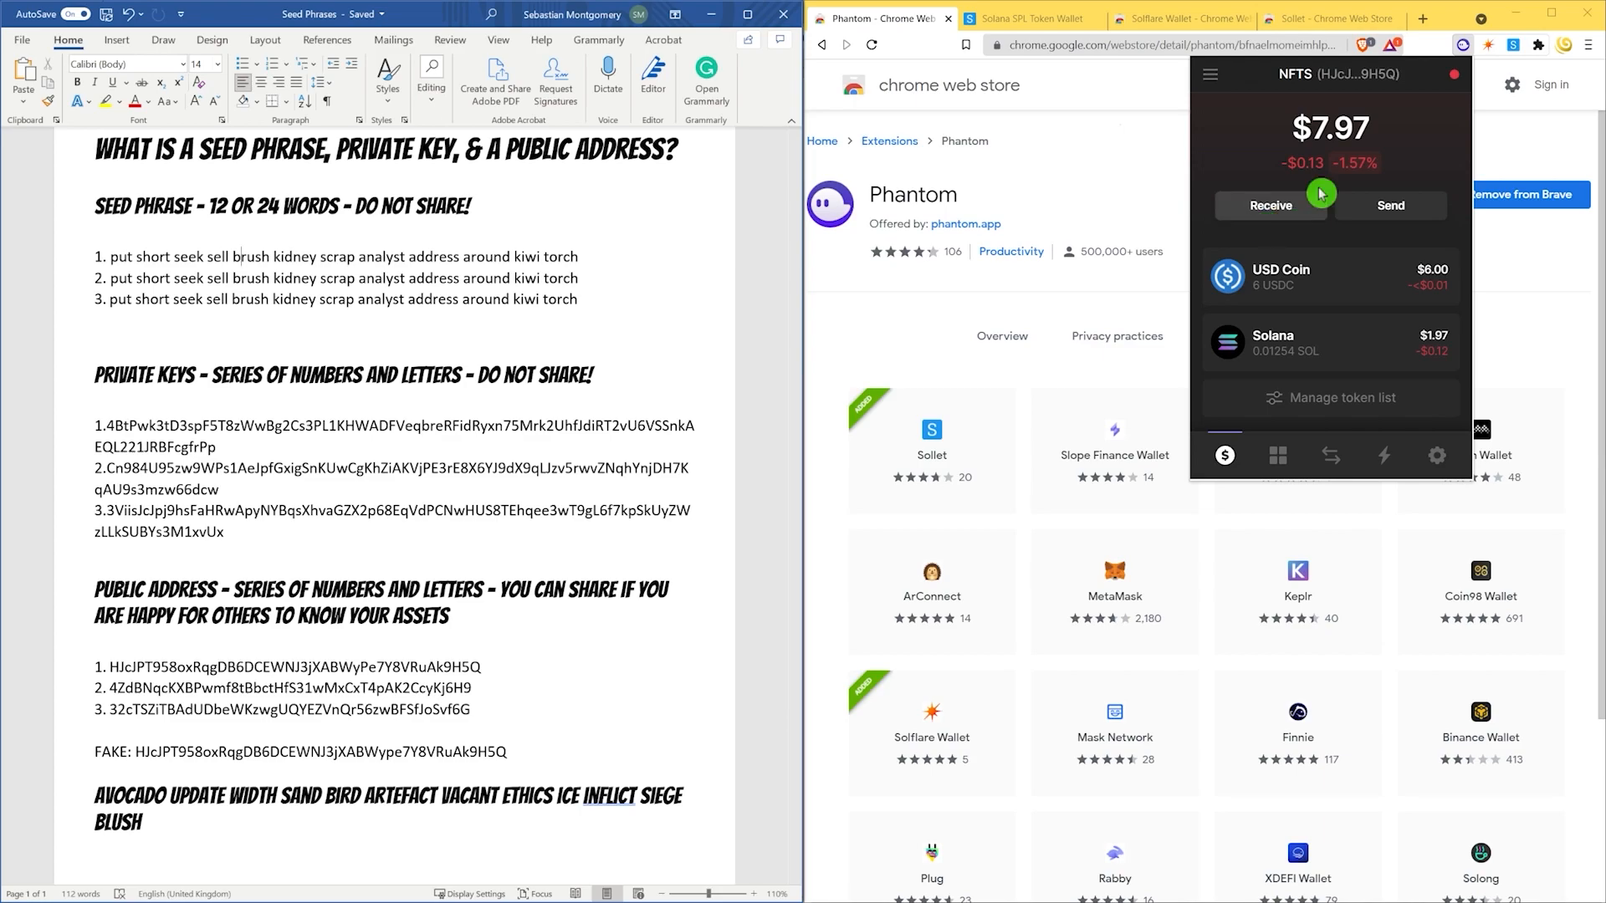
{"action": "mouse_move", "coordinate": [1439, 455]}
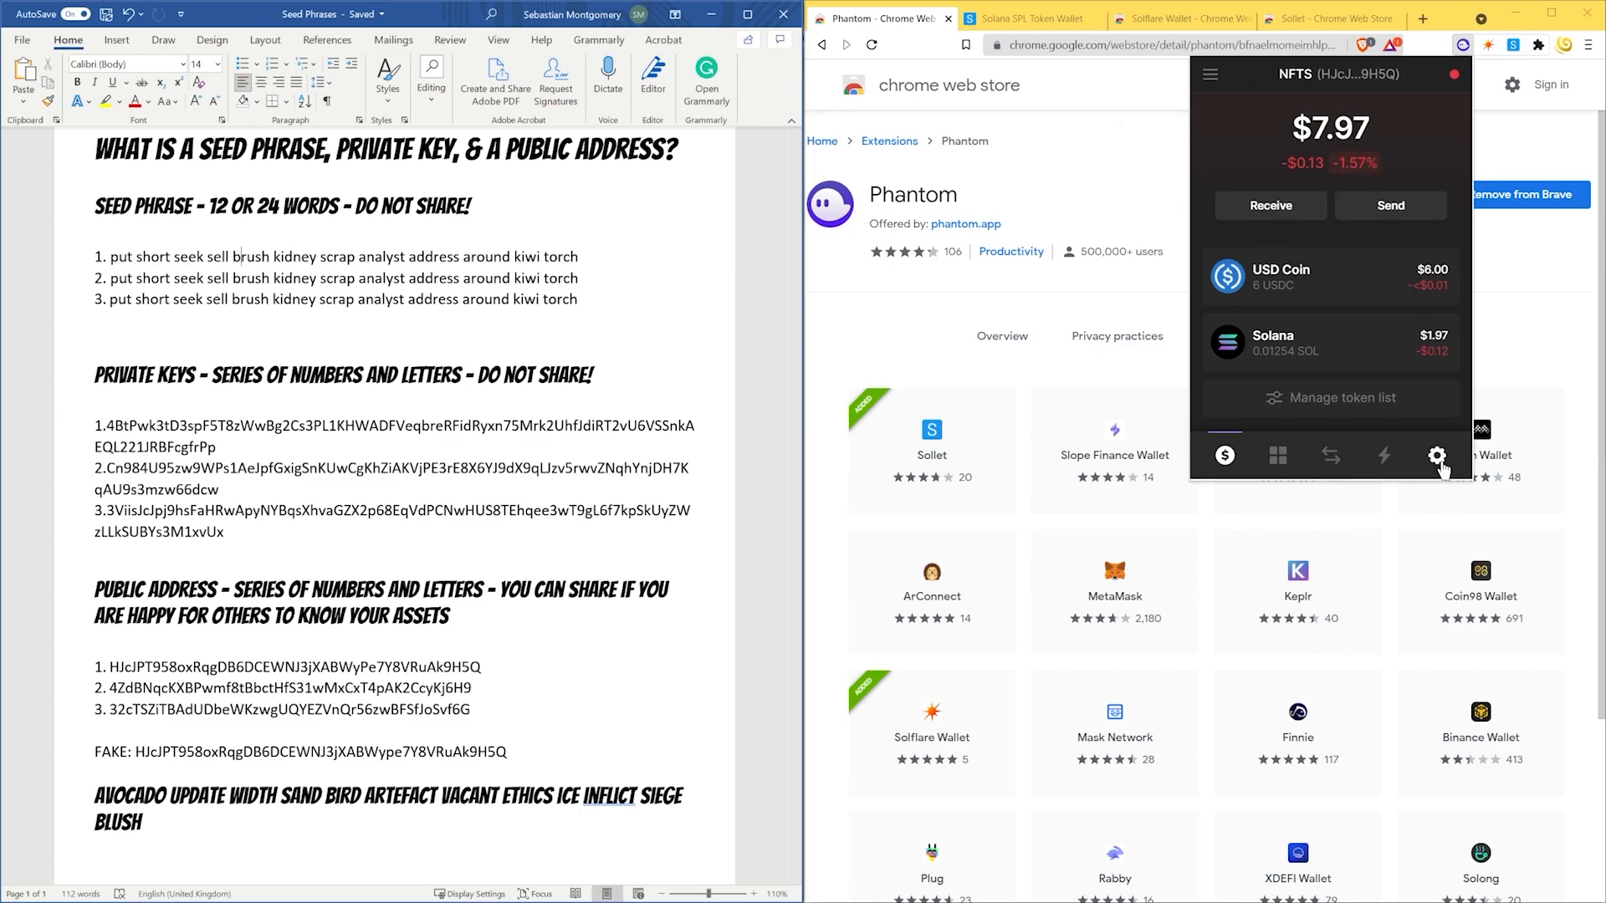
{"action": "left_click", "coordinate": [1437, 455]}
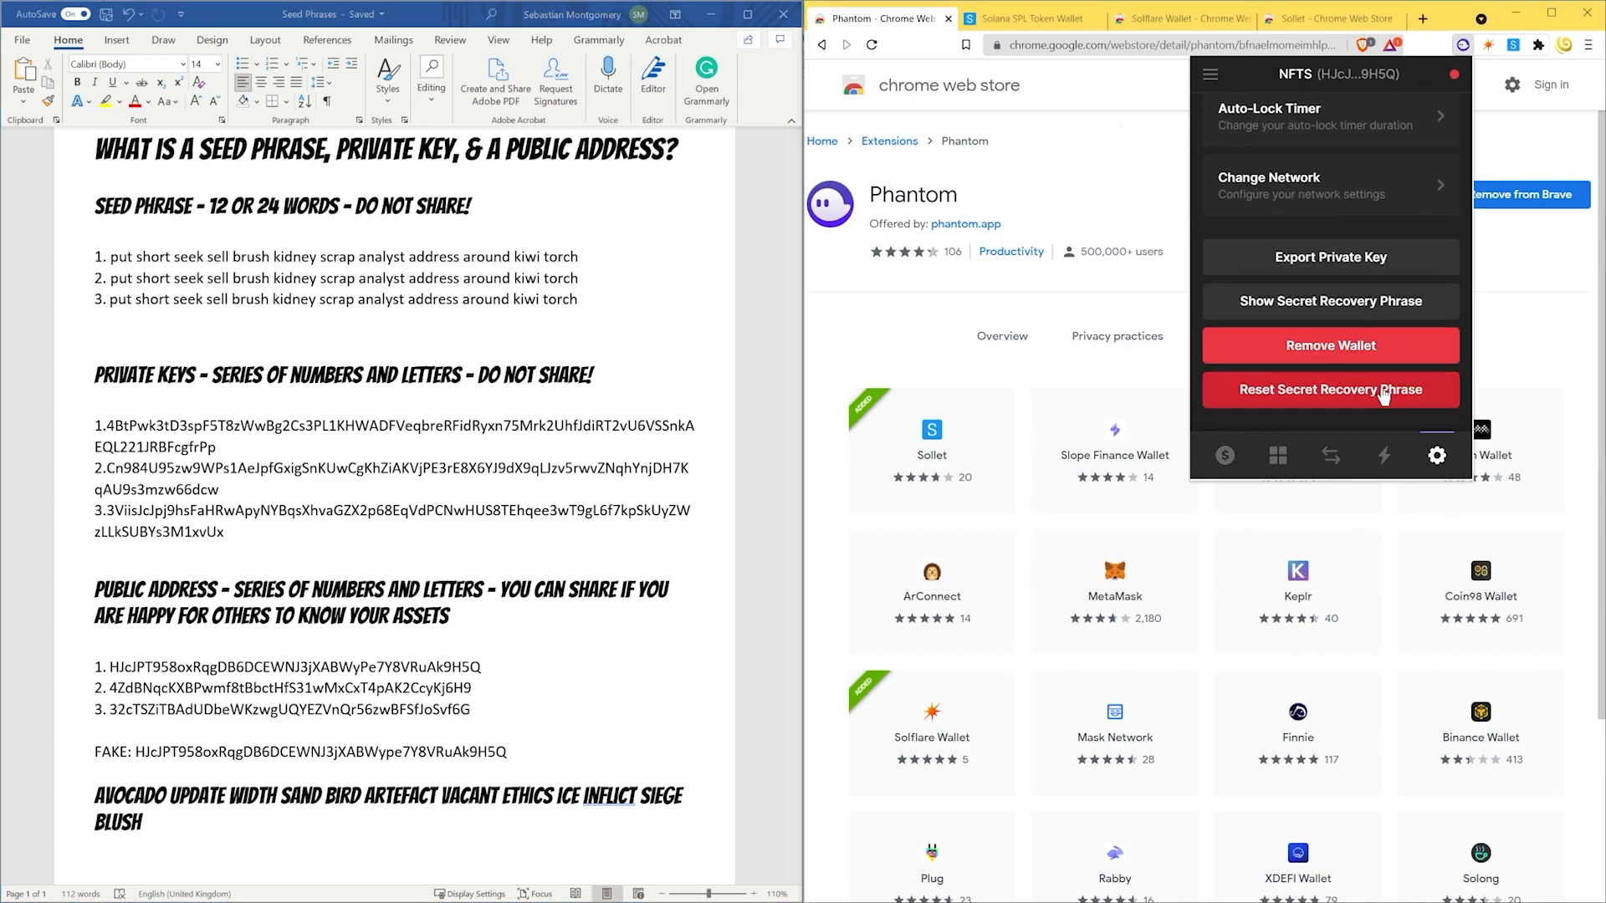
{"action": "left_click", "coordinate": [1330, 390]}
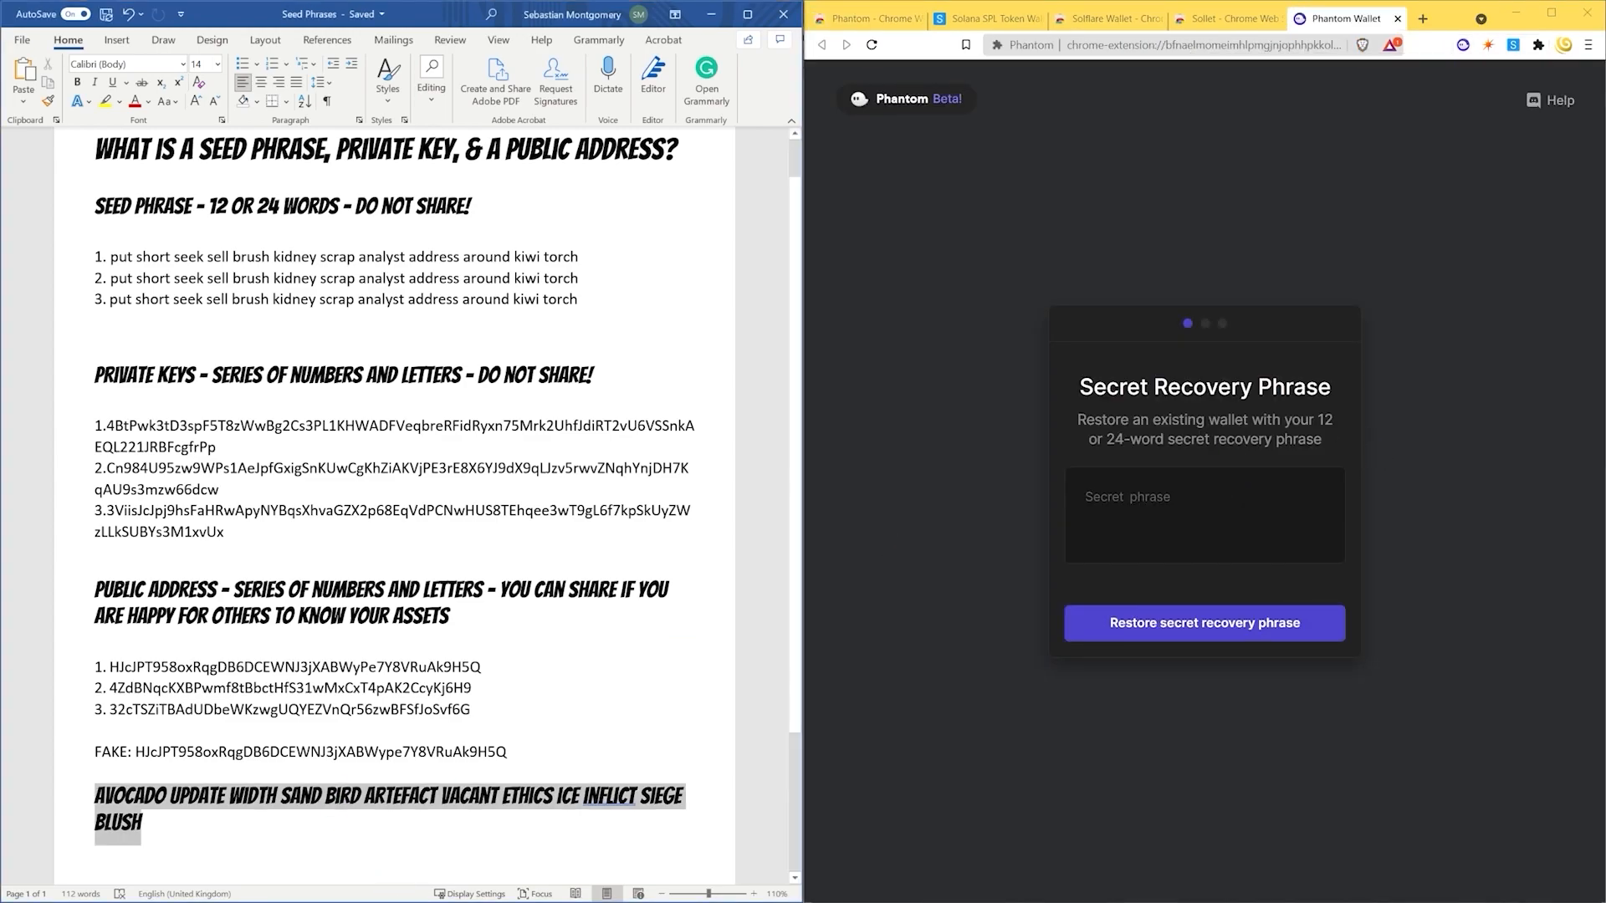
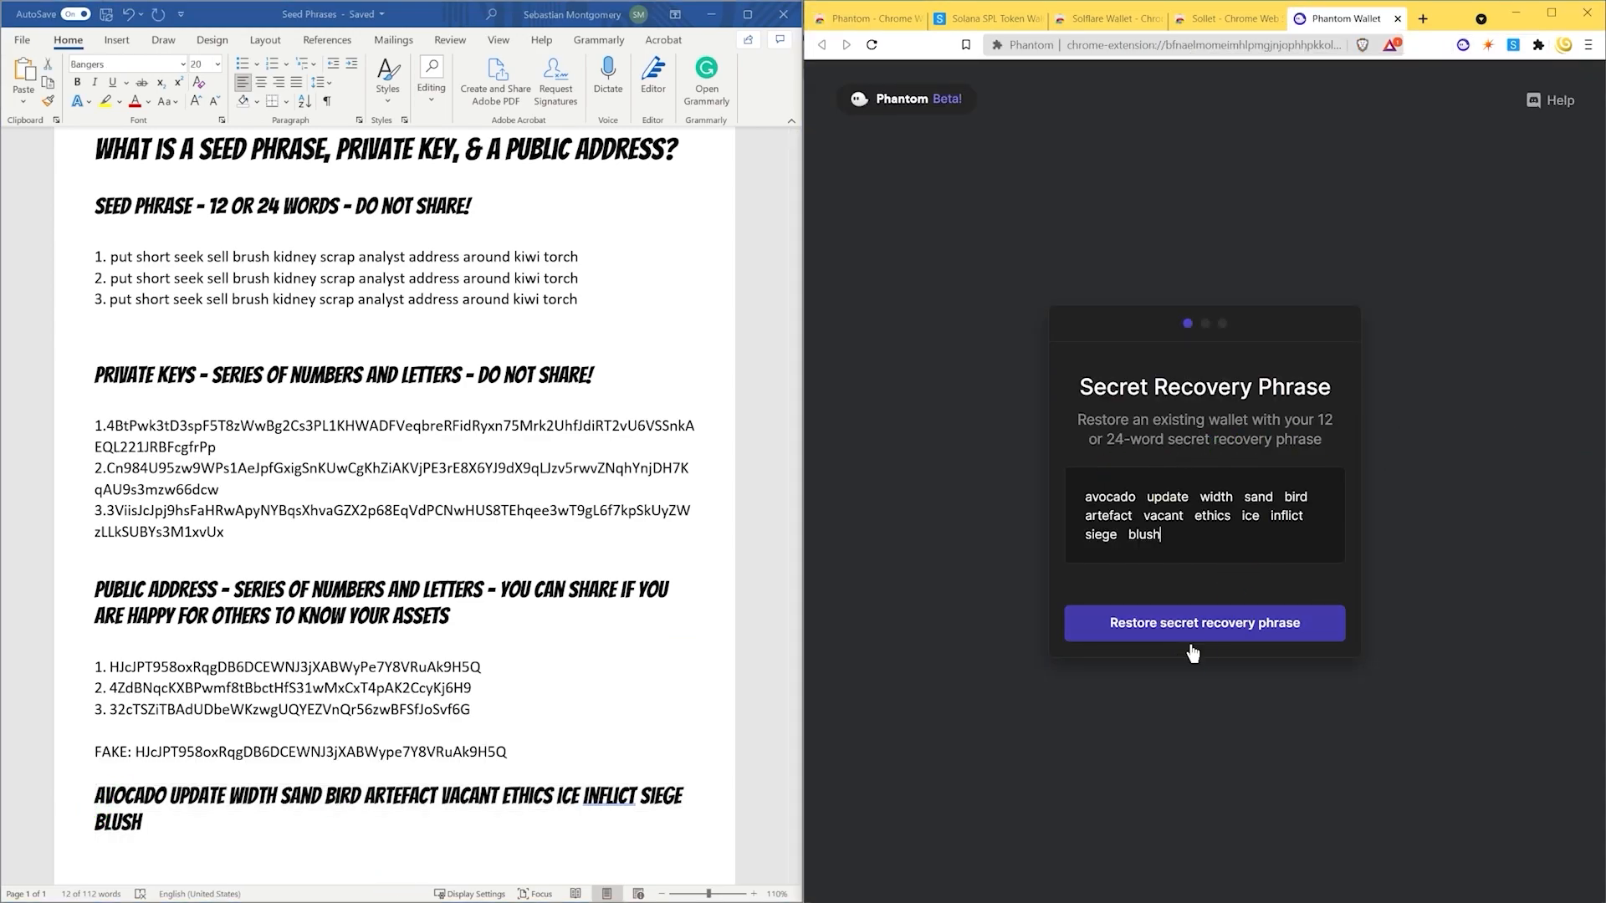
{"action": "left_click", "coordinate": [1203, 622]}
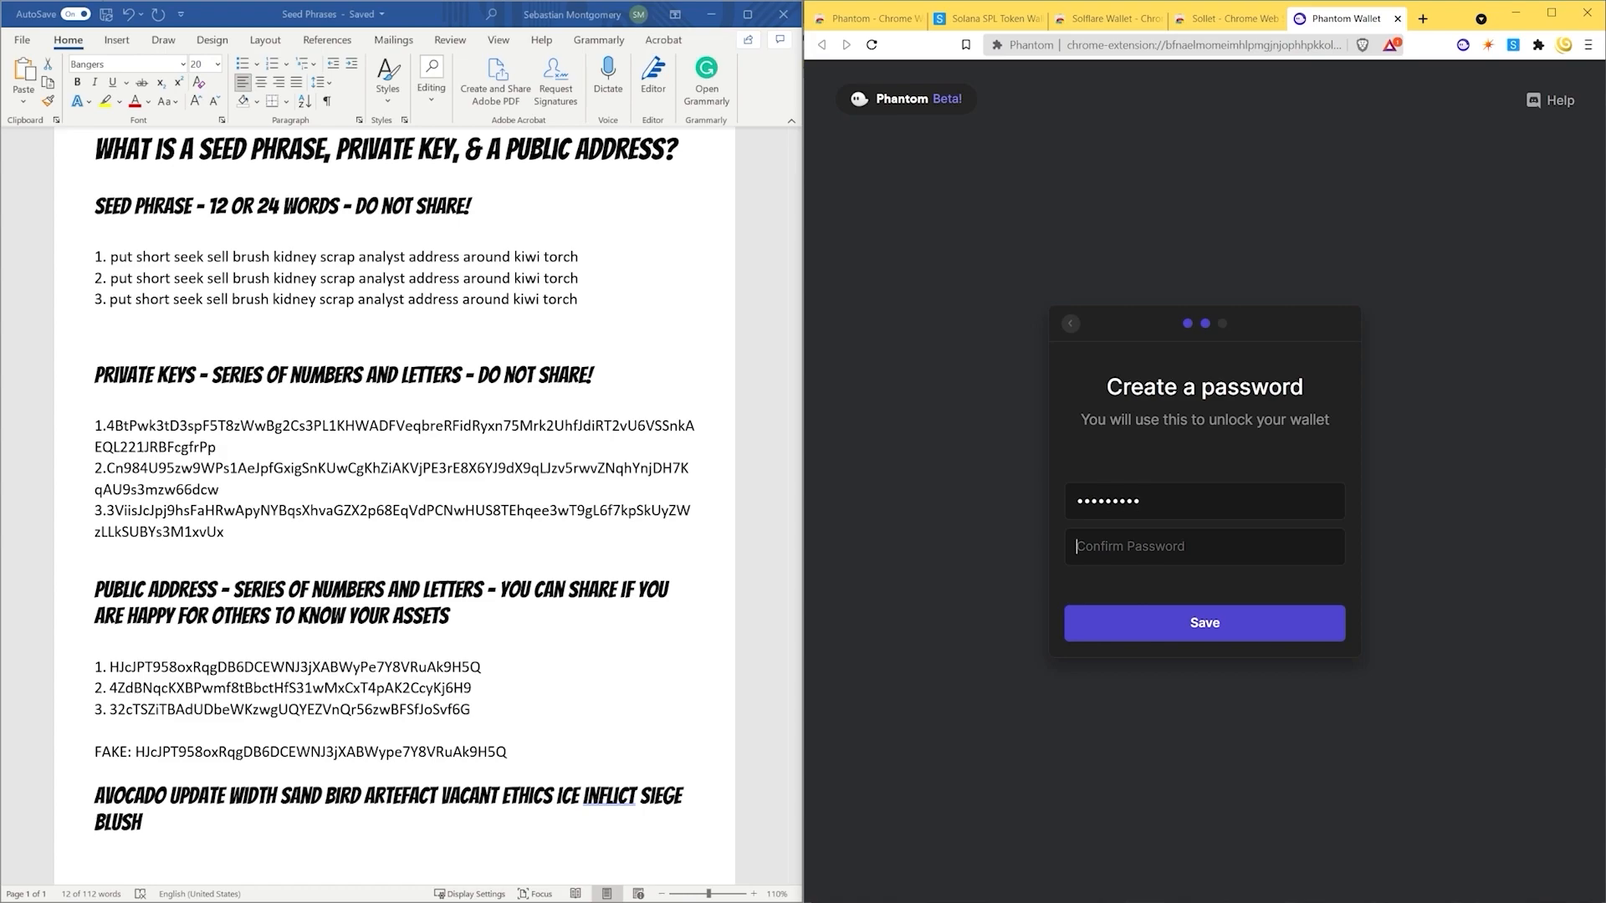
{"action": "left_click", "coordinate": [1203, 623]}
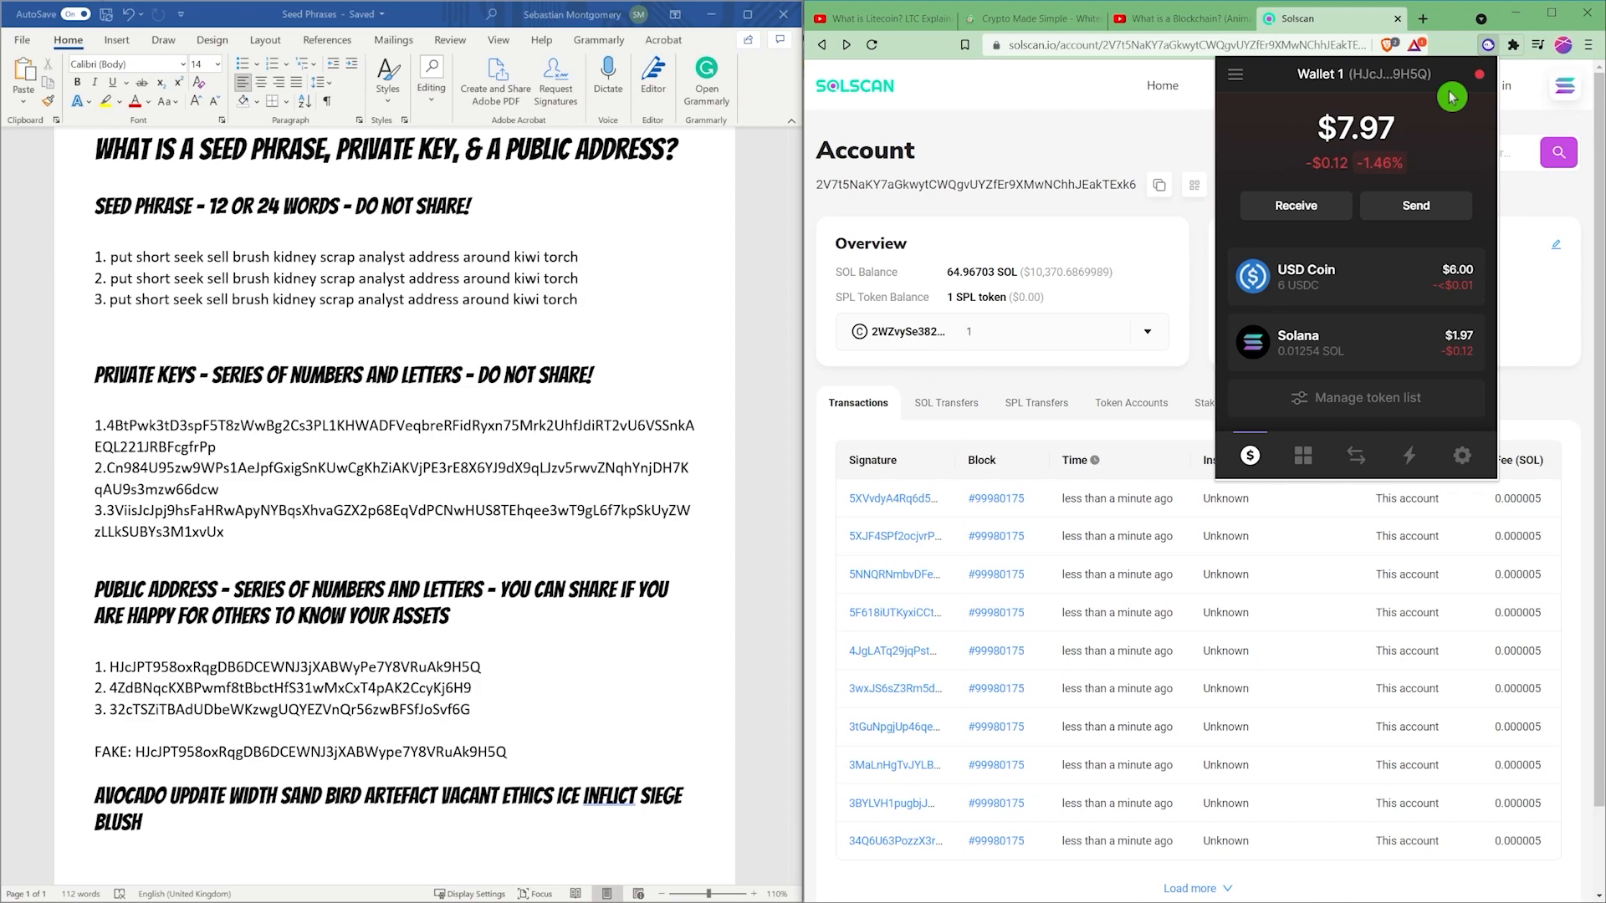
{"action": "mouse_move", "coordinate": [1421, 358]}
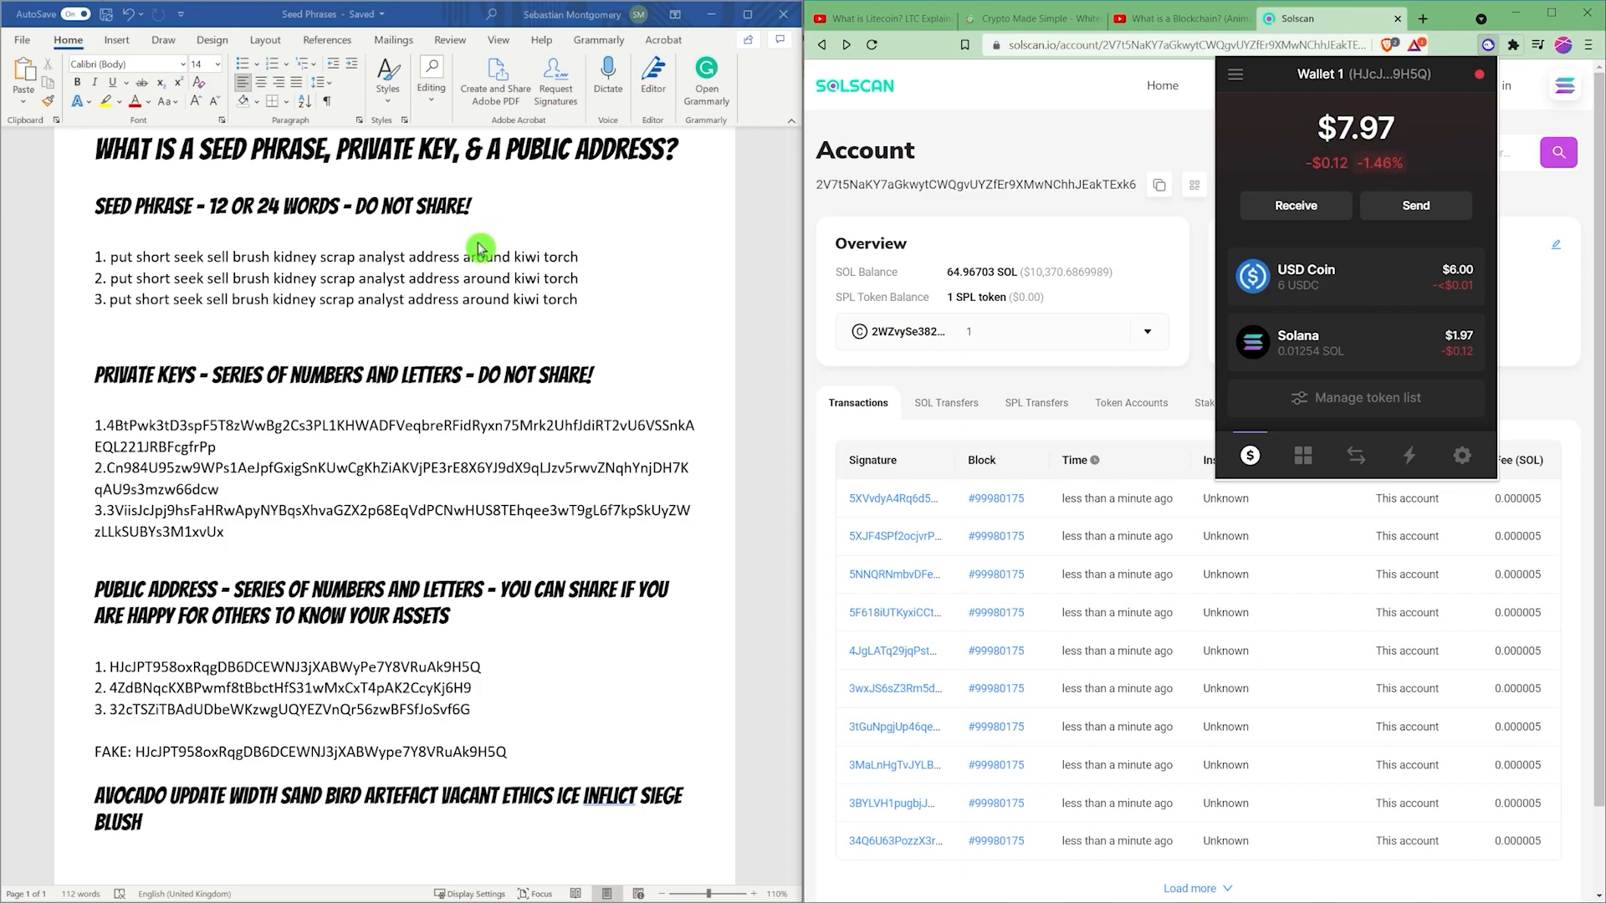
{"action": "double_click", "coordinate": [480, 258]}
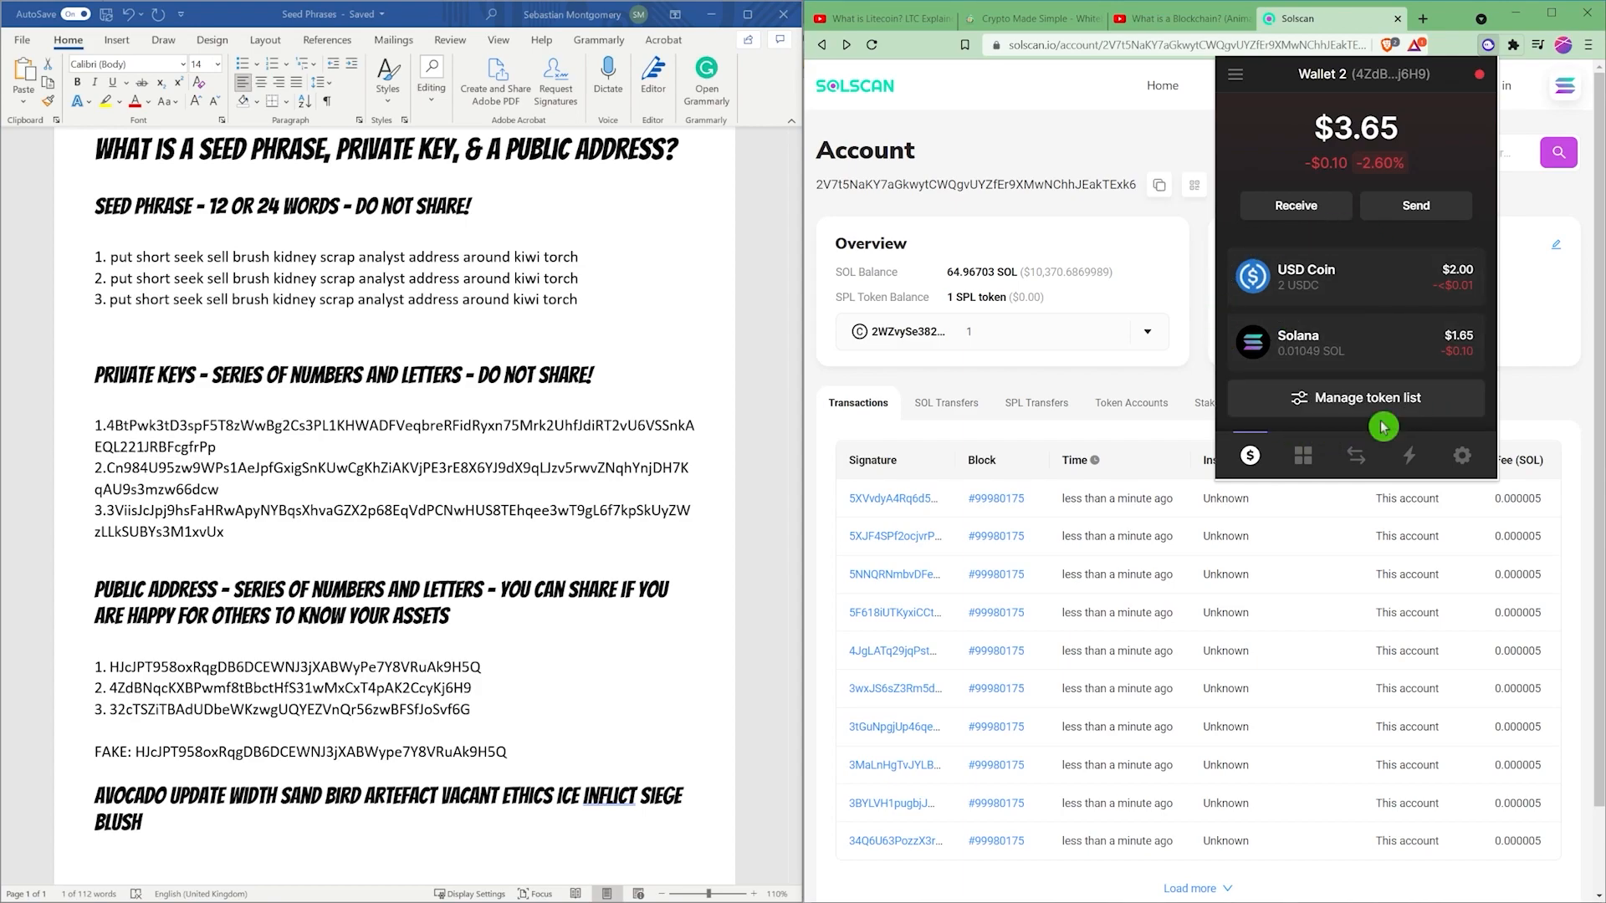
Add a wallet named NFTs by importing Wallet 2's private key and check its collectibles.
{"action": "left_click", "coordinate": [1303, 455]}
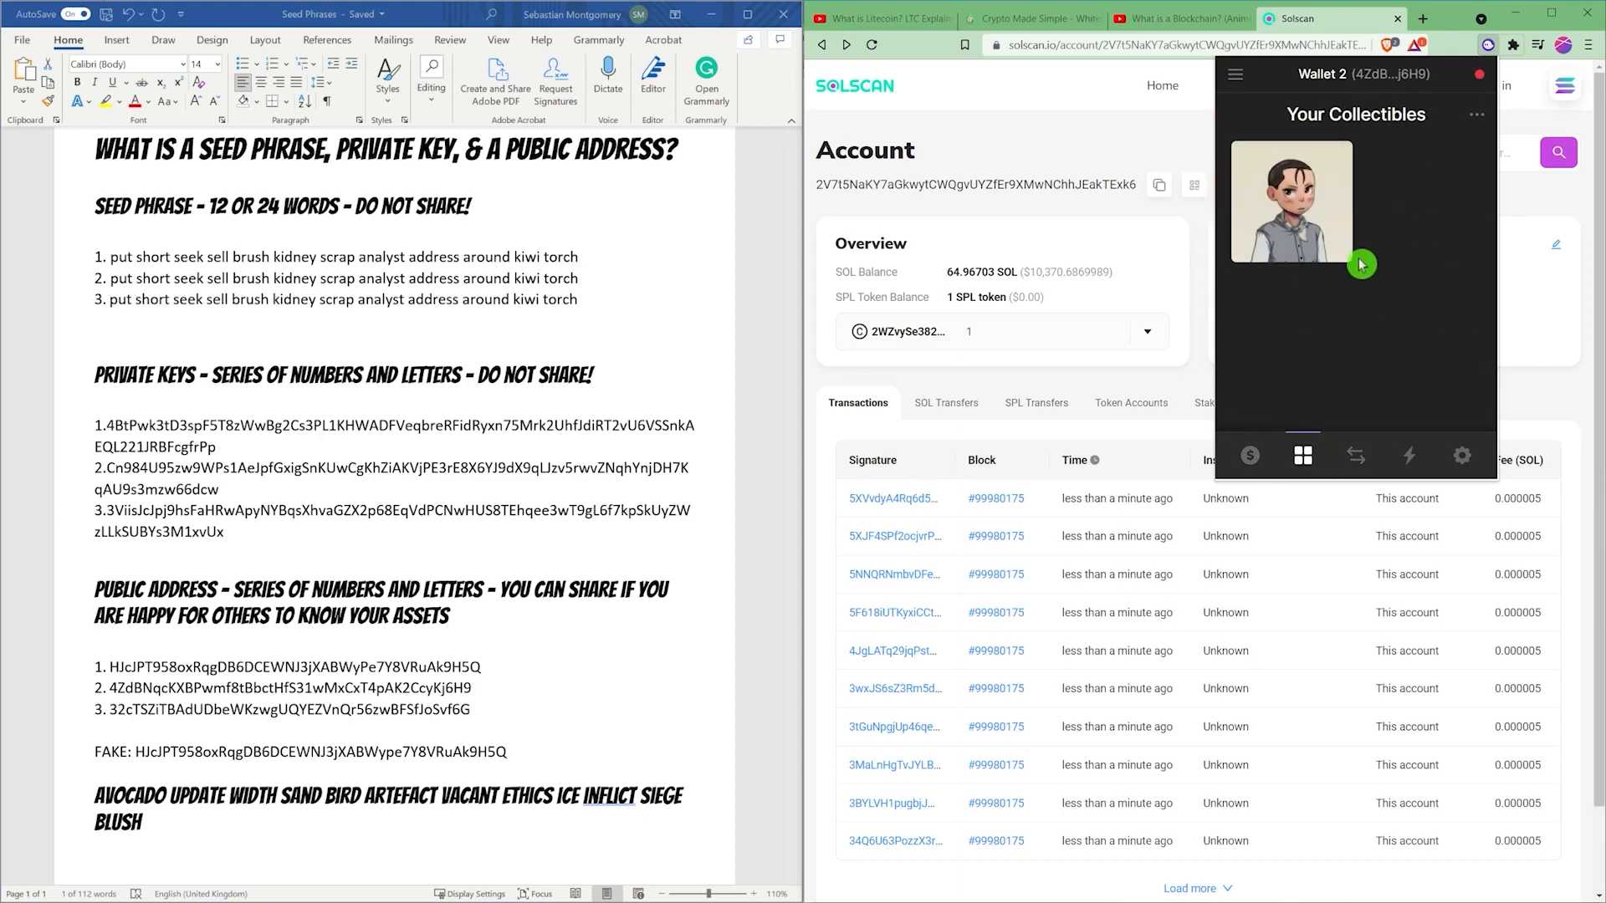
{"action": "left_click", "coordinate": [1462, 455]}
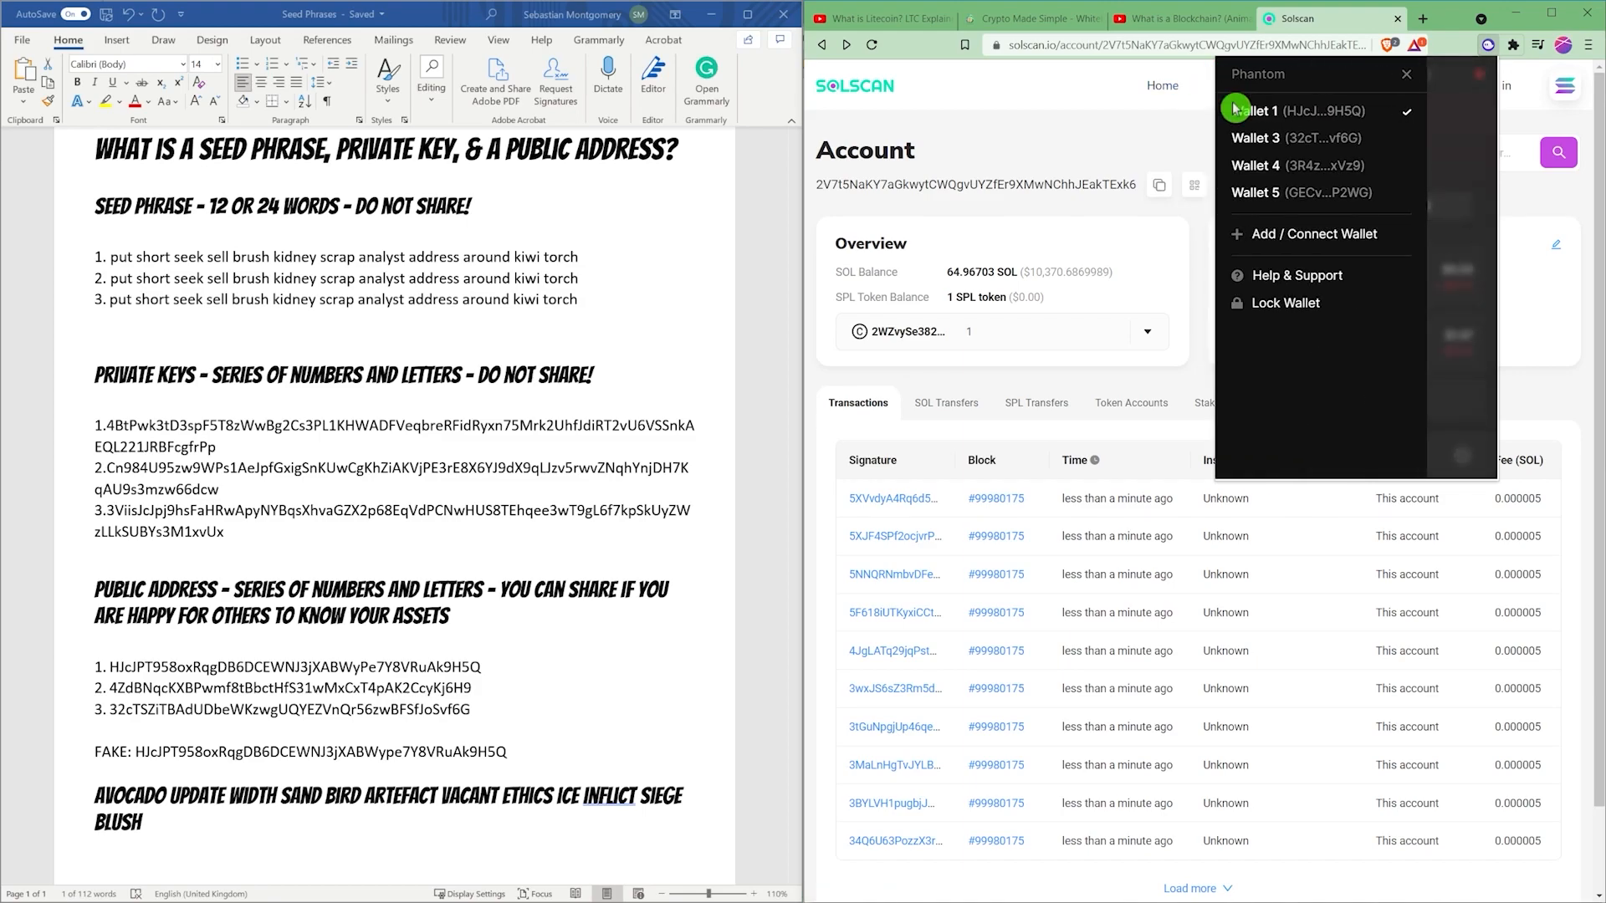
{"action": "left_click", "coordinate": [1285, 110]}
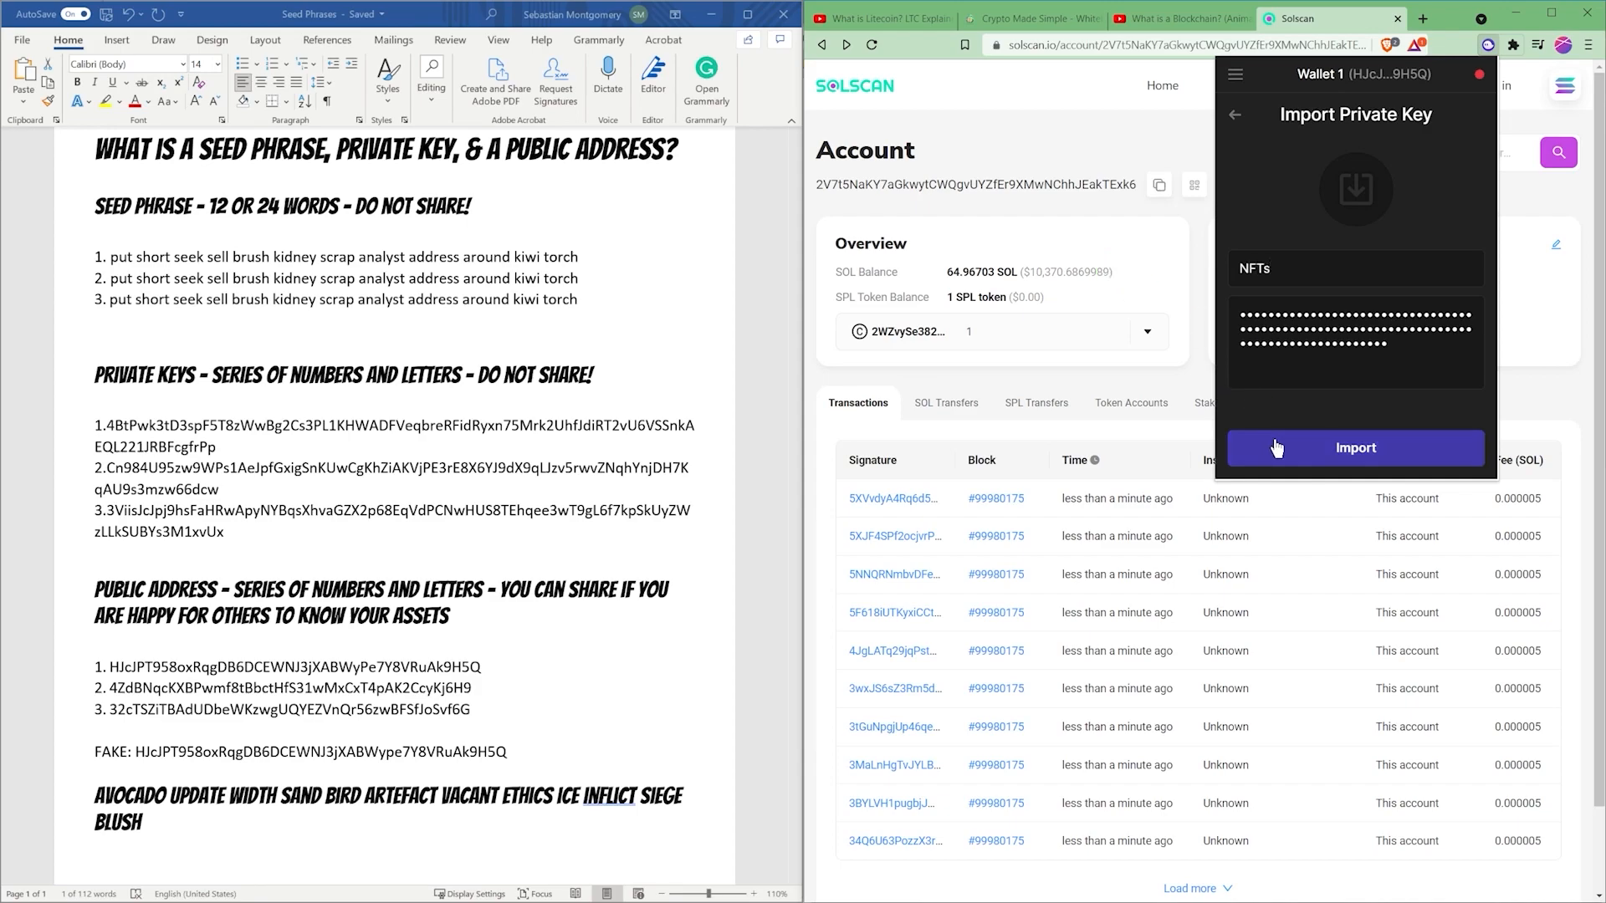
{"action": "left_click", "coordinate": [1353, 448]}
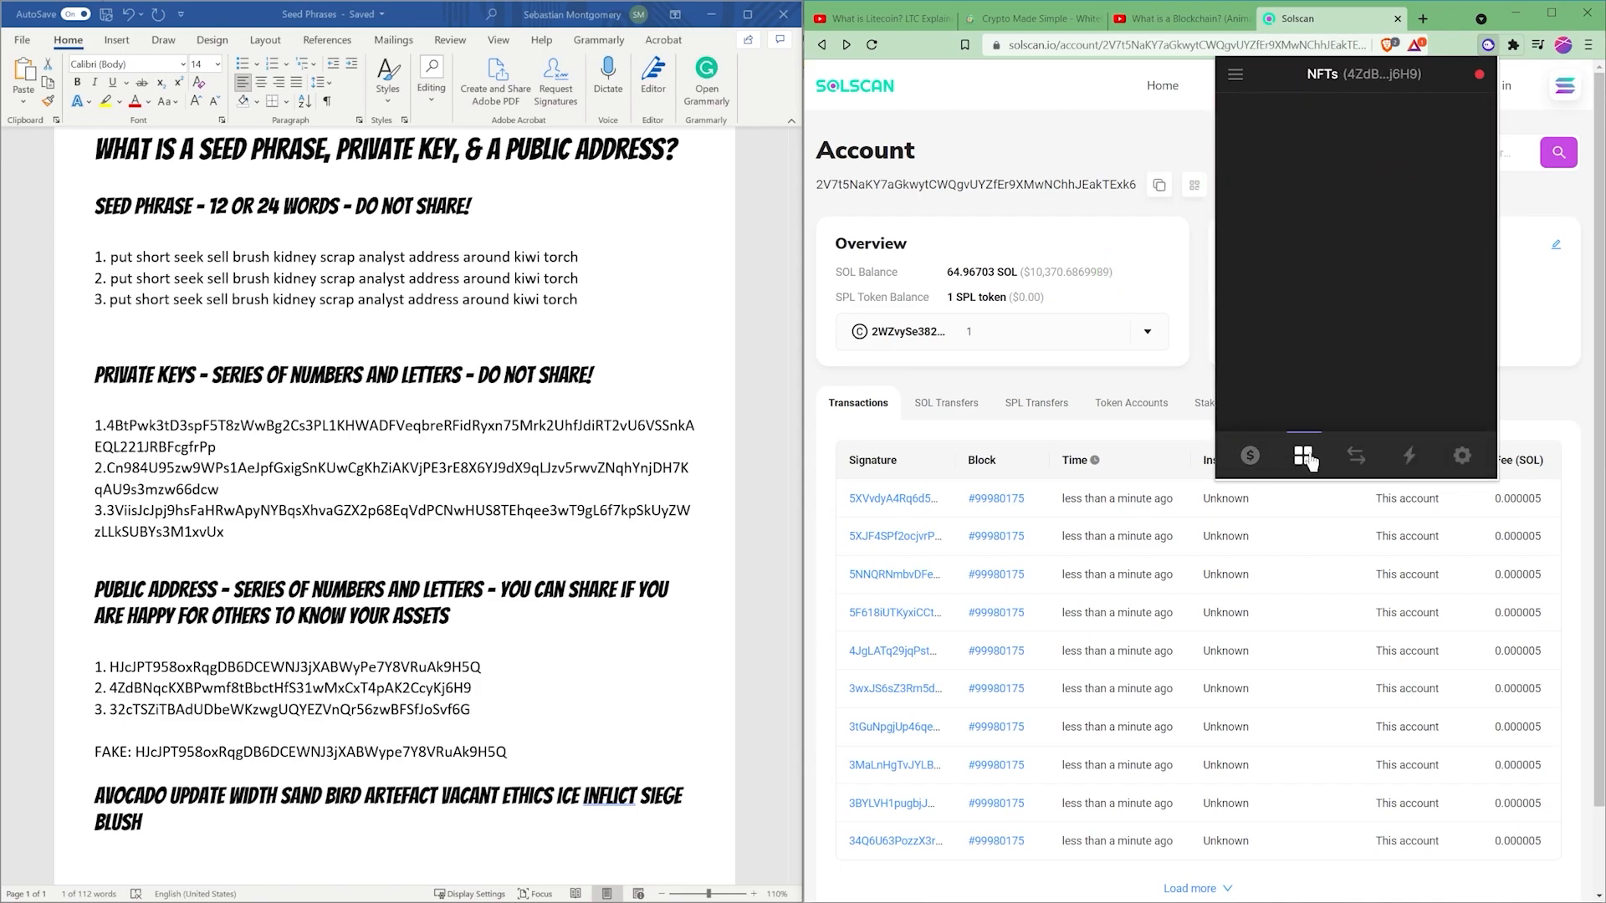
{"action": "left_click", "coordinate": [1303, 457]}
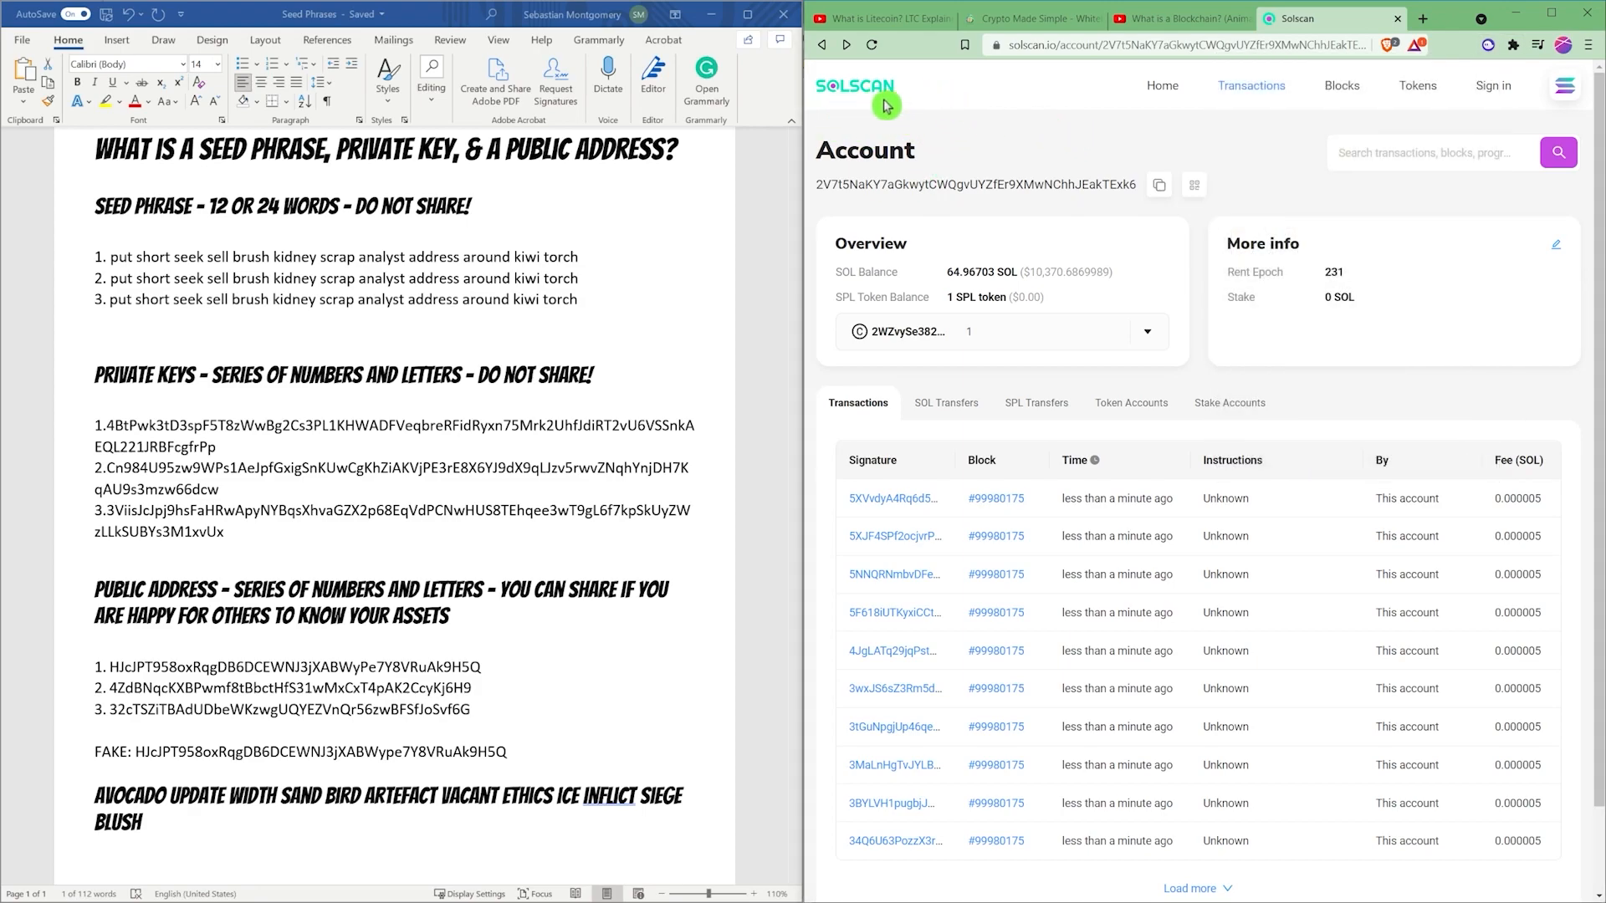
Check the NFTs wallet shows $3.65 in the Phantom popup, then select a document line.
{"action": "left_click", "coordinate": [1487, 44]}
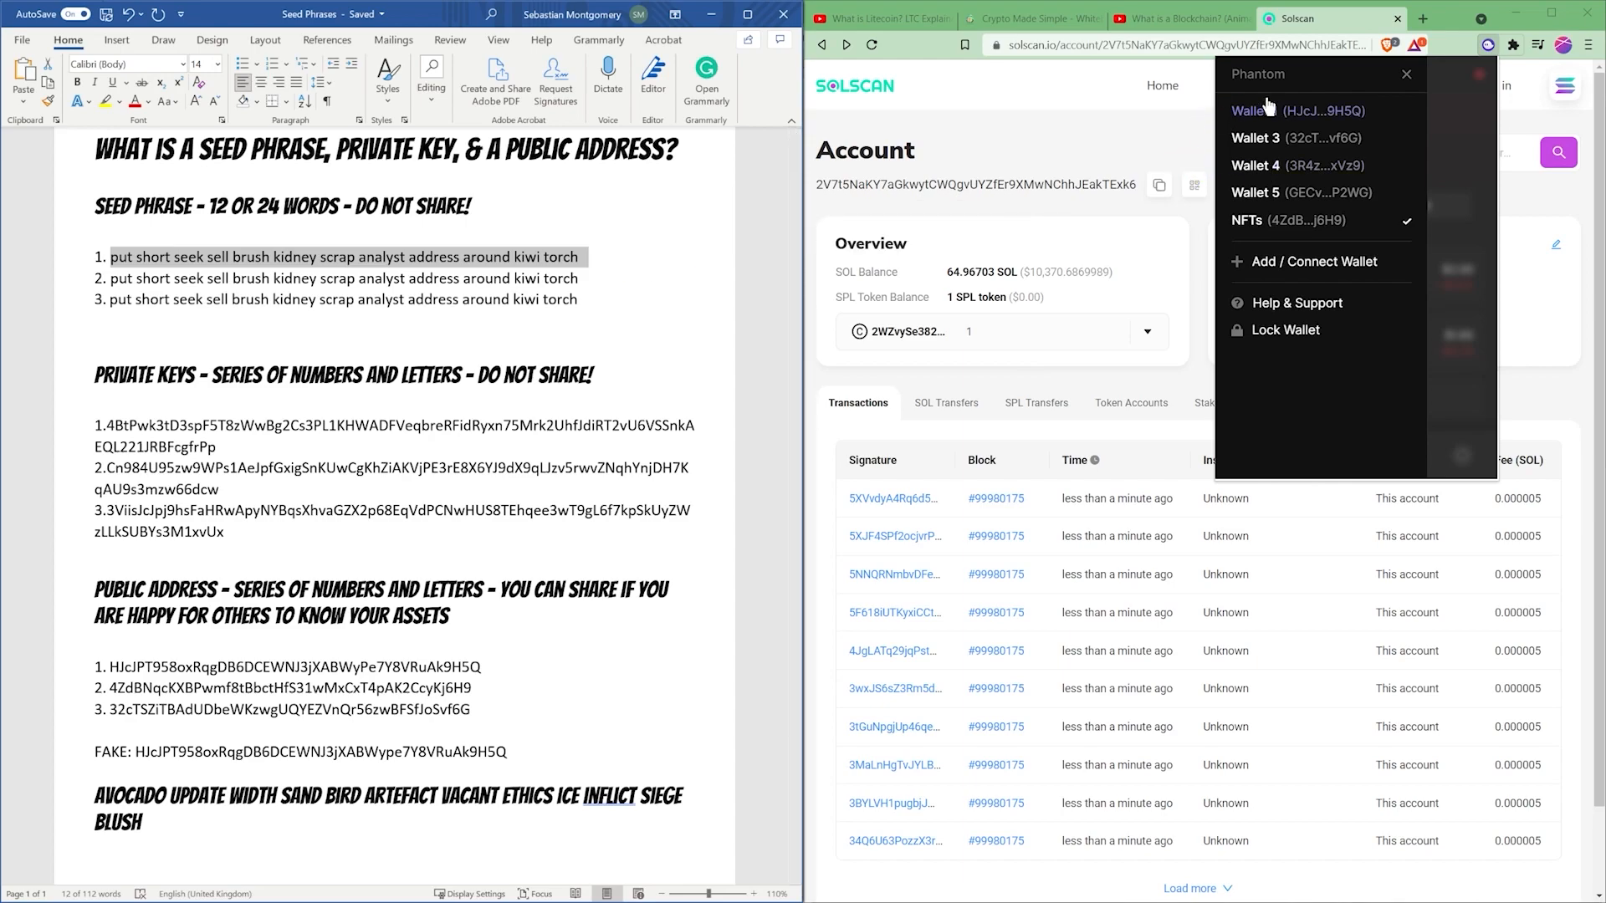
{"action": "left_click", "coordinate": [1494, 48]}
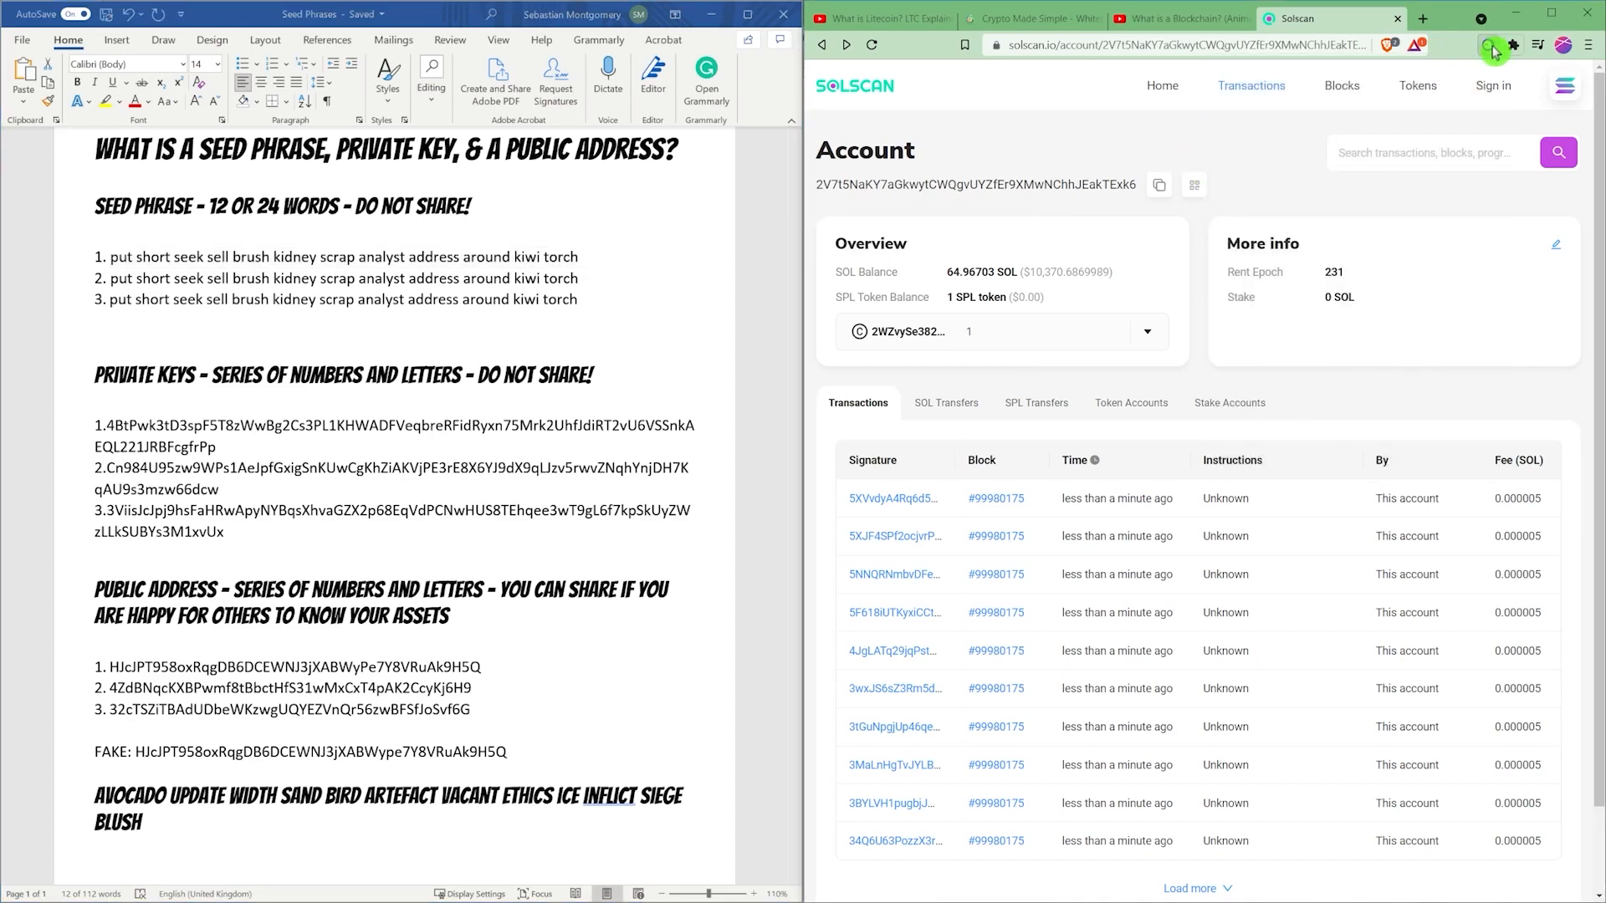
{"action": "left_click", "coordinate": [1494, 50]}
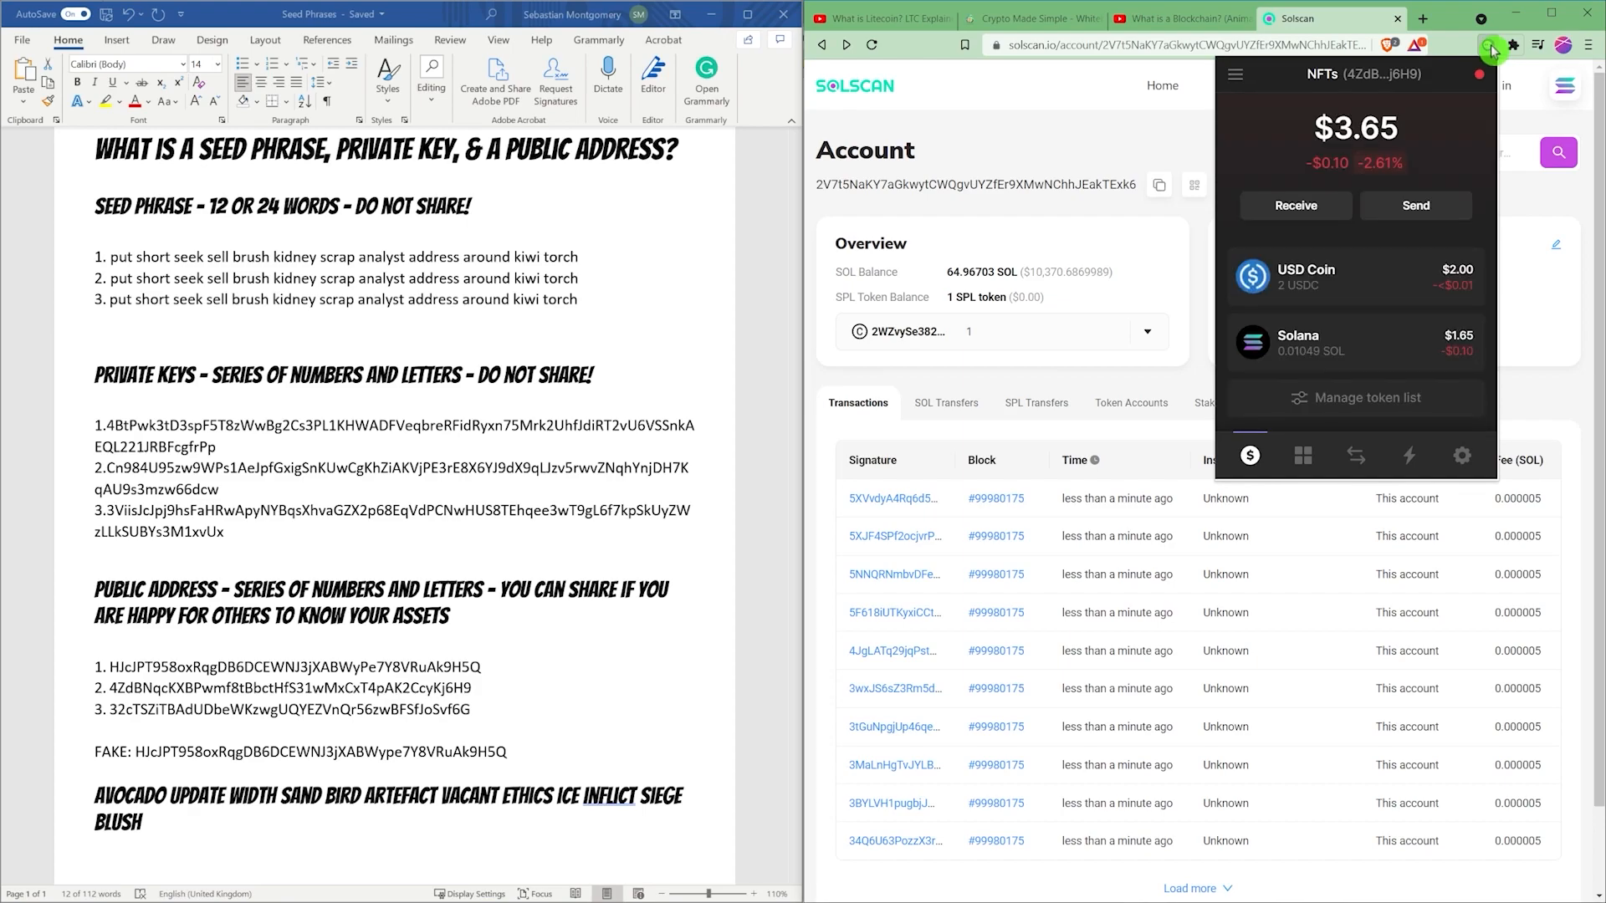
{"action": "triple_click", "coordinate": [392, 425]}
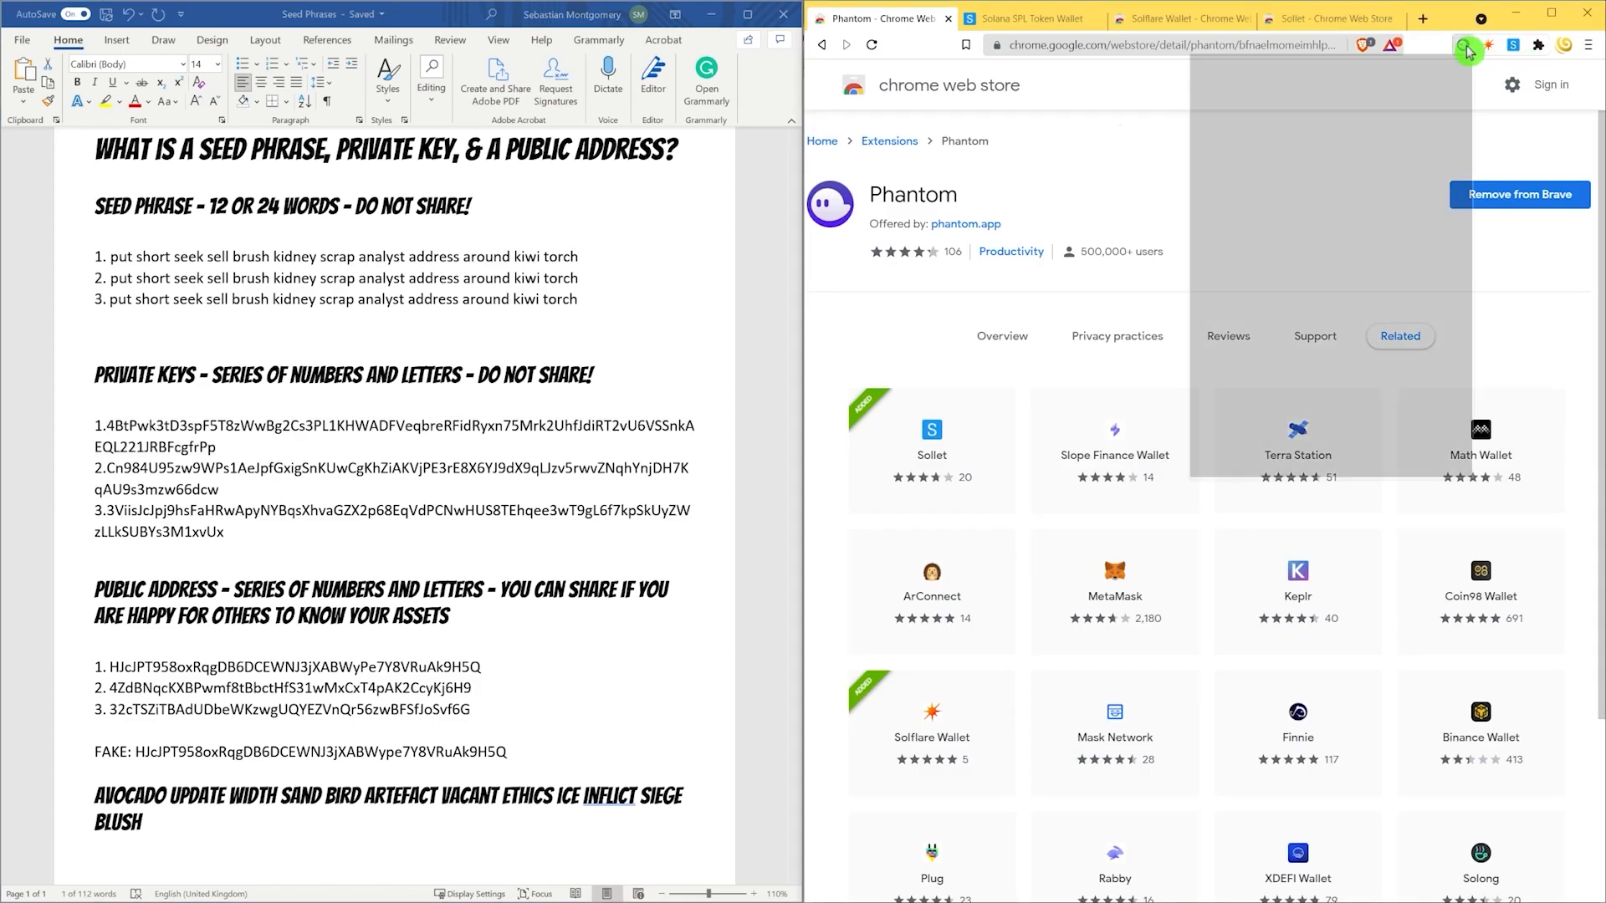
Import another wallet from the pasted private key in the Phantom extension.
{"action": "left_click", "coordinate": [1467, 52]}
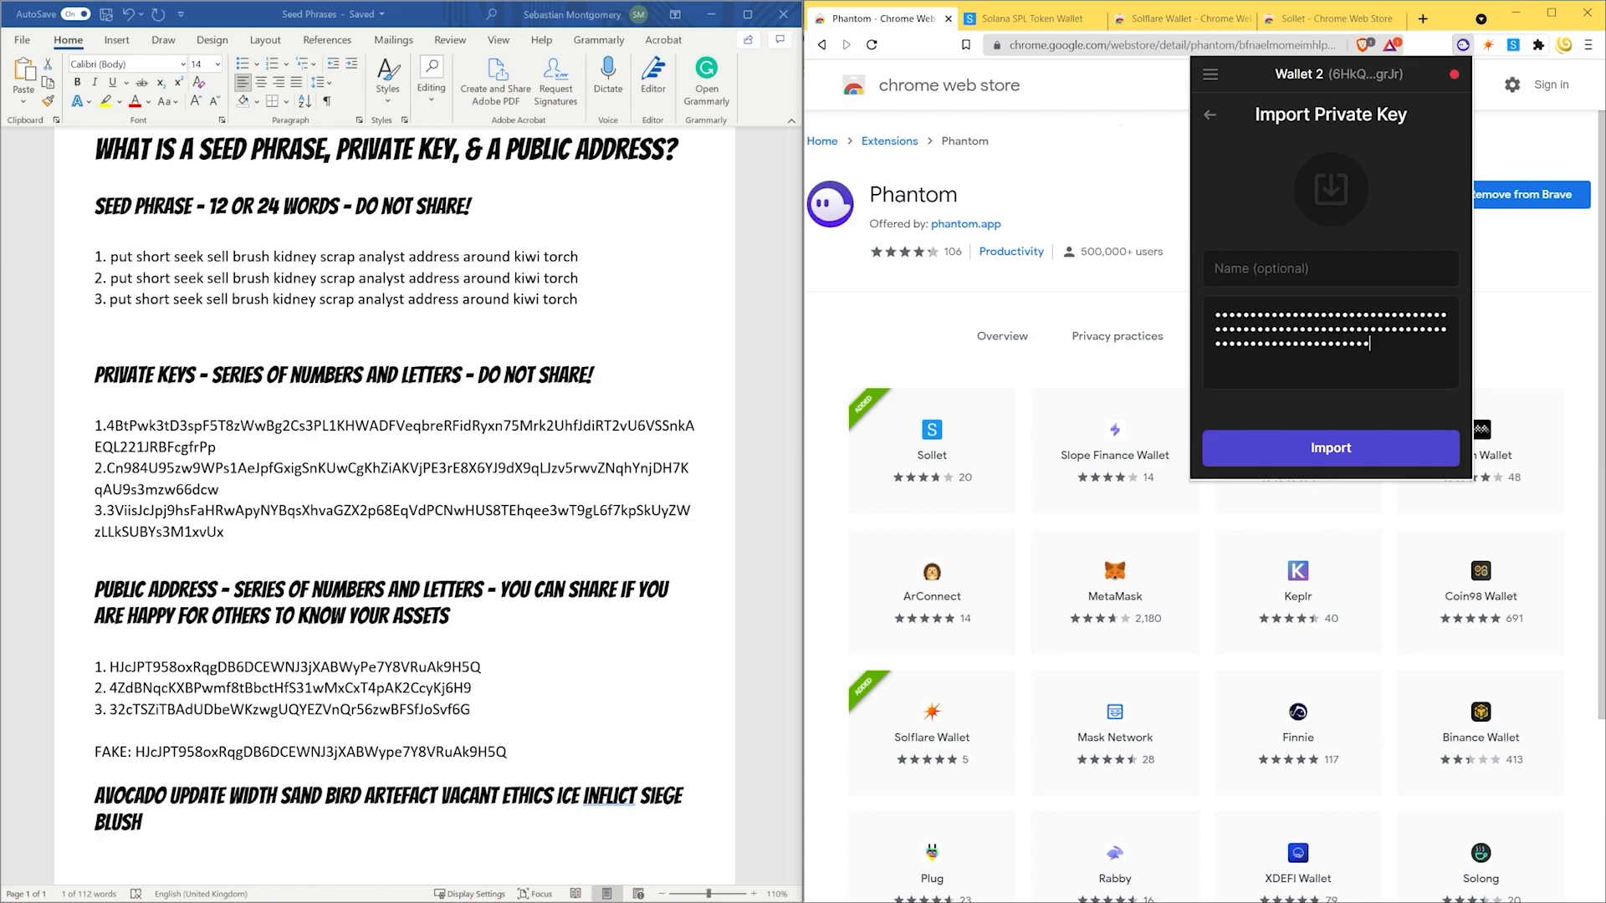
{"action": "left_click", "coordinate": [1330, 449]}
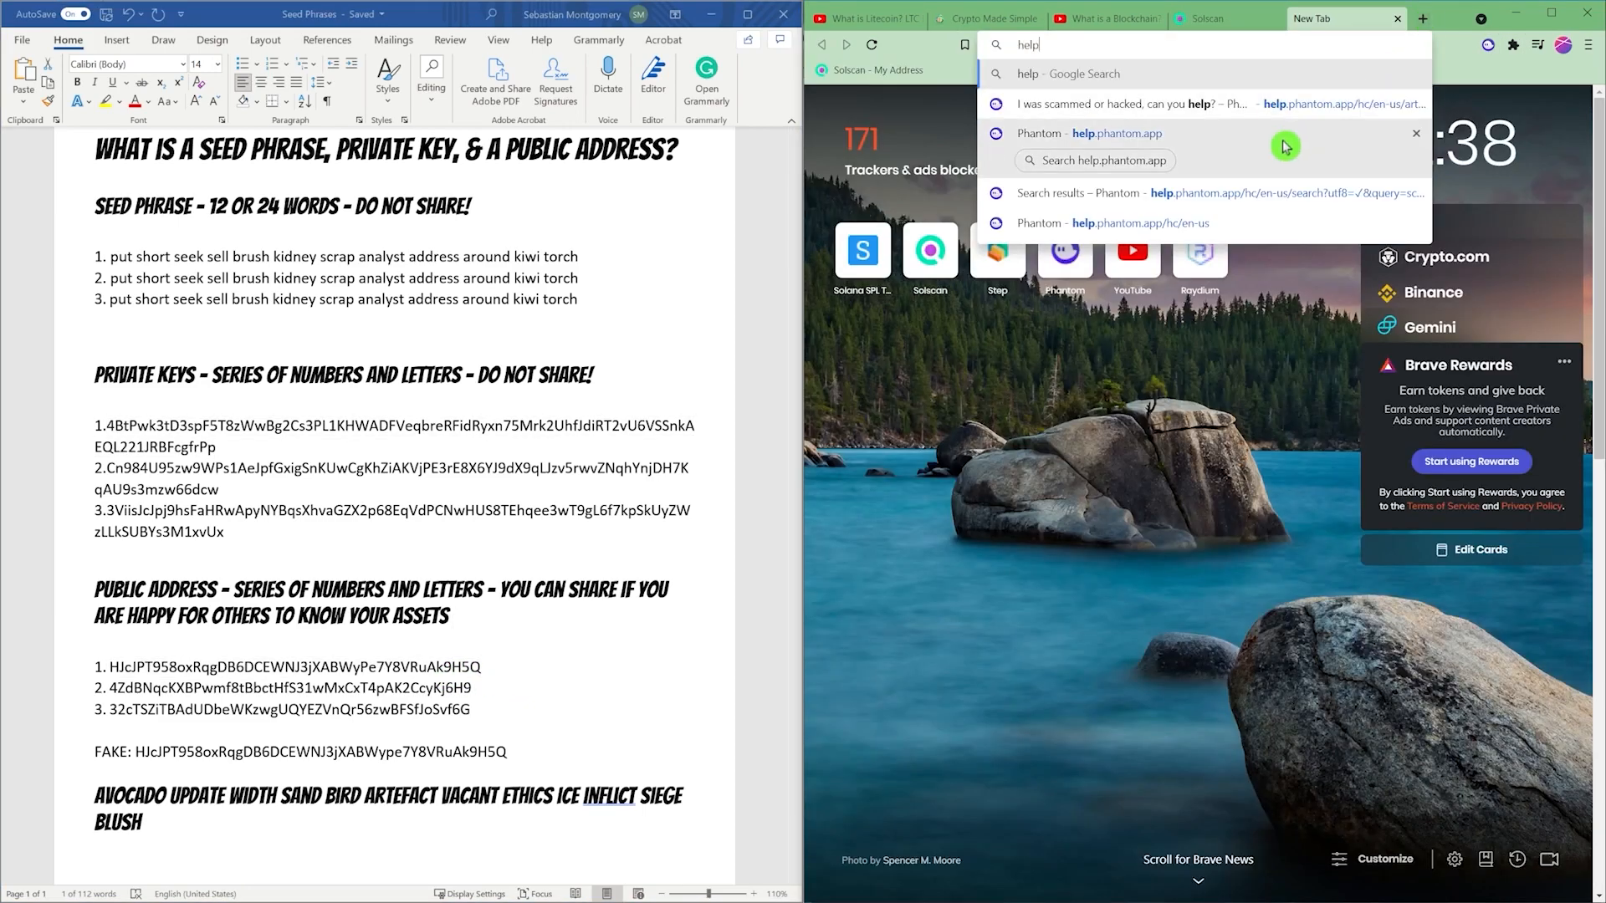
{"action": "left_click", "coordinate": [1120, 134]}
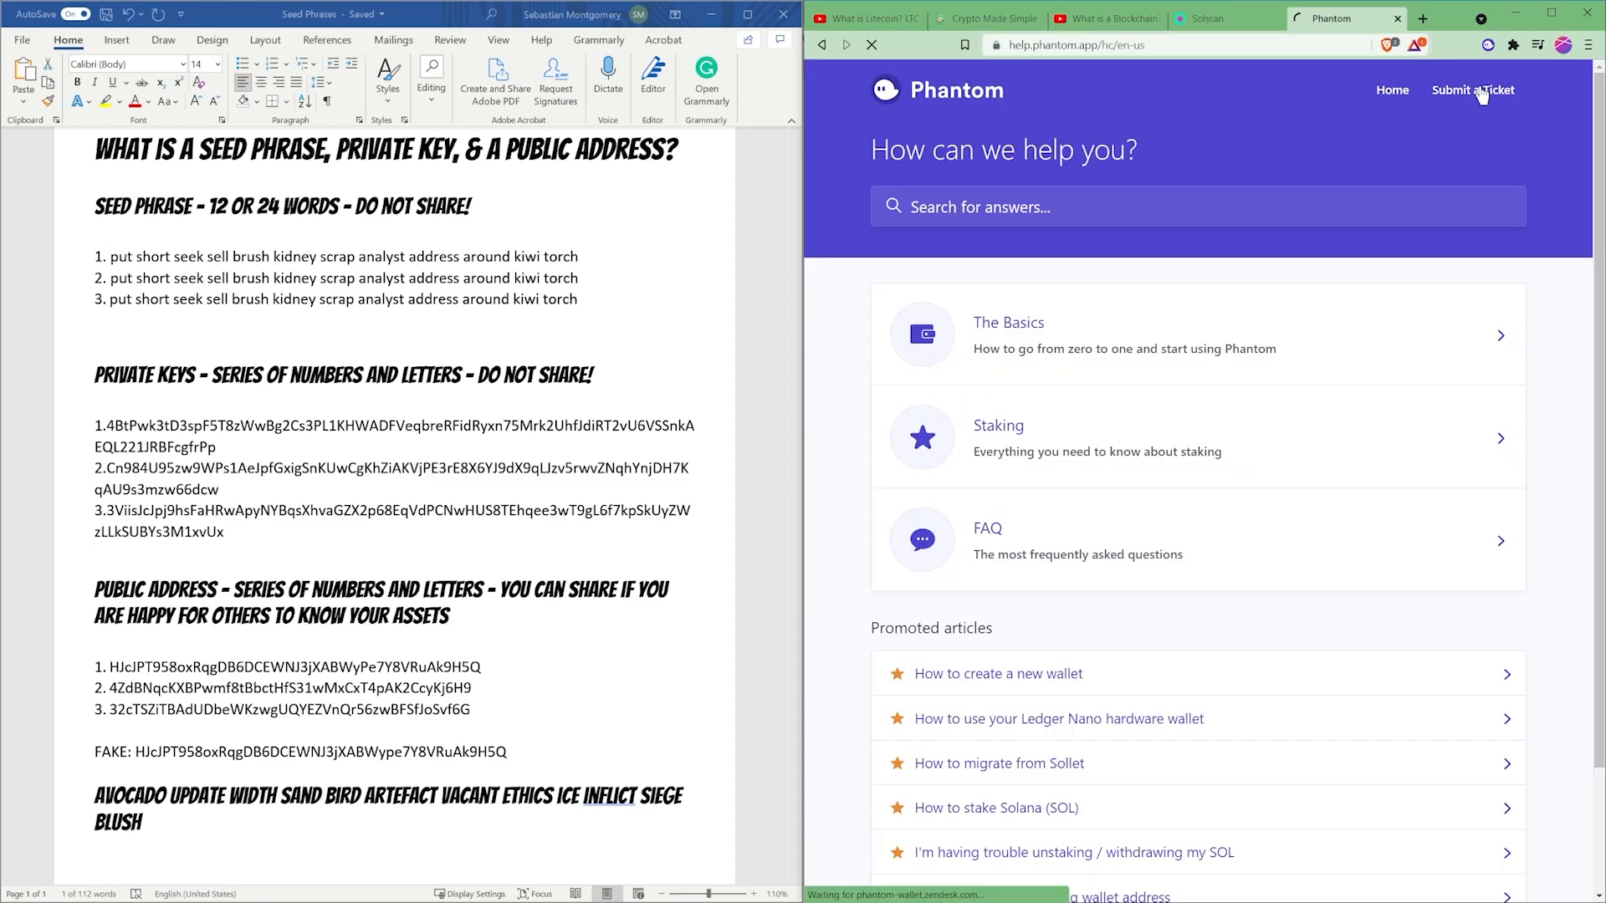
{"action": "left_click", "coordinate": [1473, 90]}
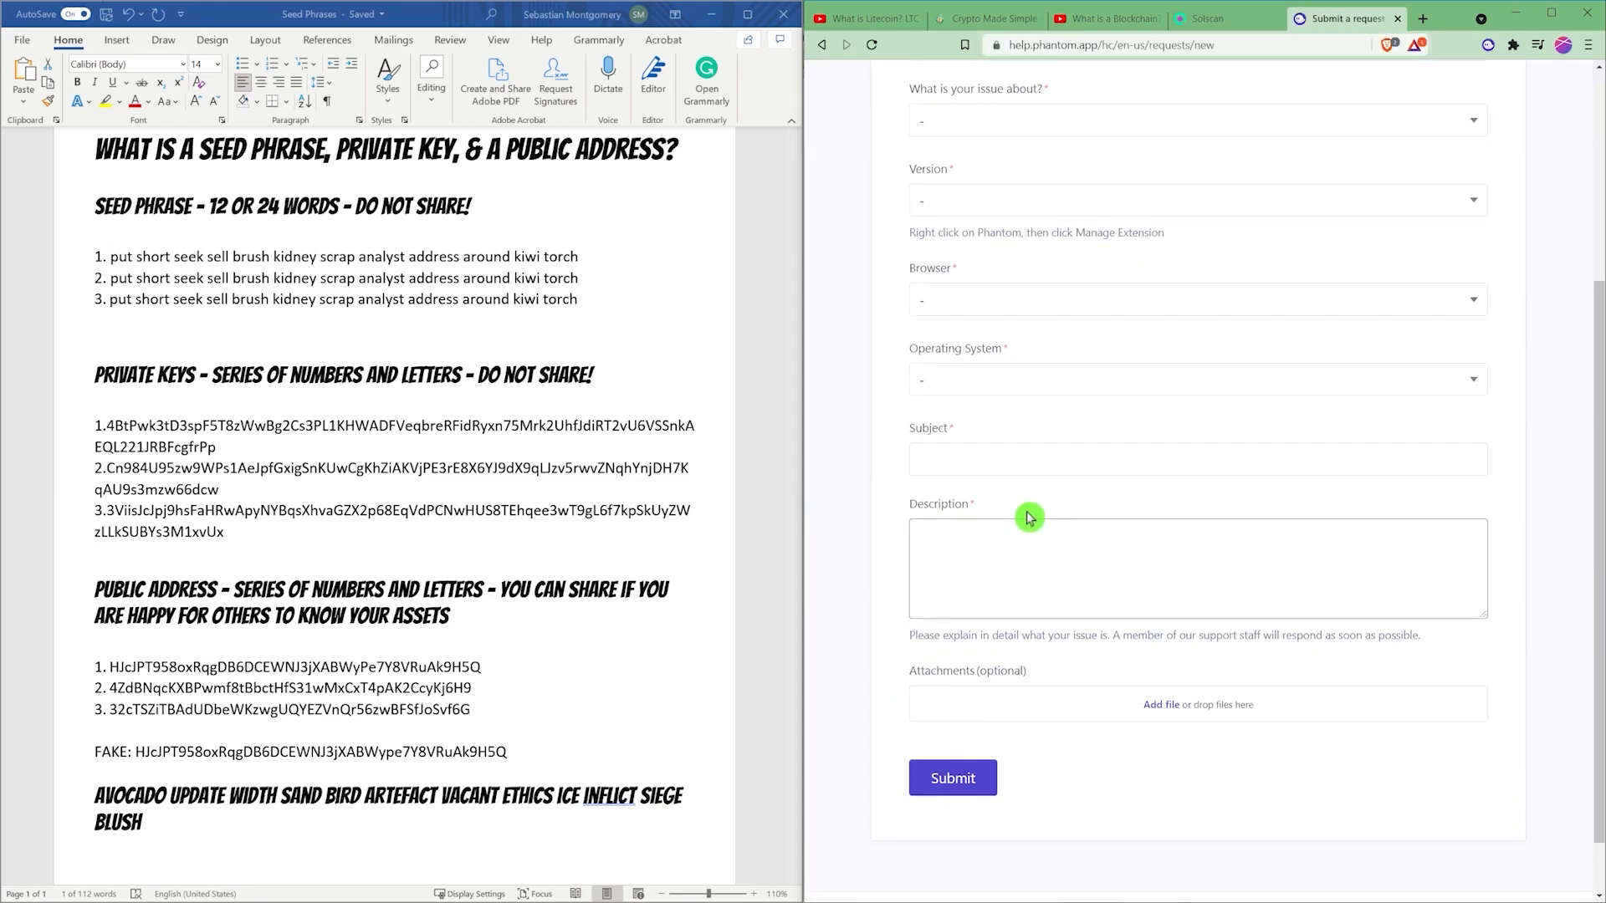
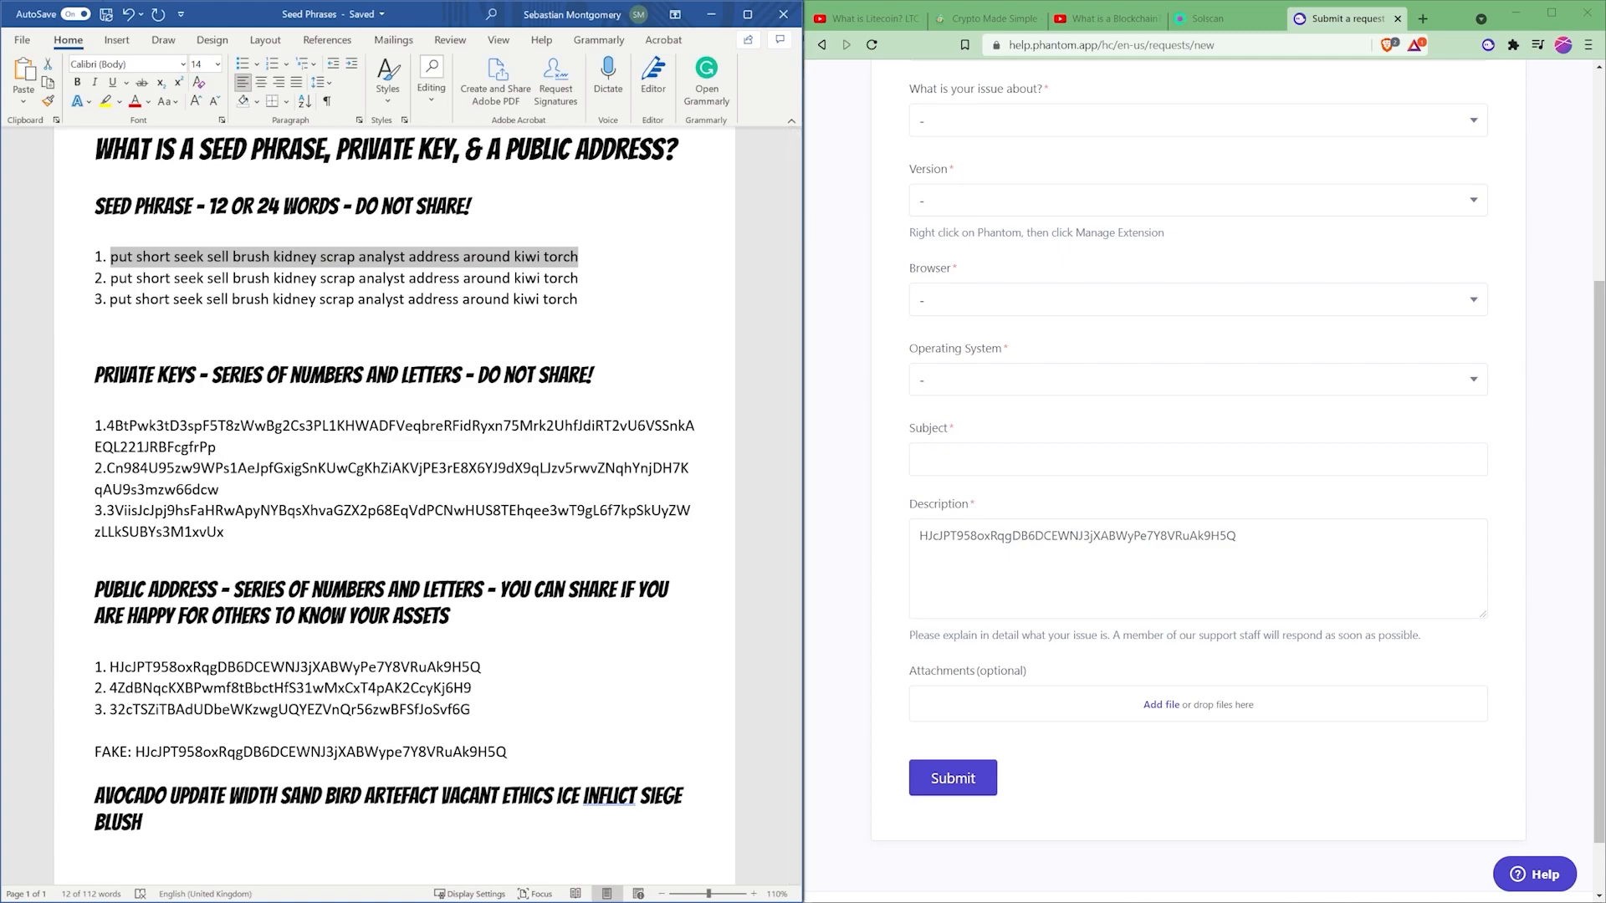
{"action": "mouse_move", "coordinate": [1293, 143]}
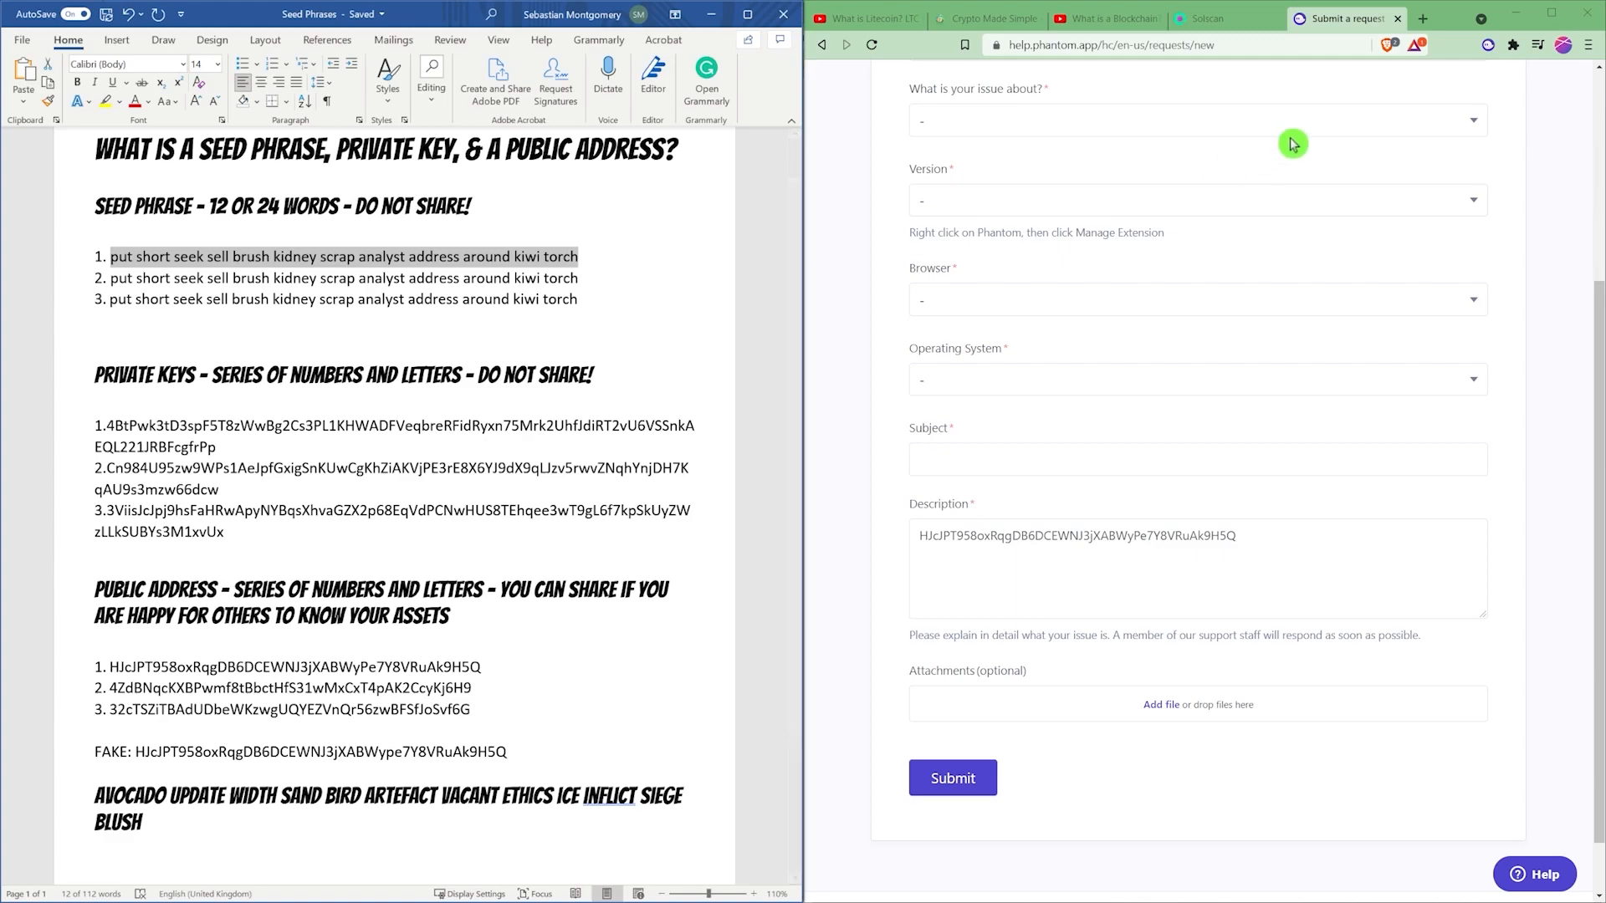
Rename the first wallet to NFT Drops from the wallet list.
{"action": "left_click", "coordinate": [1488, 44]}
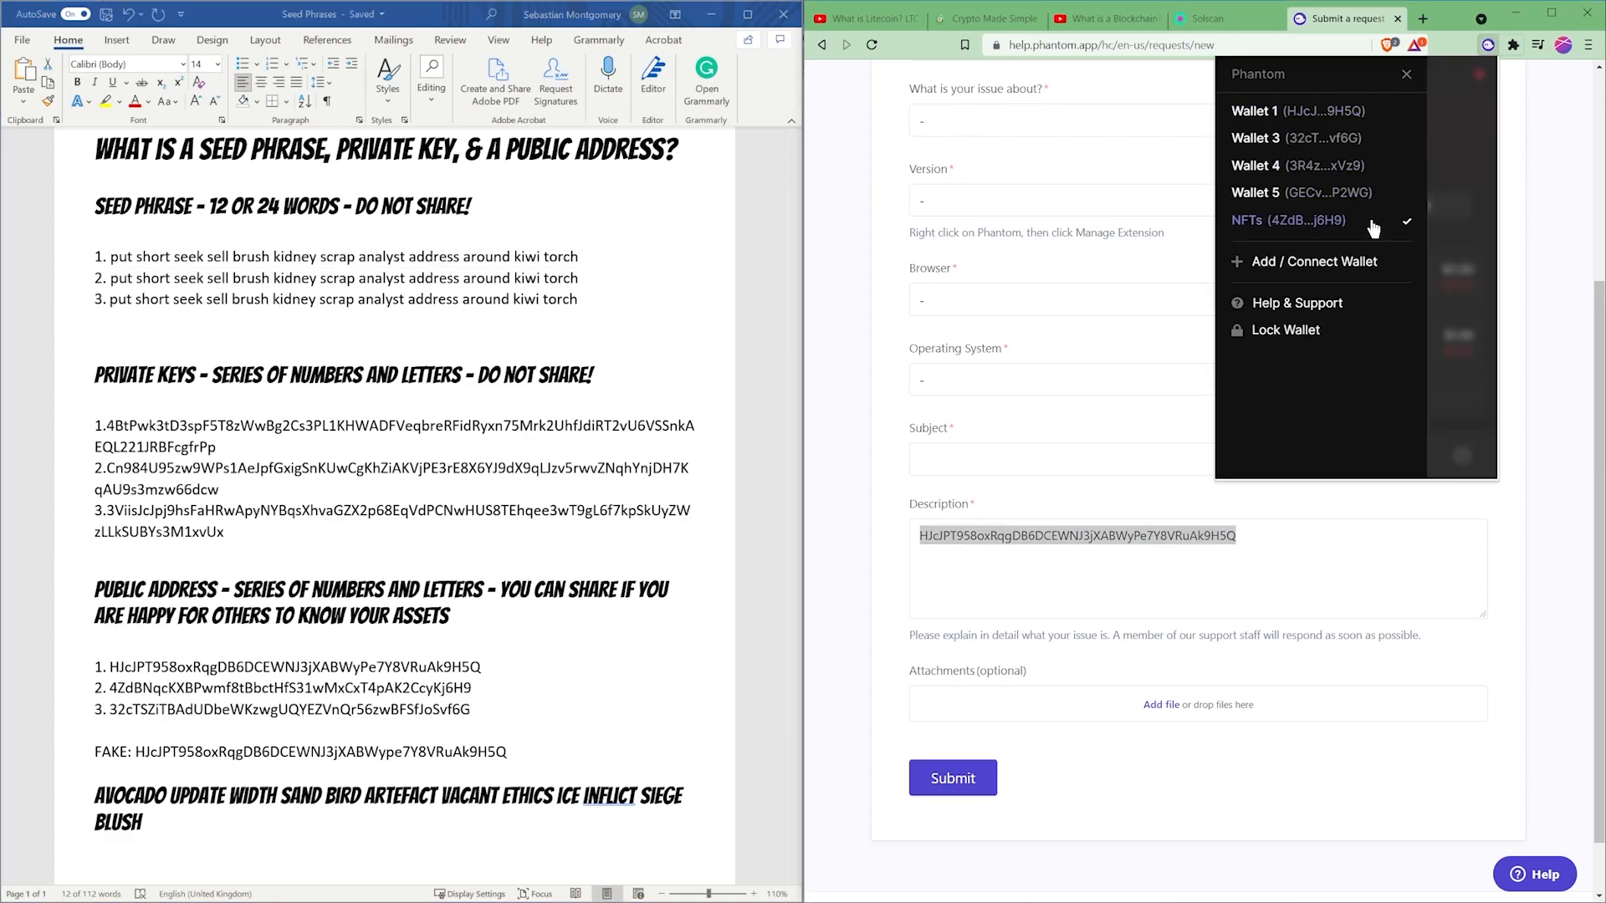
{"action": "mouse_move", "coordinate": [1298, 166]}
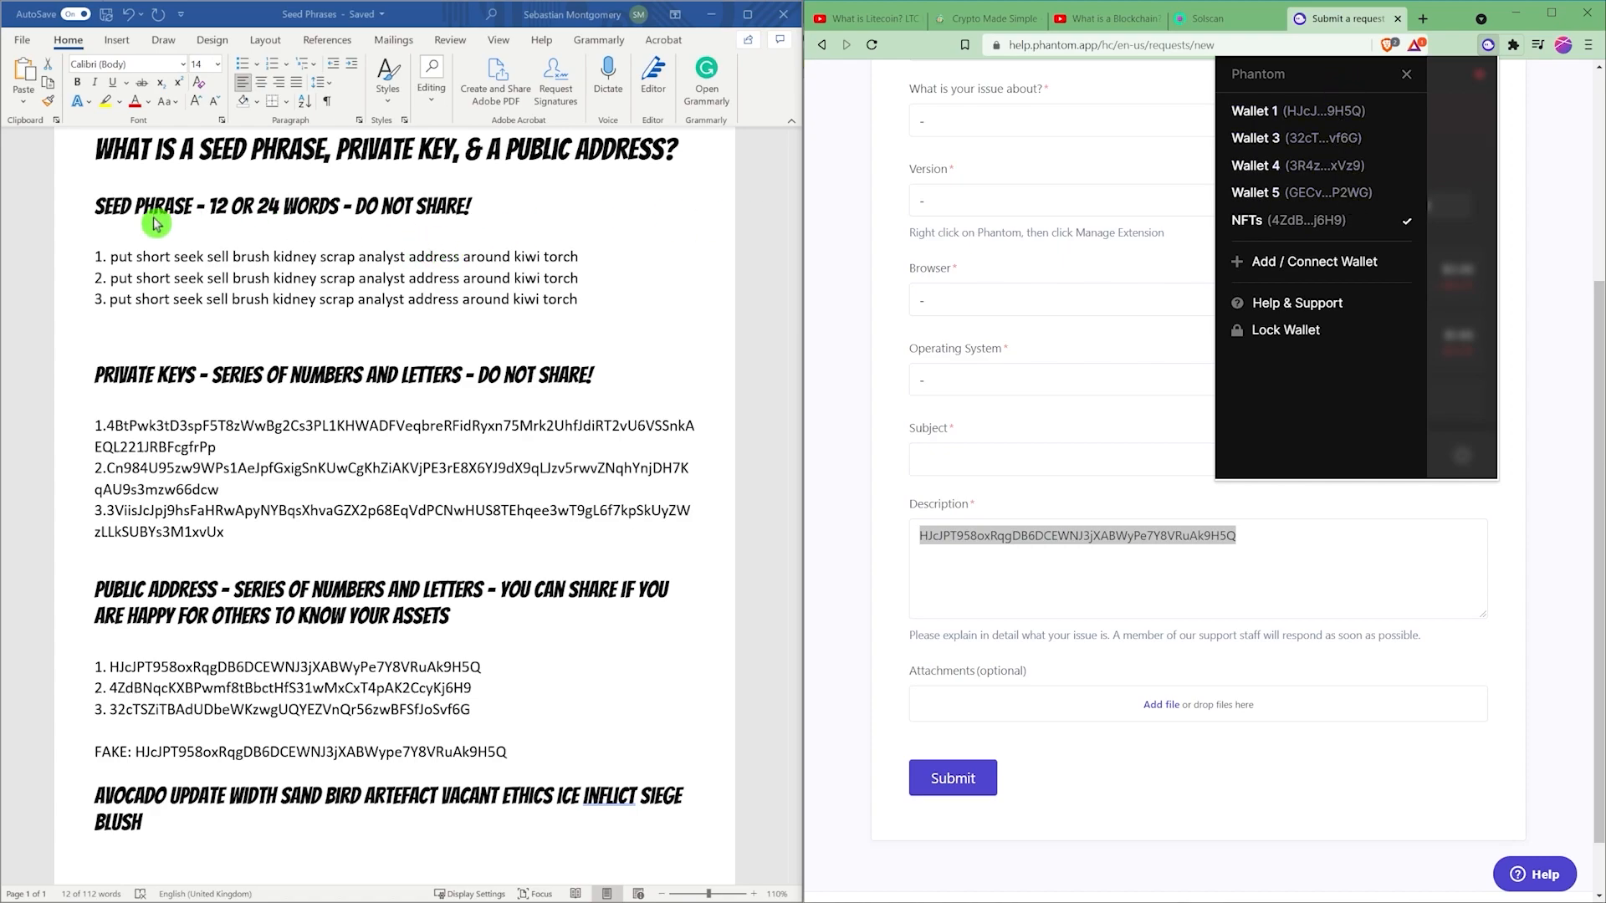
{"action": "mouse_move", "coordinate": [578, 259]}
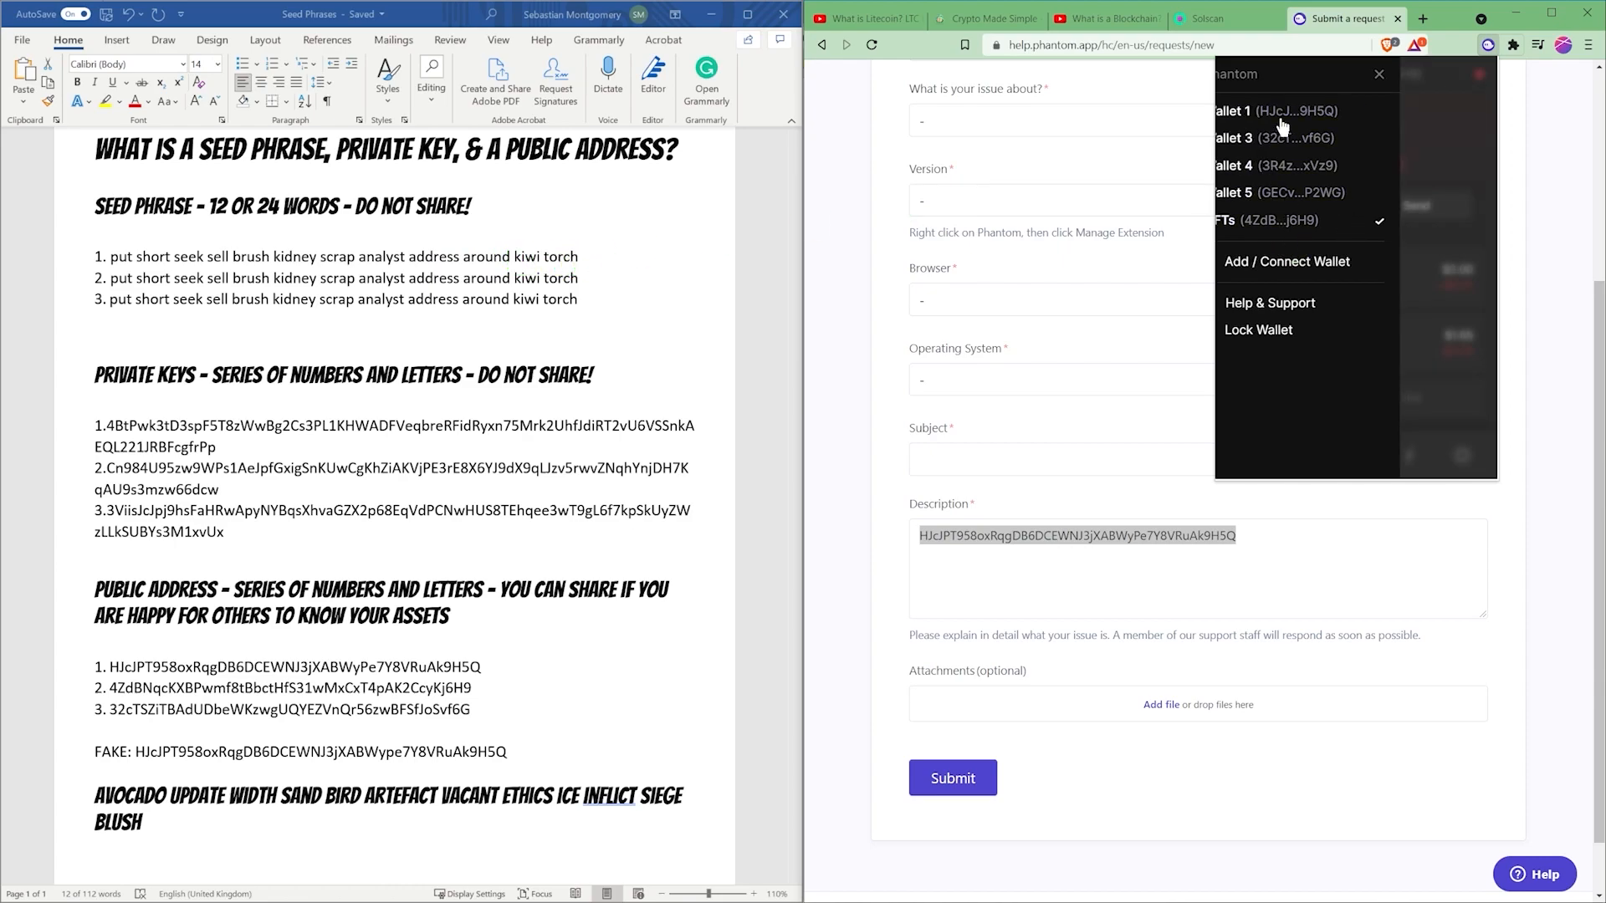
{"action": "left_click", "coordinate": [1270, 110]}
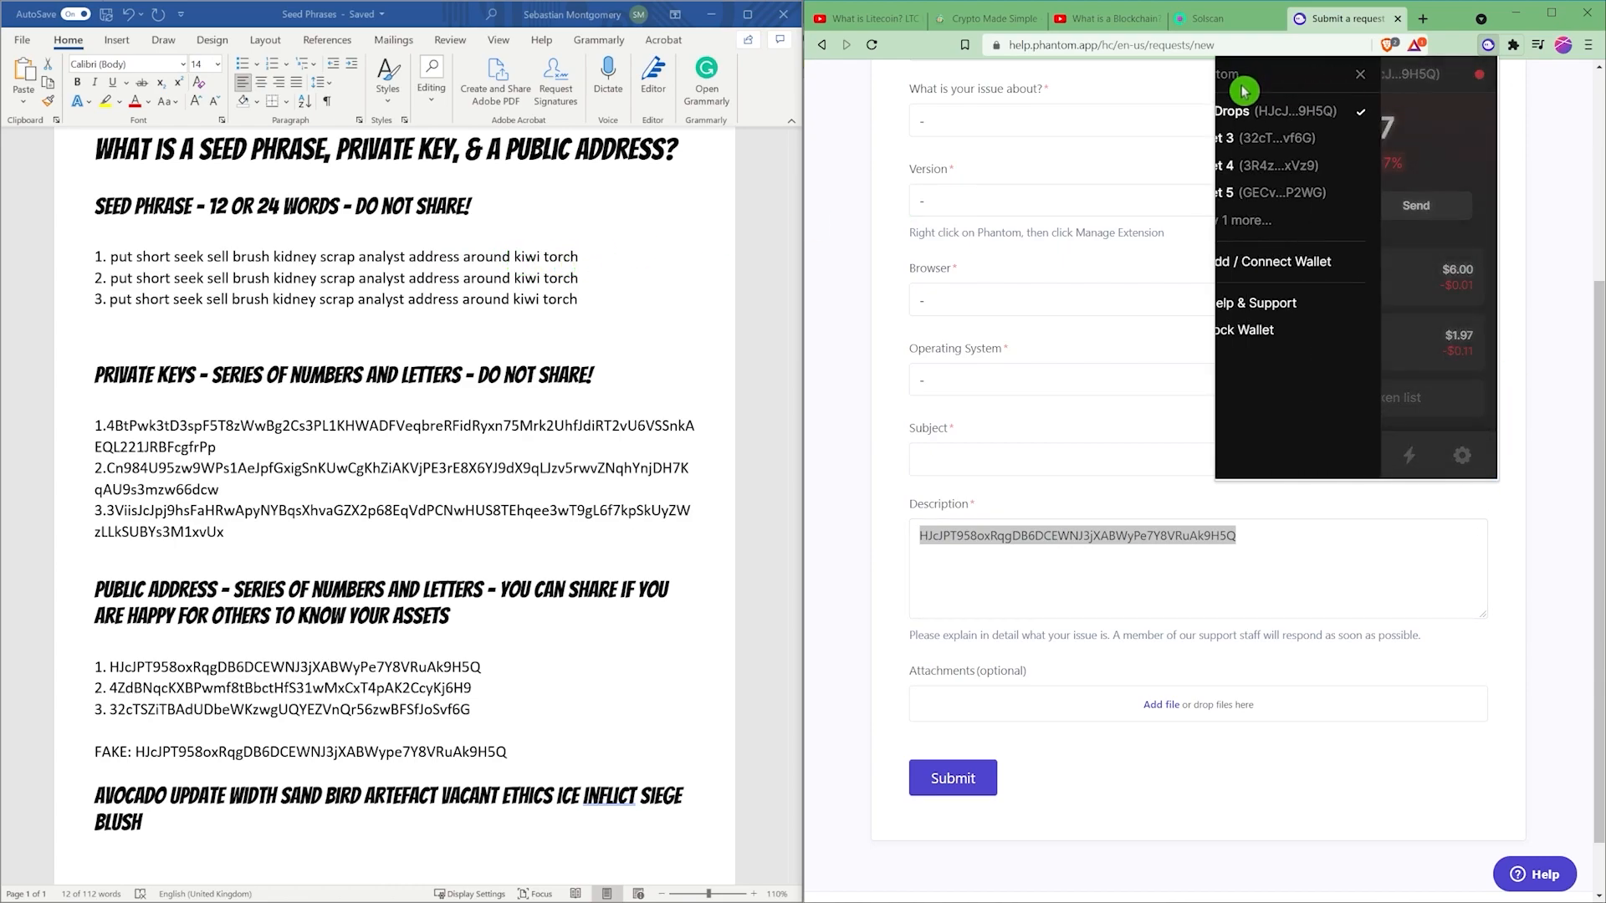
{"action": "left_click", "coordinate": [1259, 138]}
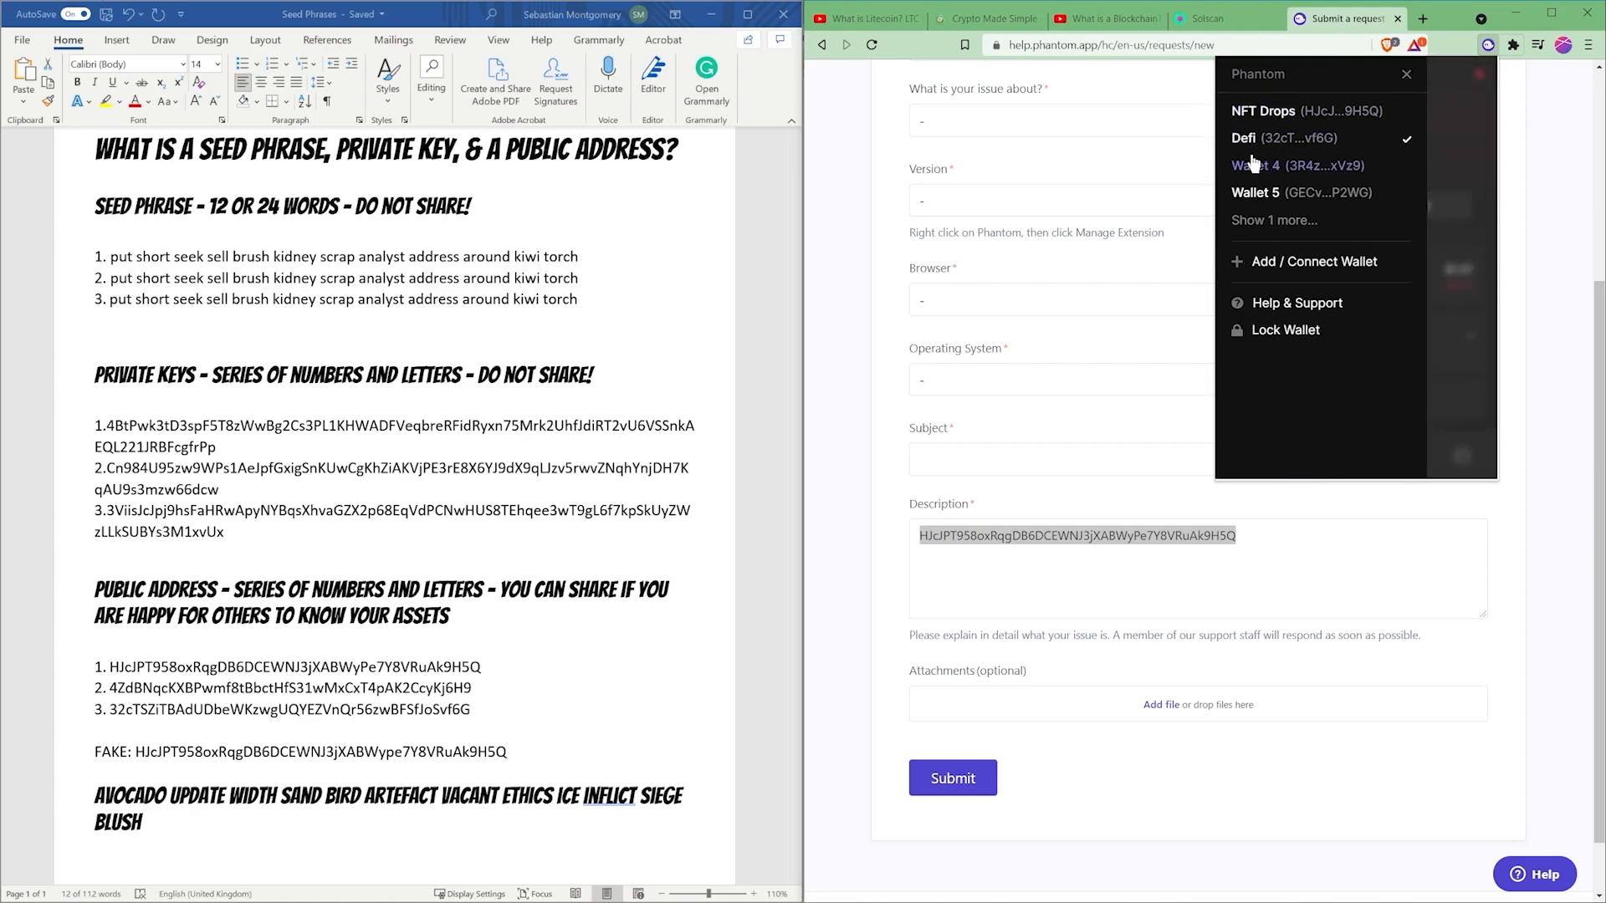
Rename the 32cT…vf6G wallet to Defi and switch between NFT Drops and Defi.
{"action": "left_click", "coordinate": [1265, 110]}
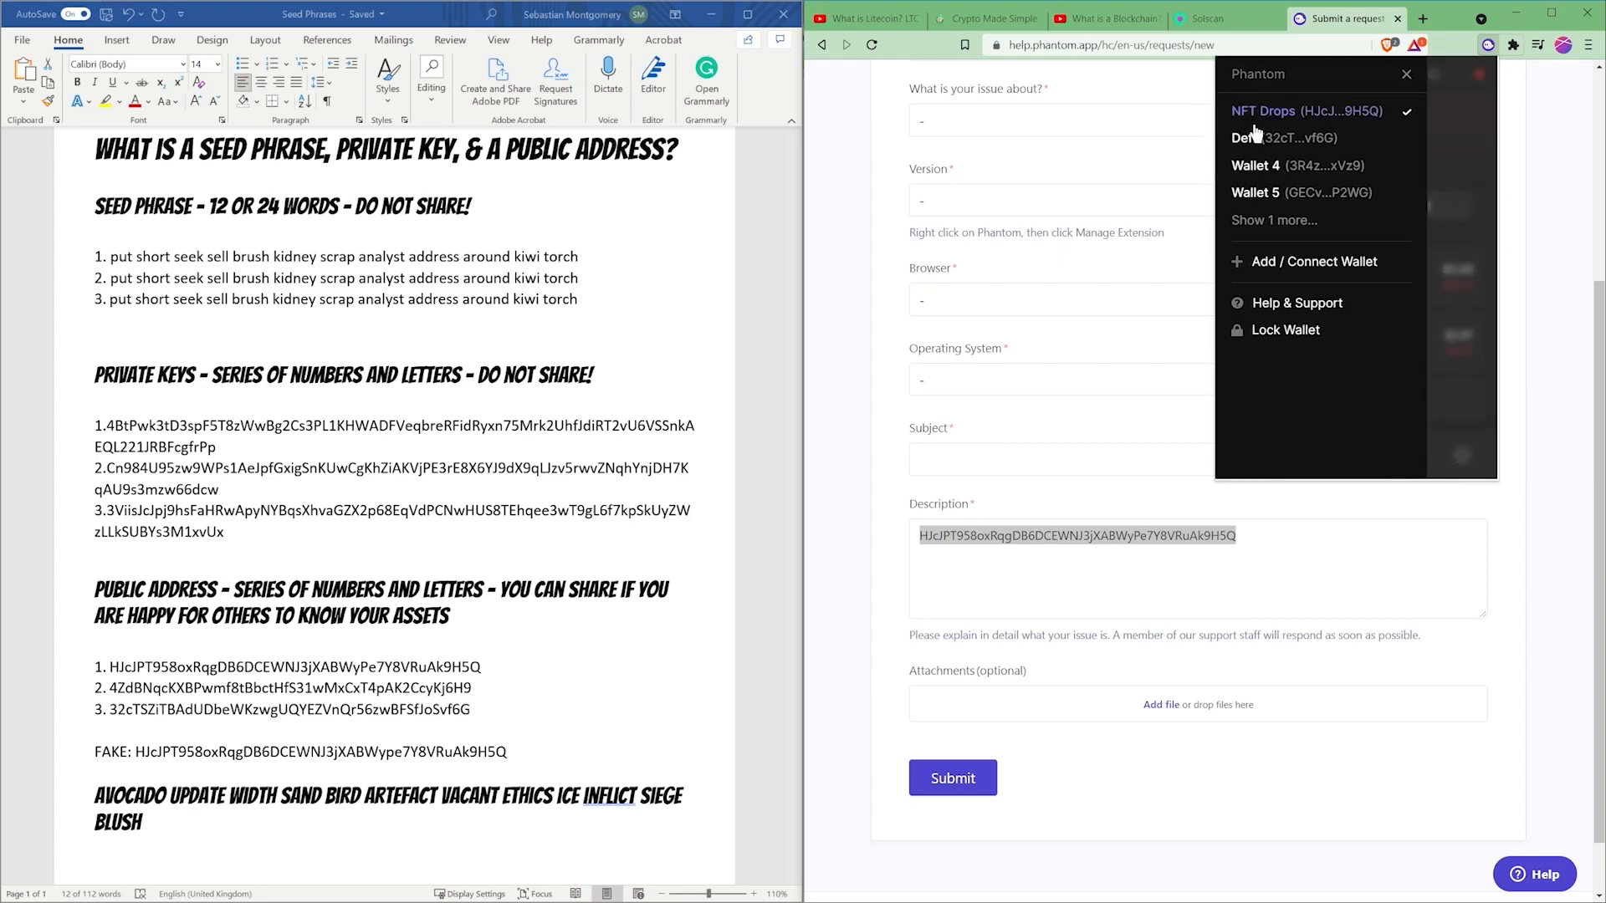
{"action": "left_click", "coordinate": [1281, 137]}
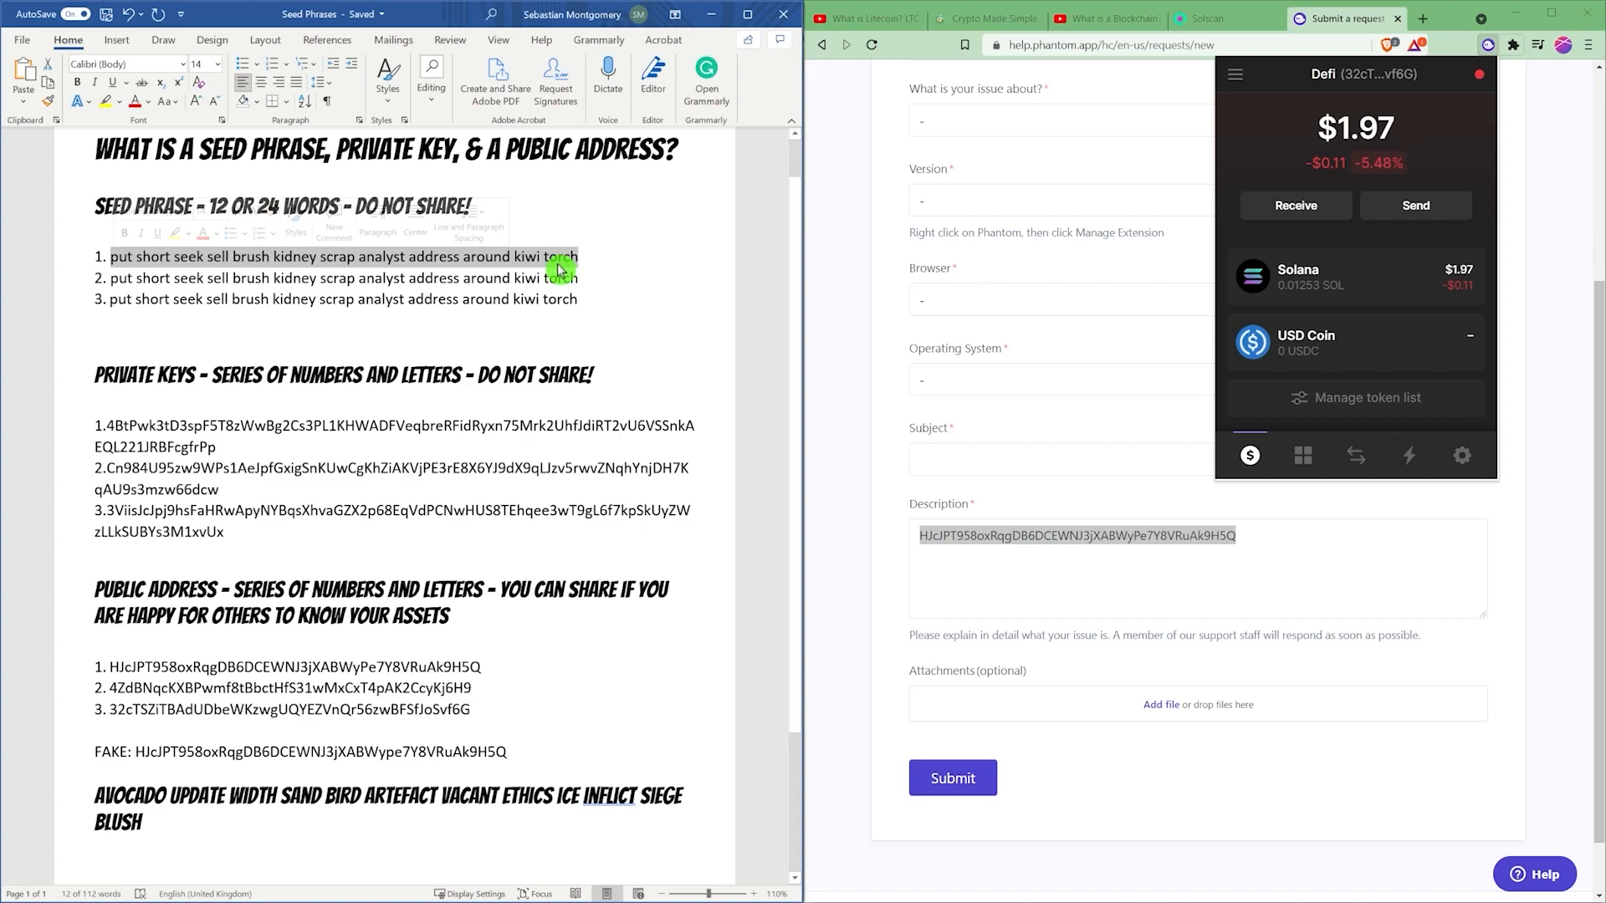
{"action": "mouse_move", "coordinate": [891, 254]}
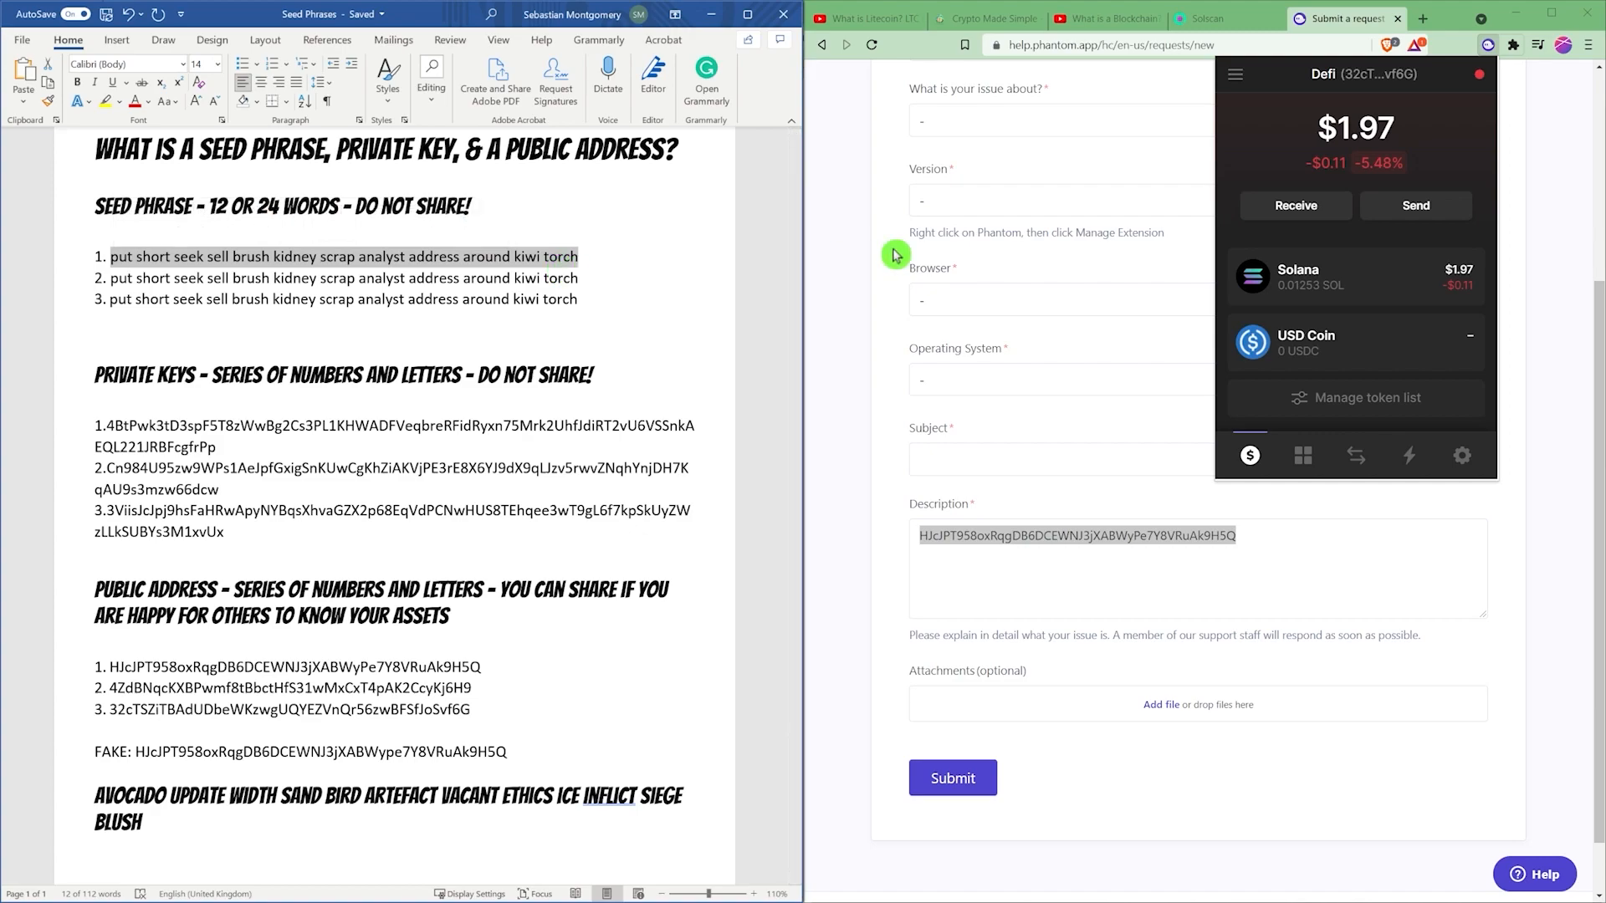
{"action": "left_click", "coordinate": [1354, 74]}
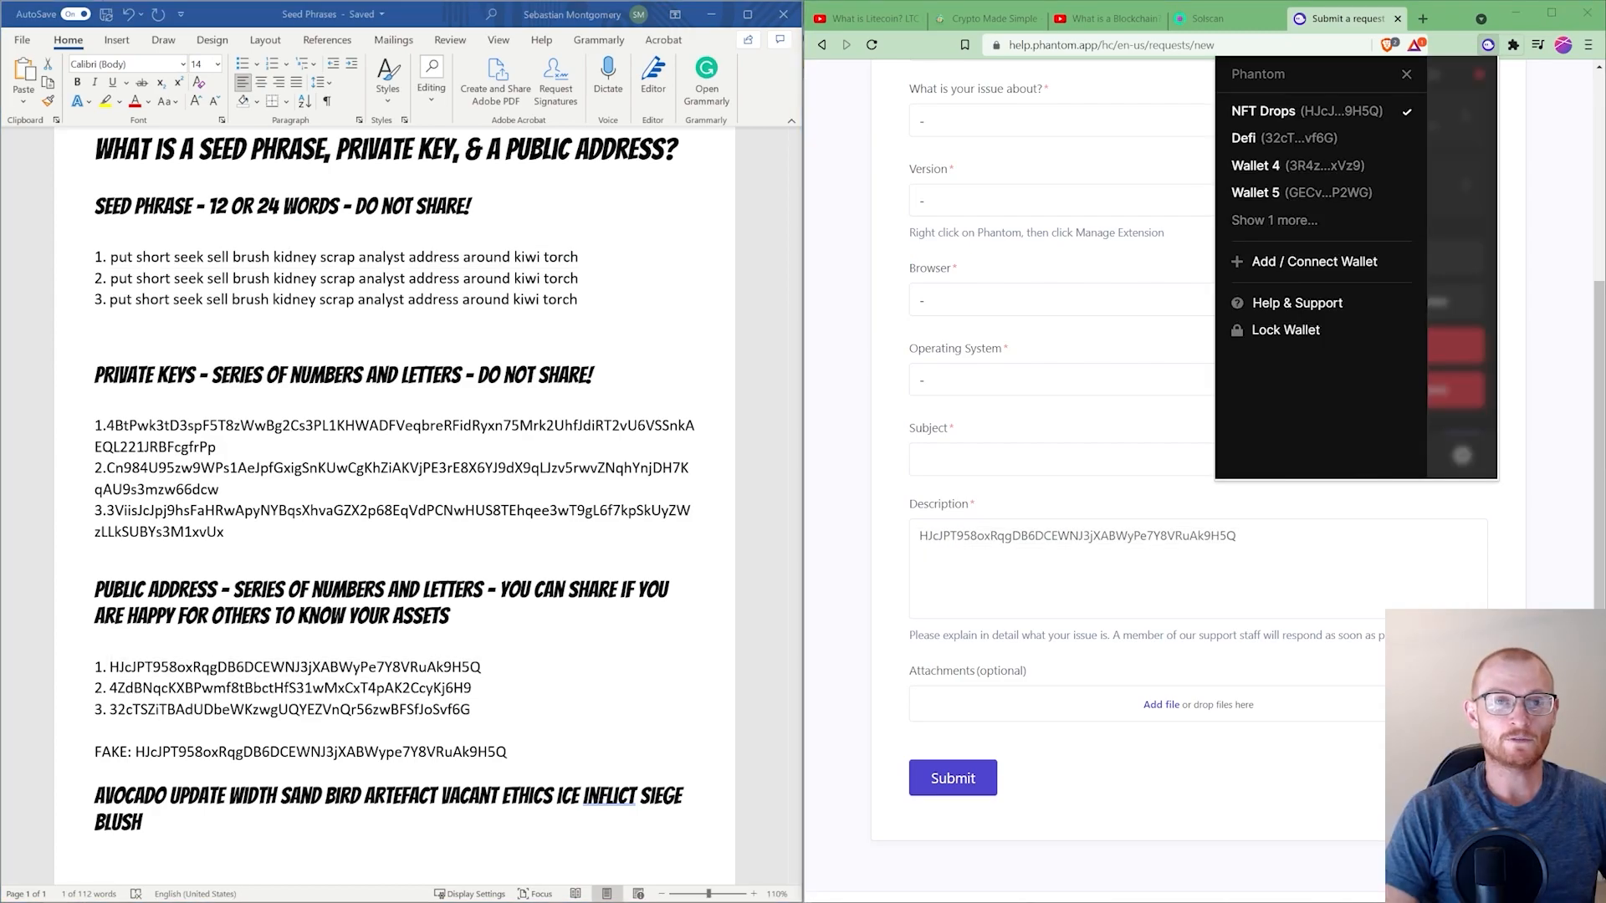